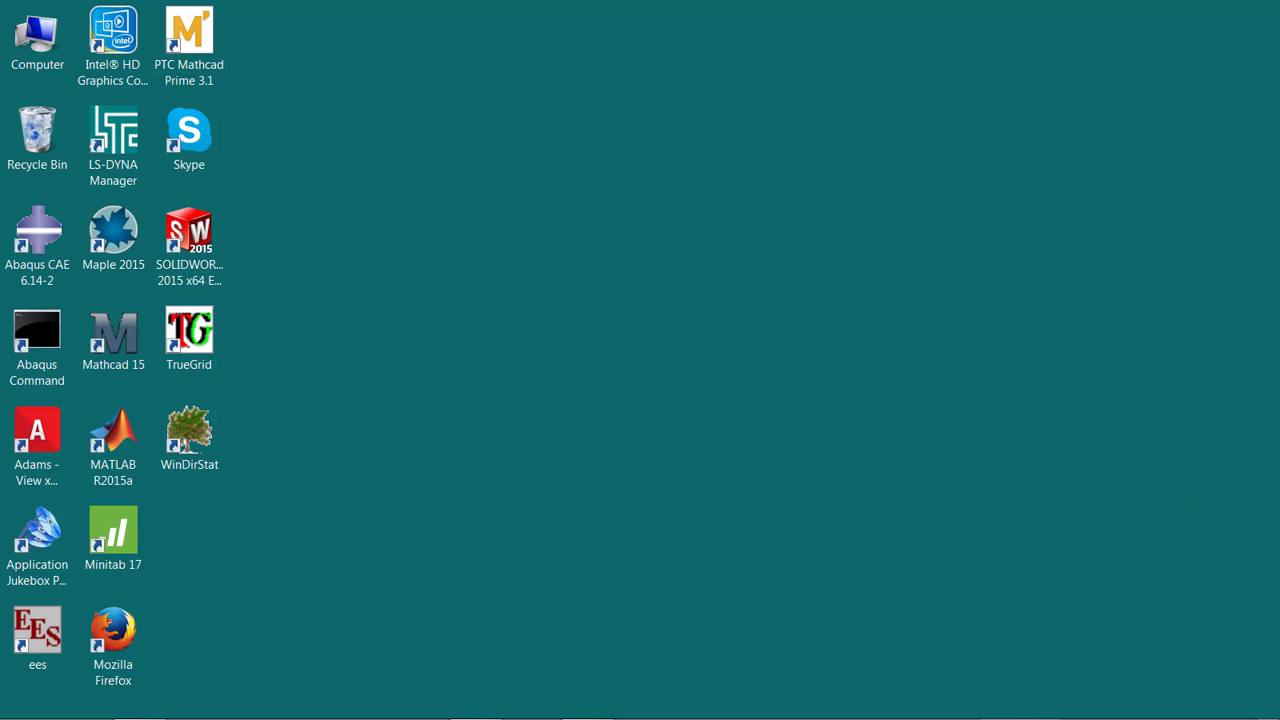
pyautogui.moveTo(437, 186)
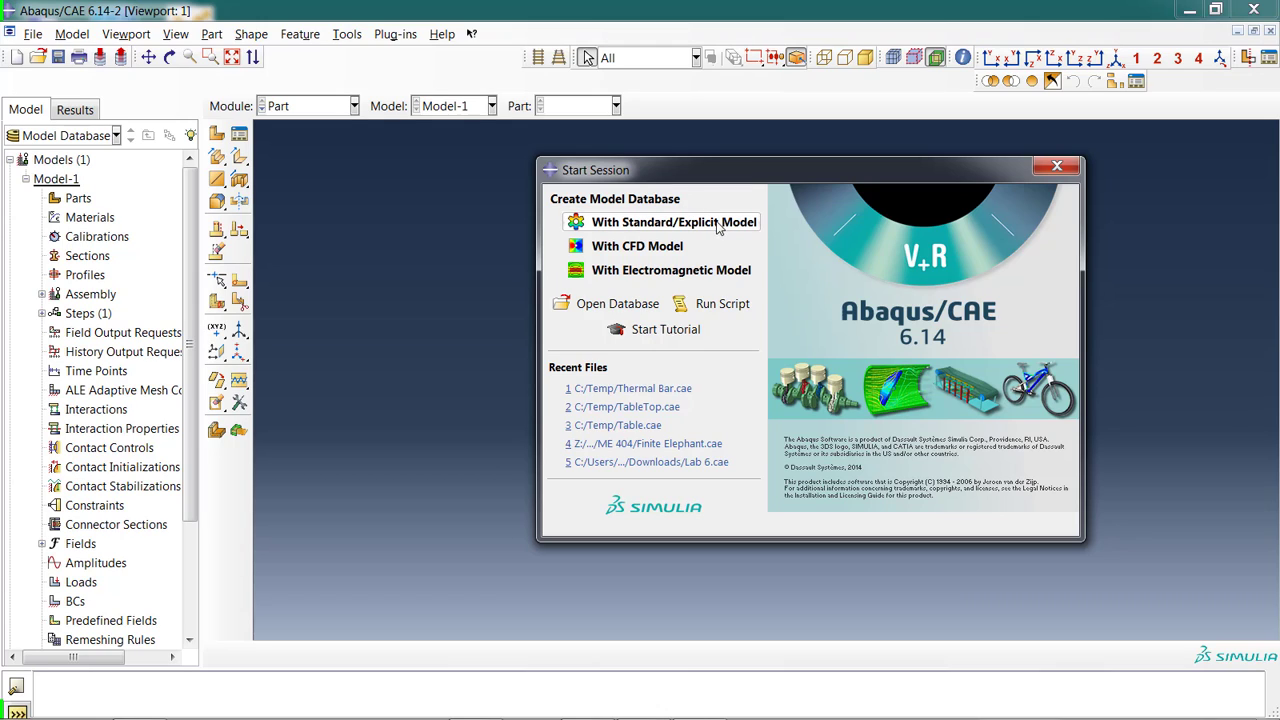
pyautogui.moveTo(730, 228)
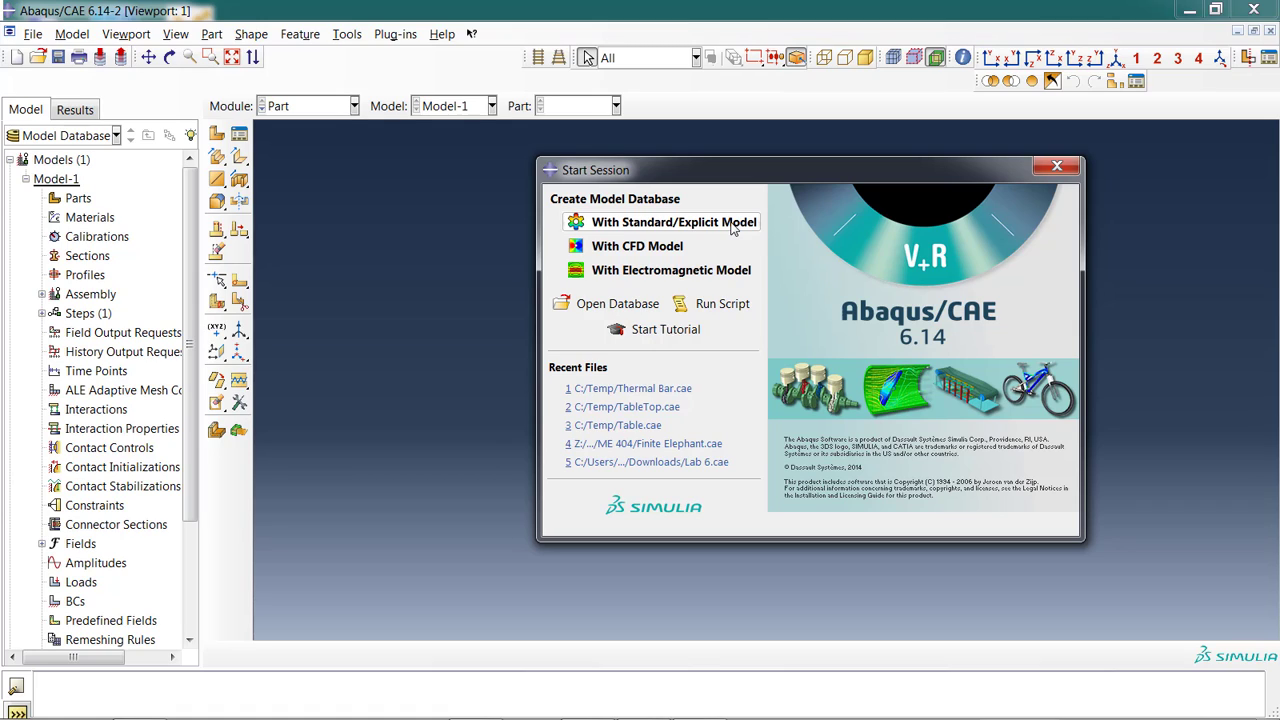
pyautogui.moveTo(617, 303)
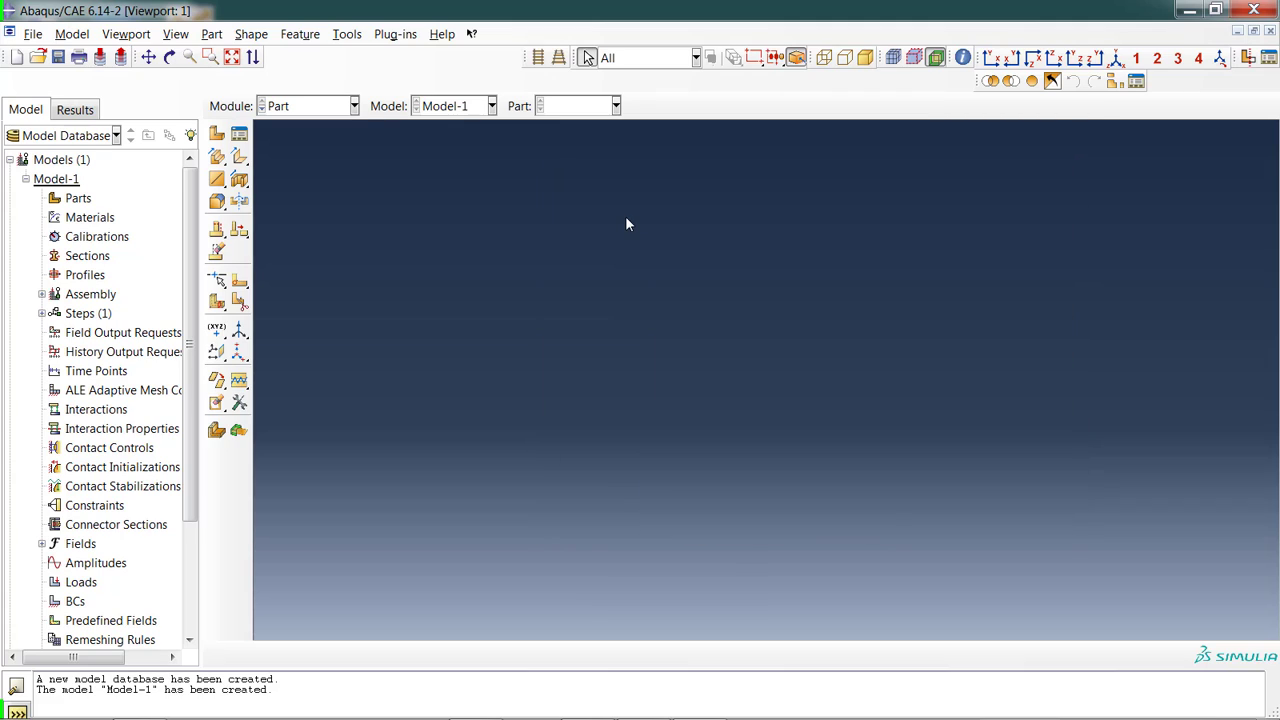
pyautogui.moveTo(628, 218)
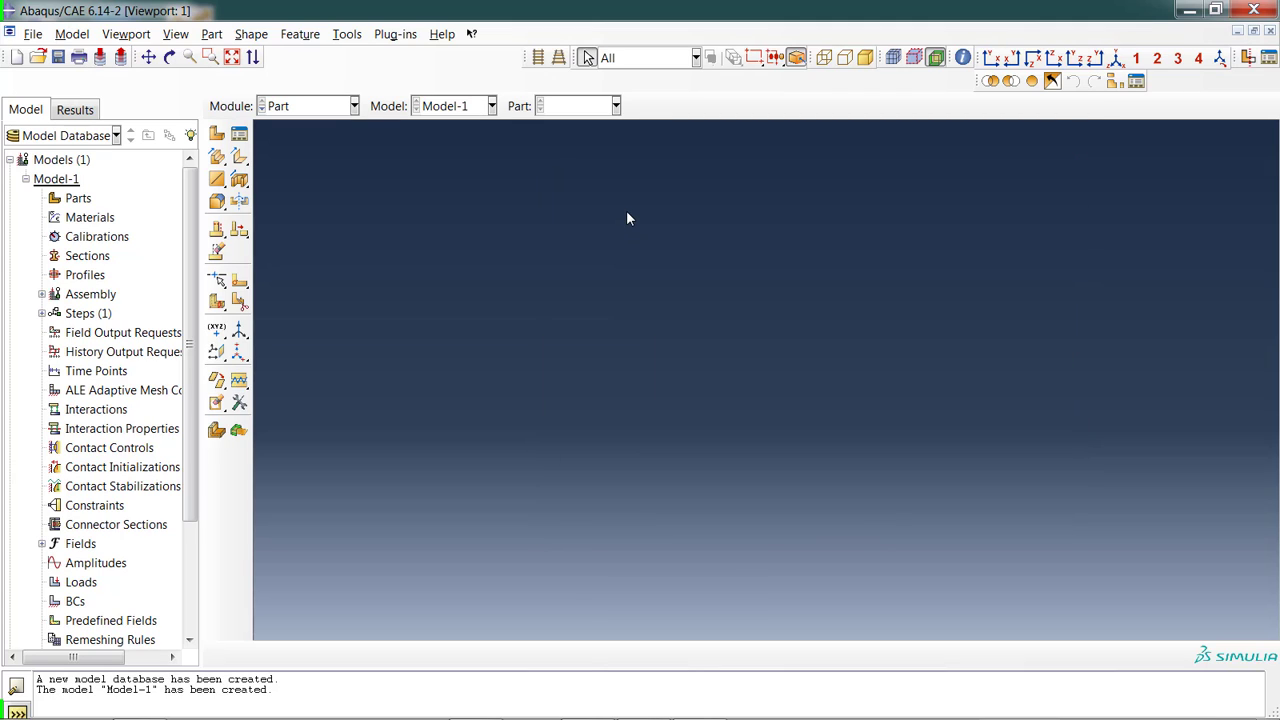
pyautogui.moveTo(62, 76)
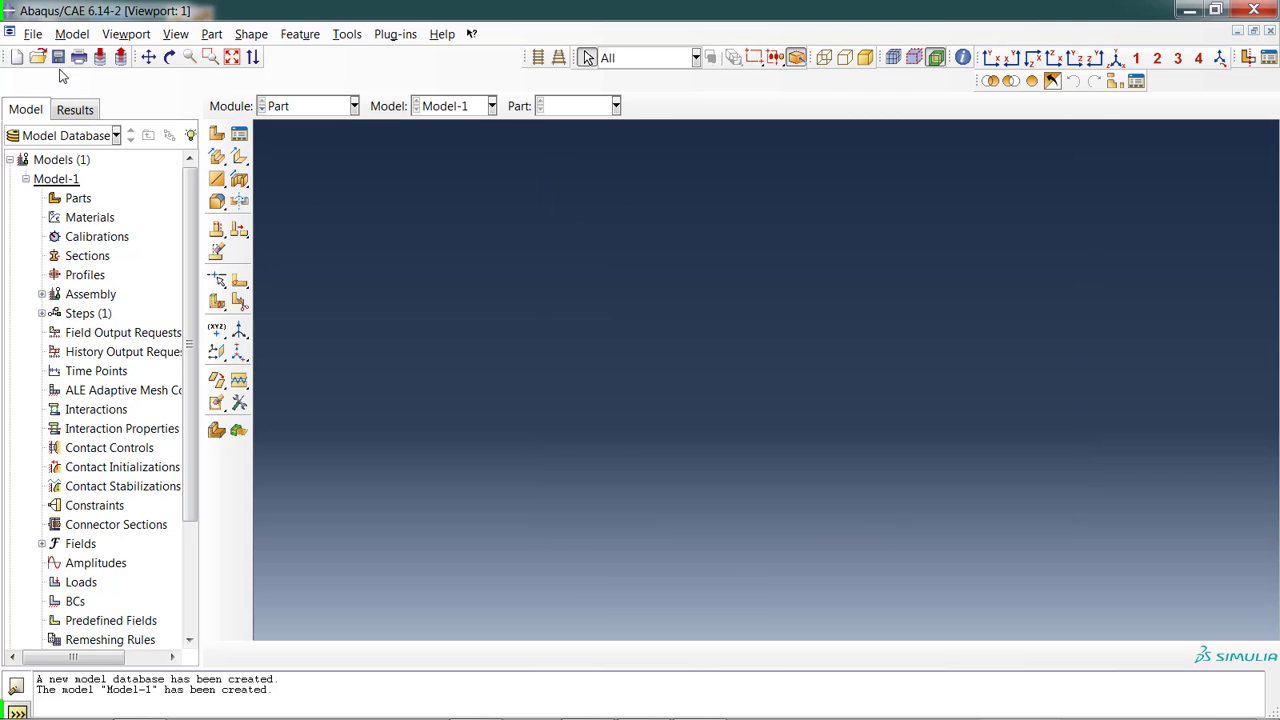
pyautogui.moveTo(58, 57)
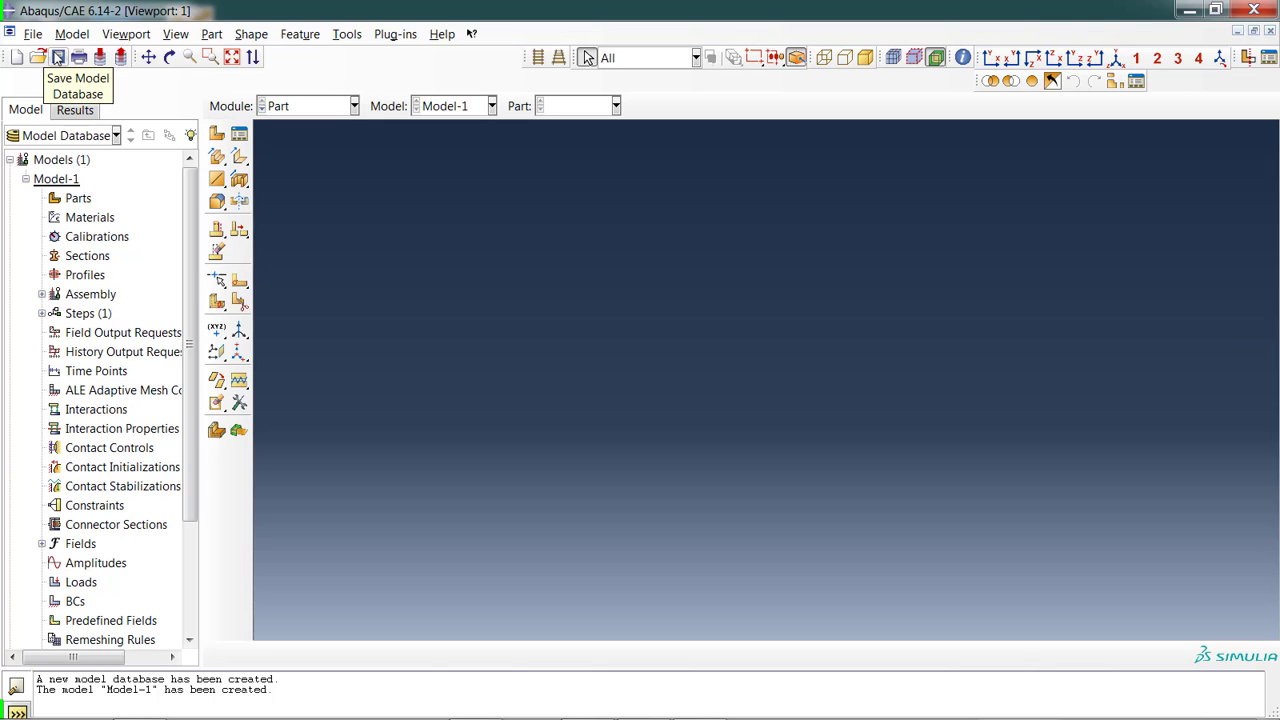
# Save the empty model database as 'Table Top.cae' in the Temp folder.
pyautogui.click(57, 57)
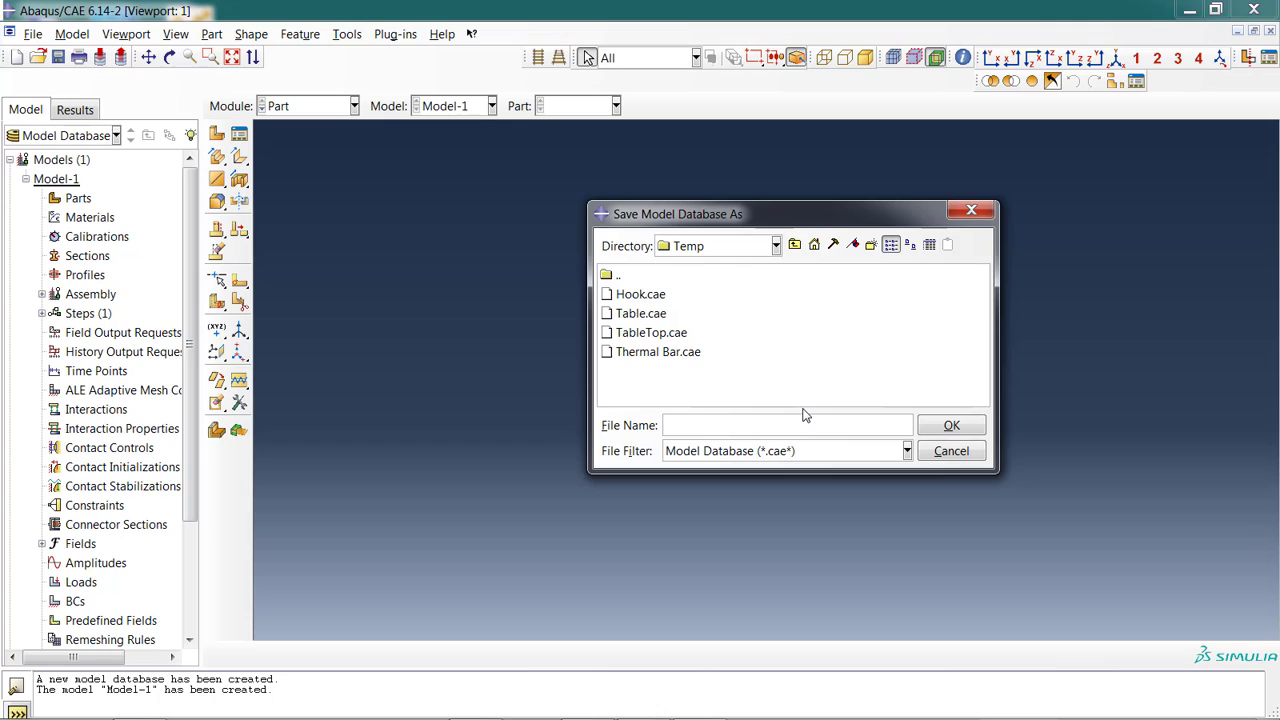
pyautogui.write('T')
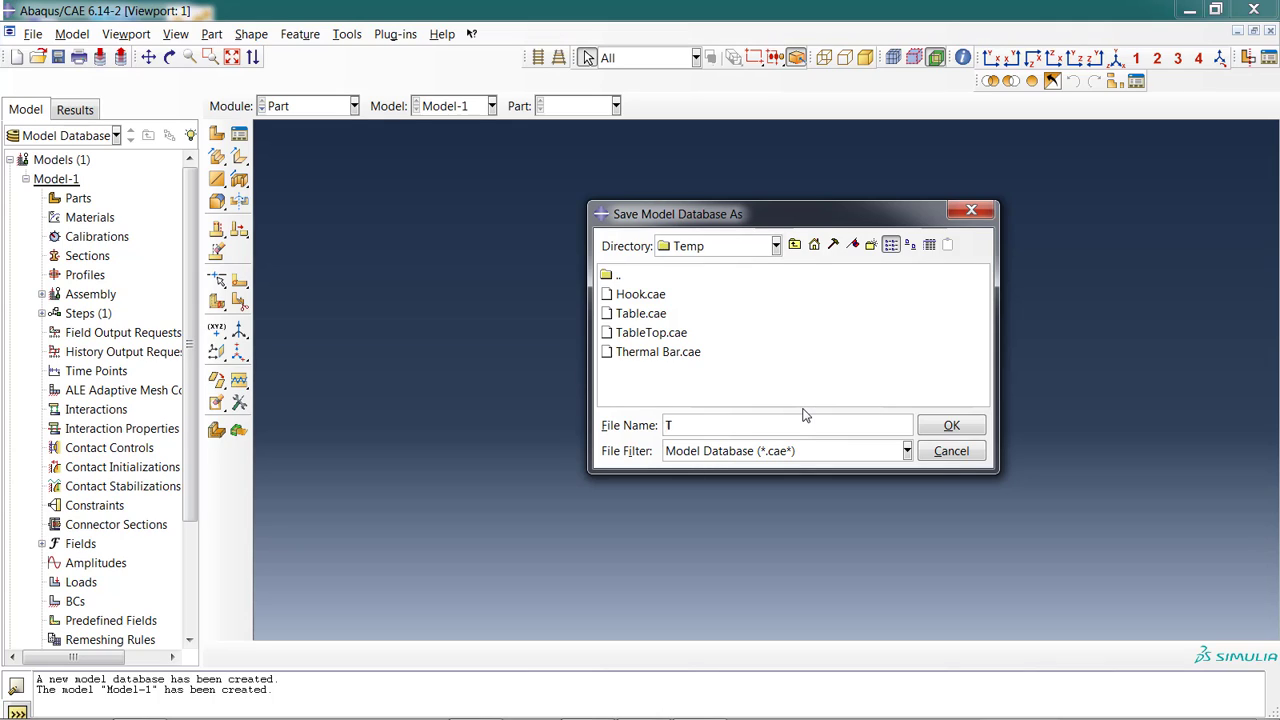
pyautogui.write('able Top')
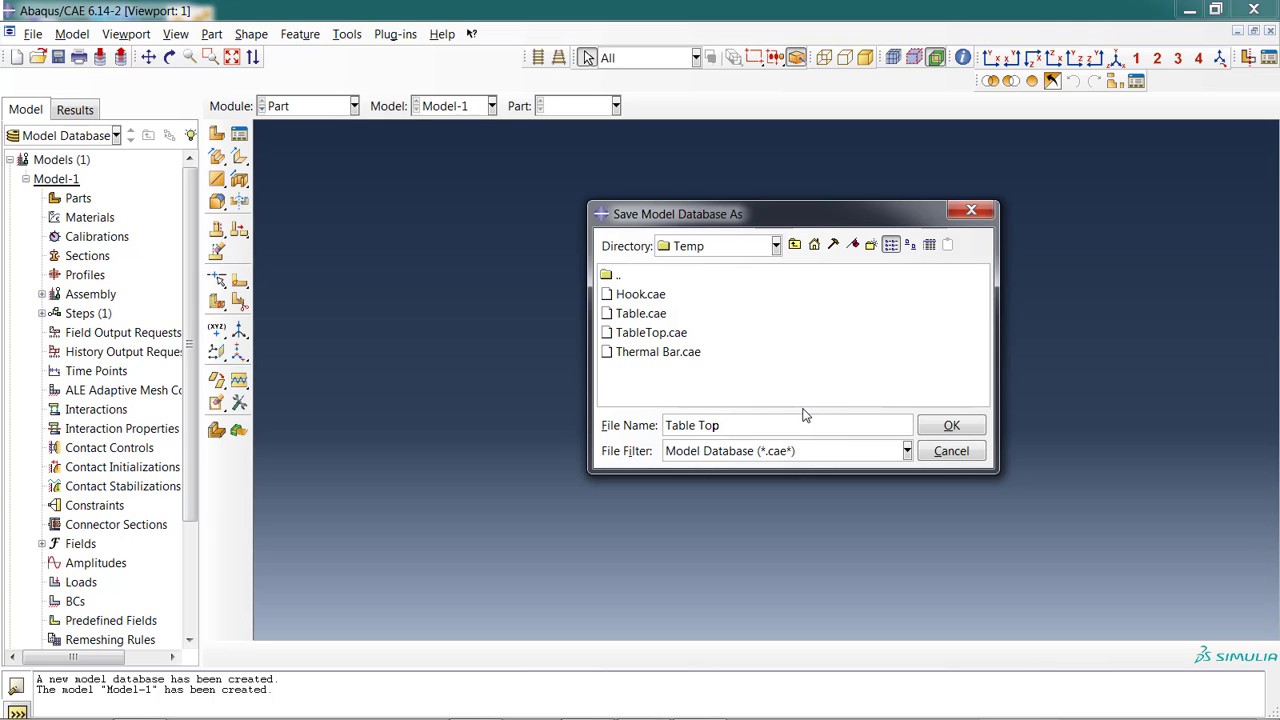
pyautogui.click(951, 425)
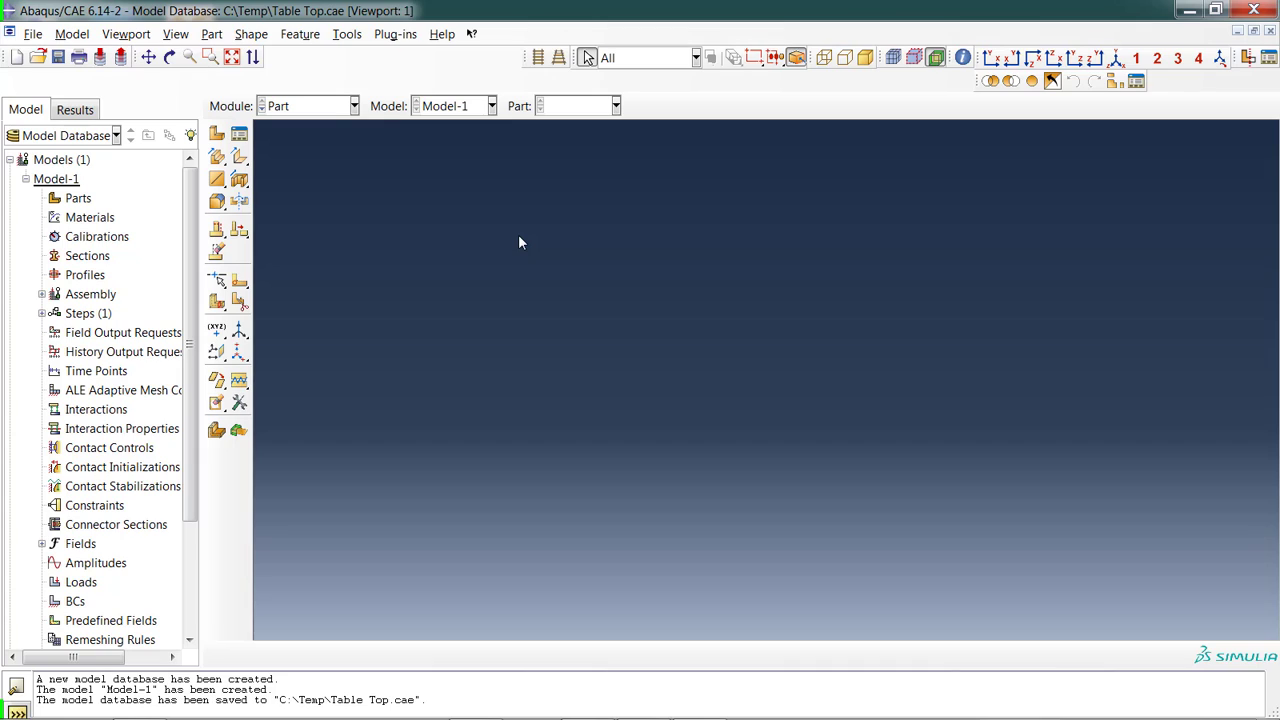
pyautogui.moveTo(520, 138)
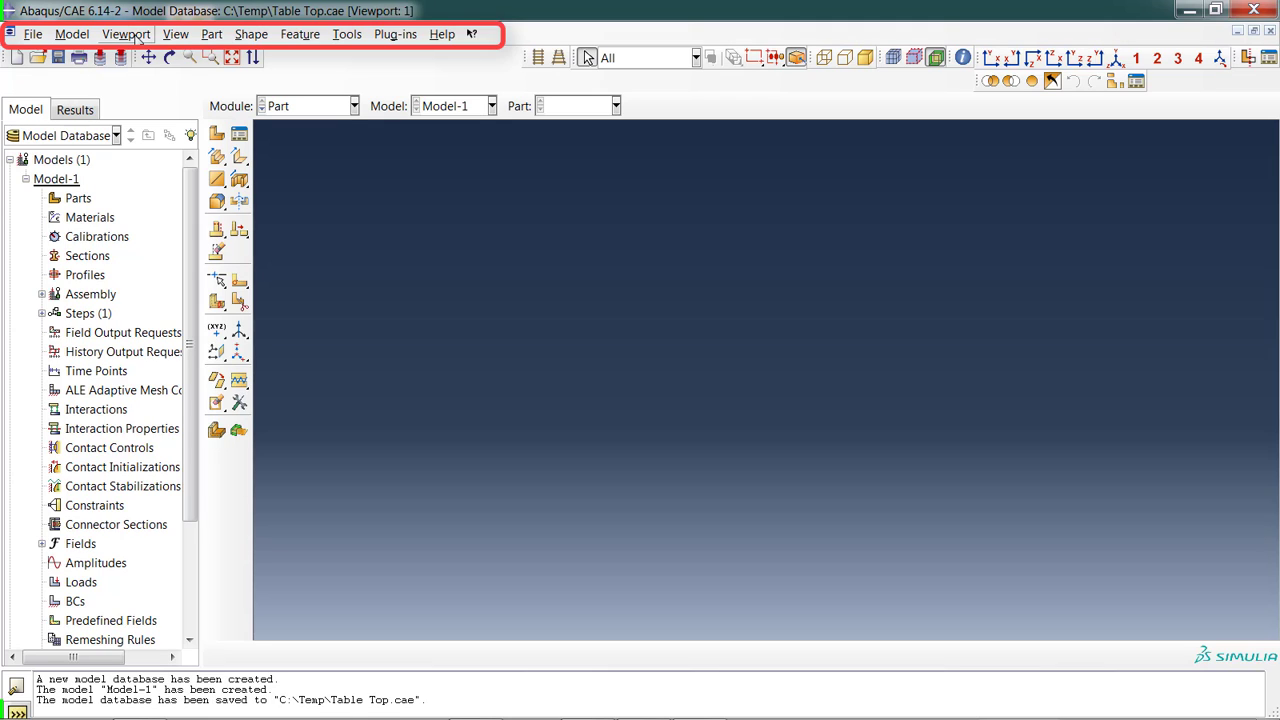
# Dock the floating Display Group toolbar into the top toolbar row.
pyautogui.click(175, 33)
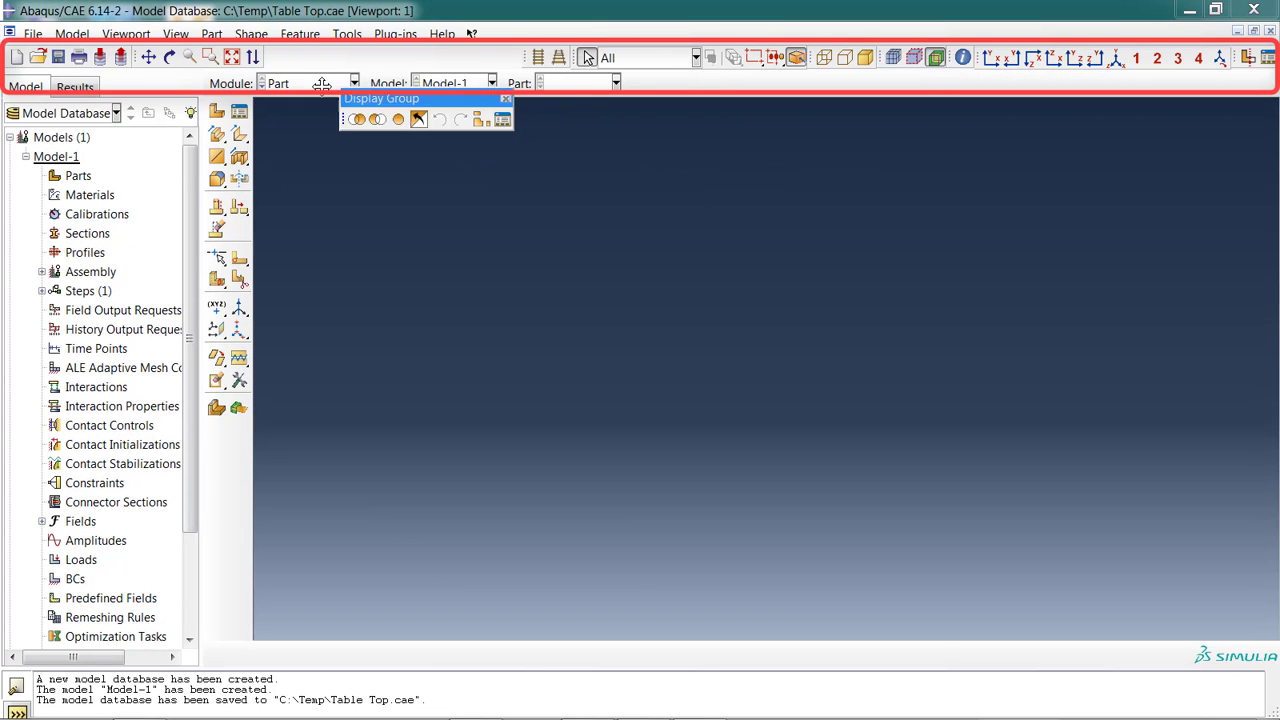
pyautogui.click(506, 98)
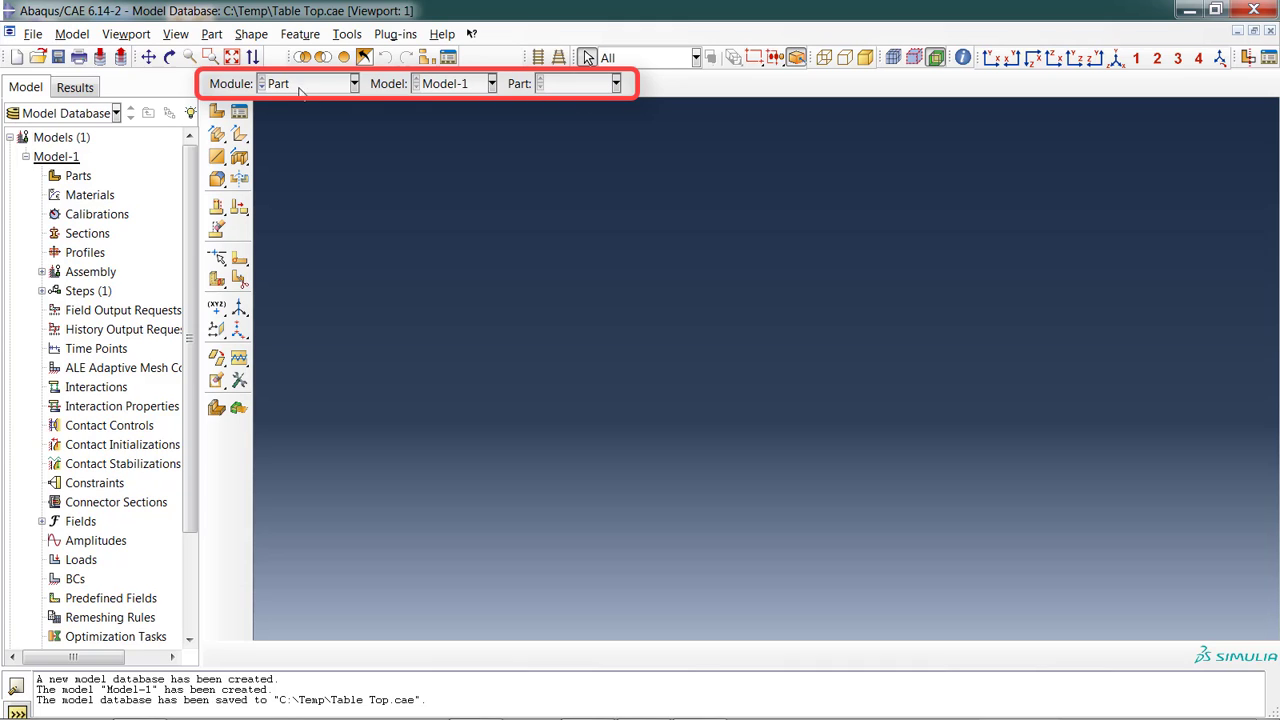
pyautogui.moveTo(322, 85)
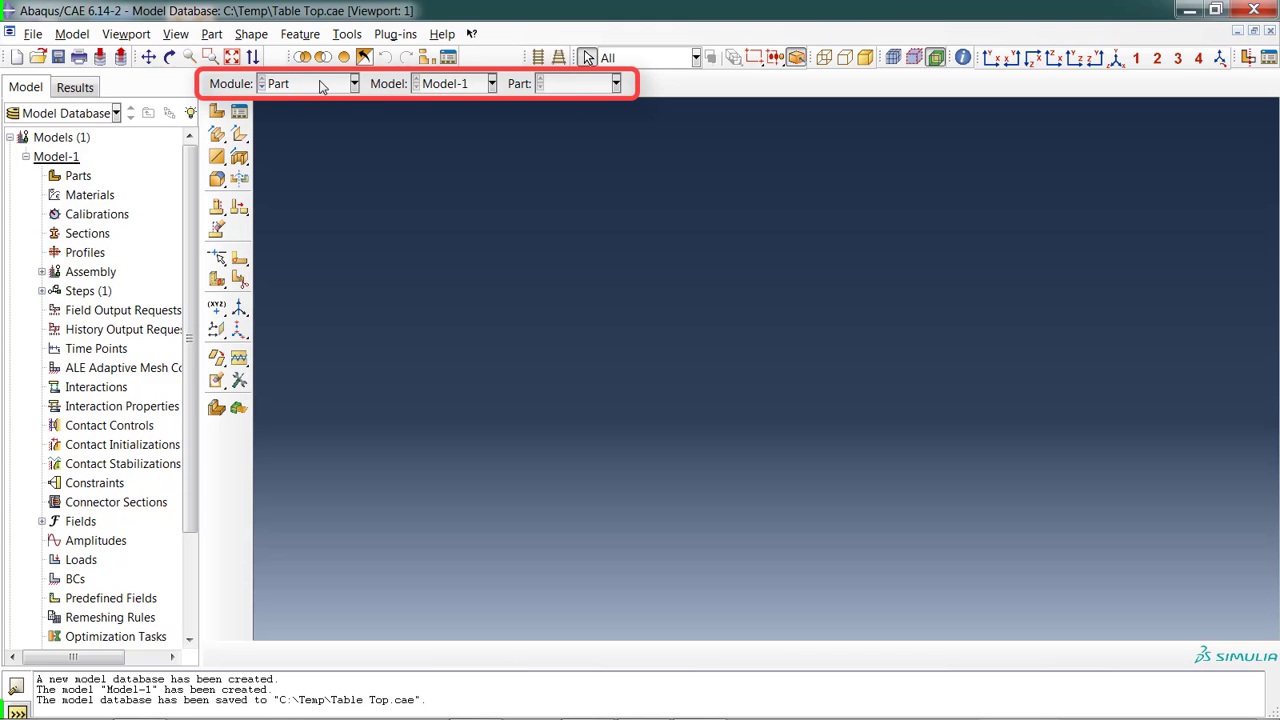
pyautogui.click(354, 83)
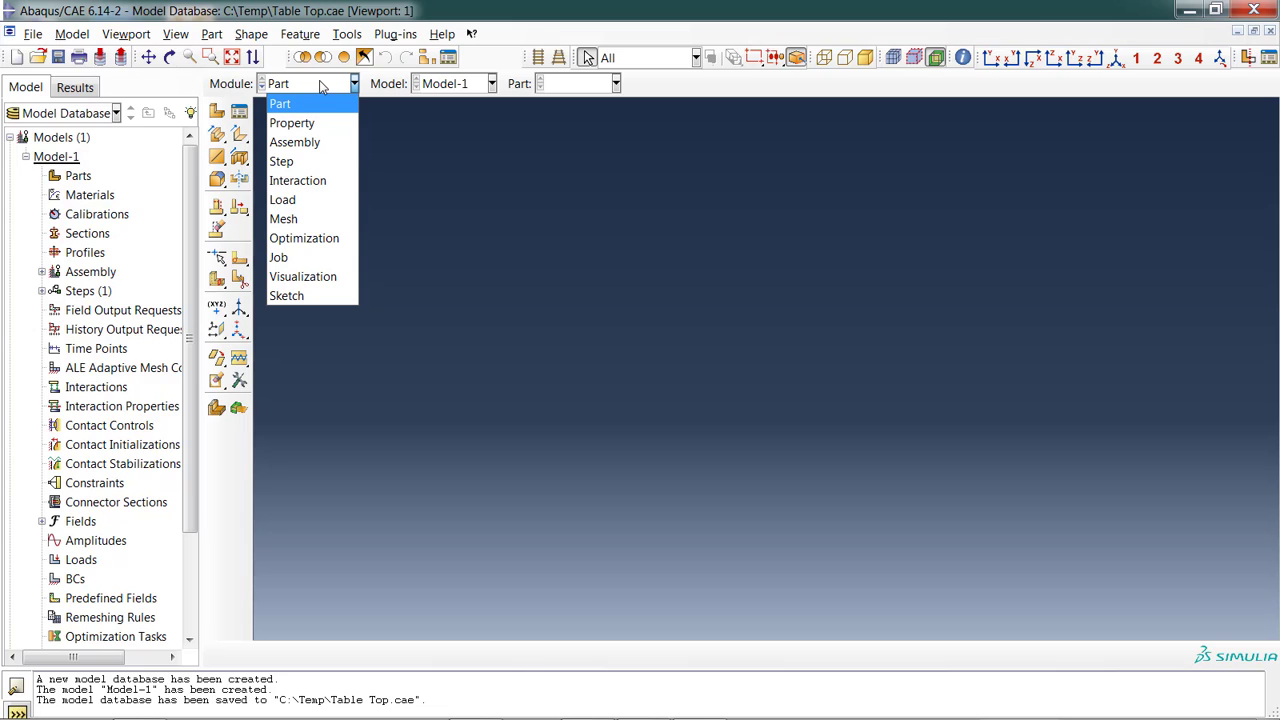
pyautogui.moveTo(292, 122)
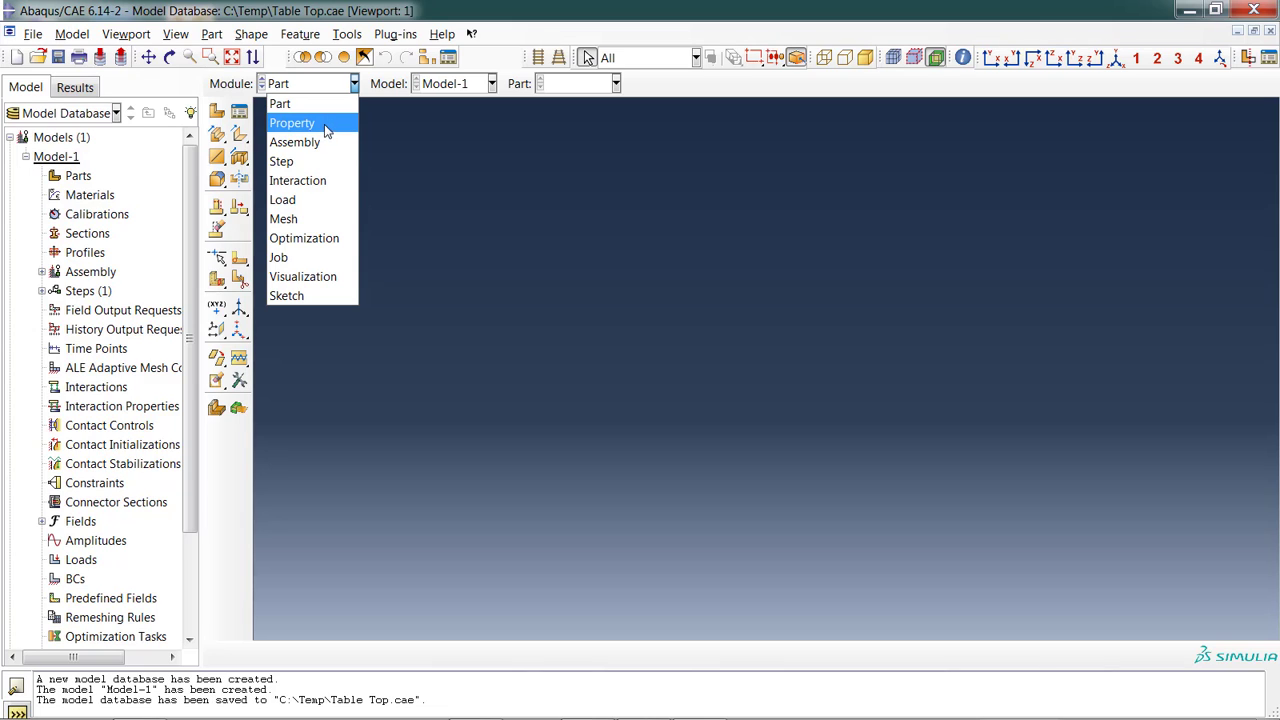
pyautogui.moveTo(304, 238)
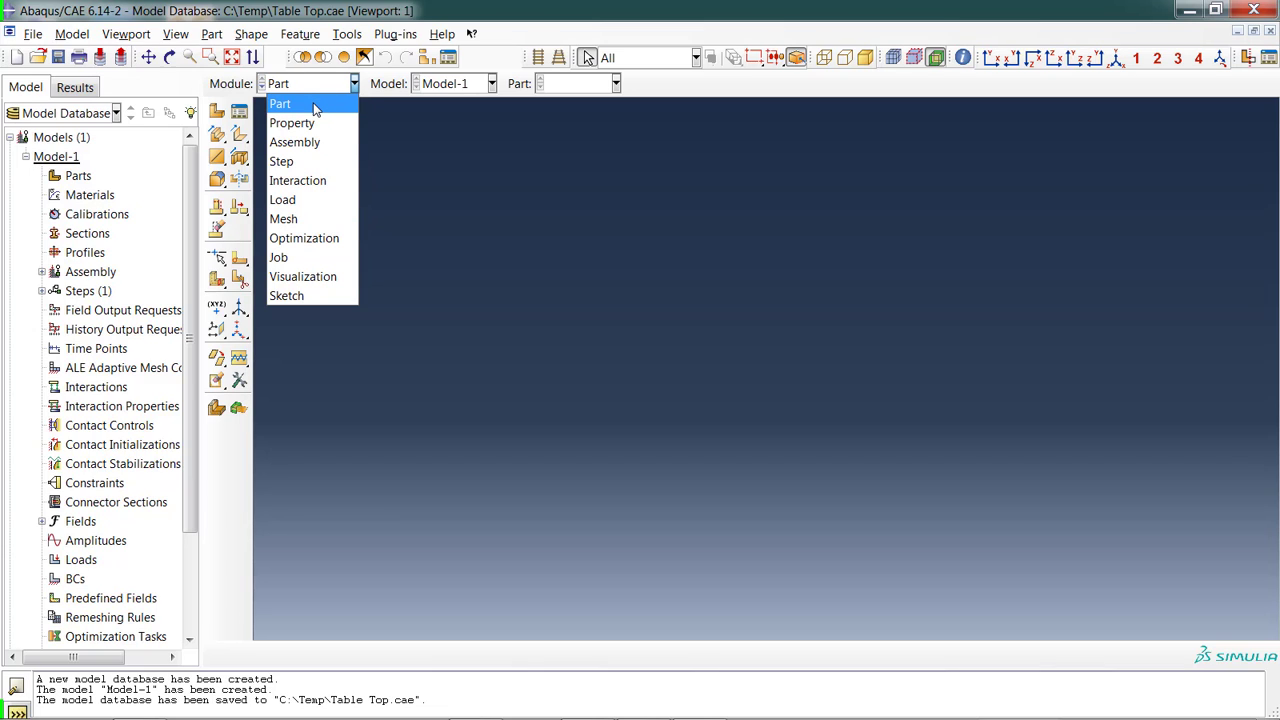
pyautogui.moveTo(320, 142)
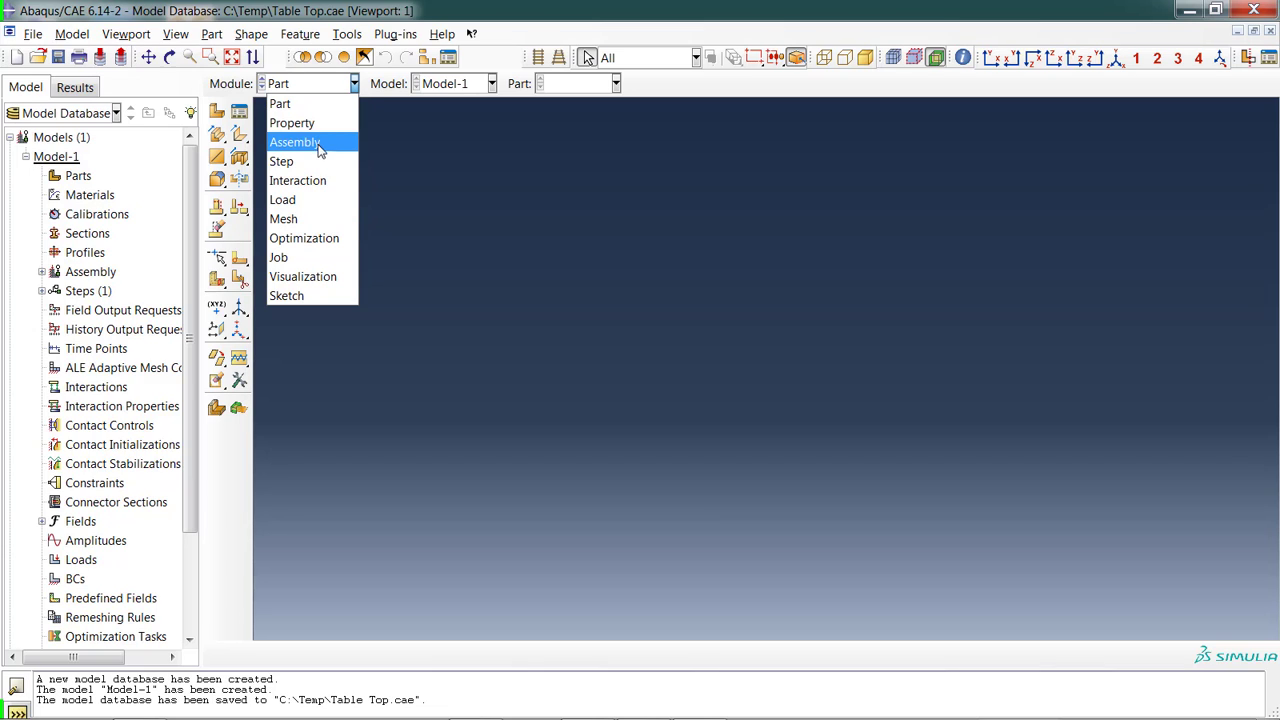
pyautogui.moveTo(312, 218)
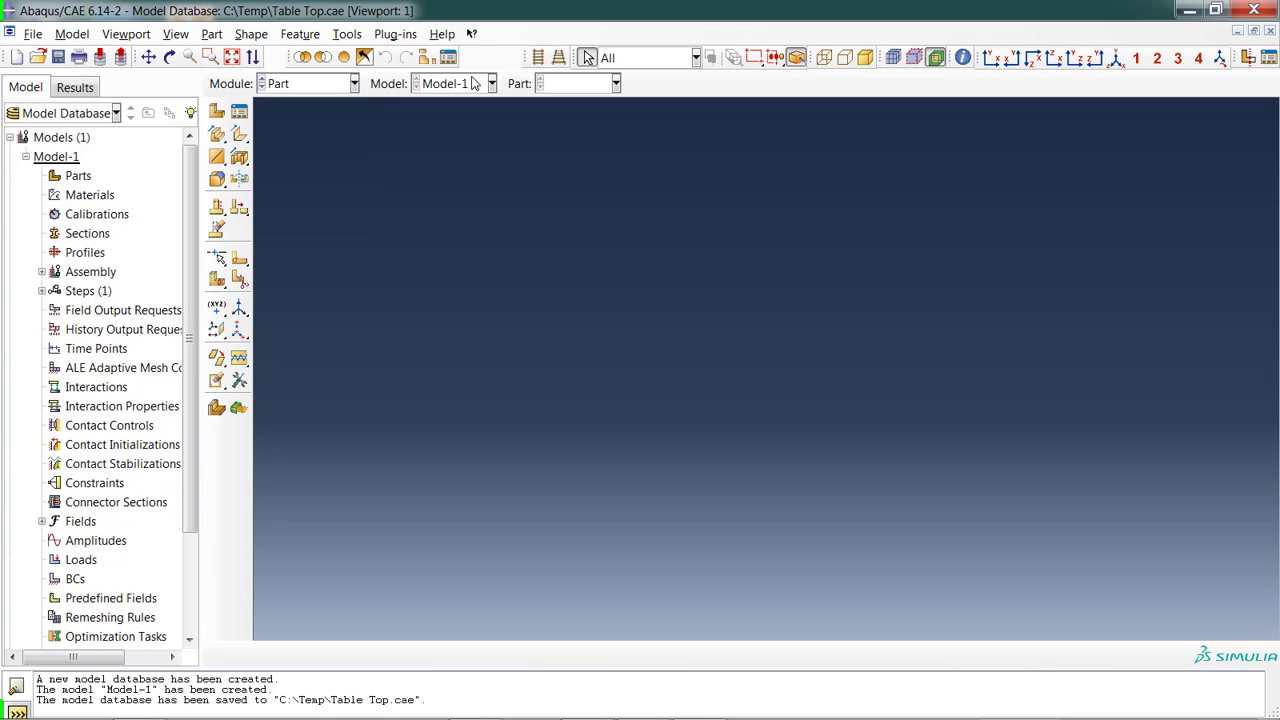
pyautogui.click(491, 83)
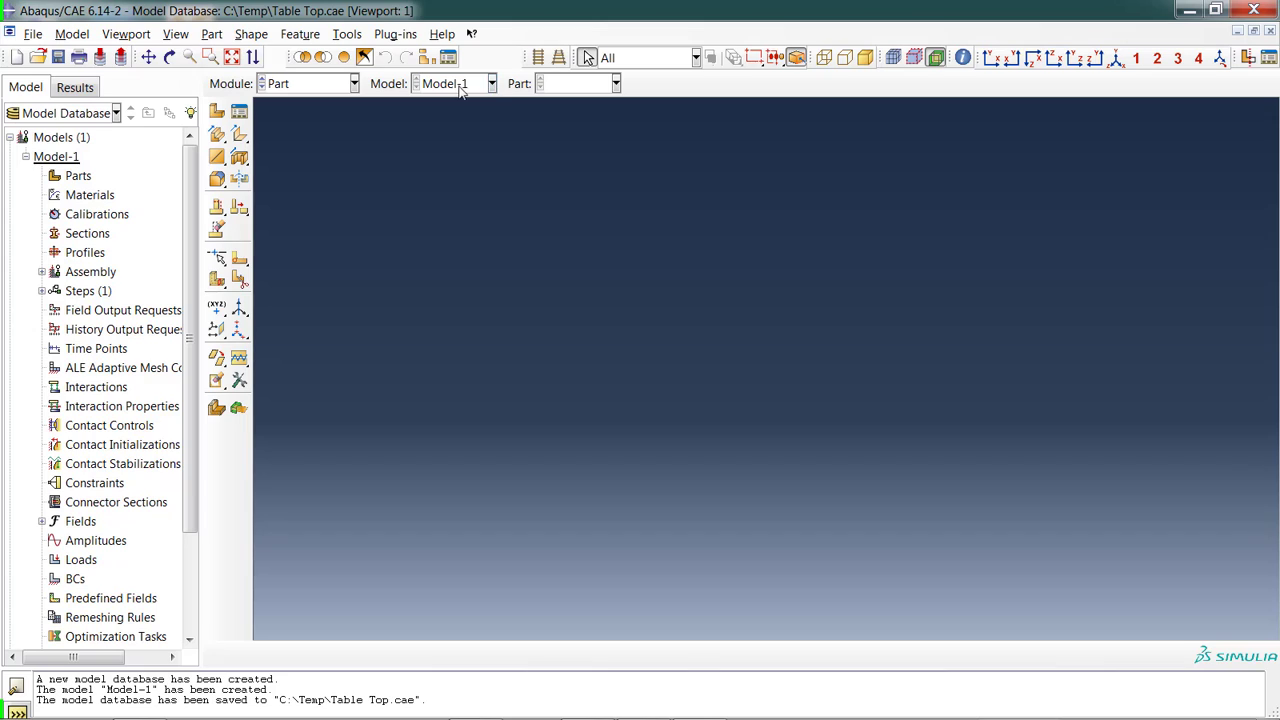
pyautogui.moveTo(25, 168)
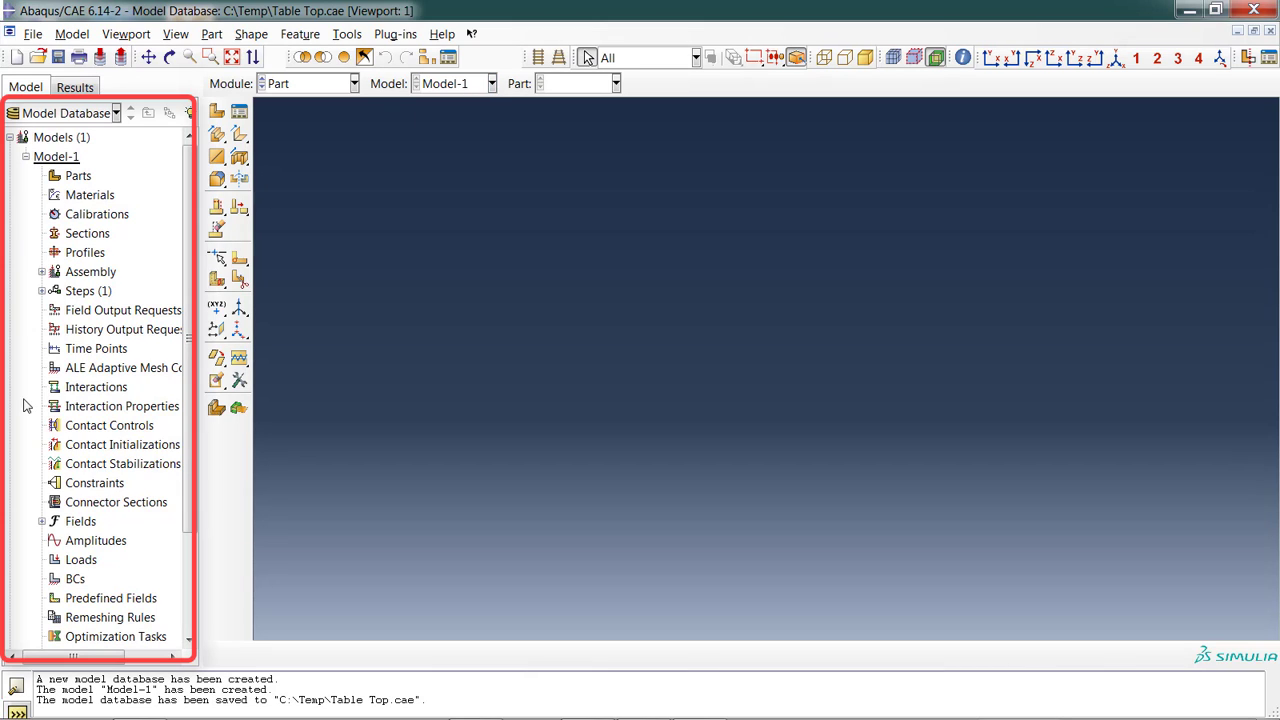
pyautogui.moveTo(136, 261)
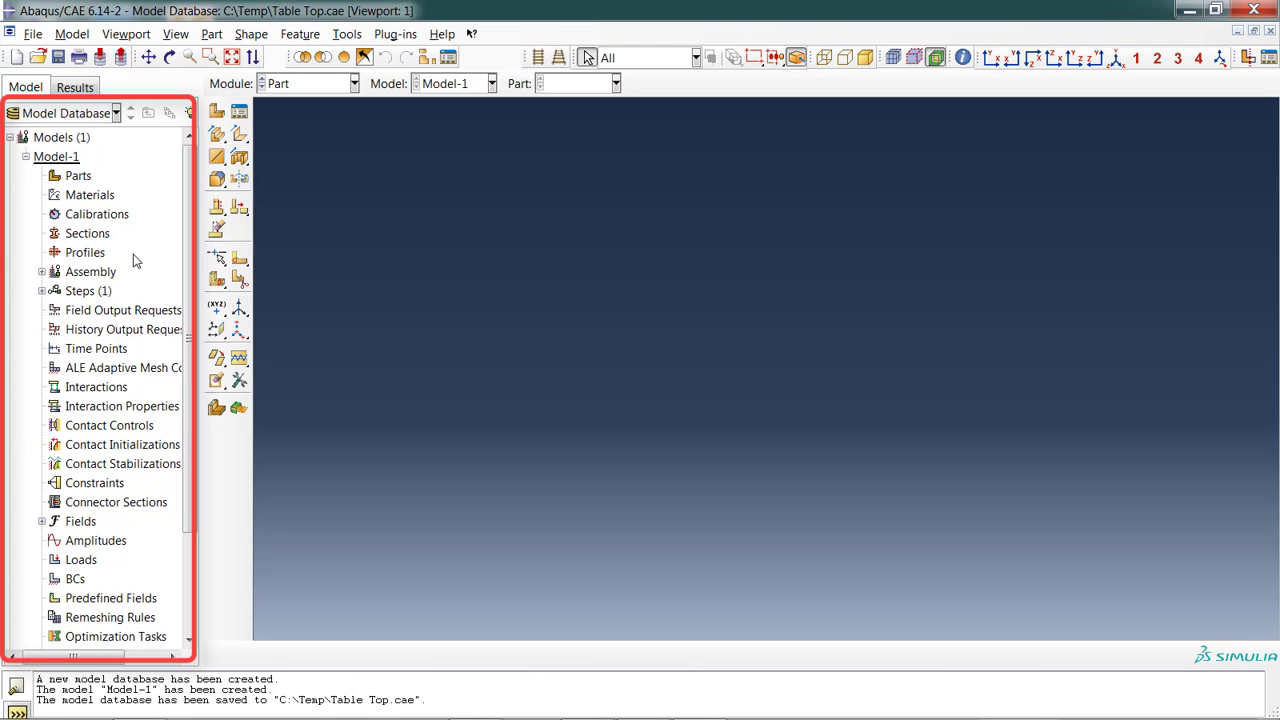
pyautogui.moveTo(28, 163)
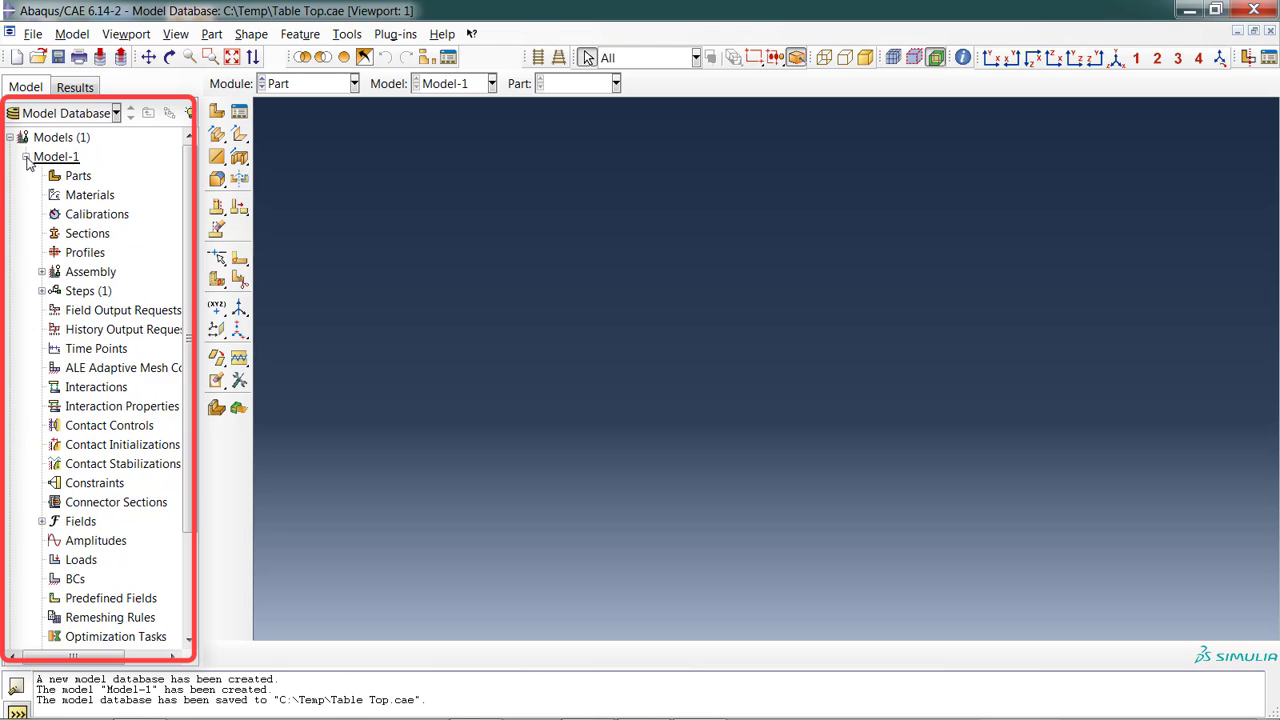
pyautogui.click(27, 156)
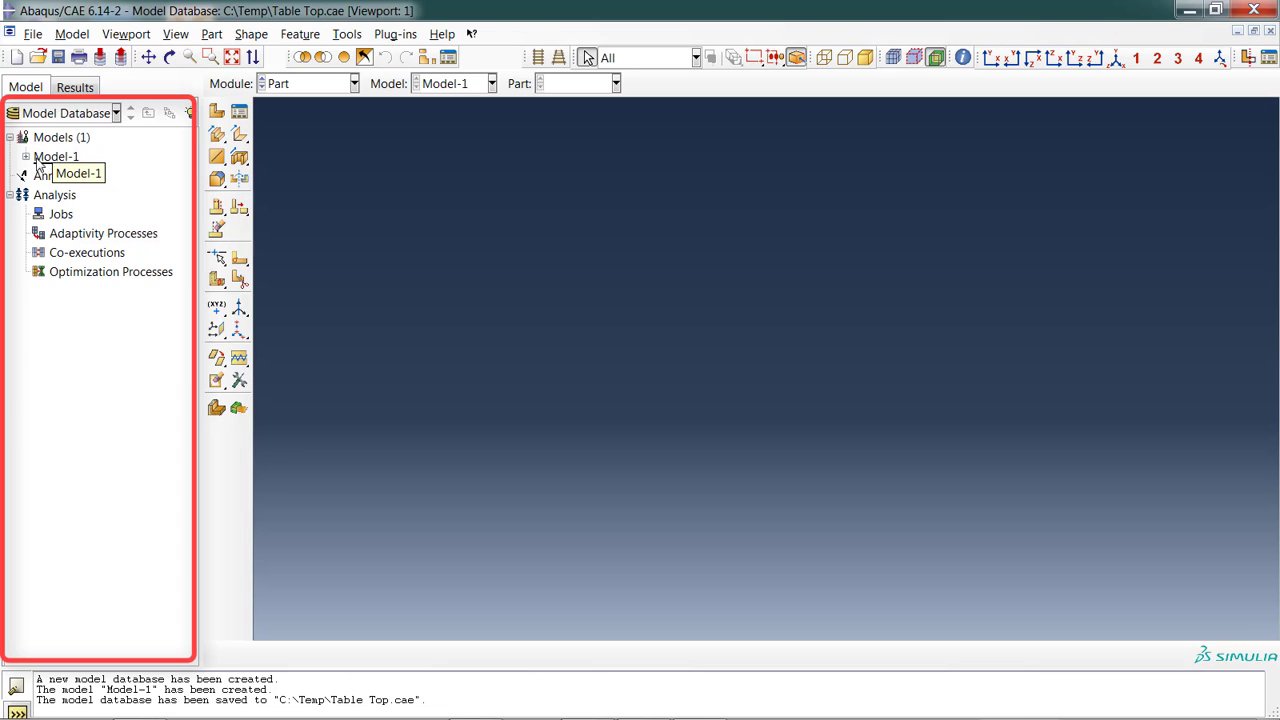
pyautogui.click(25, 157)
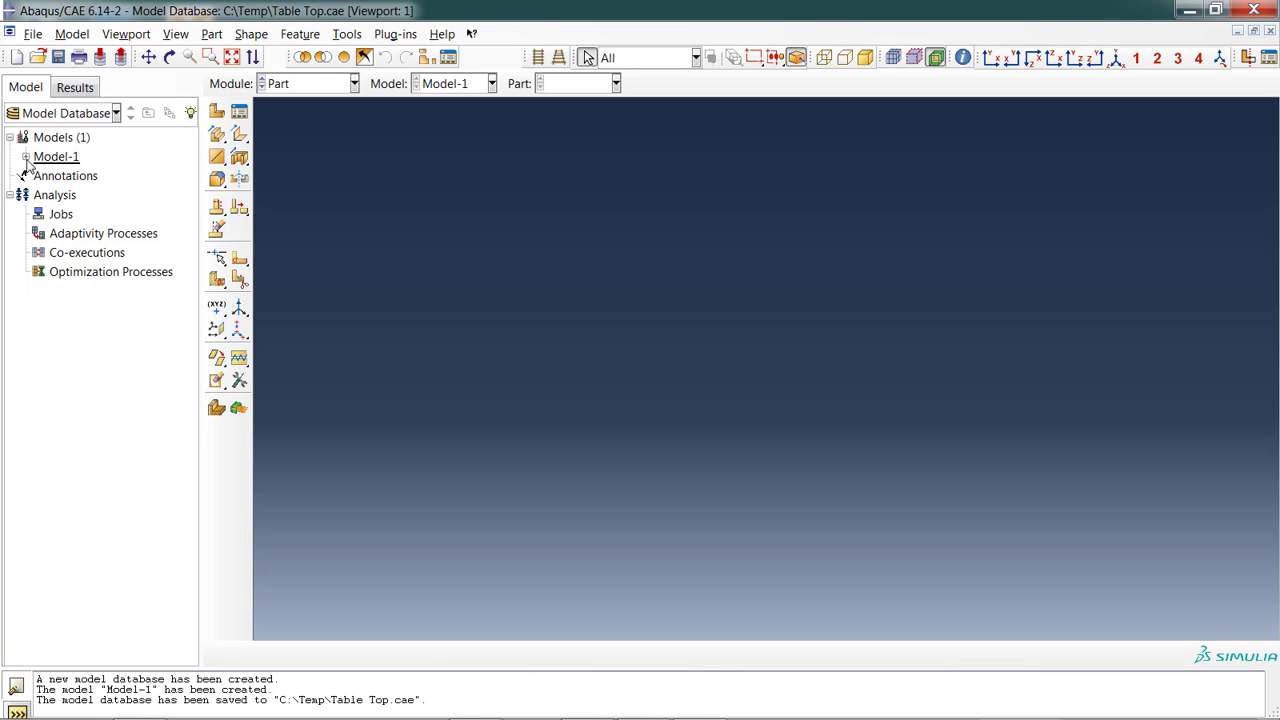
pyautogui.moveTo(56, 157)
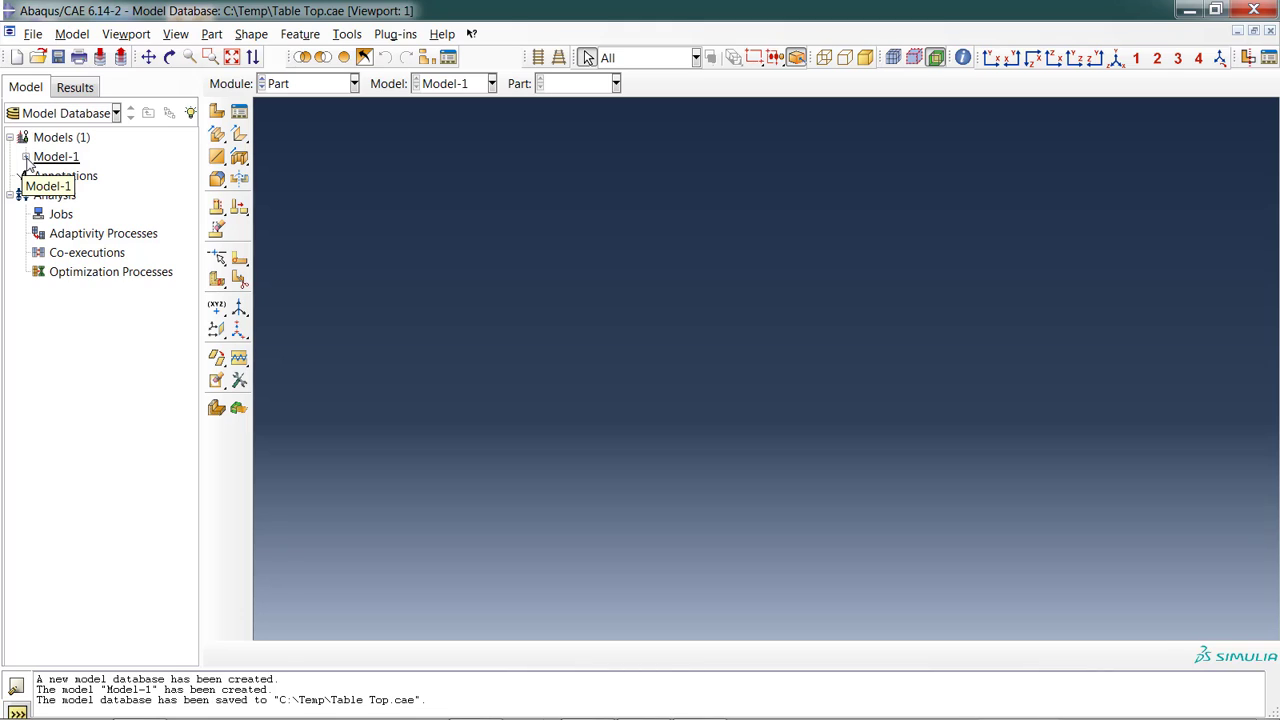
pyautogui.click(25, 157)
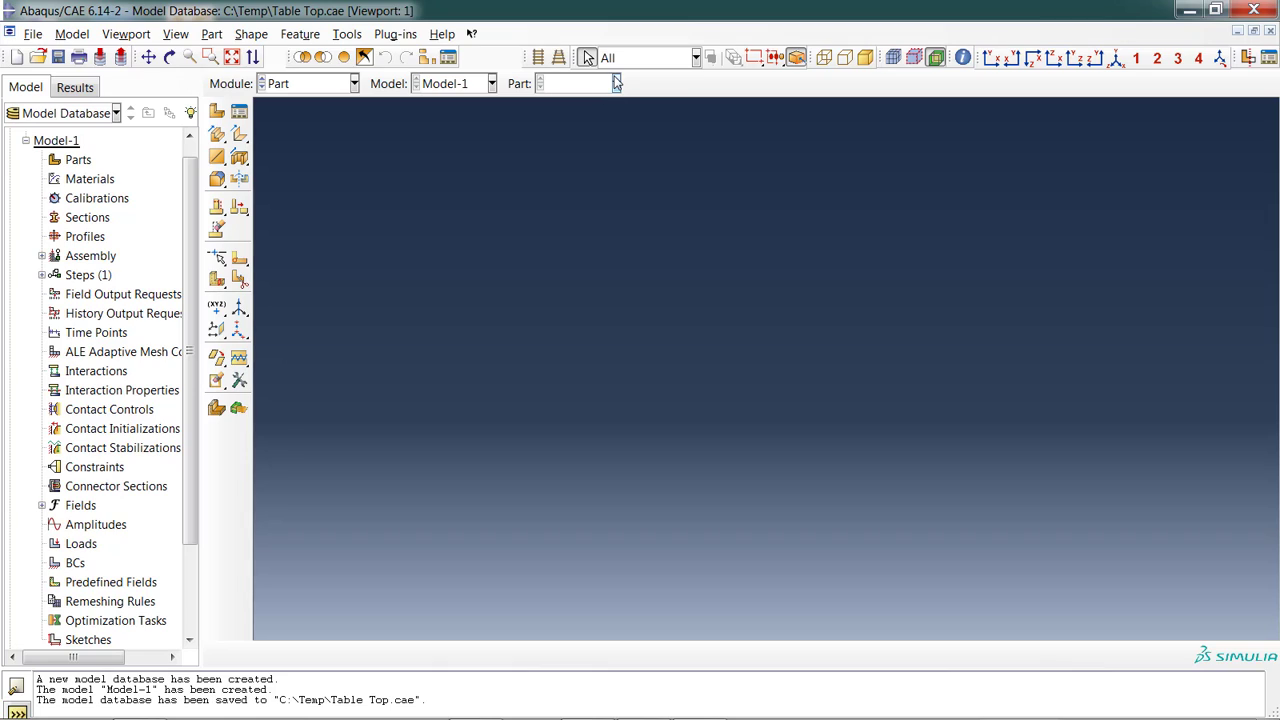
pyautogui.click(616, 83)
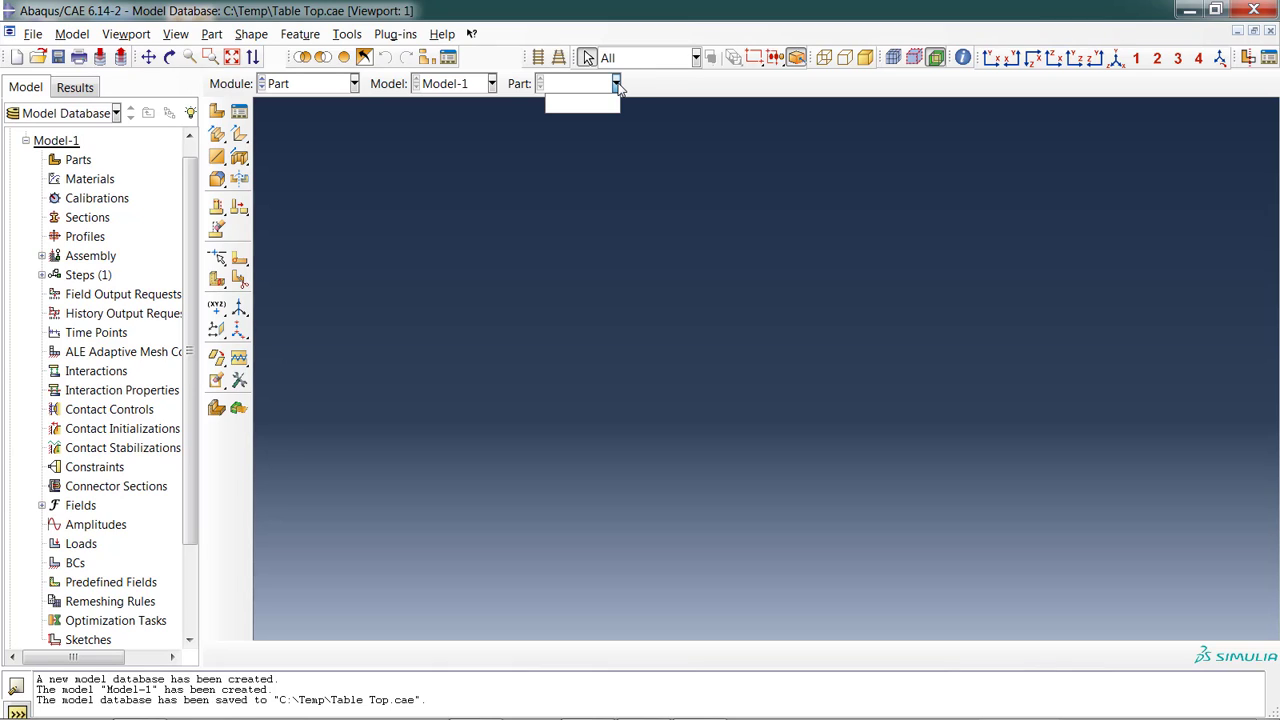
pyautogui.click(616, 83)
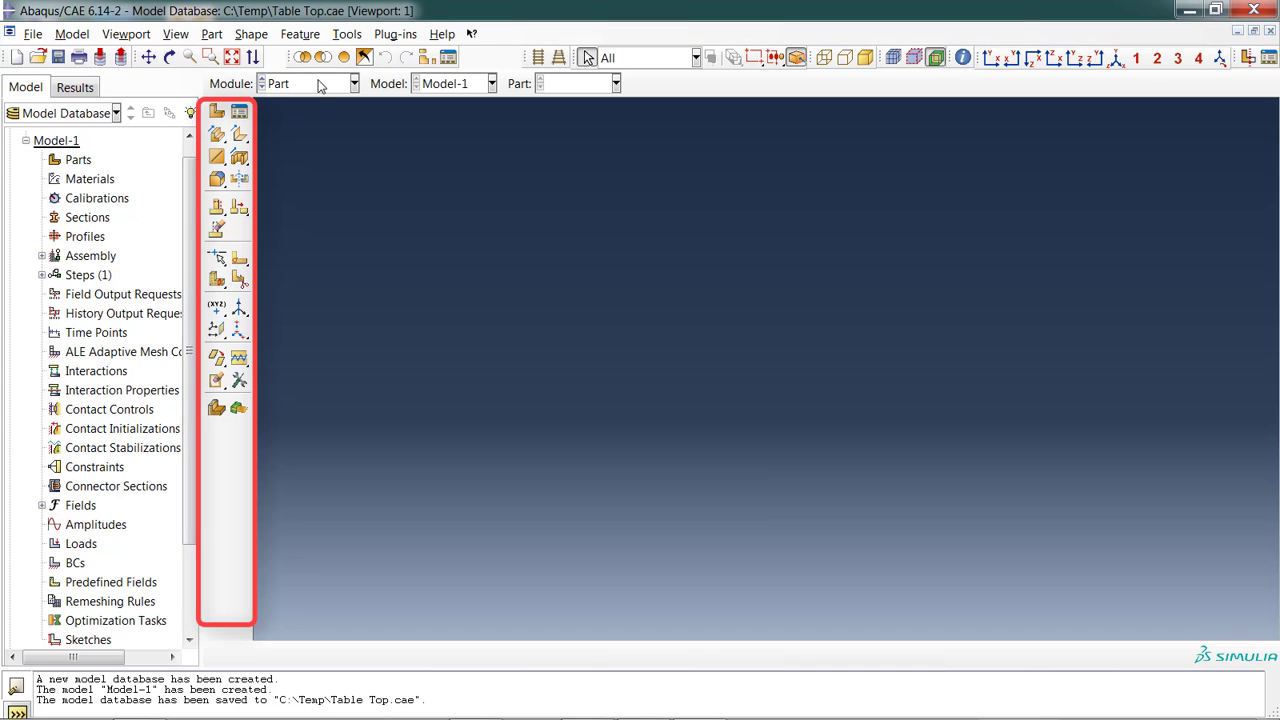
# Enter the Property module, try Assign Shell/Membrane Normal, and dismiss the 'No part exists' warning.
pyautogui.click(353, 83)
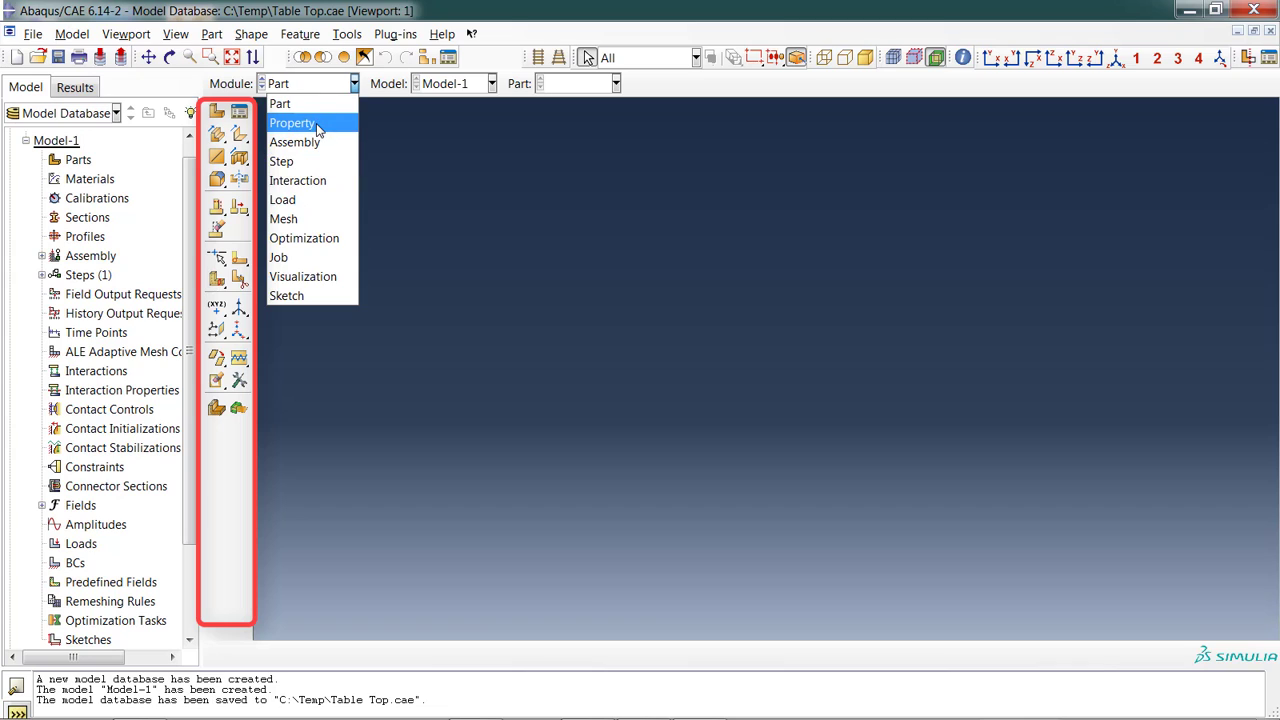
pyautogui.click(291, 122)
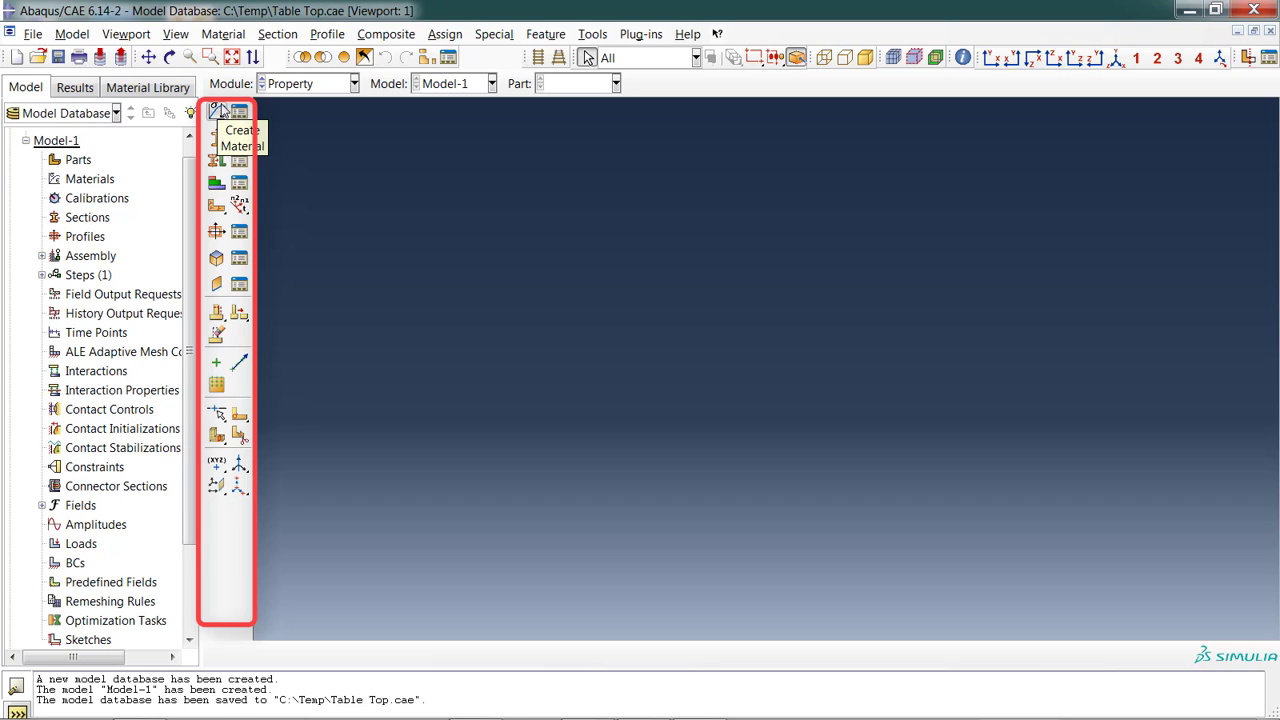
pyautogui.moveTo(228, 228)
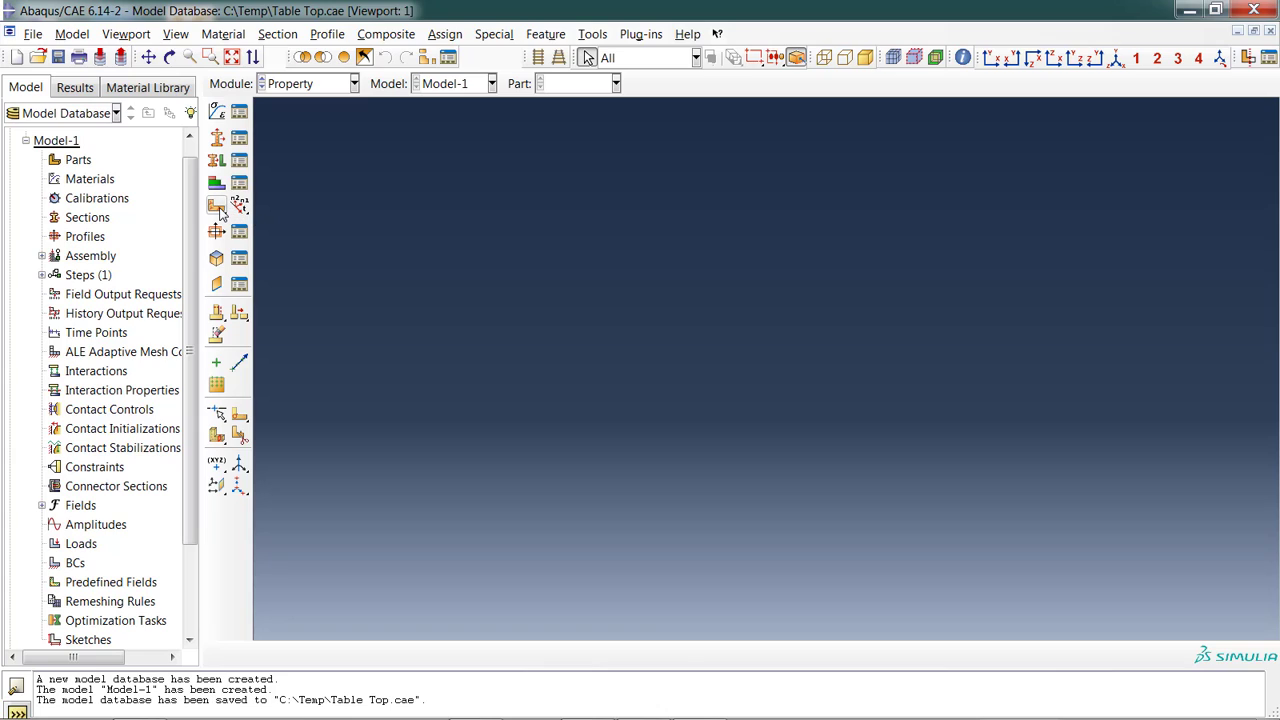
pyautogui.moveTo(217, 207)
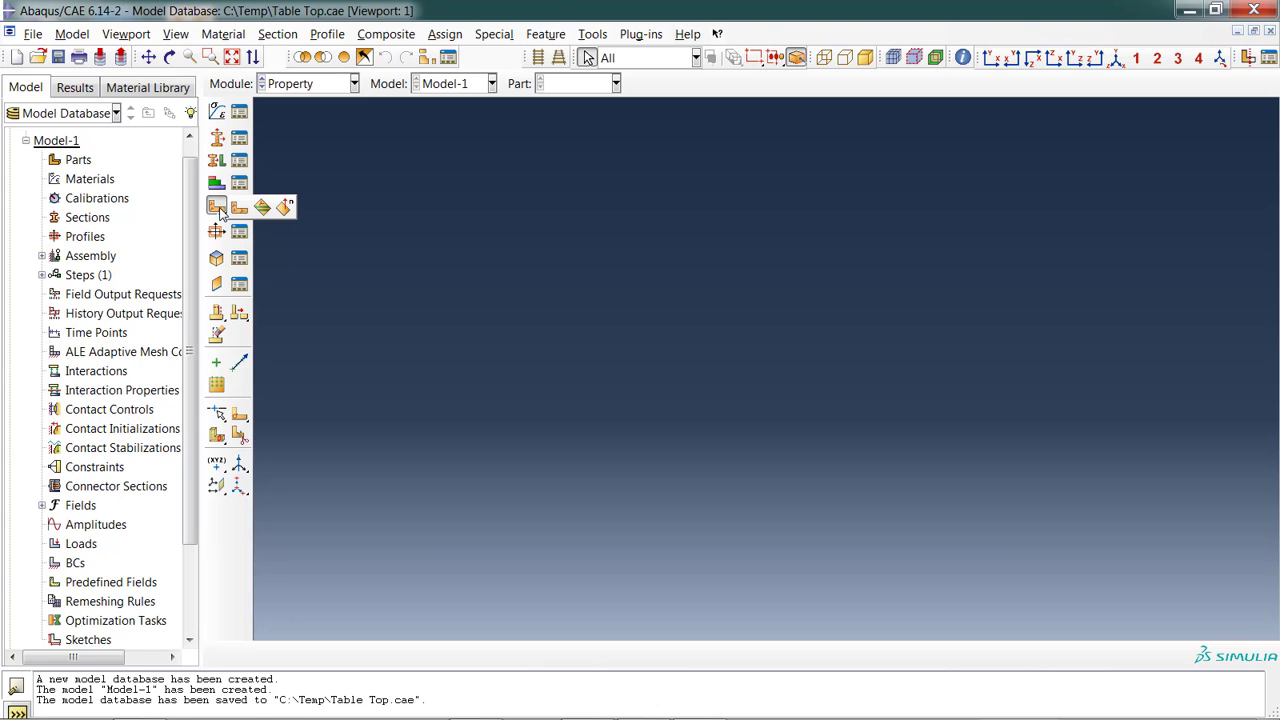
pyautogui.moveTo(286, 207)
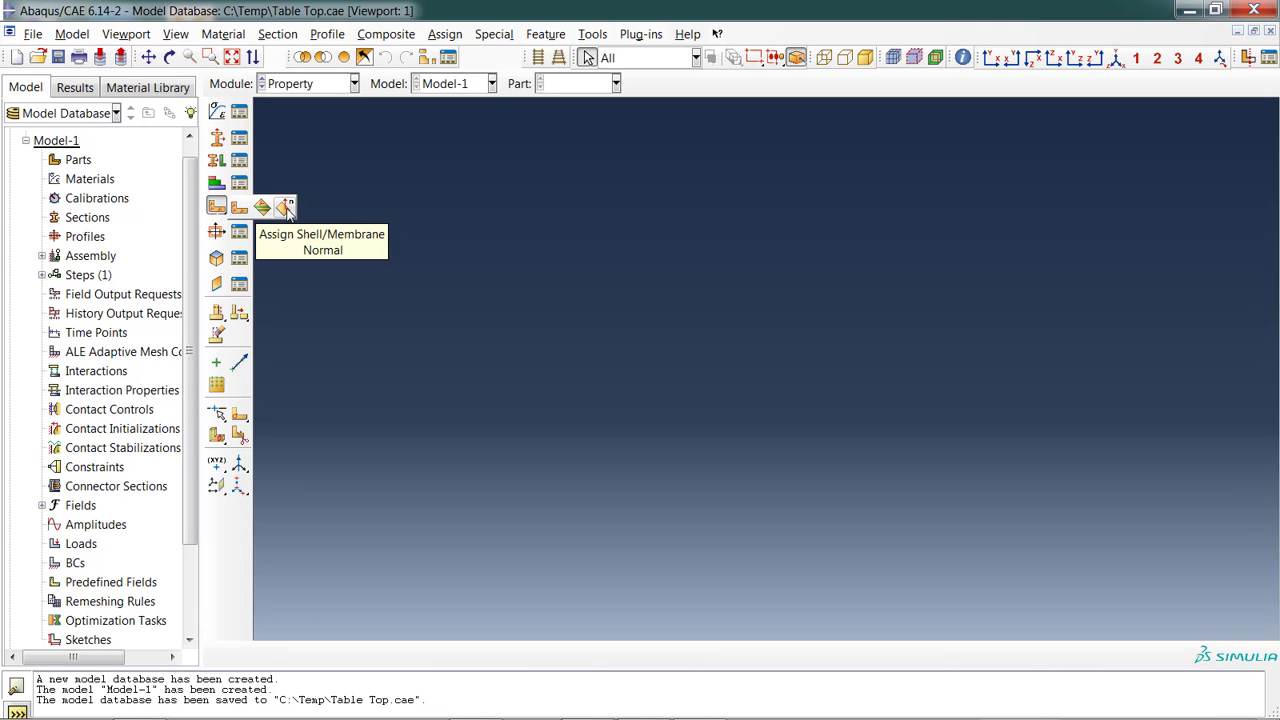
pyautogui.click(287, 206)
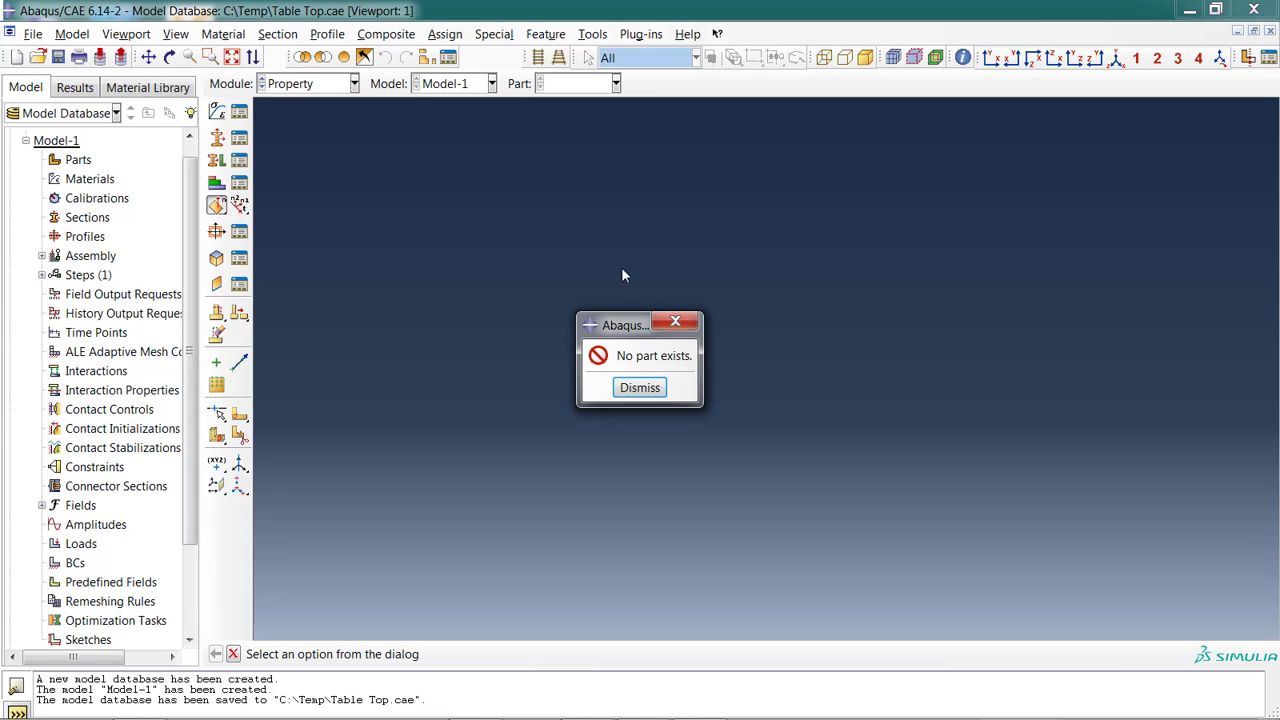
pyautogui.click(639, 387)
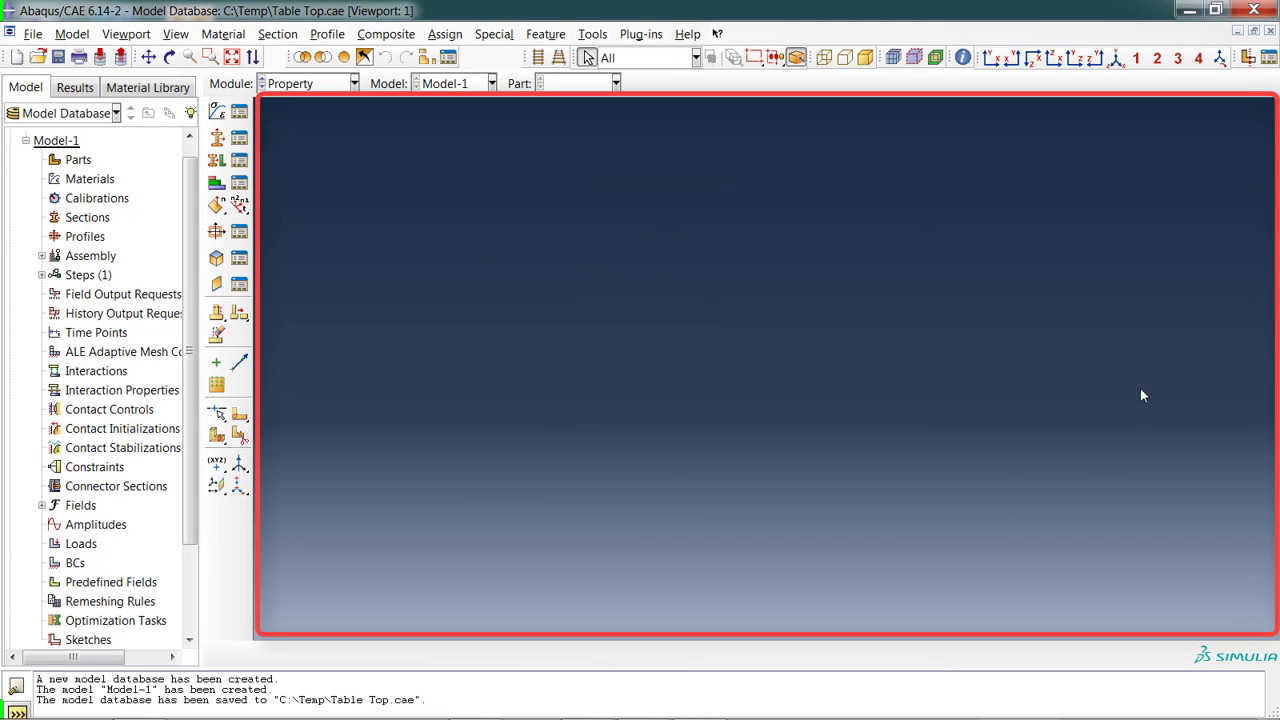
pyautogui.moveTo(755, 446)
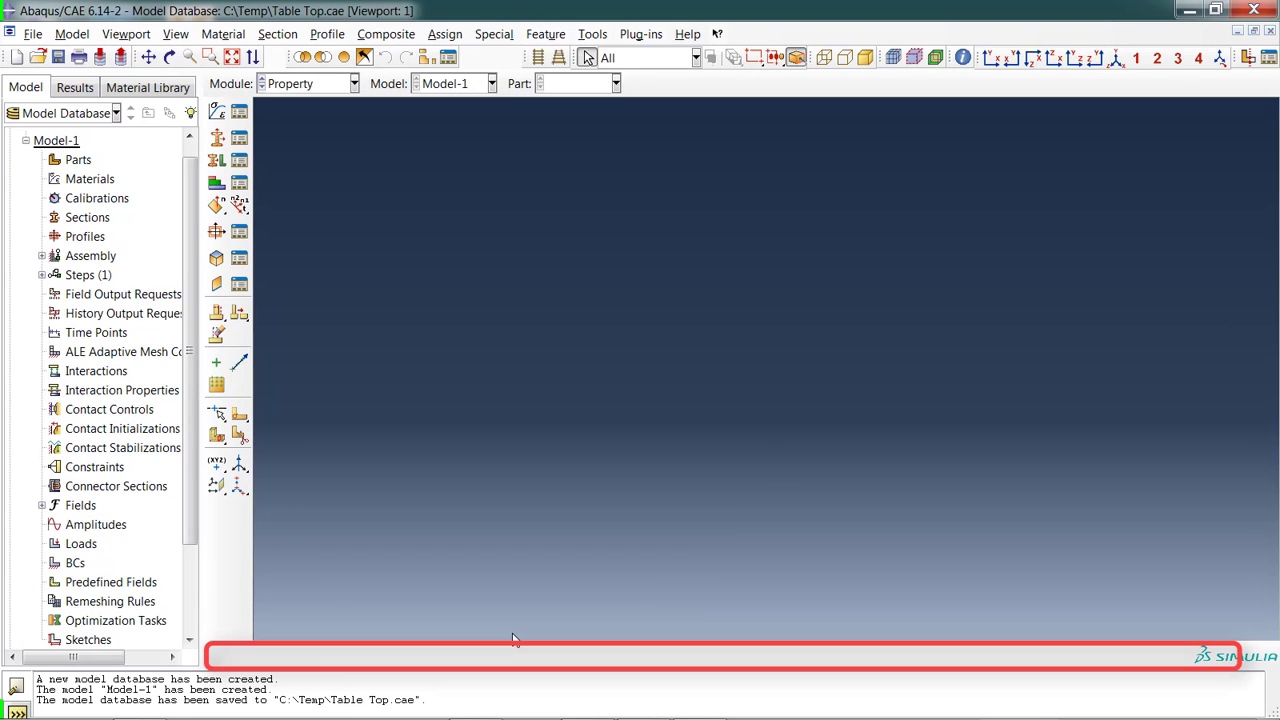
pyautogui.moveTo(535, 639)
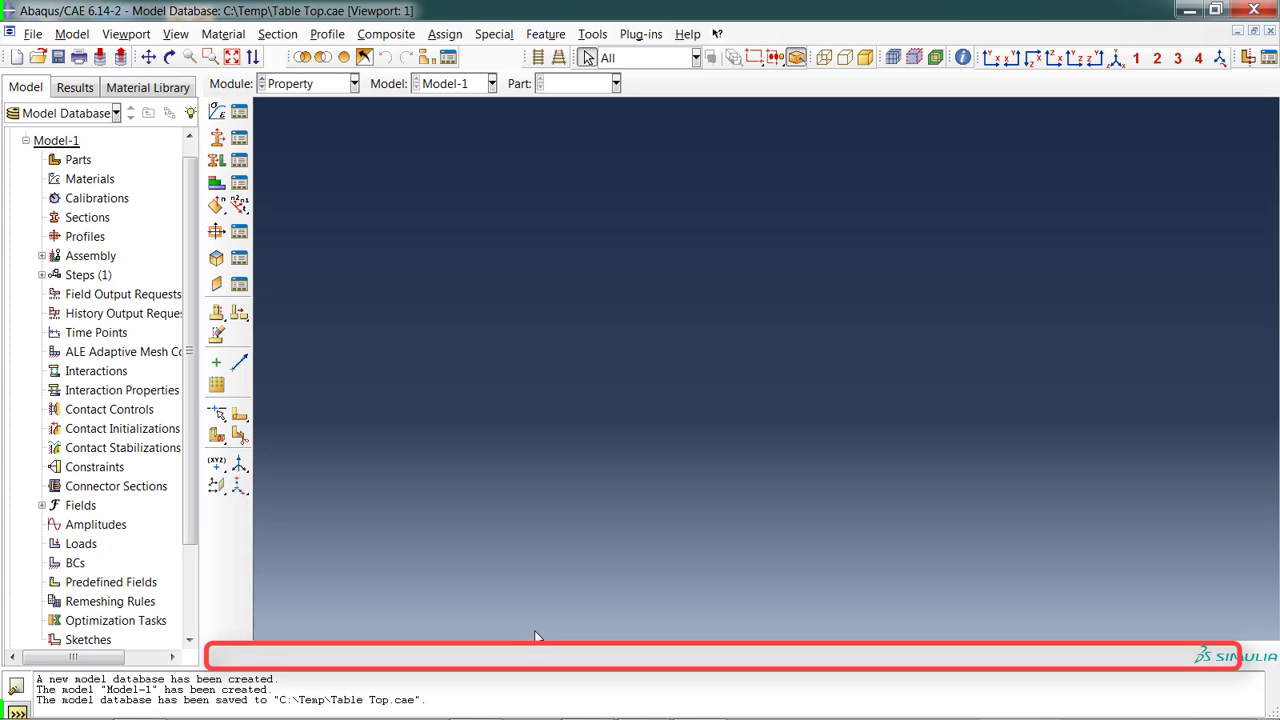
pyautogui.moveTo(303, 632)
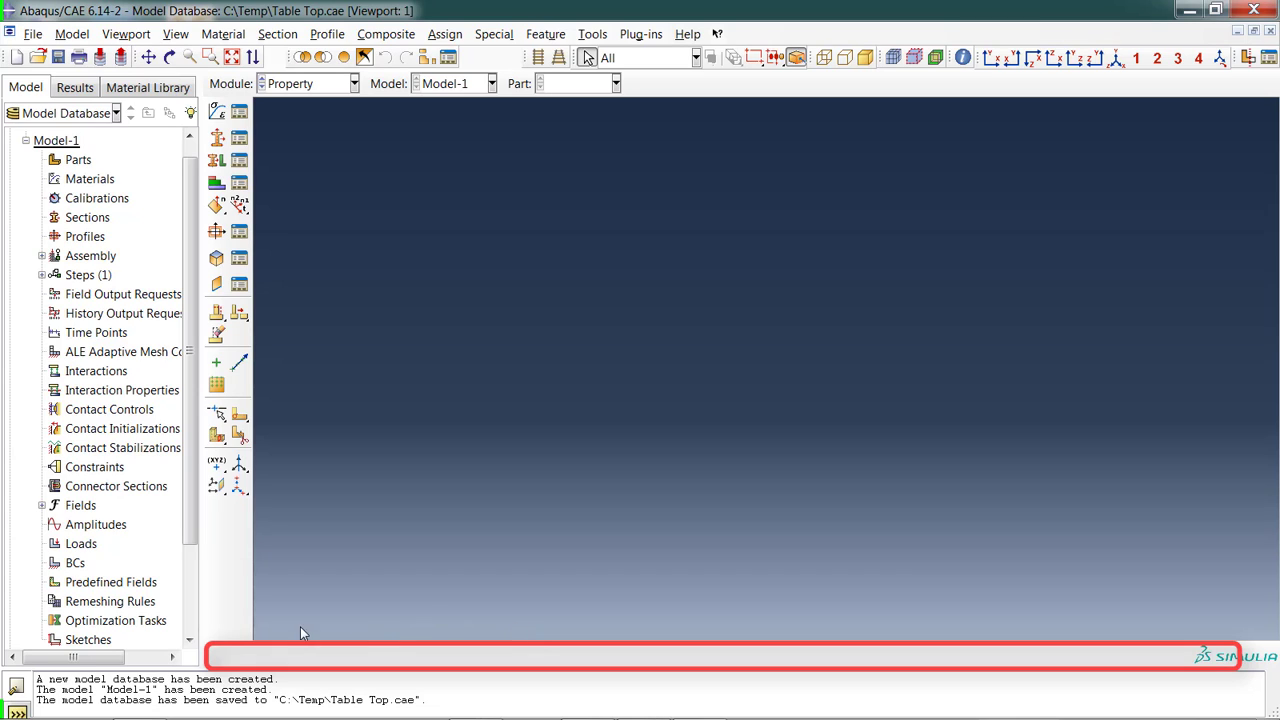
pyautogui.moveTo(518, 613)
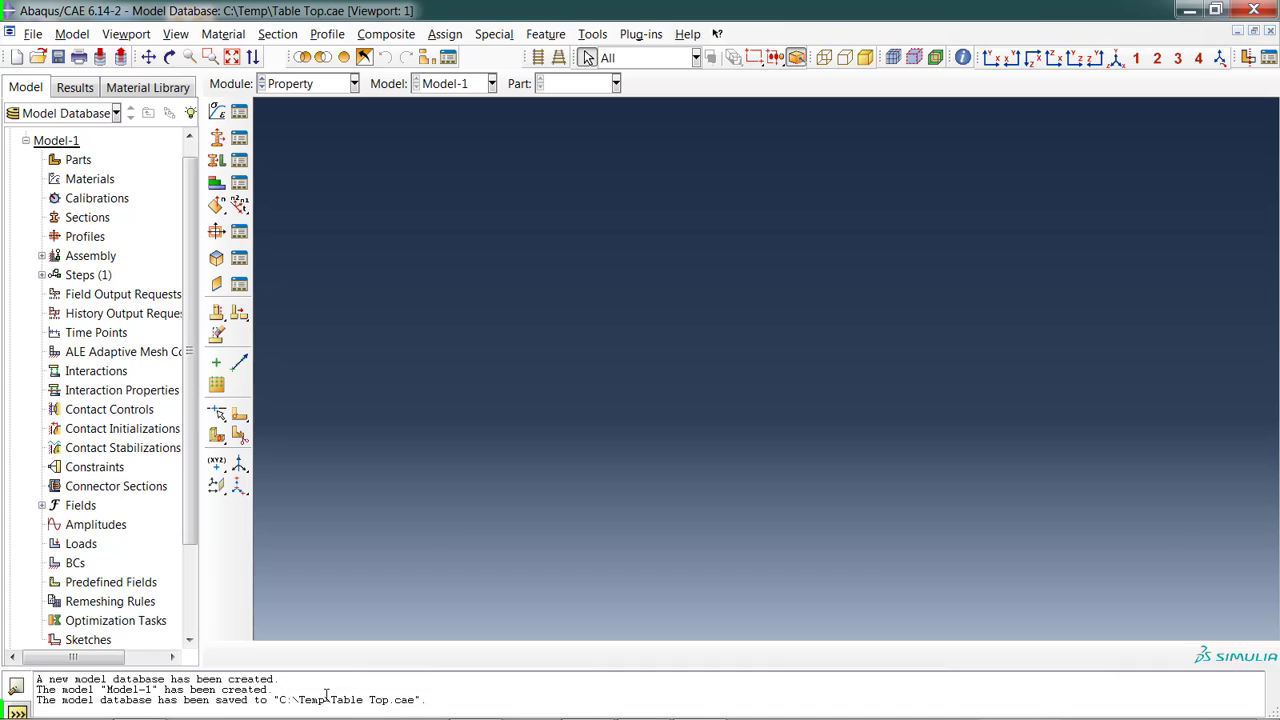
pyautogui.moveTo(475, 545)
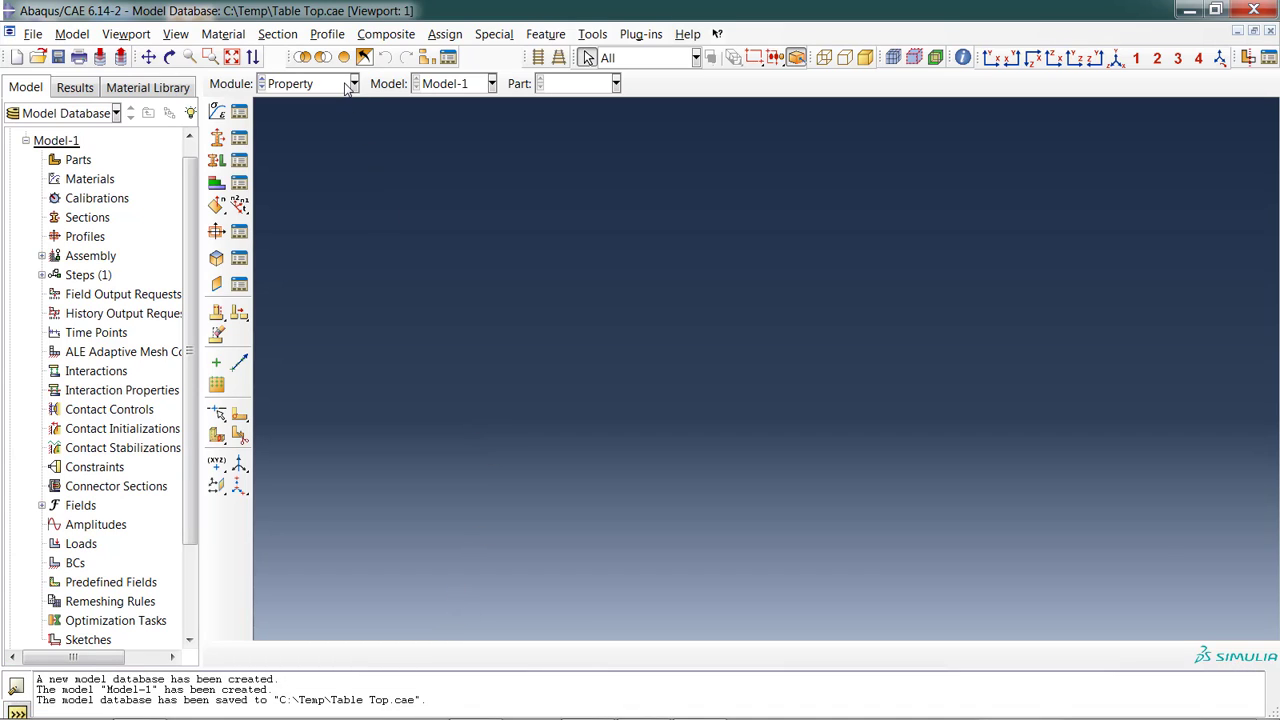
# Return to the Part module and bring up the Create Part dialog.
pyautogui.click(352, 83)
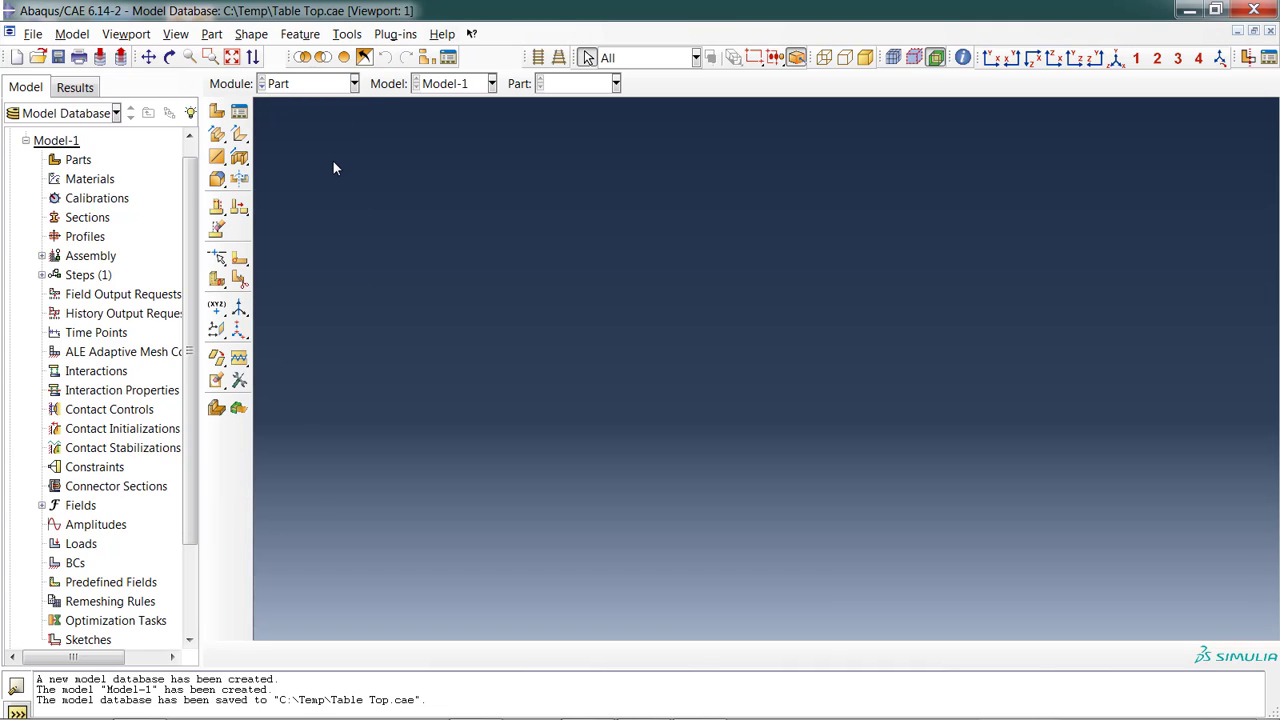
pyautogui.moveTo(310, 182)
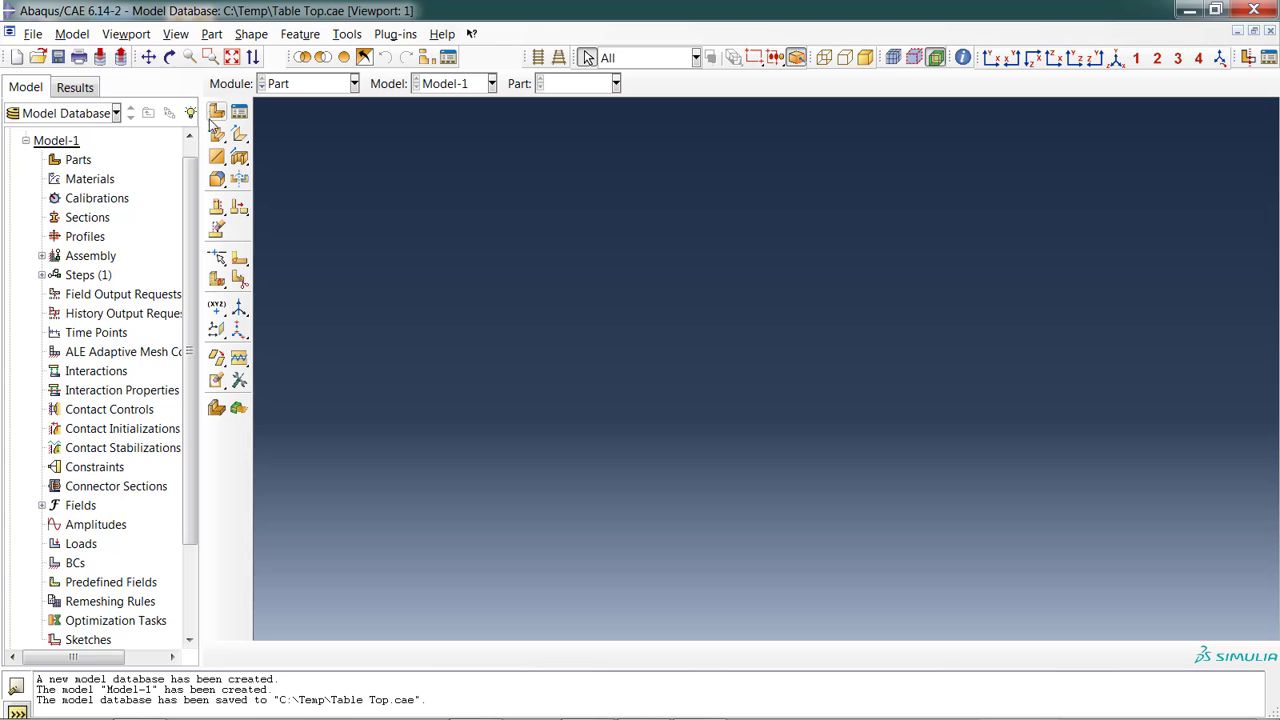
pyautogui.moveTo(217, 112)
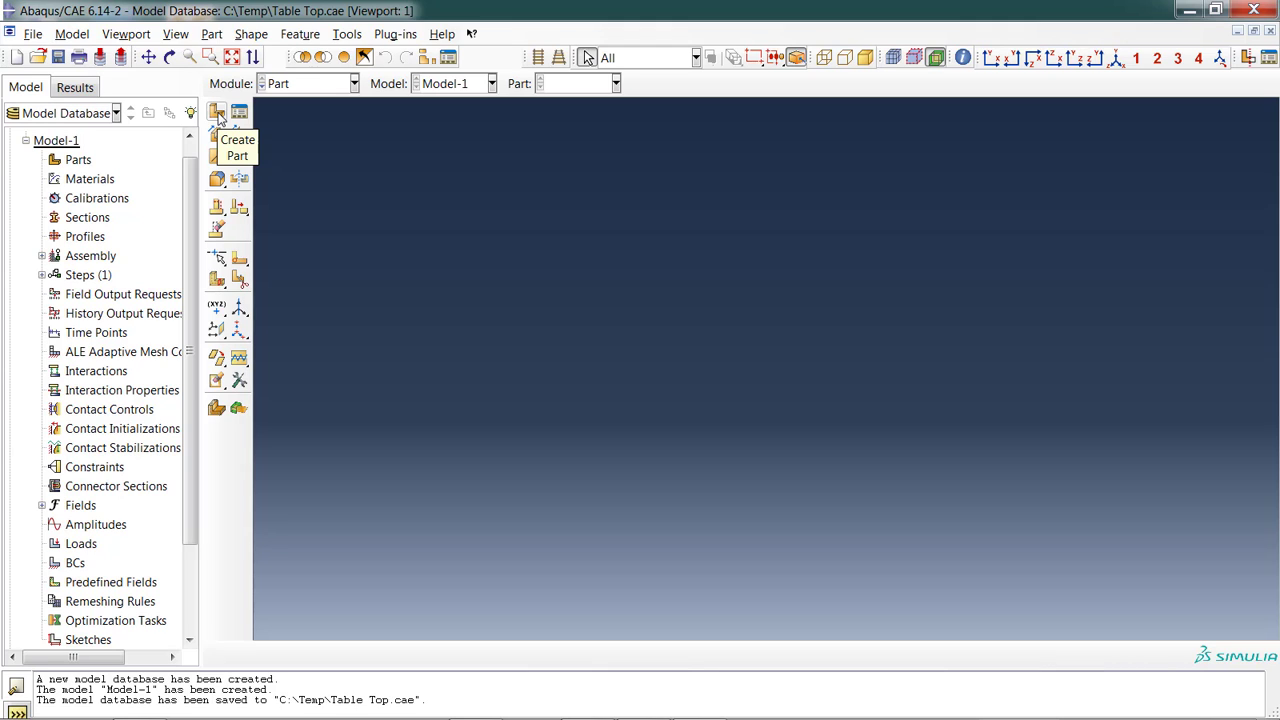
pyautogui.click(217, 112)
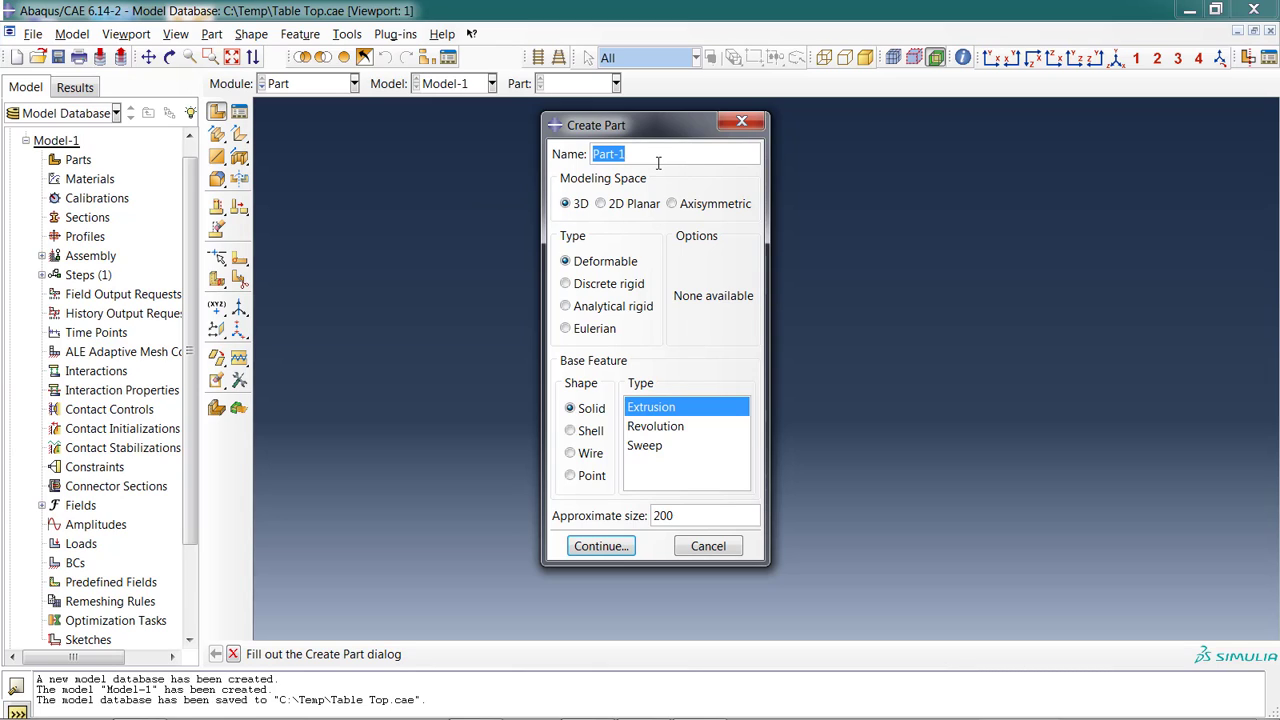
# Name the part 'Table Top', keeping 3D modeling space and Deformable type.
pyautogui.write('T')
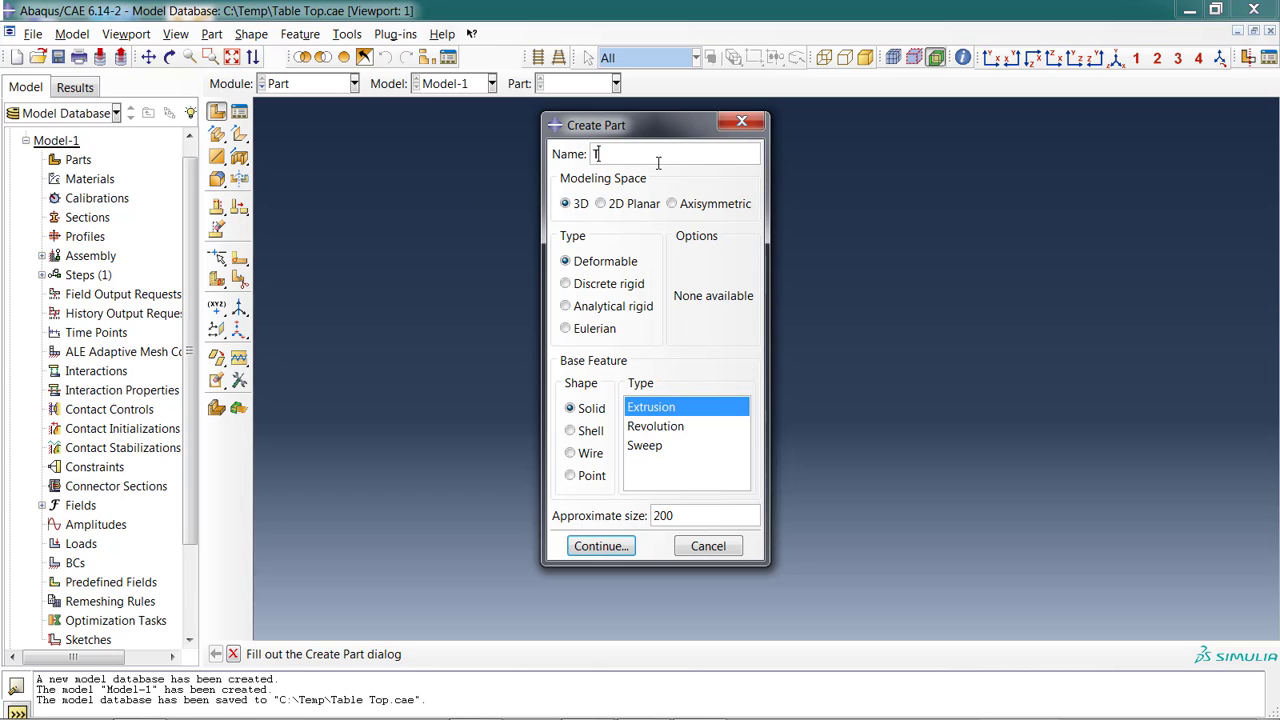
pyautogui.write('Table Top')
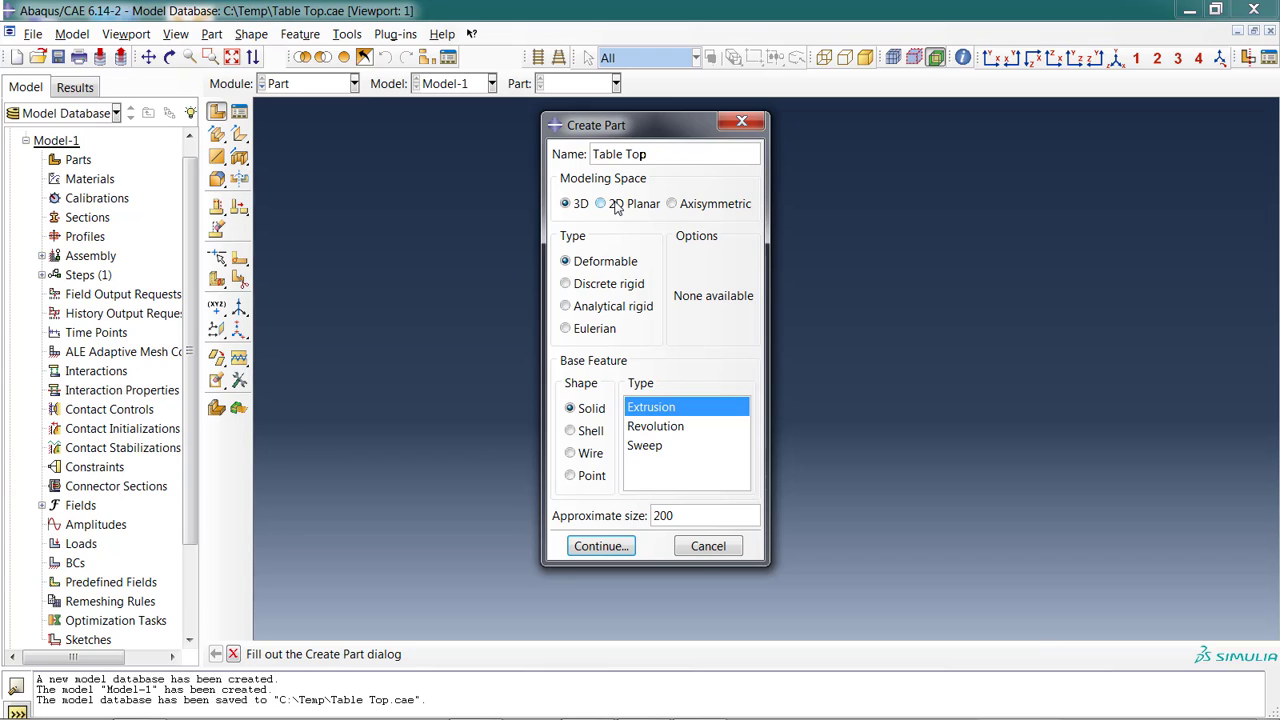
pyautogui.click(565, 203)
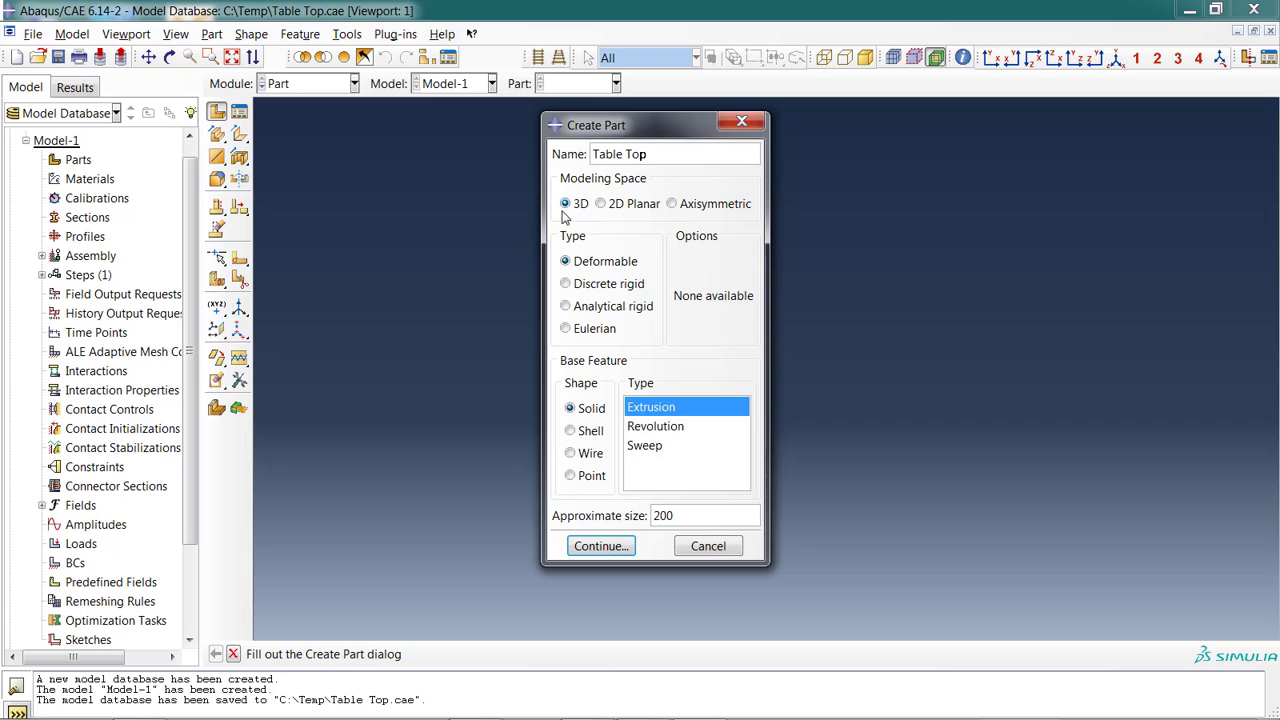
pyautogui.moveTo(575, 218)
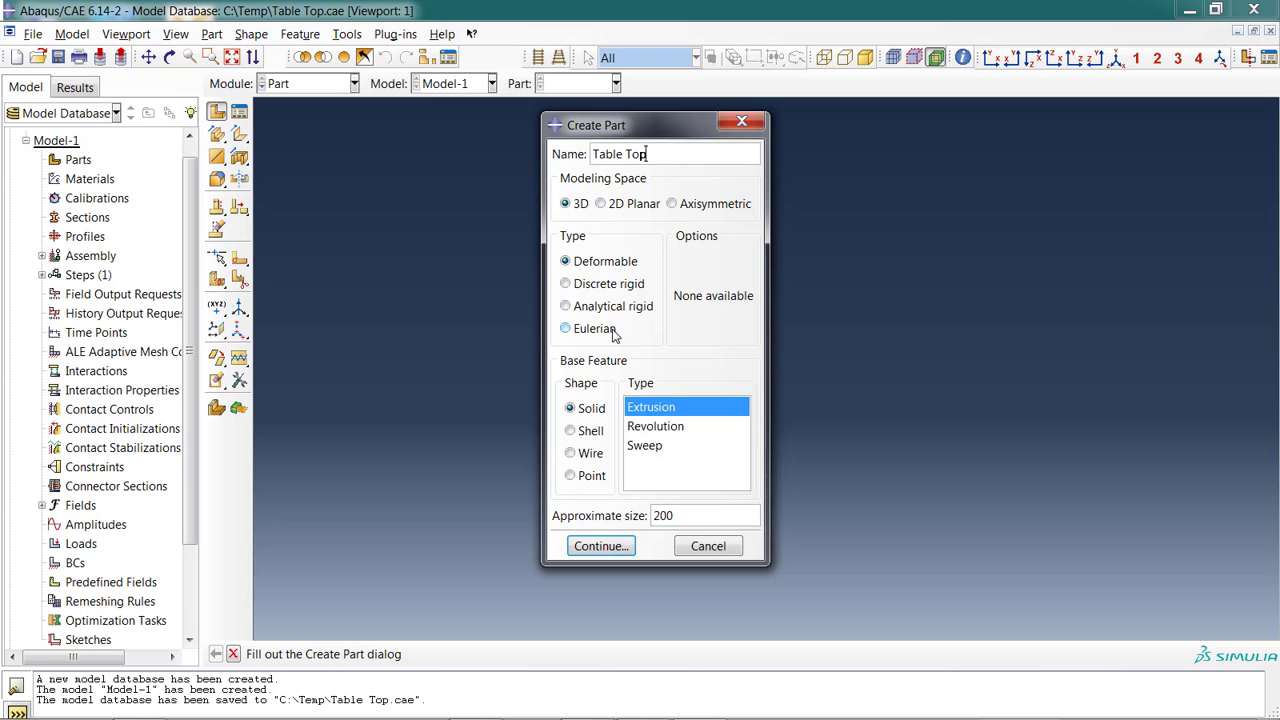
pyautogui.click(565, 261)
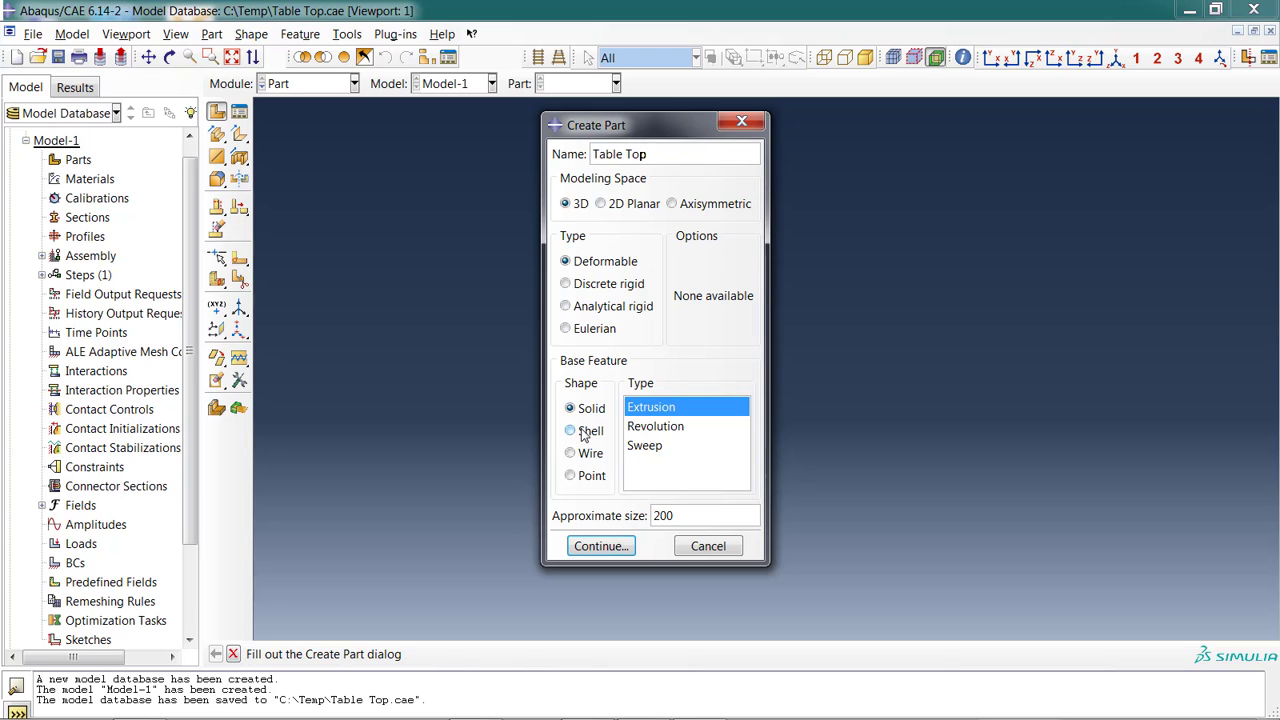
# Preview the Wire and Point base features, then settle on a planar Shell.
pyautogui.click(570, 430)
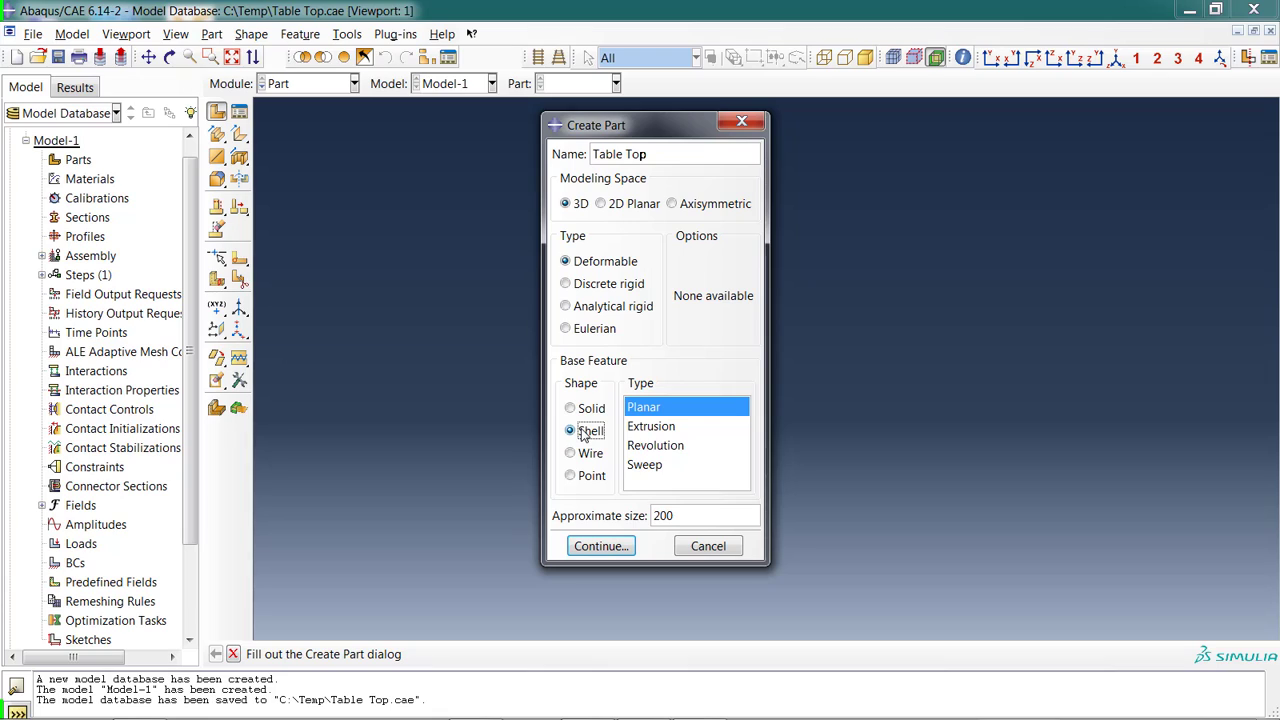
pyautogui.click(570, 453)
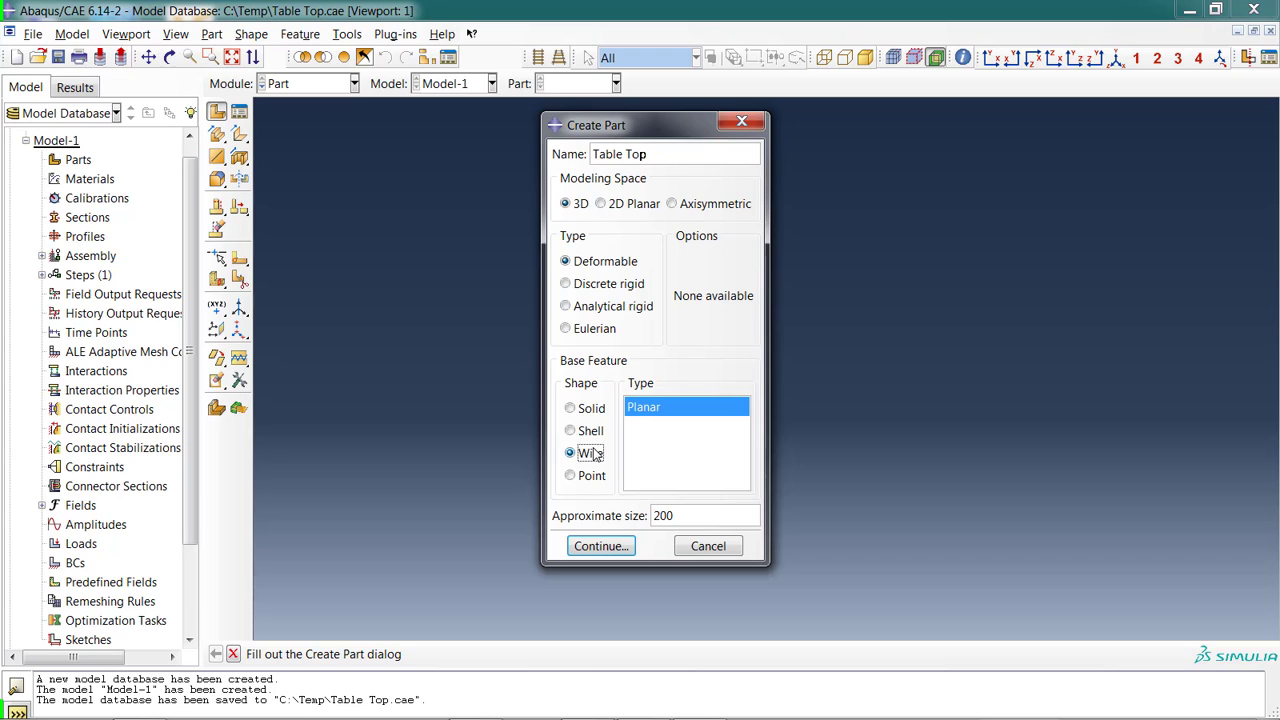
pyautogui.click(570, 475)
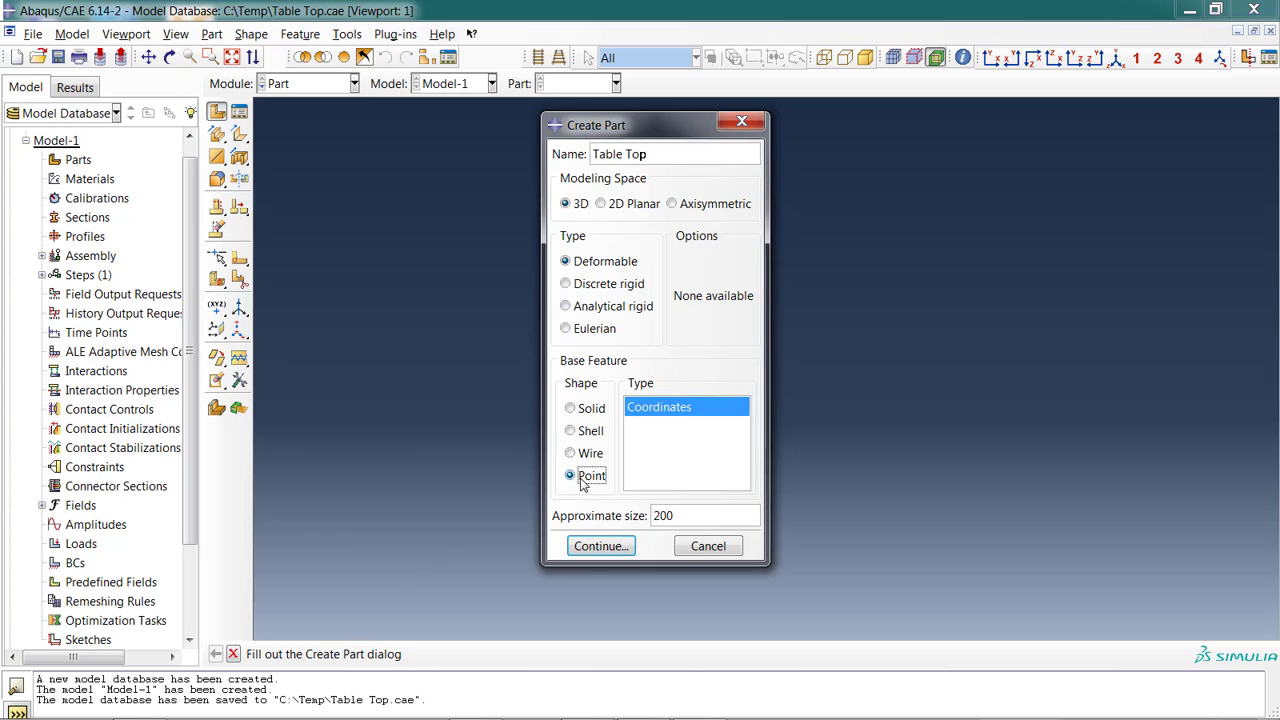
pyautogui.moveTo(628, 440)
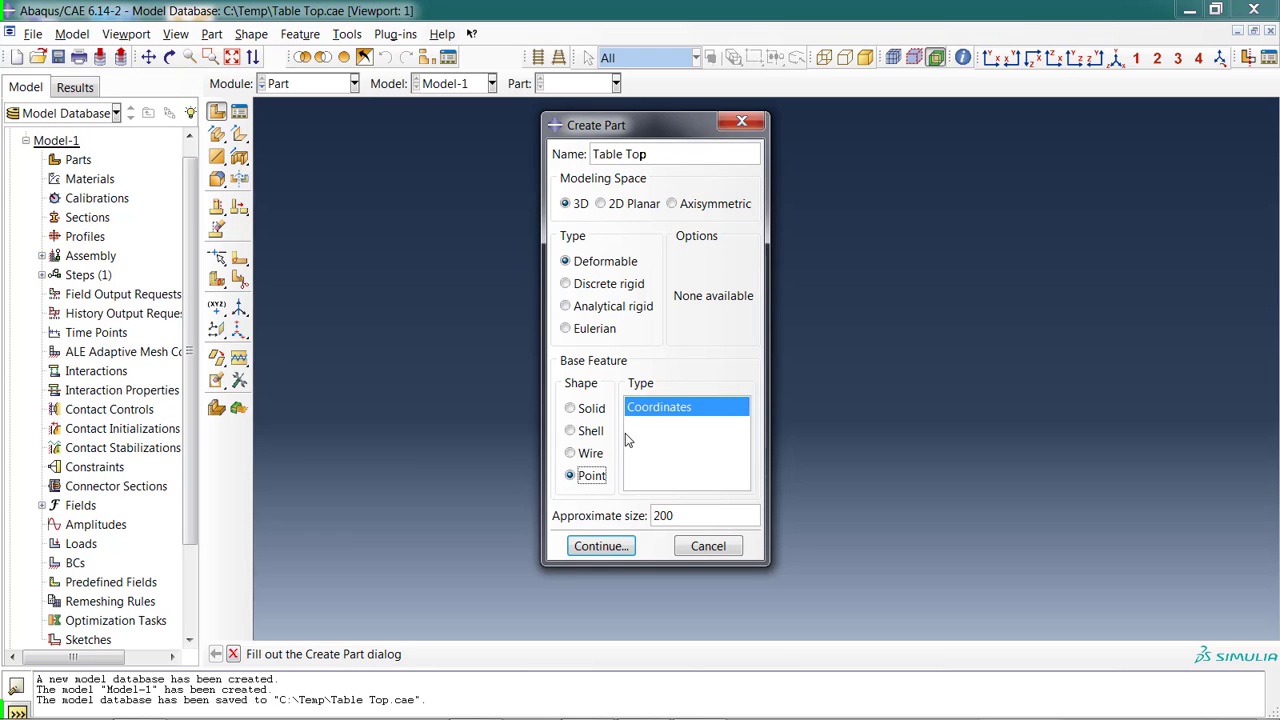
pyautogui.click(570, 430)
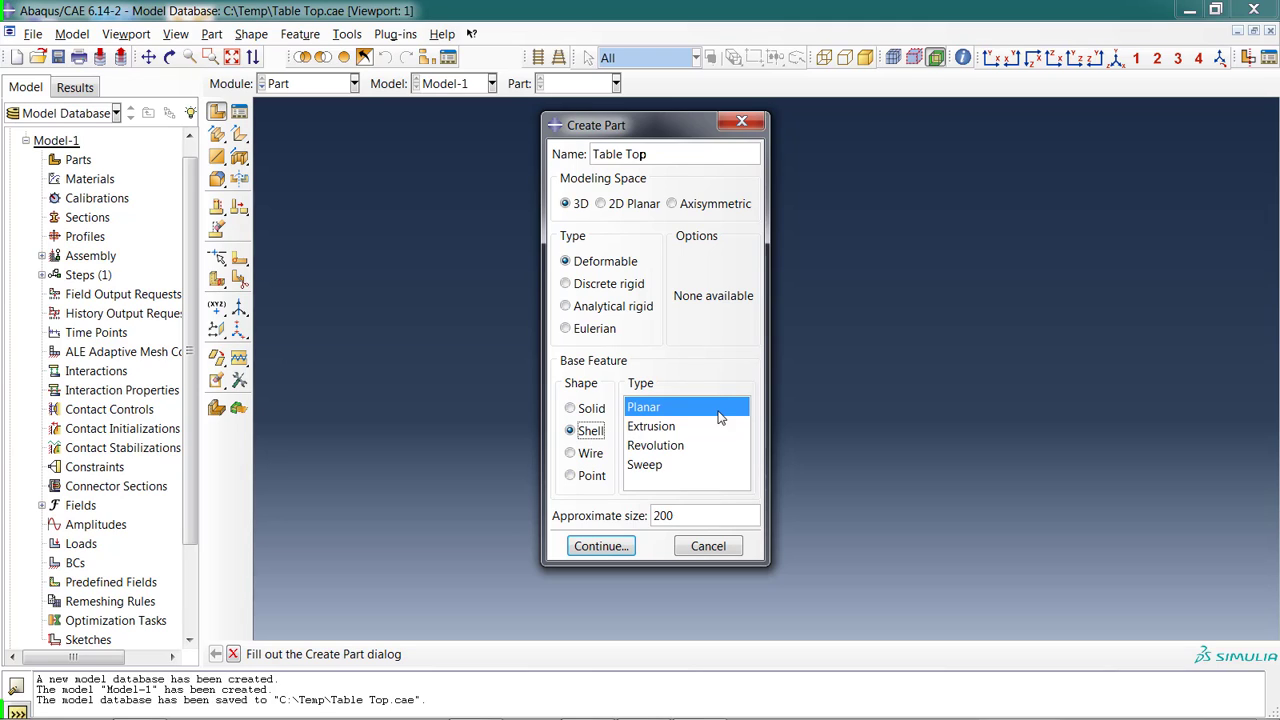
pyautogui.moveTo(648, 425)
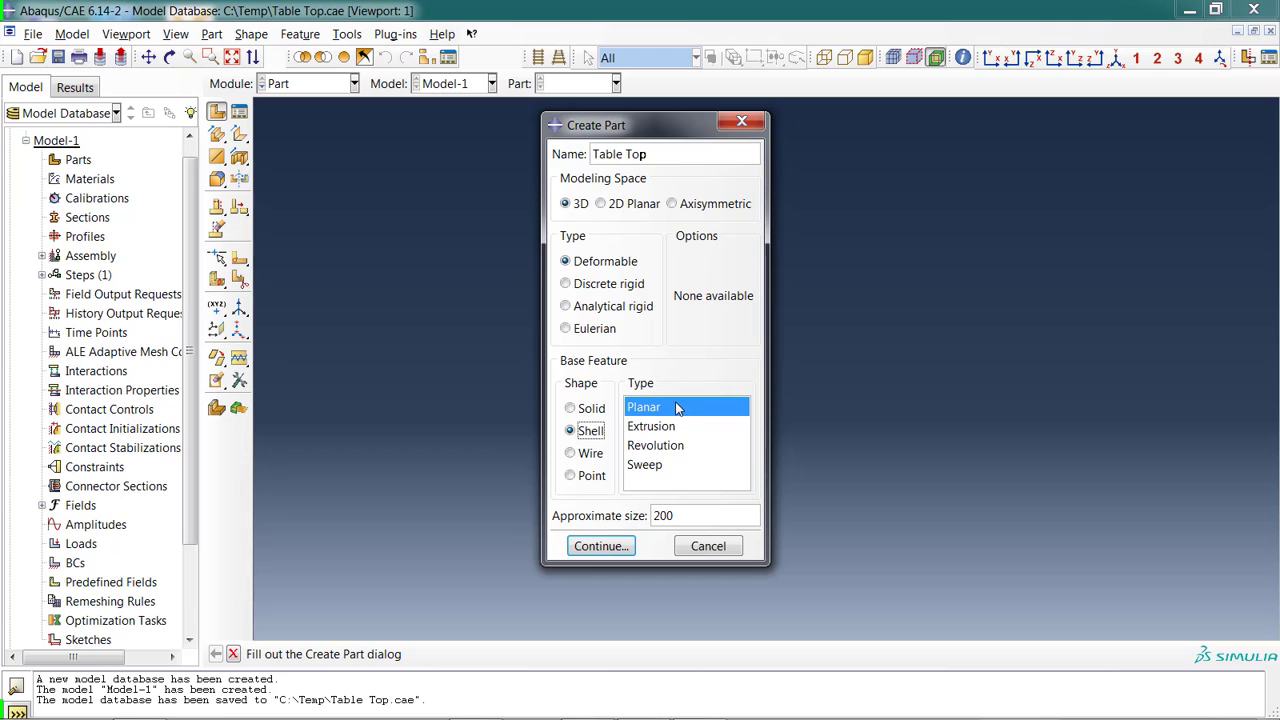
pyautogui.moveTo(690, 427)
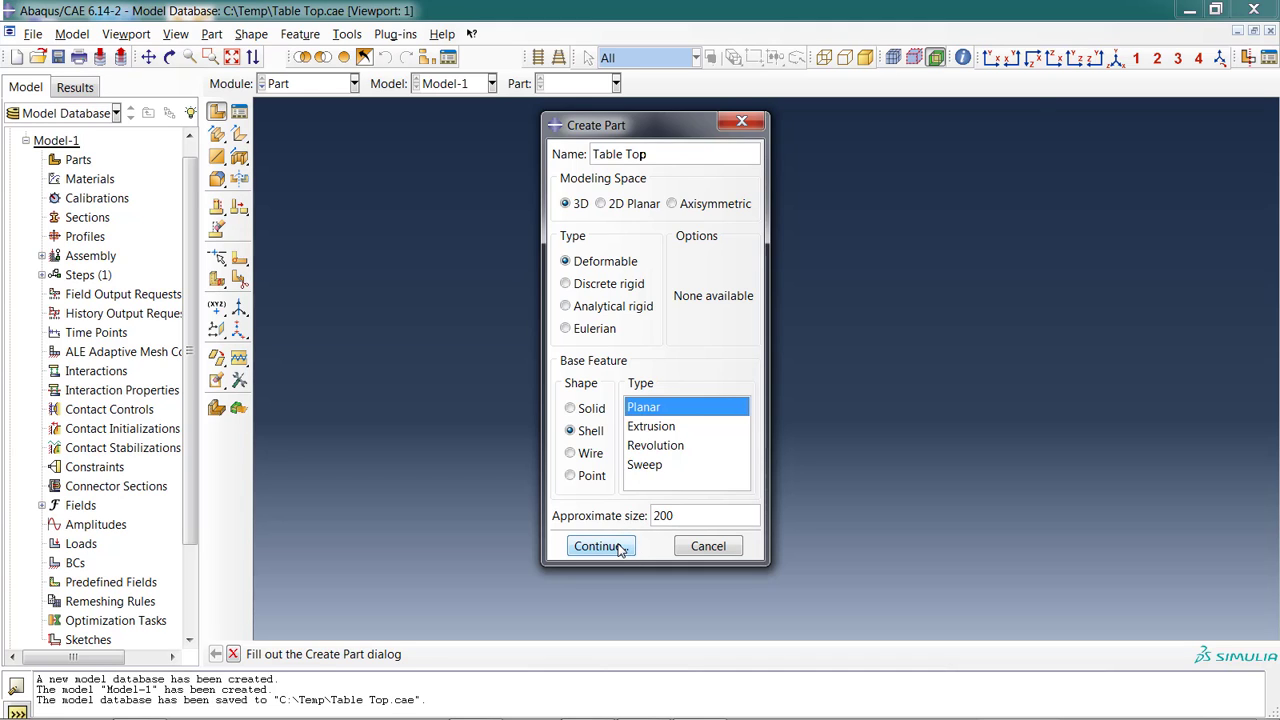
# Draw a closed four-corner trapezoid outline with connected lines on the sketch grid.
pyautogui.click(596, 546)
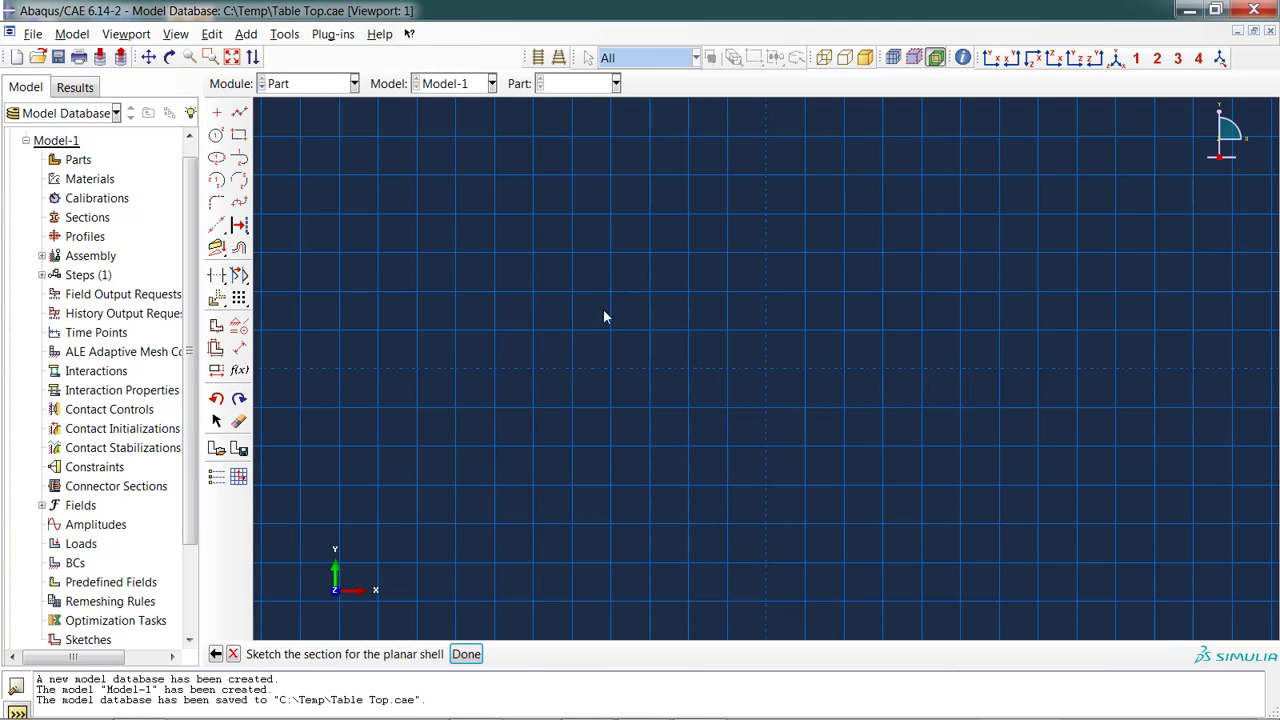
pyautogui.moveTo(915, 245)
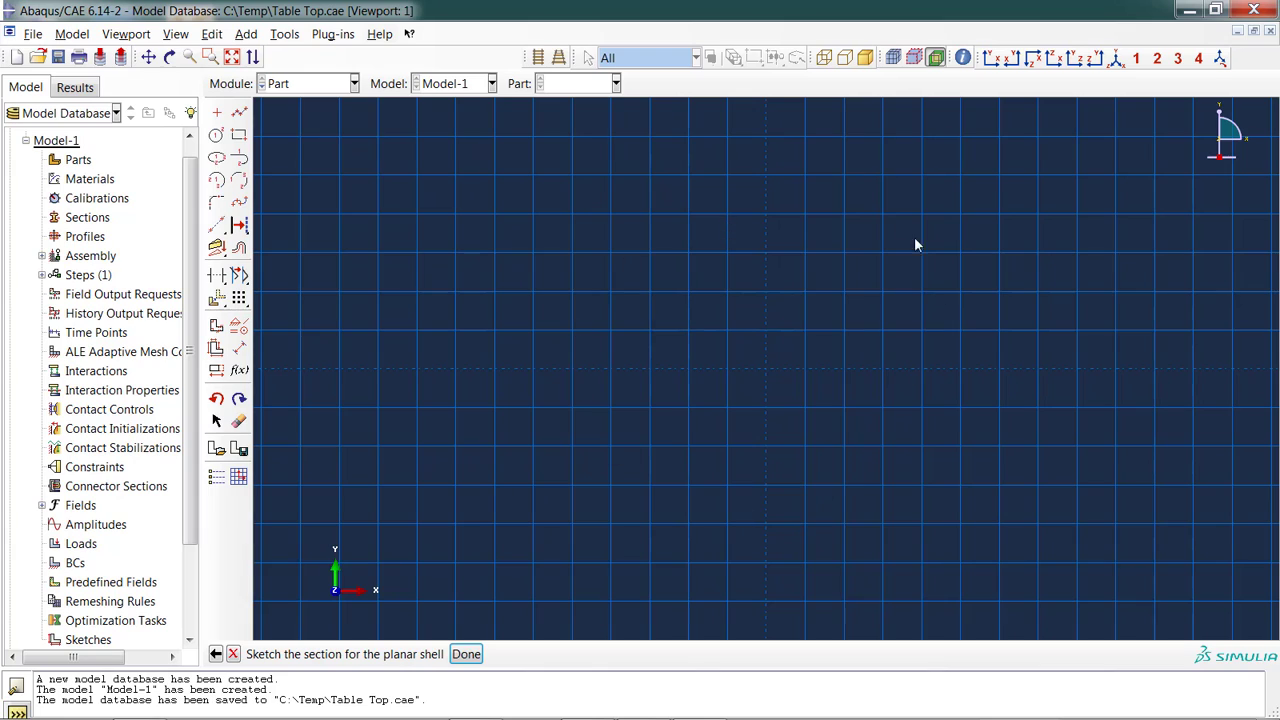
pyautogui.moveTo(847, 347)
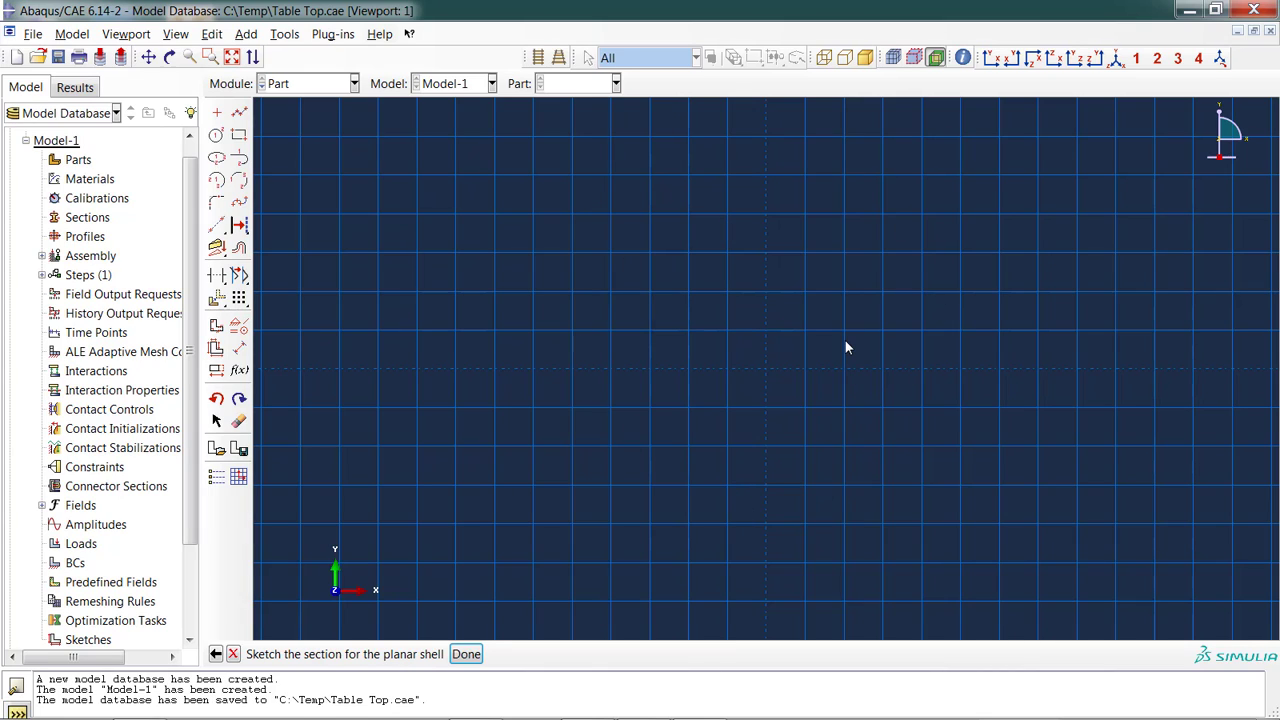
pyautogui.moveTo(335, 131)
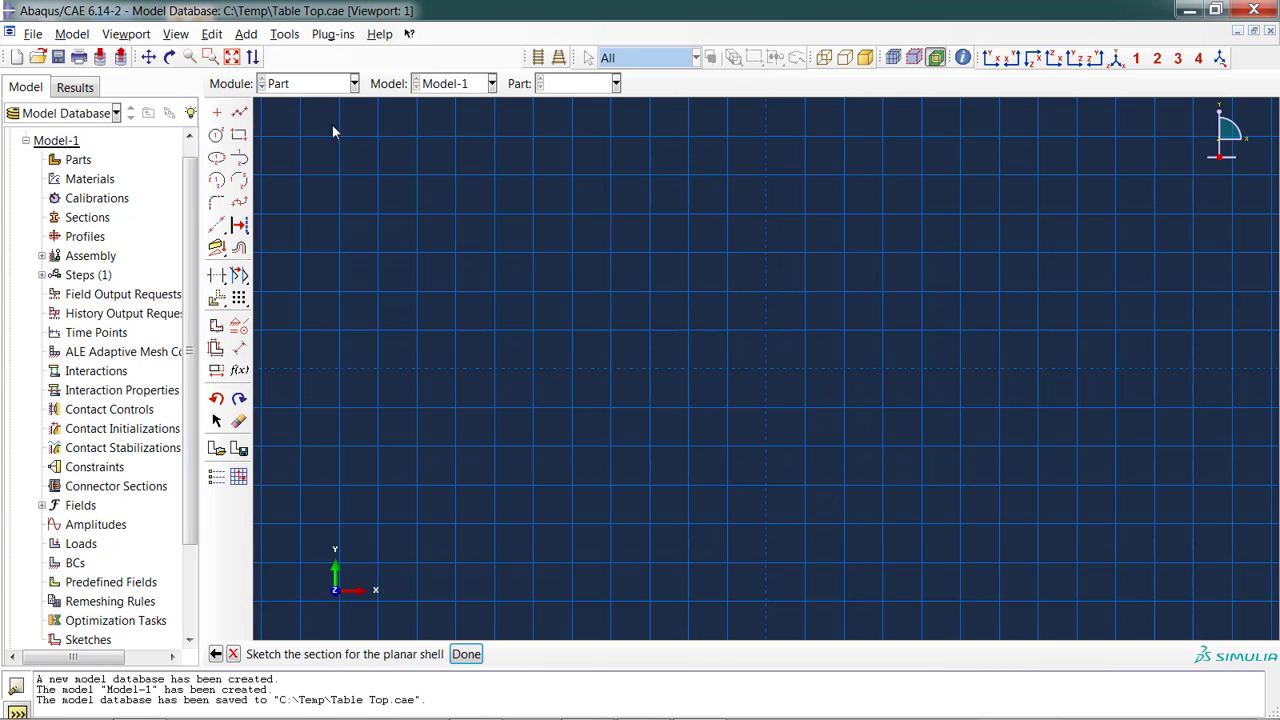
pyautogui.moveTo(239, 113)
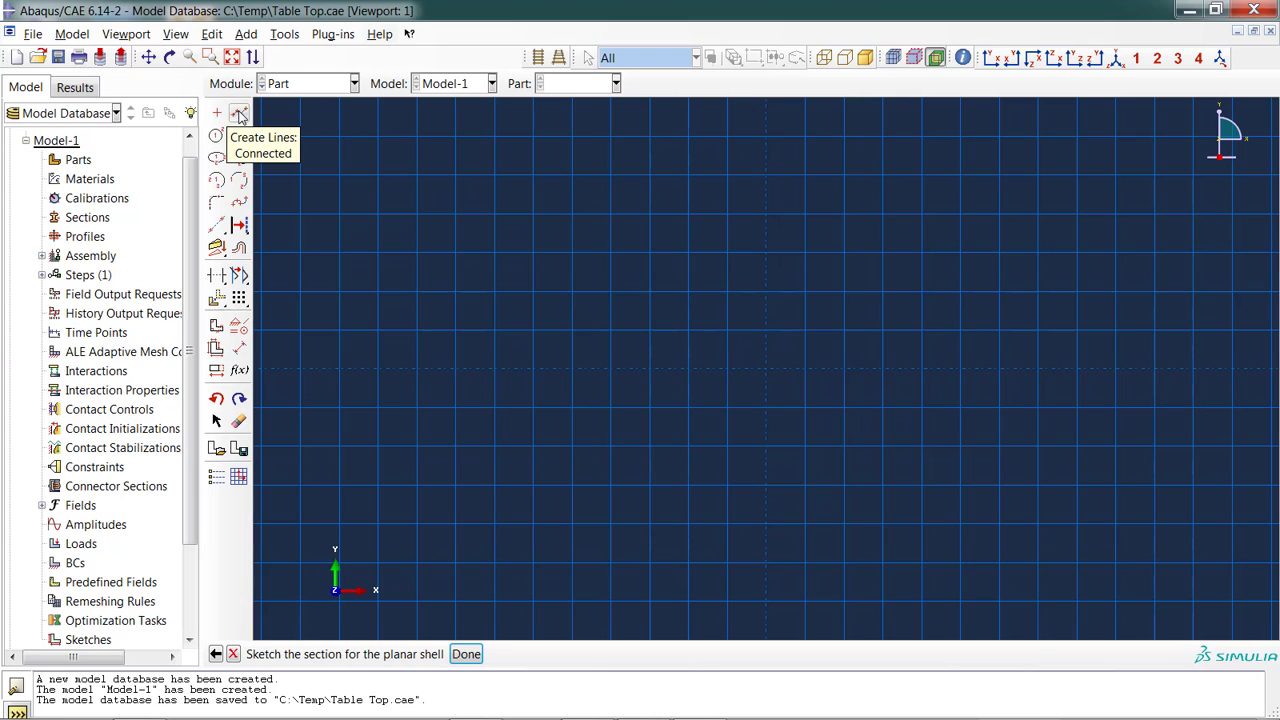
pyautogui.click(216, 112)
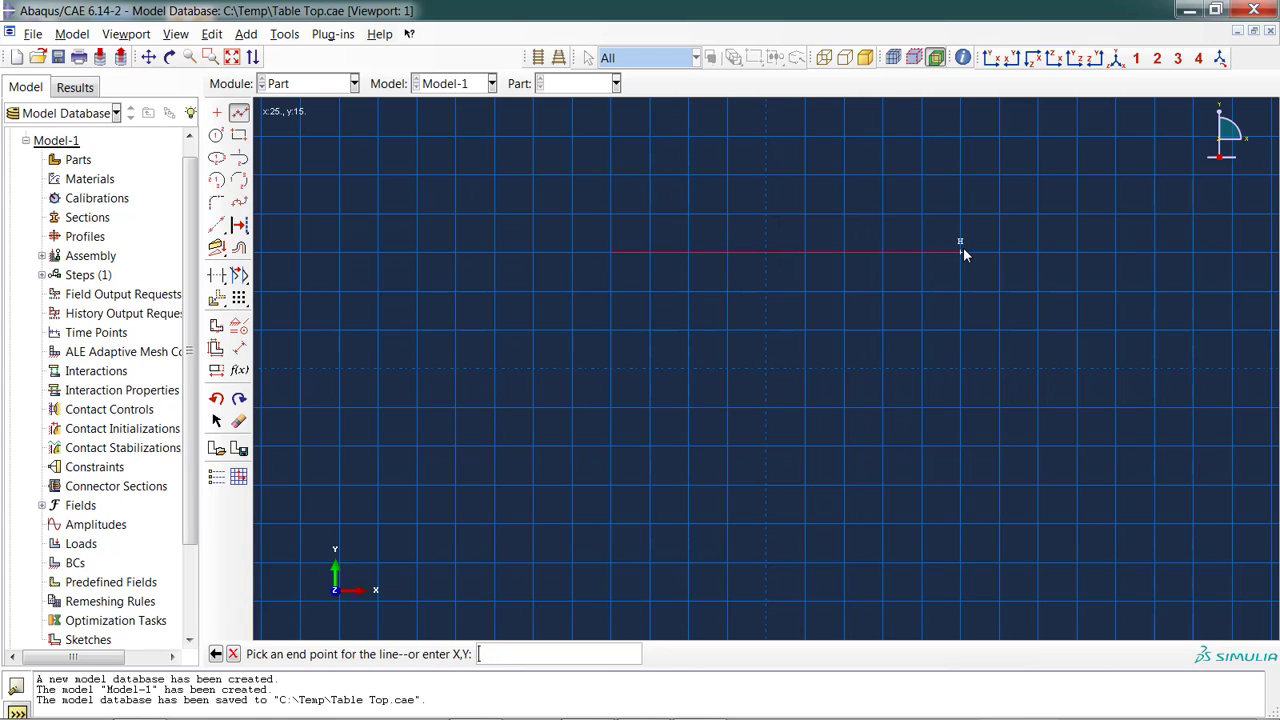
pyautogui.click(960, 253)
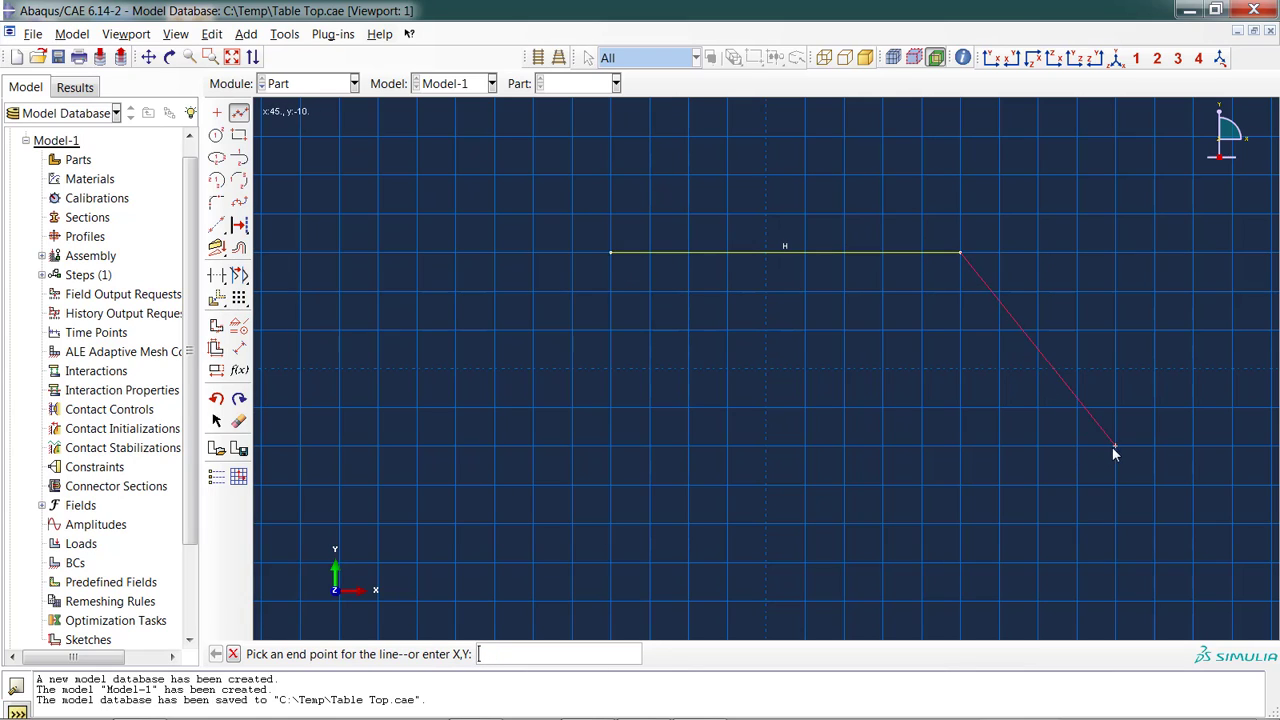
pyautogui.click(1115, 447)
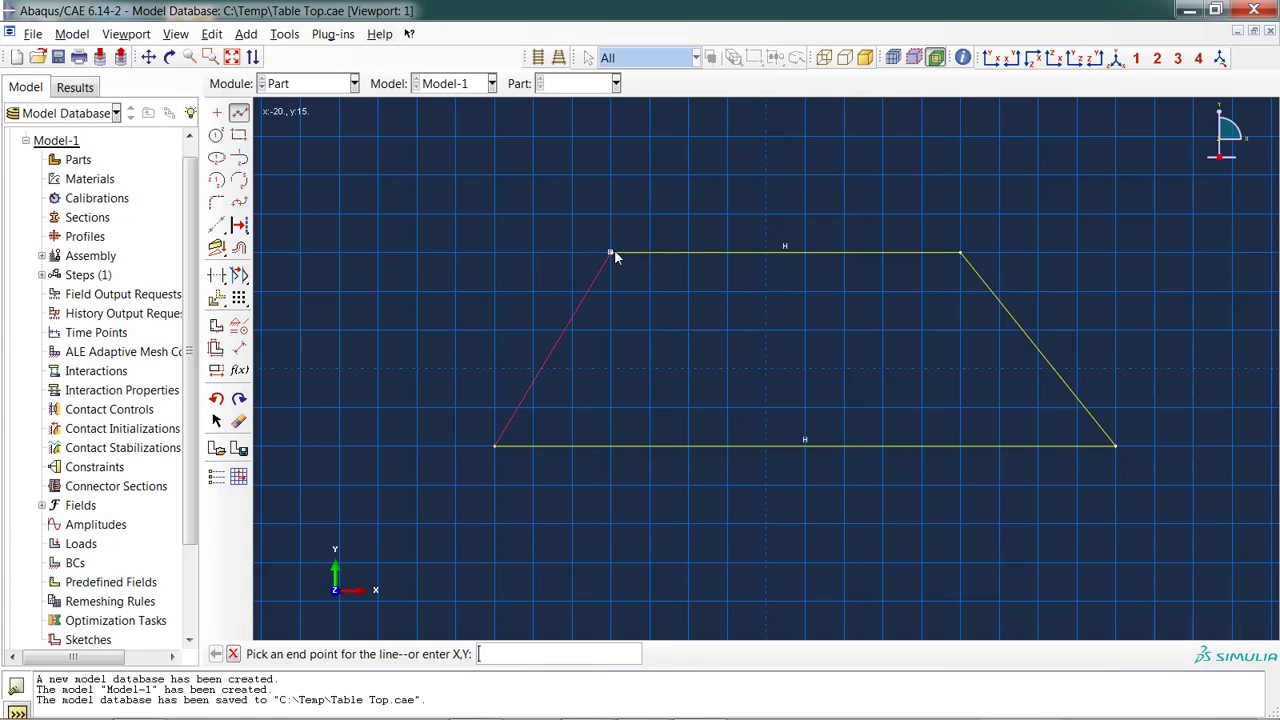
pyautogui.click(611, 253)
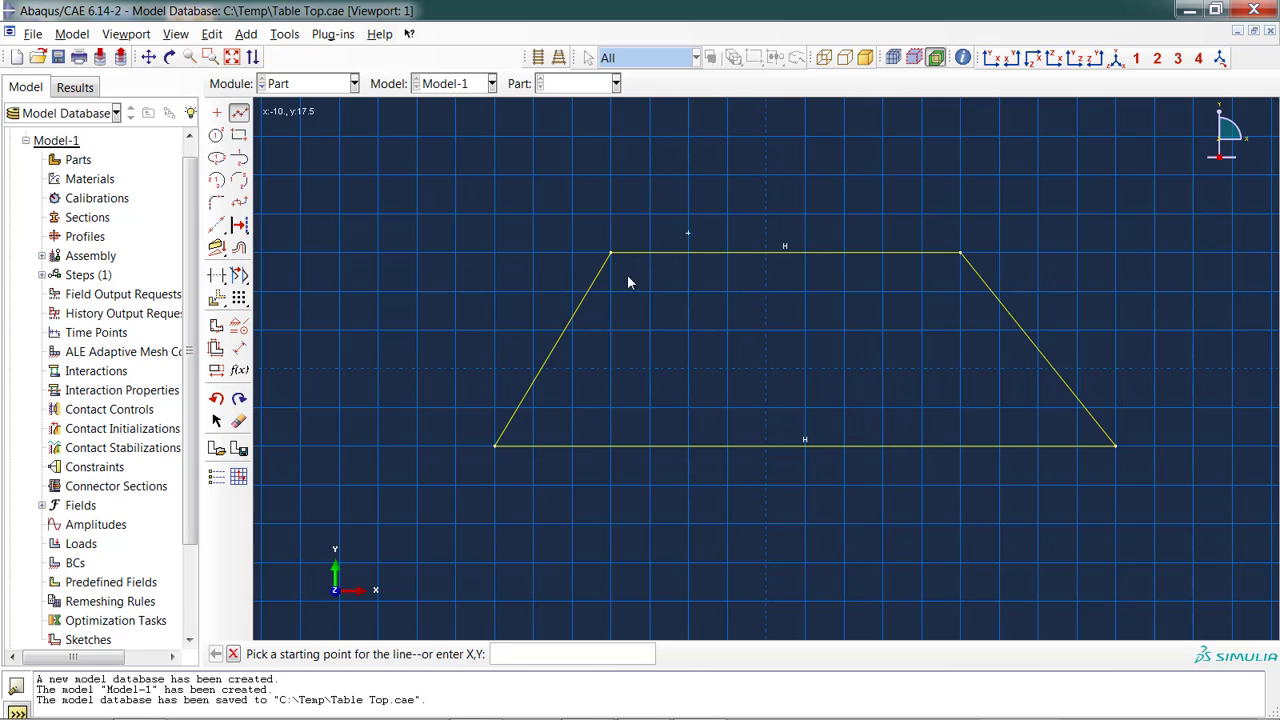
pyautogui.moveTo(883, 412)
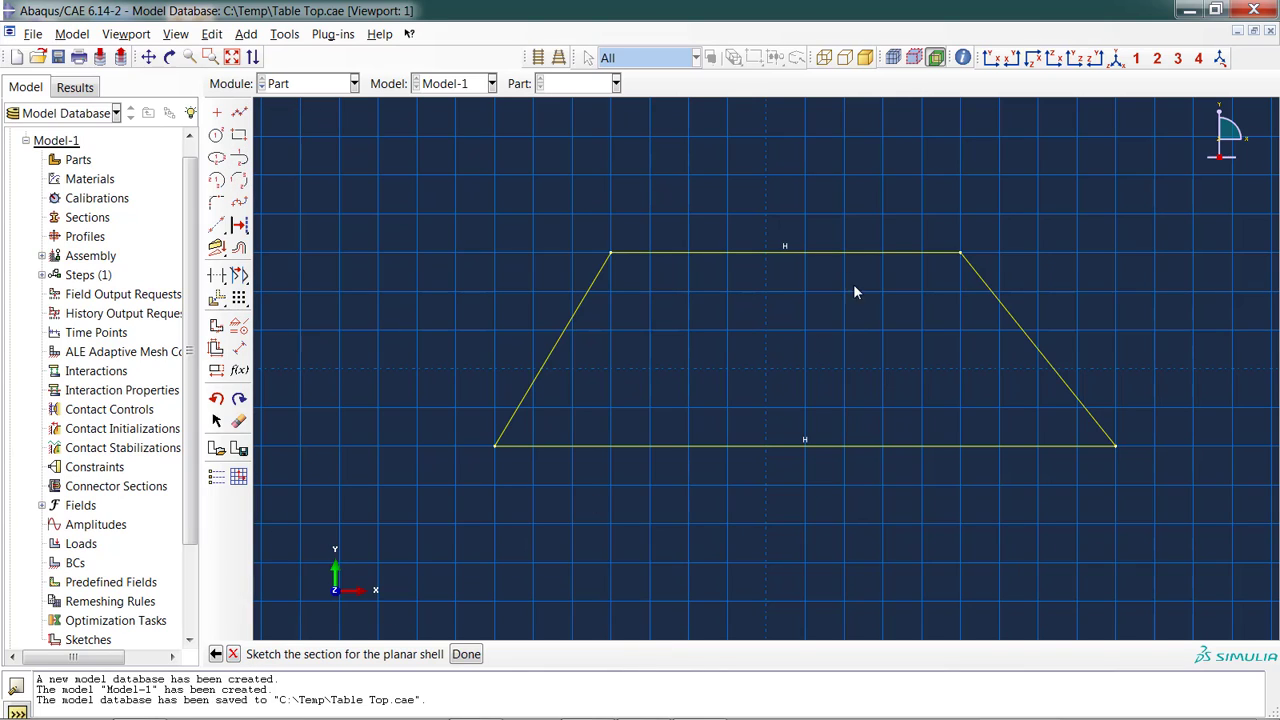
pyautogui.moveTo(778, 452)
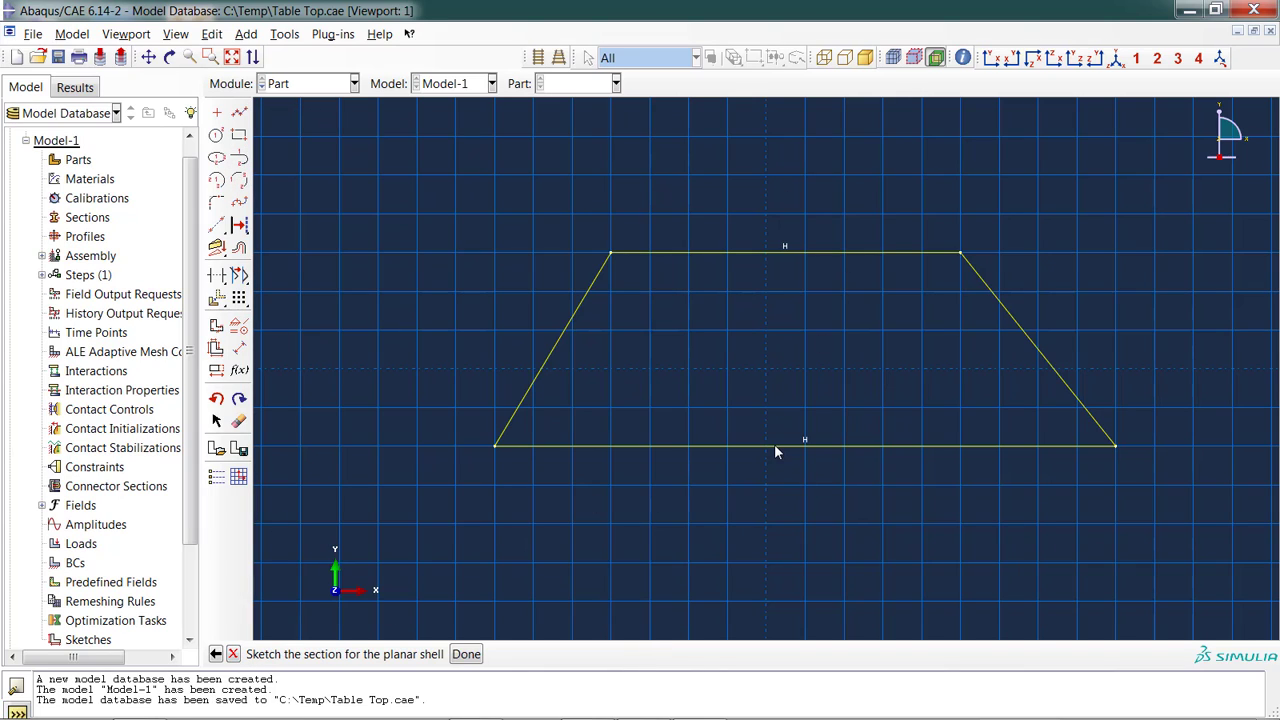
pyautogui.moveTo(268, 372)
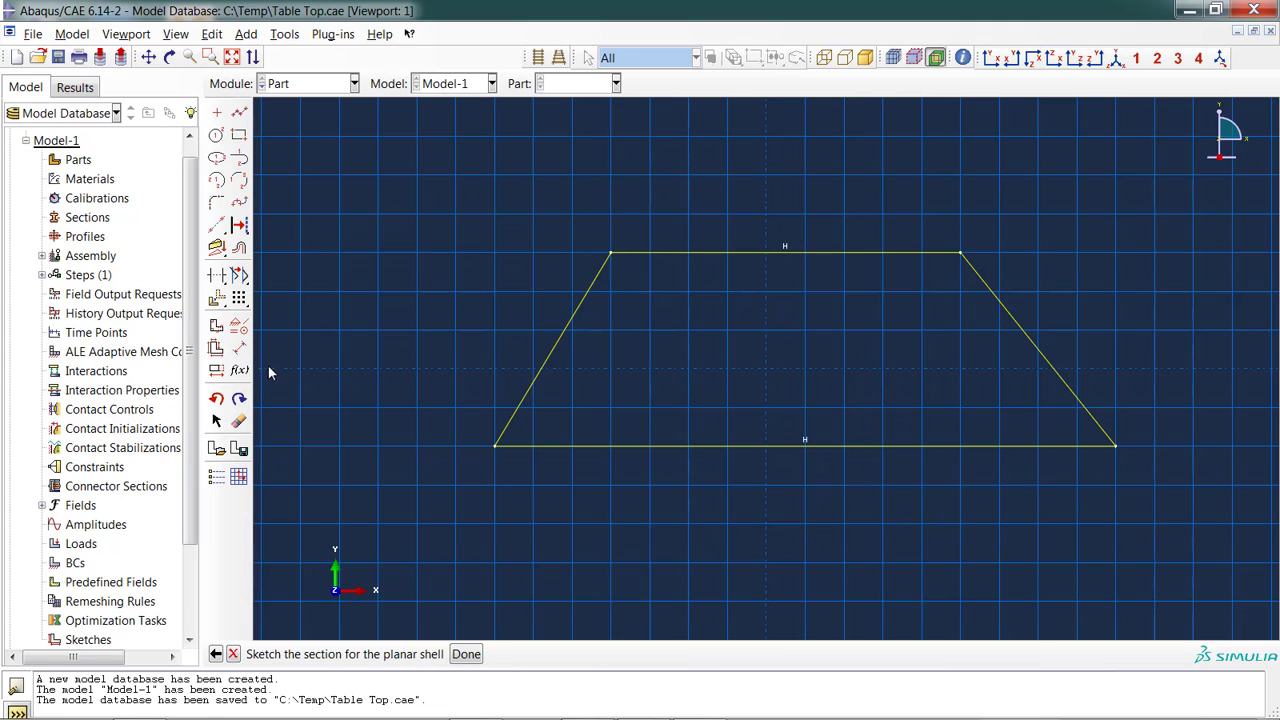
pyautogui.moveTo(239, 349)
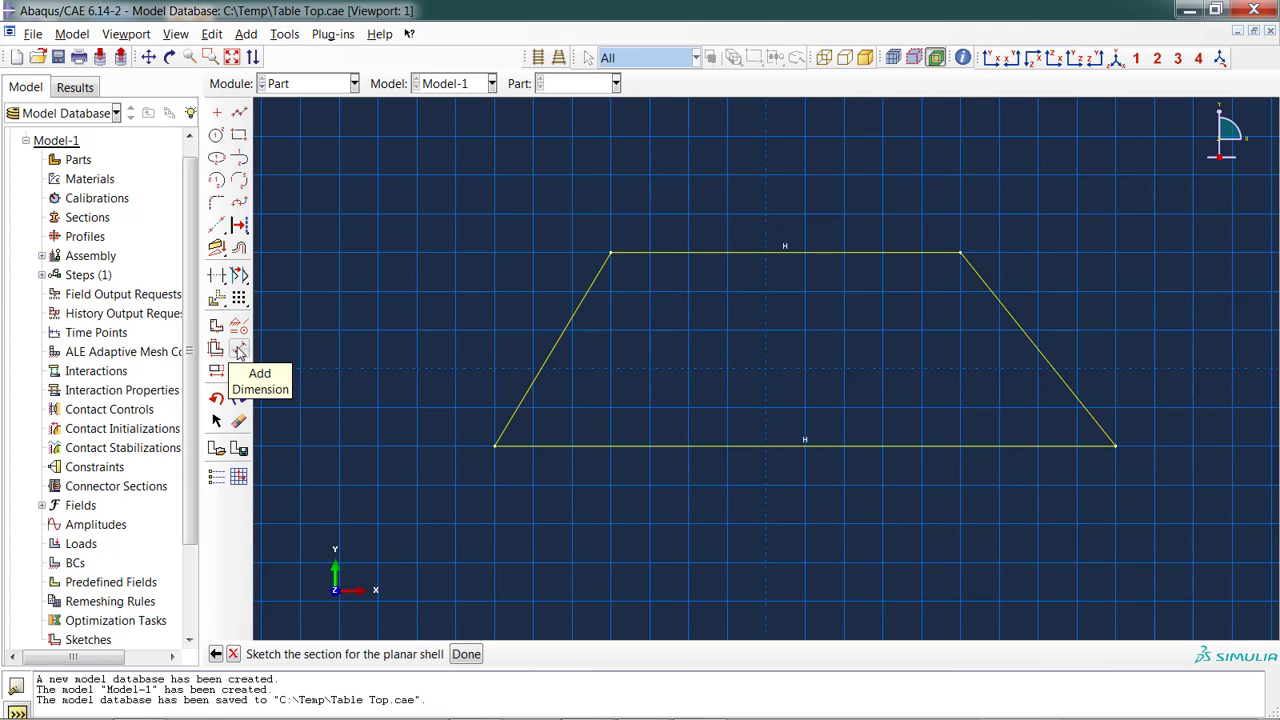
# Dimension the trapezoid edges: top and slanted sides 24, bottom edge 48.
pyautogui.click(239, 349)
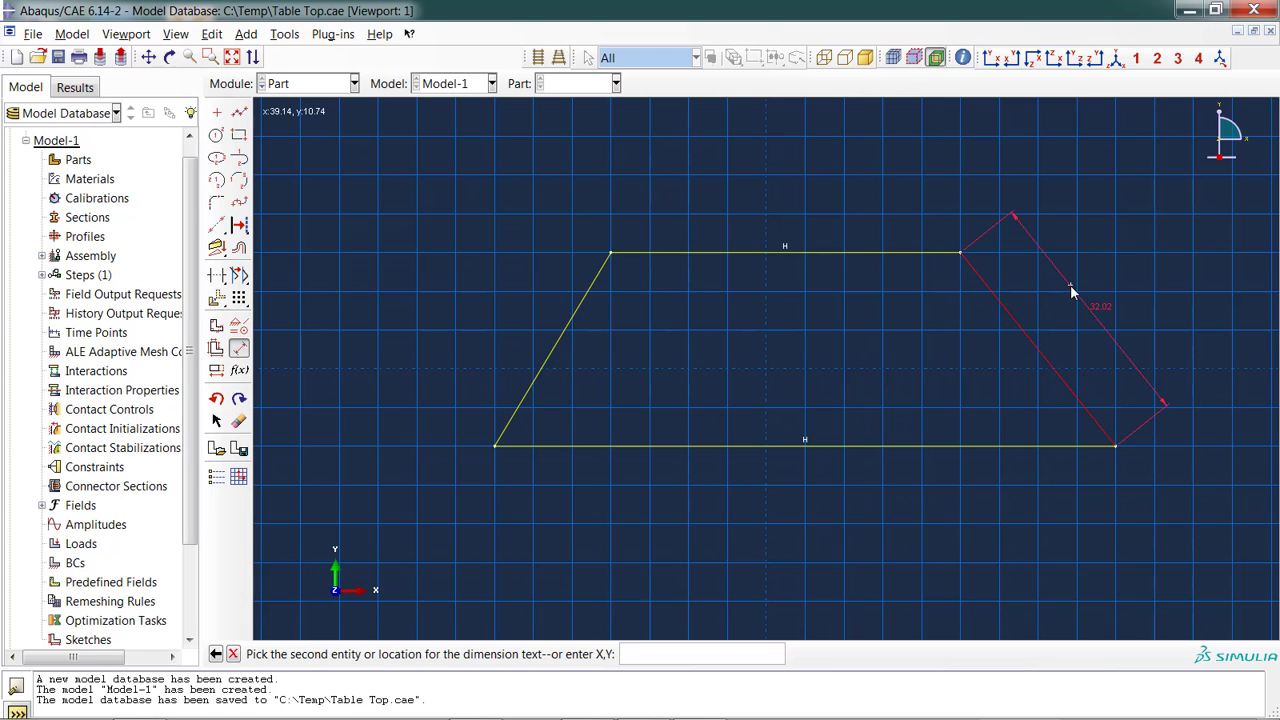
pyautogui.click(1071, 293)
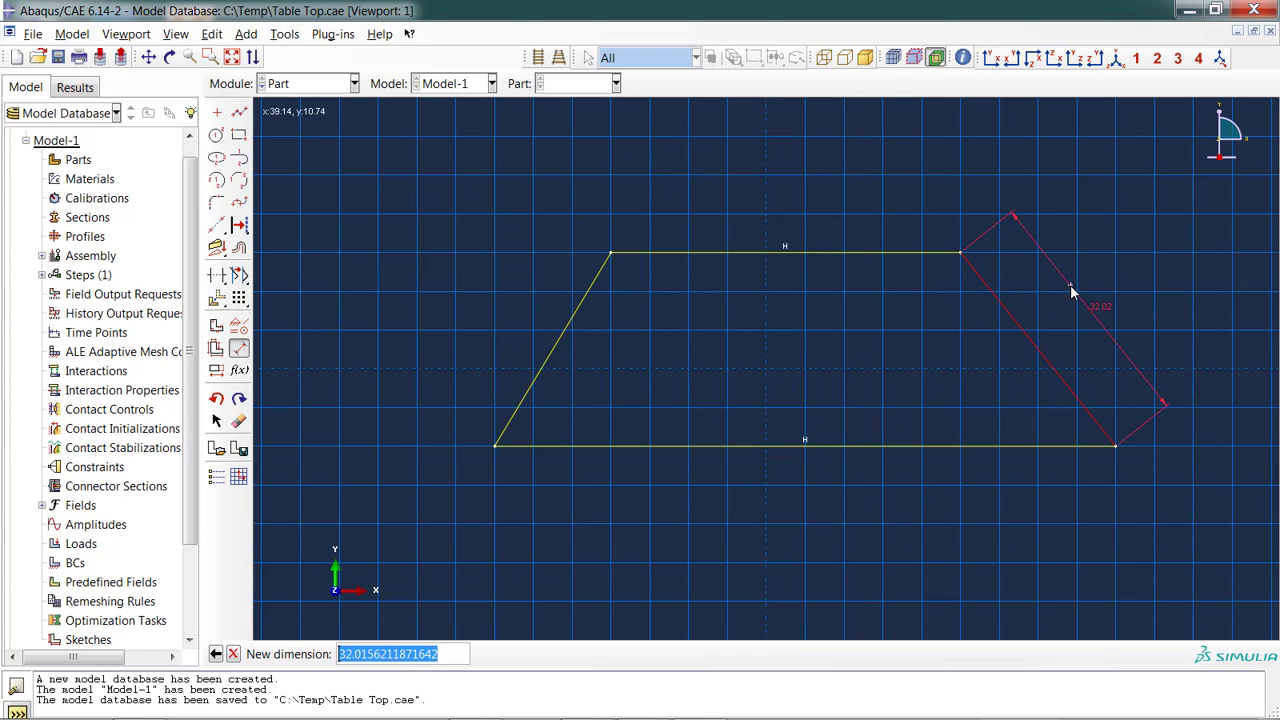
pyautogui.write('2')
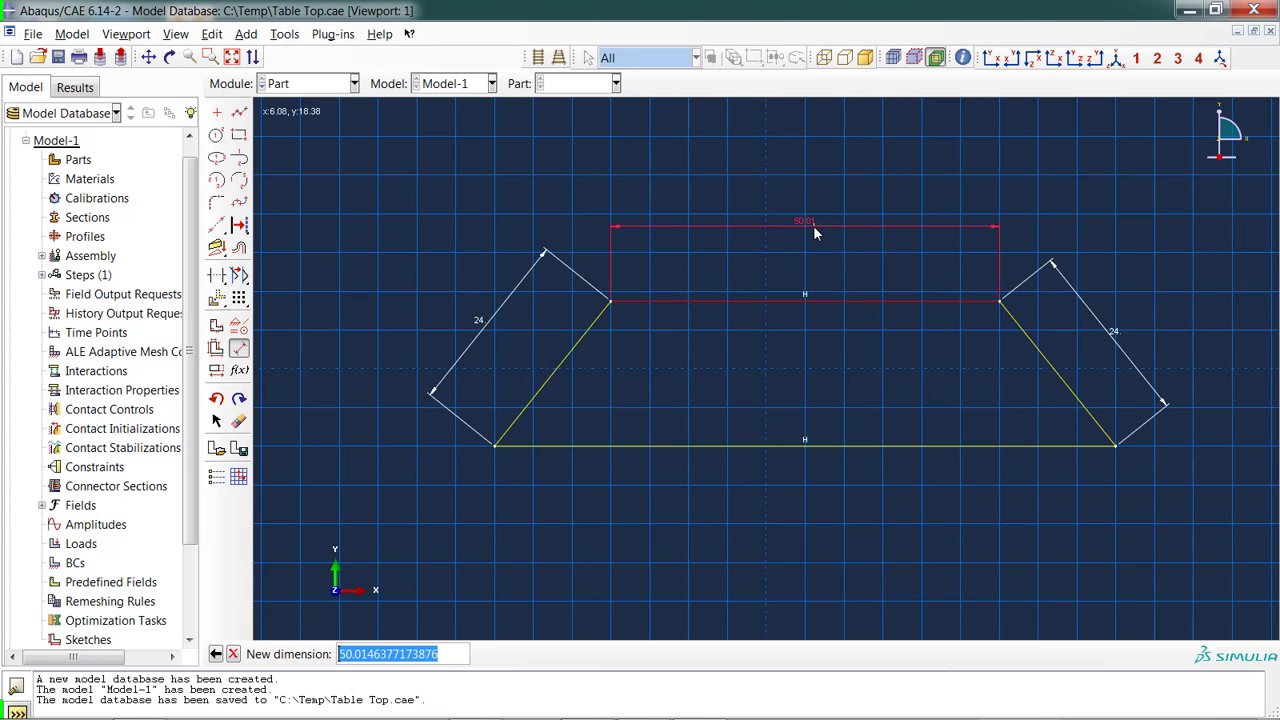
pyautogui.write('24')
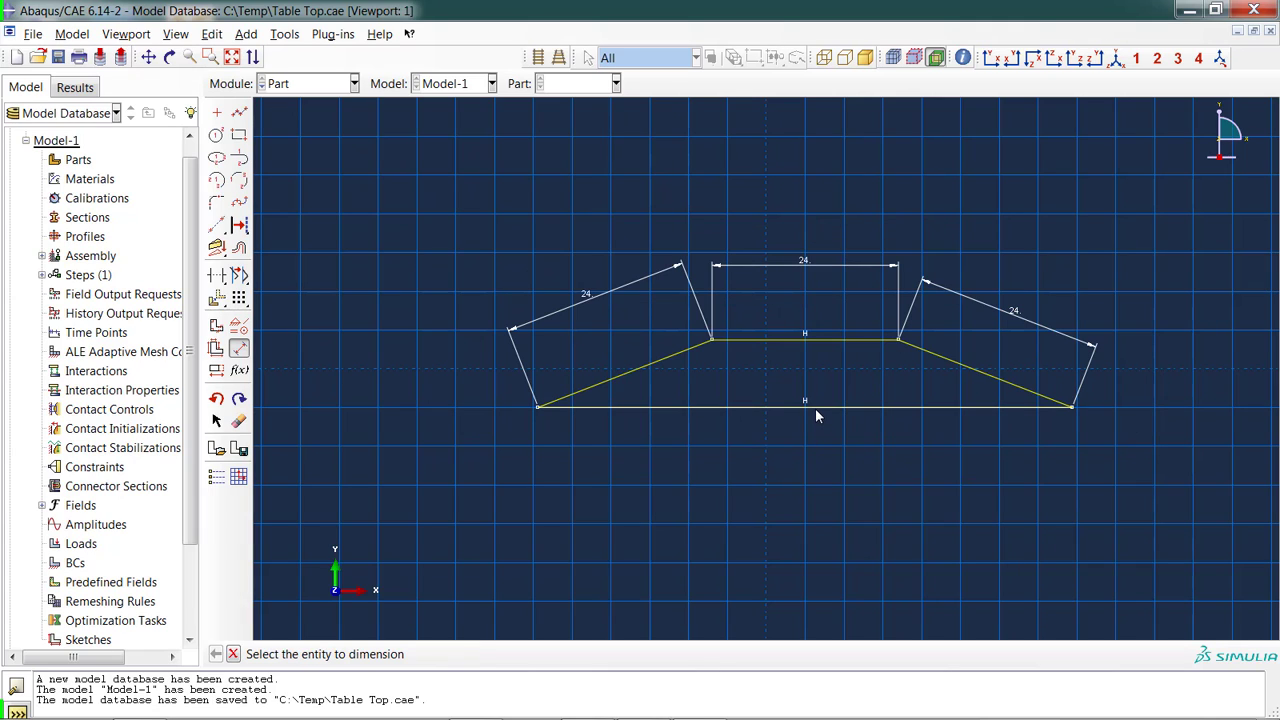
pyautogui.click(805, 407)
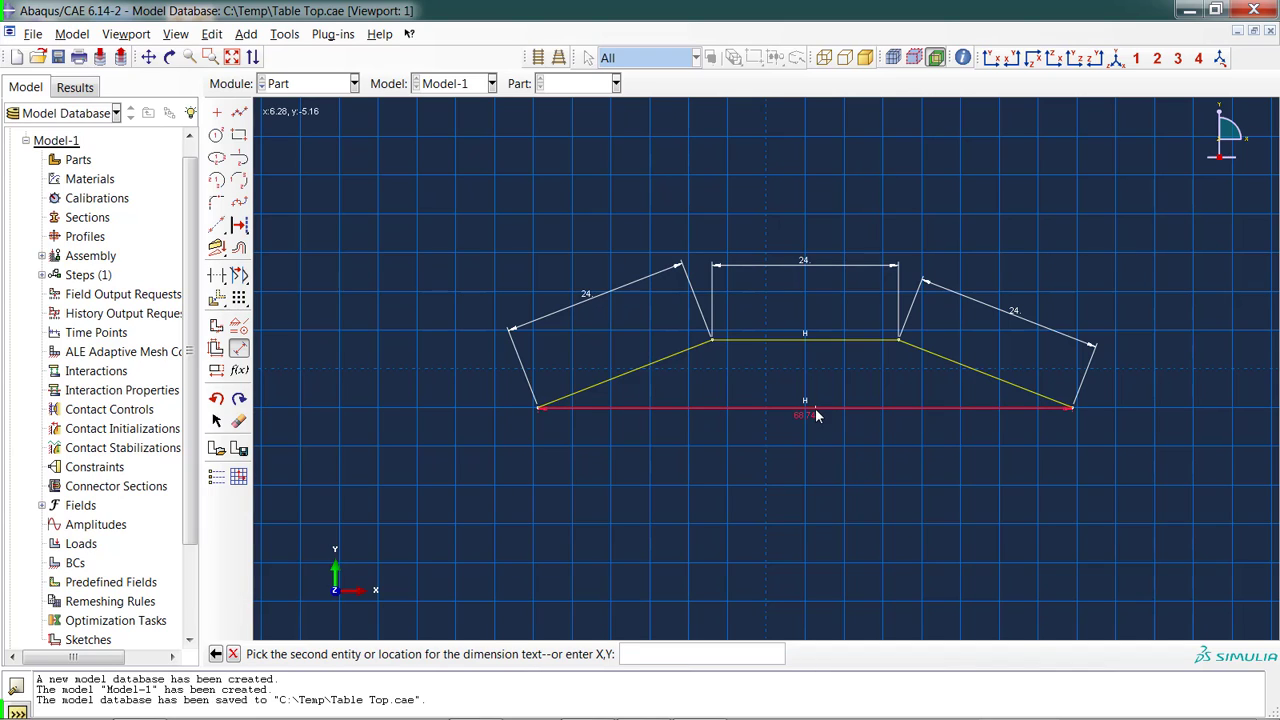
pyautogui.write('48')
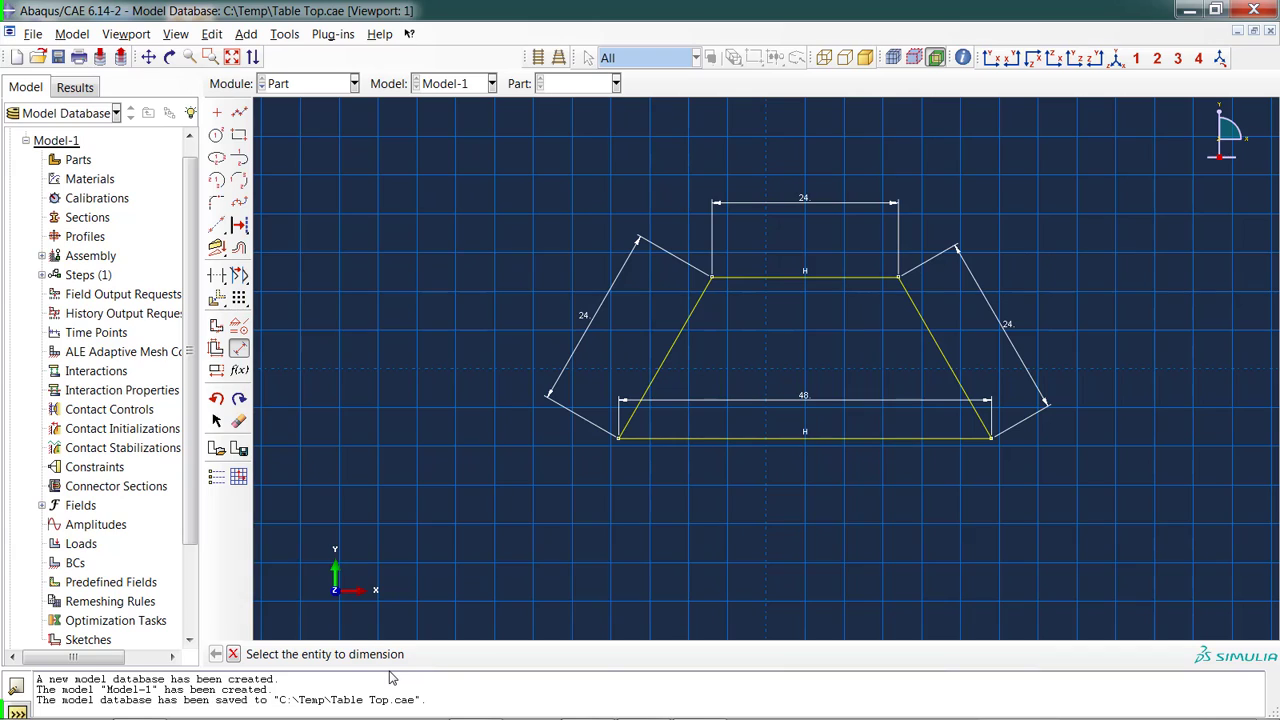
pyautogui.moveTo(377, 469)
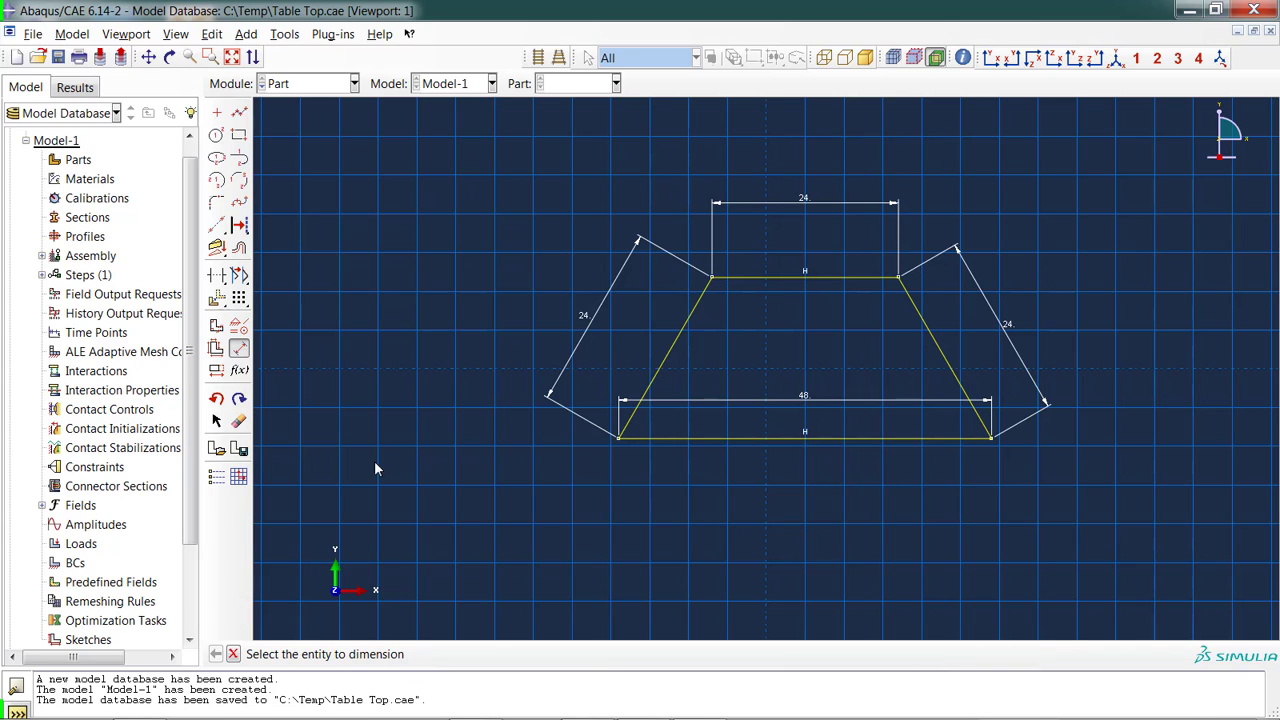
pyautogui.moveTo(340, 668)
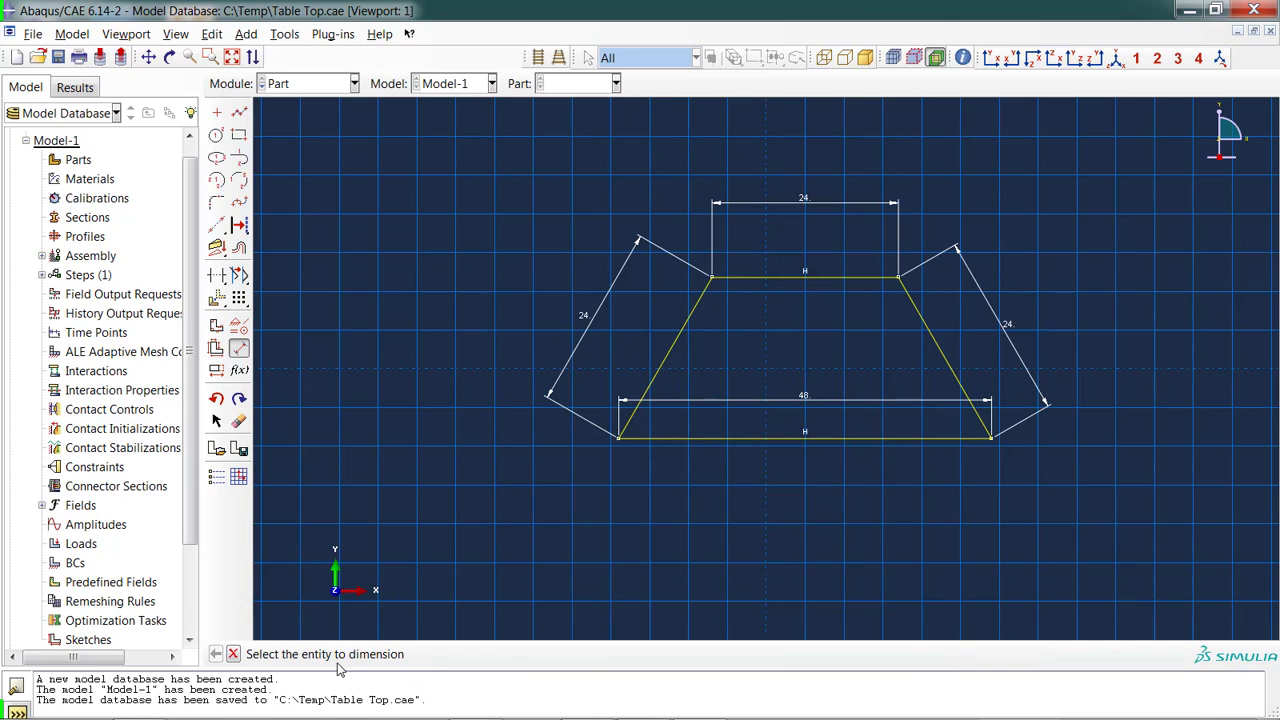
pyautogui.moveTo(420, 662)
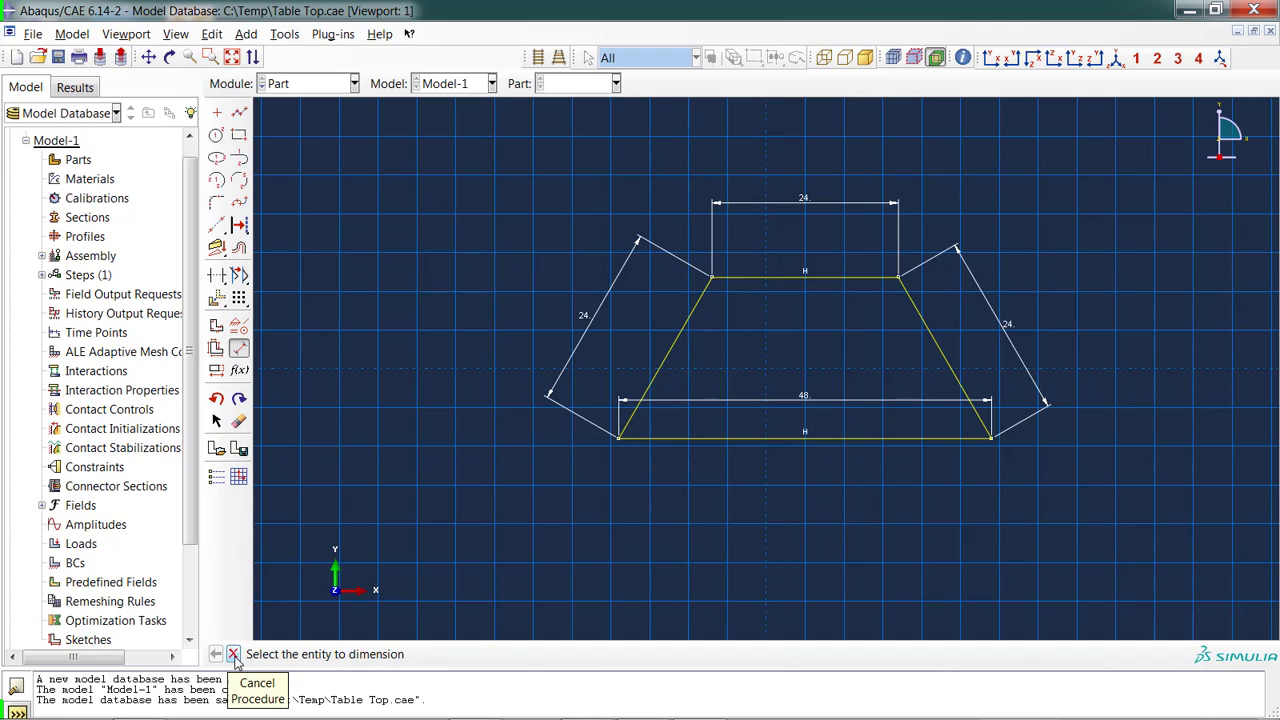
# Stop dimensioning and finish the sketch, creating the Table Top planar shell part.
pyautogui.click(233, 654)
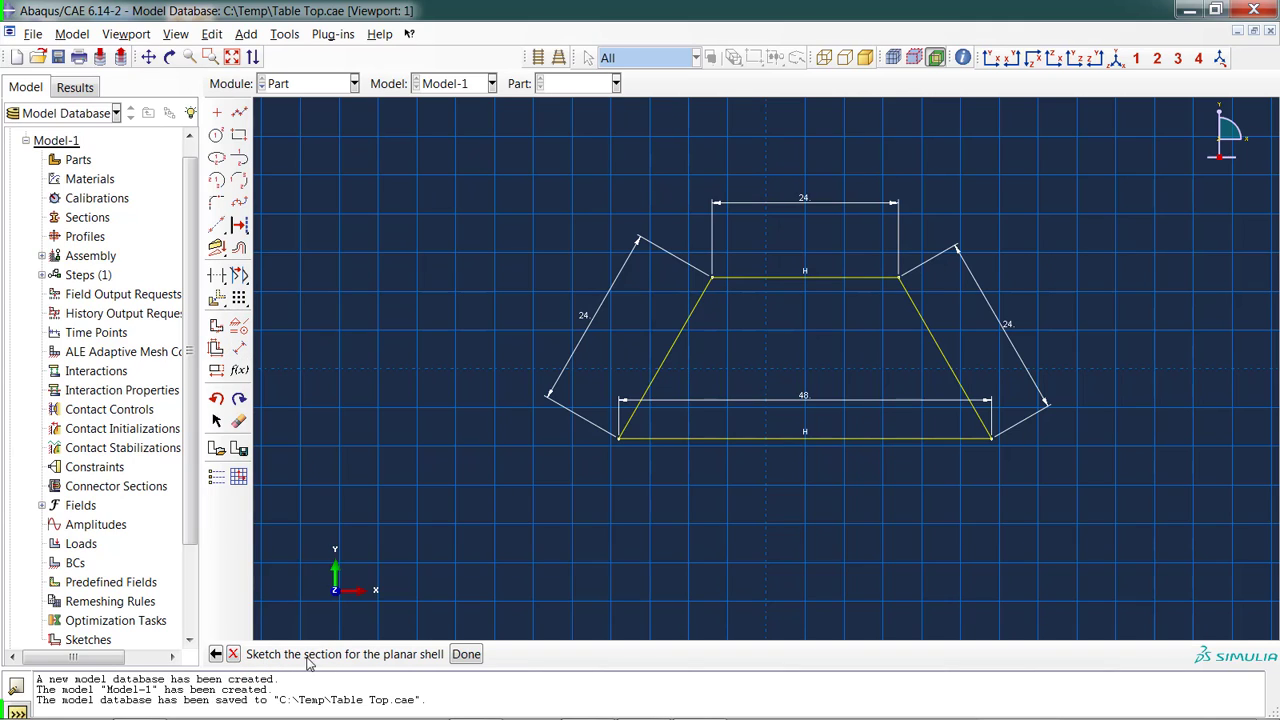
pyautogui.moveTo(428, 664)
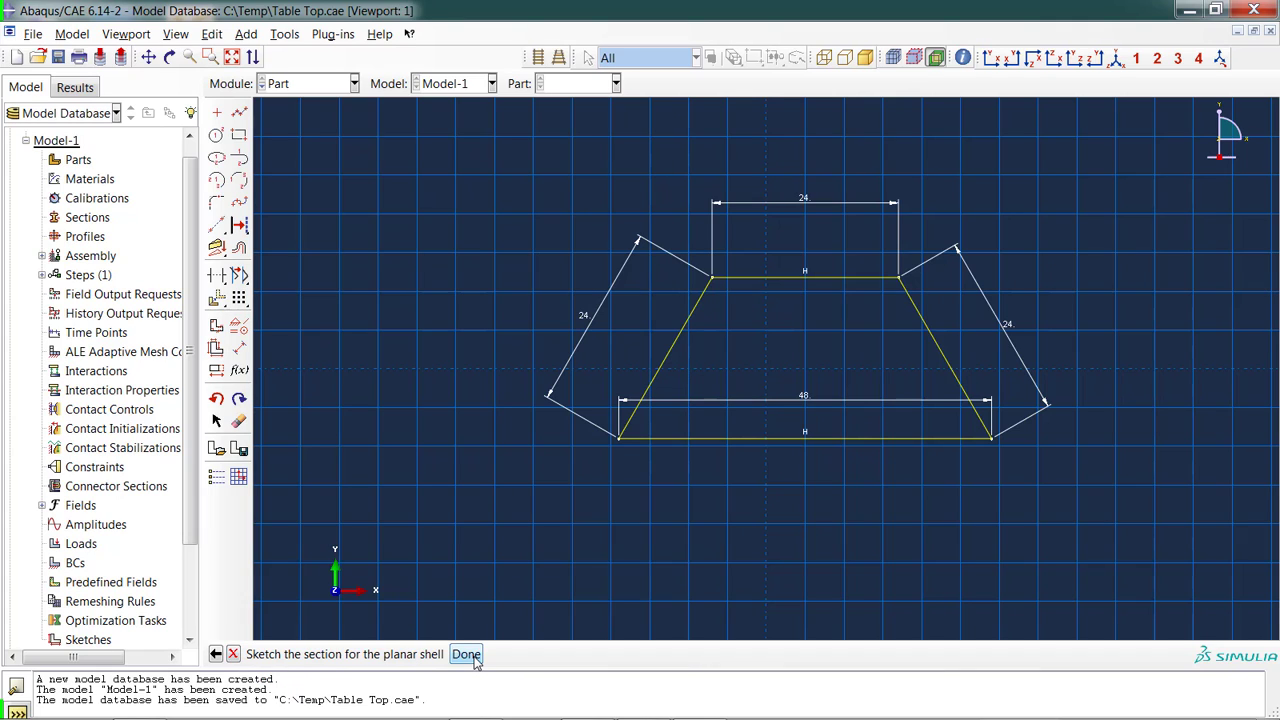
pyautogui.click(465, 654)
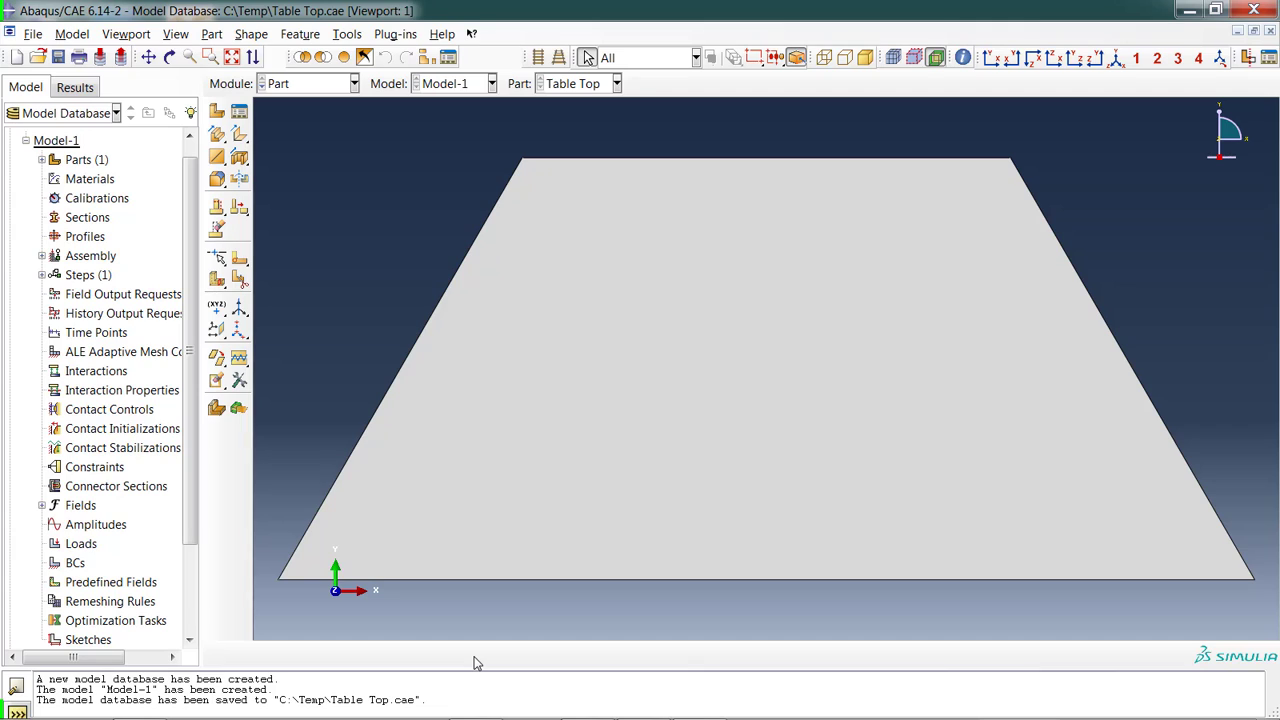
pyautogui.moveTo(341, 91)
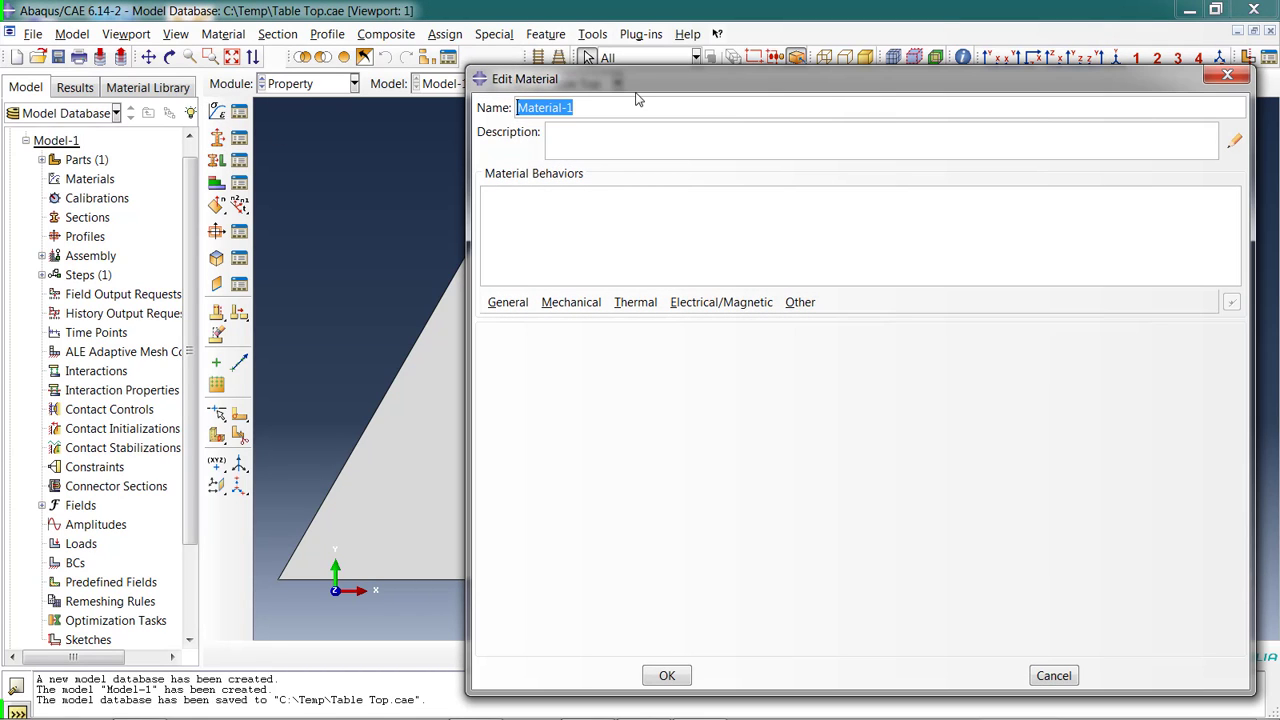
# Name the material Wood and add Elastic behaviour: Young's modulus 0.58e6, Poisson's ratio 0.25.
pyautogui.write('Wood')
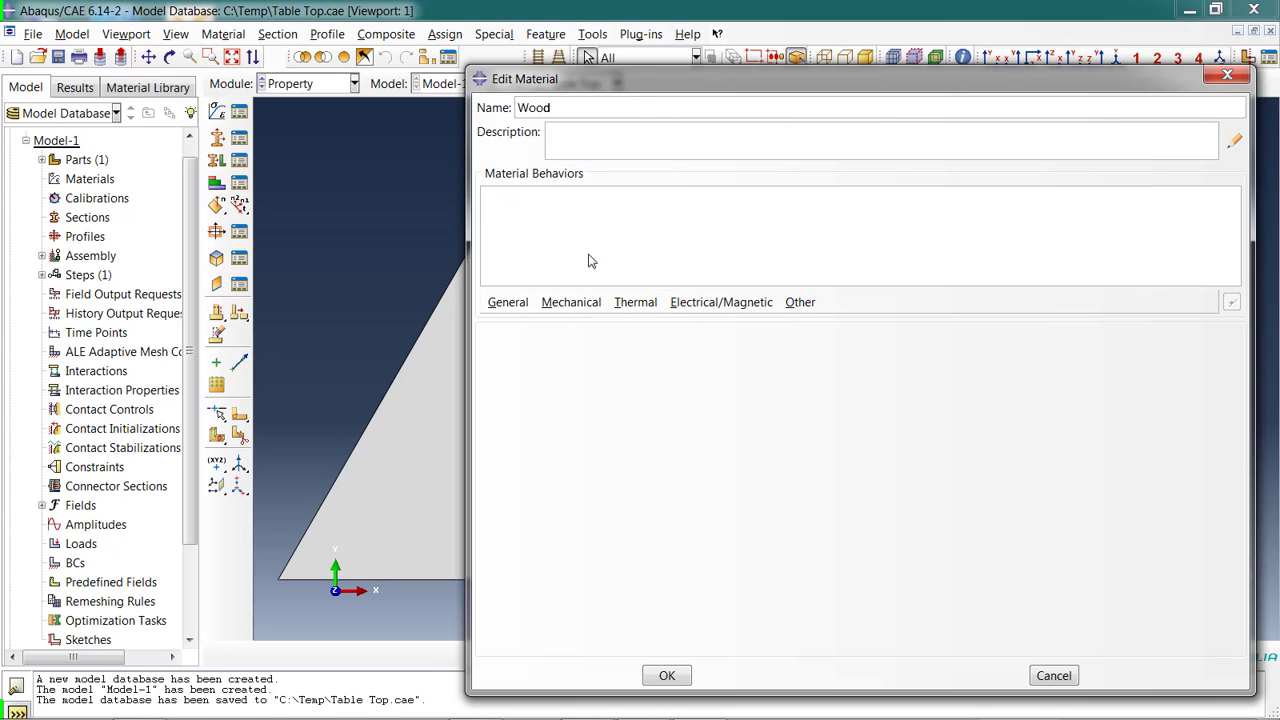
pyautogui.moveTo(733, 319)
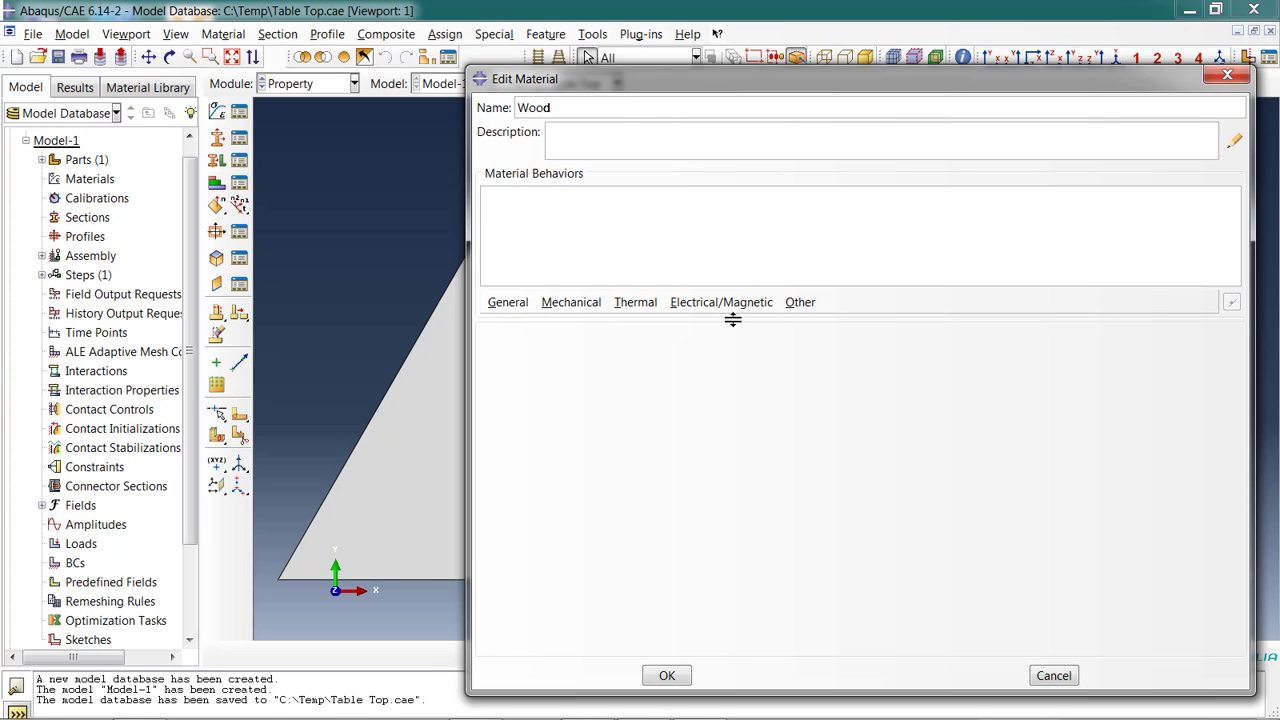
pyautogui.click(571, 302)
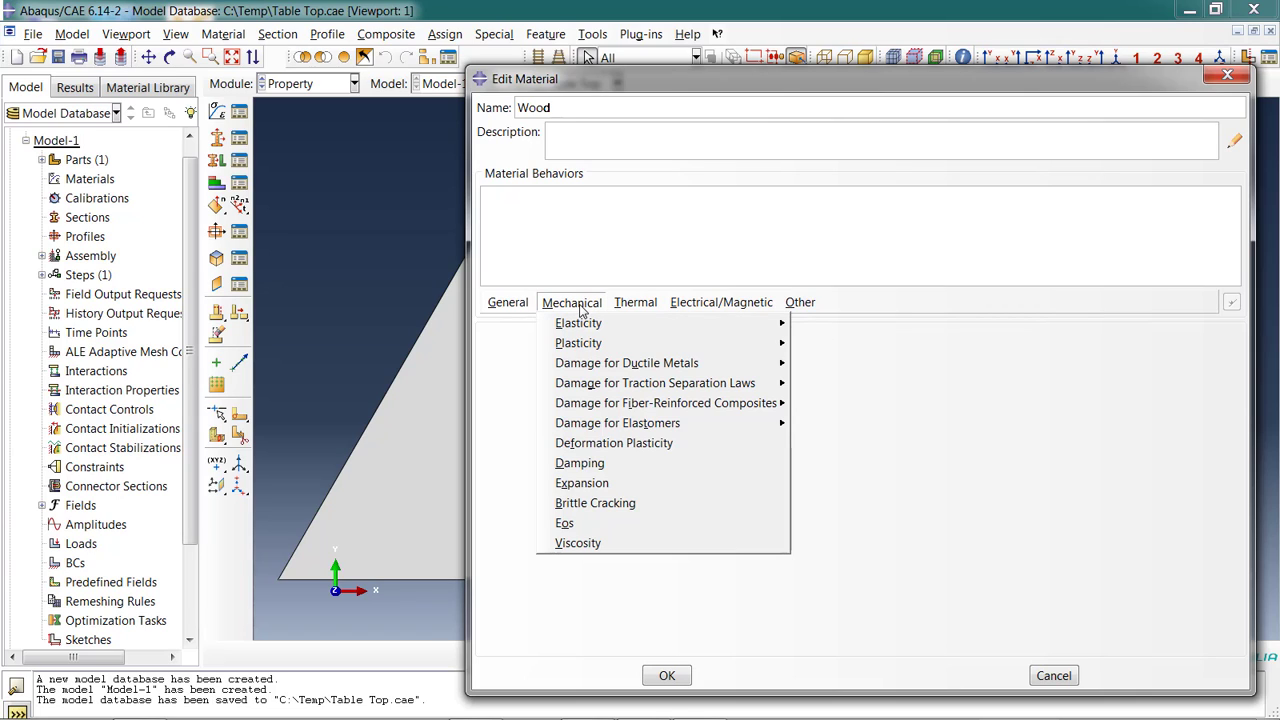
pyautogui.moveTo(626, 362)
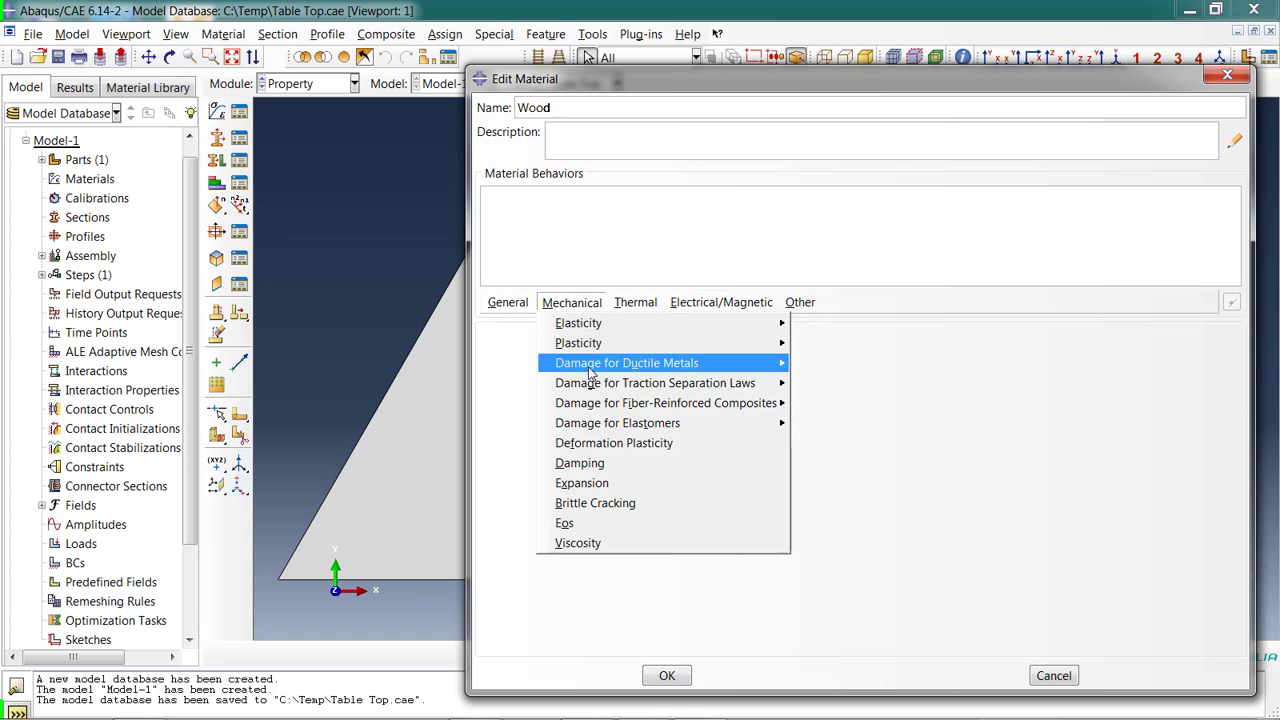
pyautogui.moveTo(640, 375)
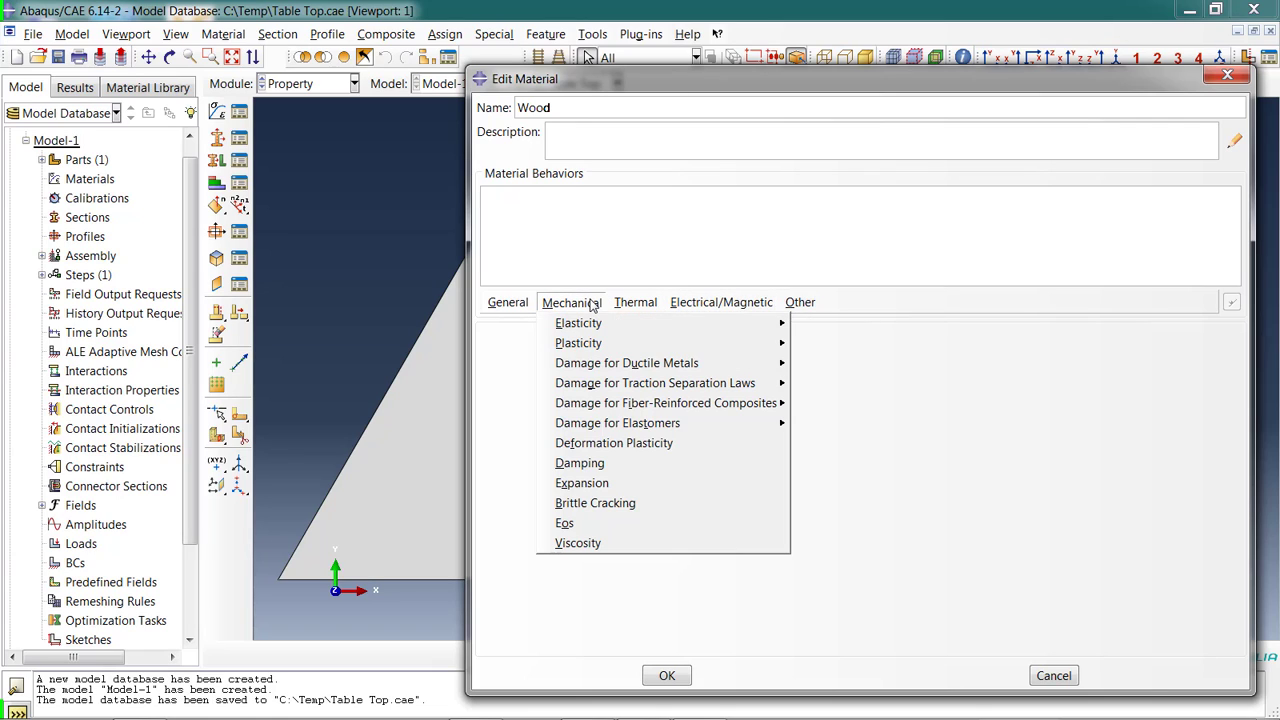
pyautogui.moveTo(578, 322)
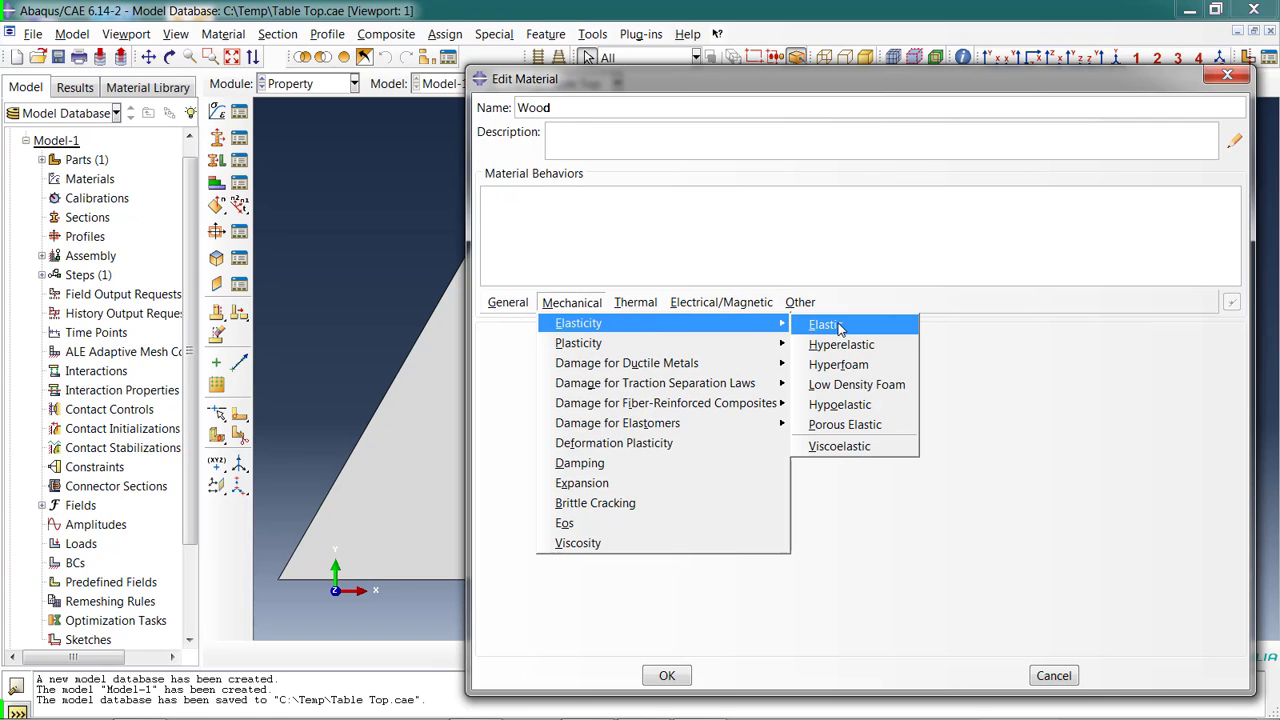
pyautogui.click(824, 324)
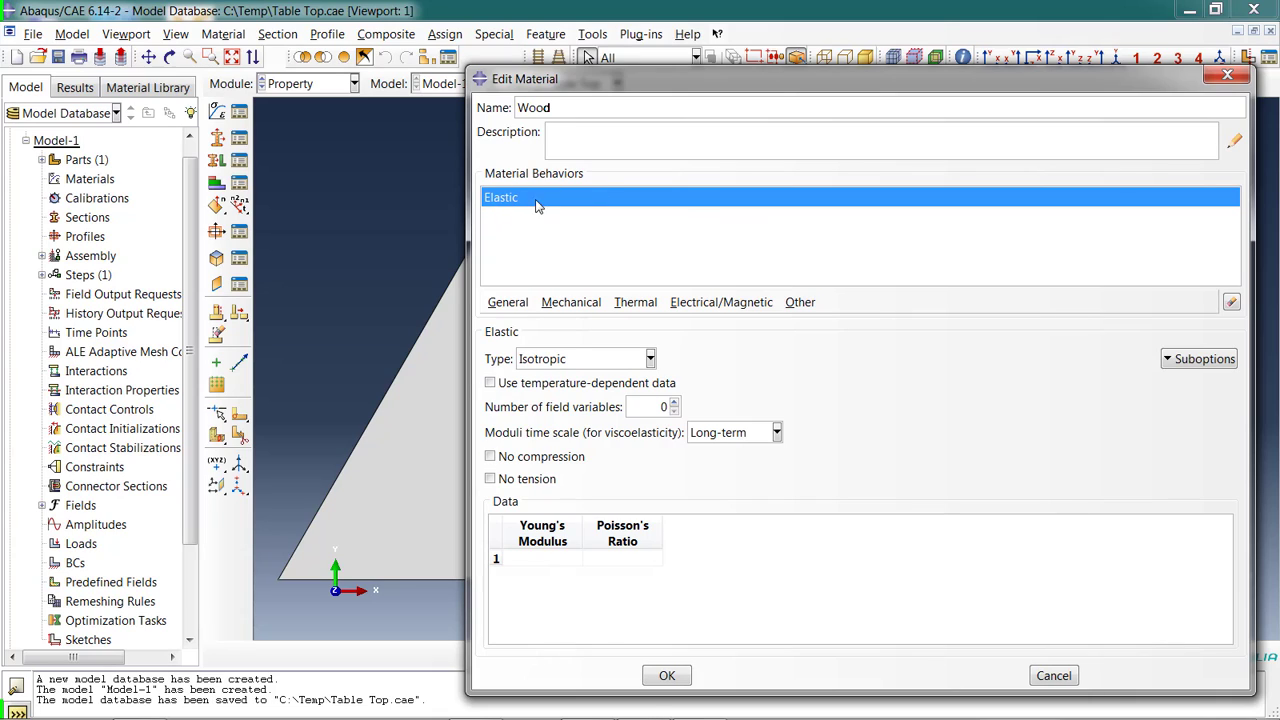
pyautogui.moveTo(543, 215)
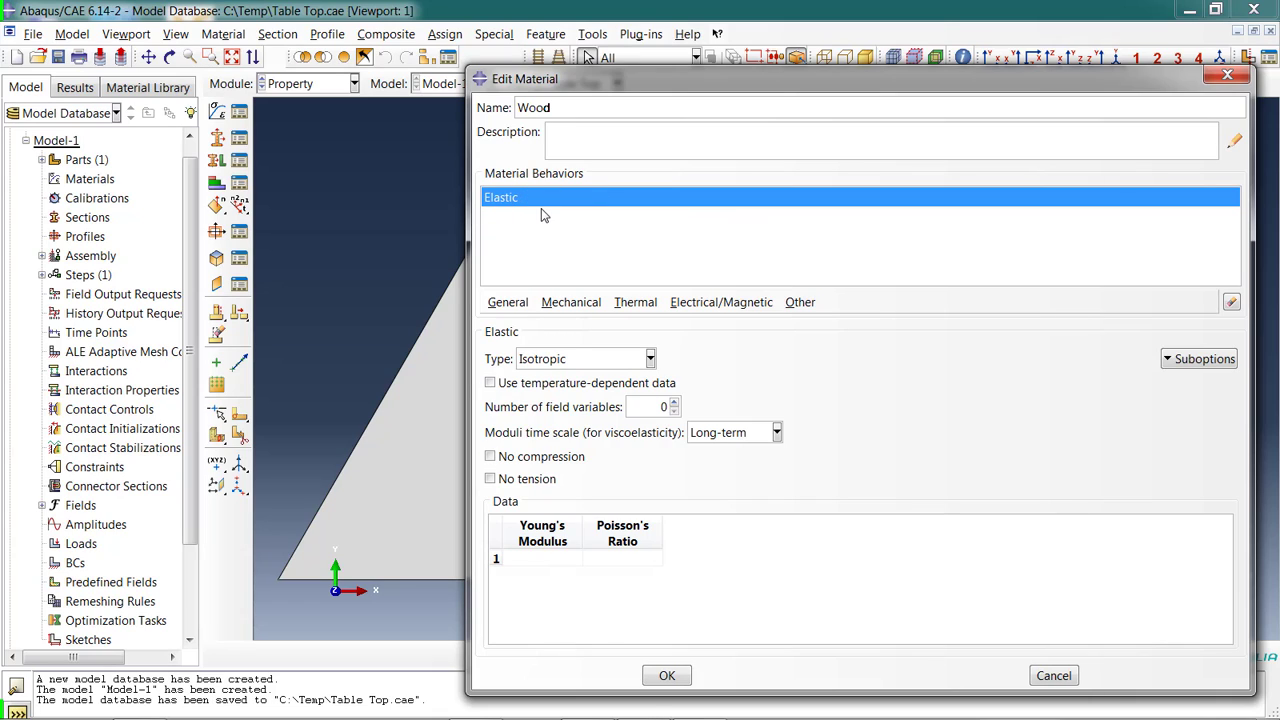
pyautogui.click(541, 533)
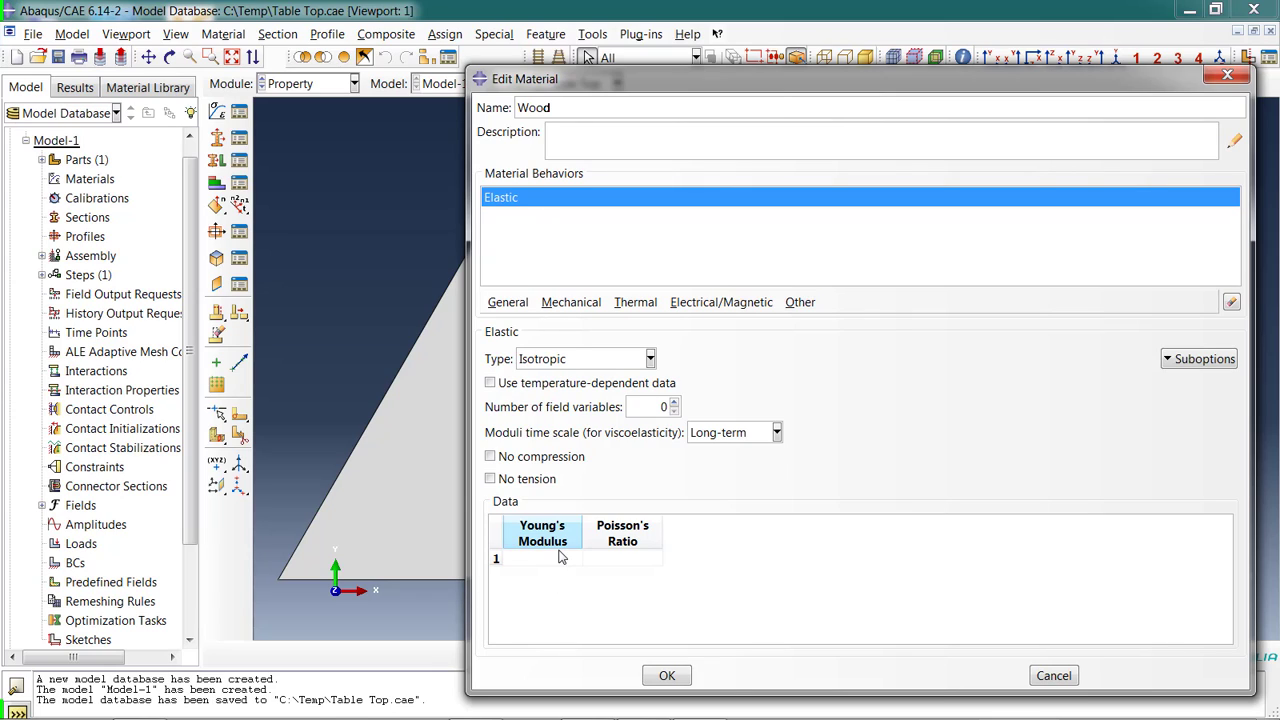
pyautogui.click(541, 558)
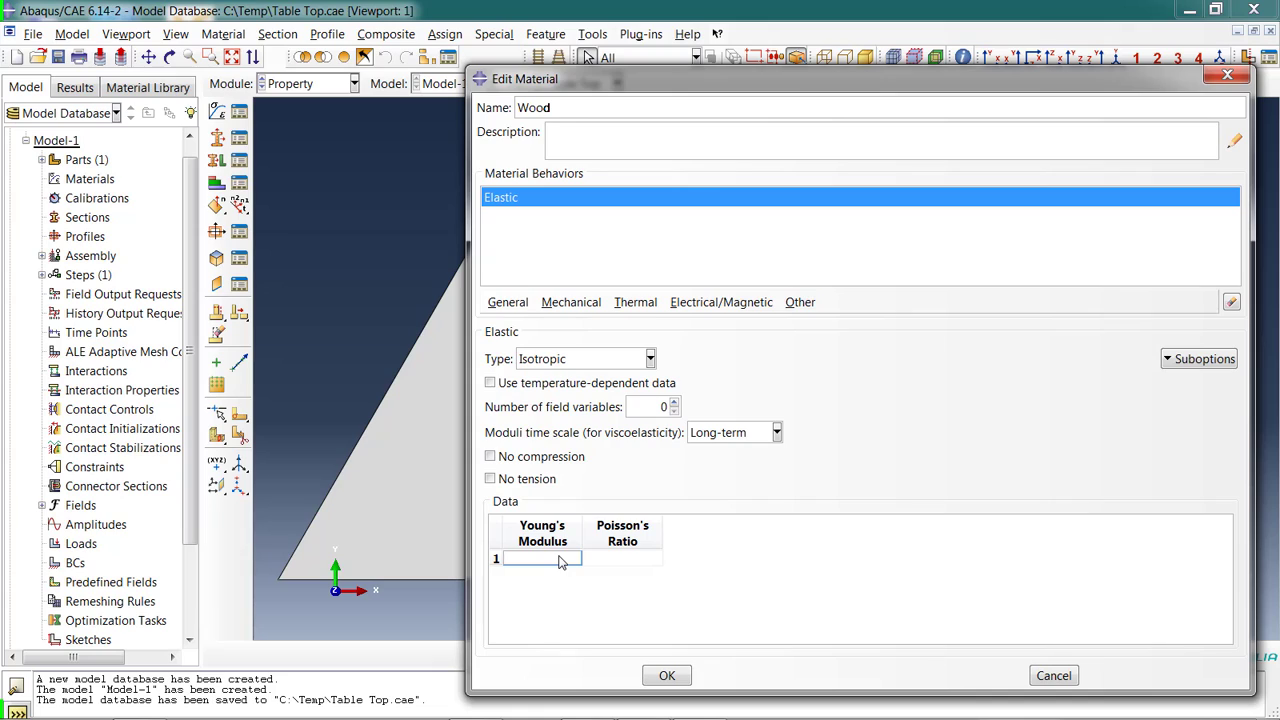
pyautogui.write('0.58e6')
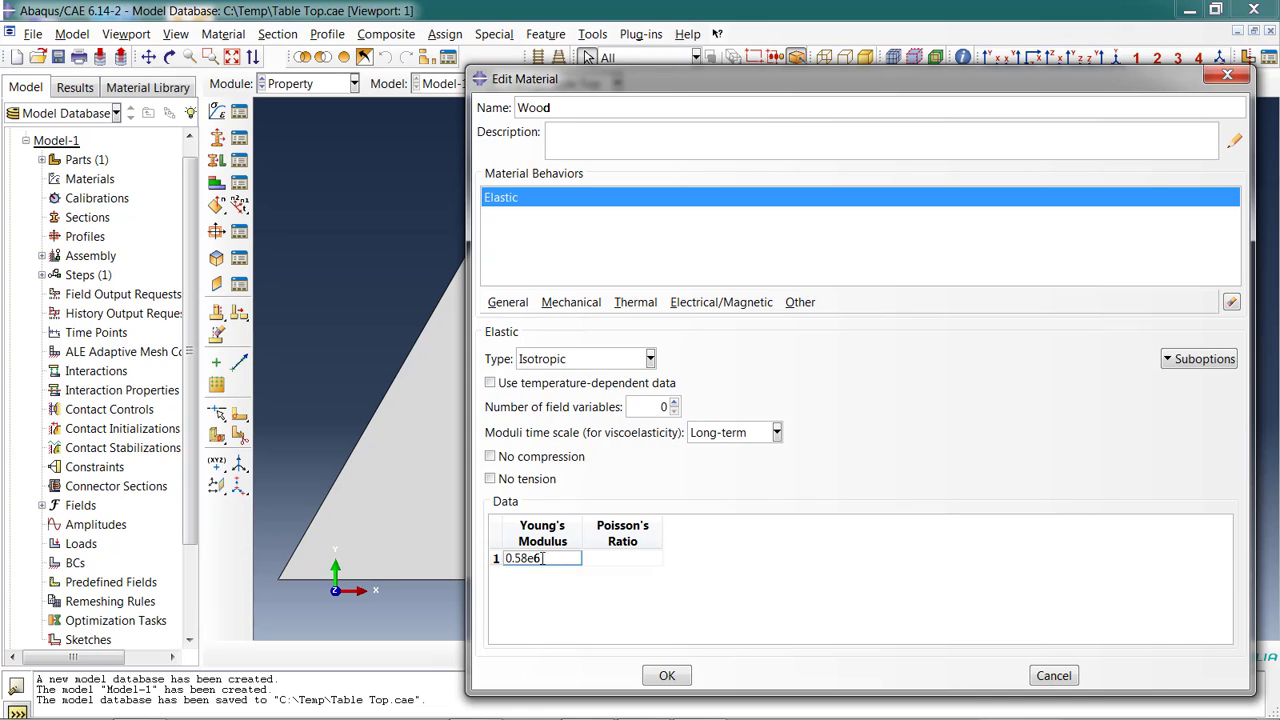
pyautogui.click(622, 558)
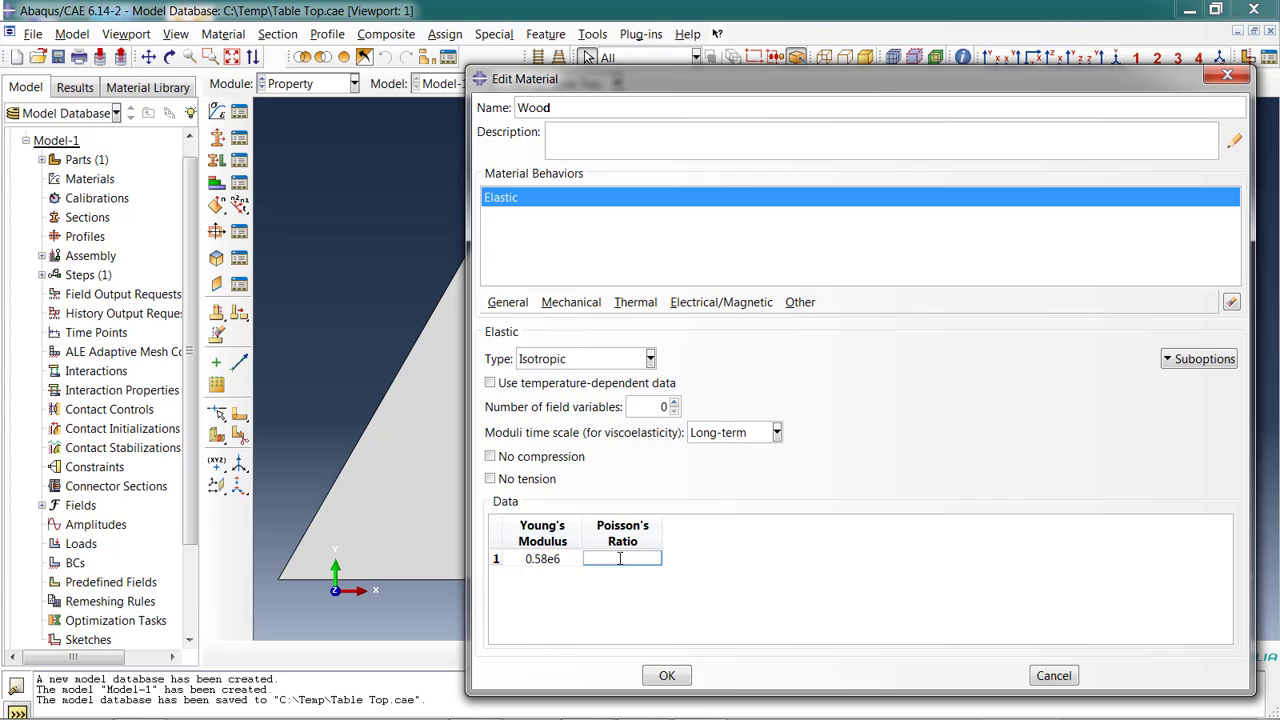
pyautogui.write('.25')
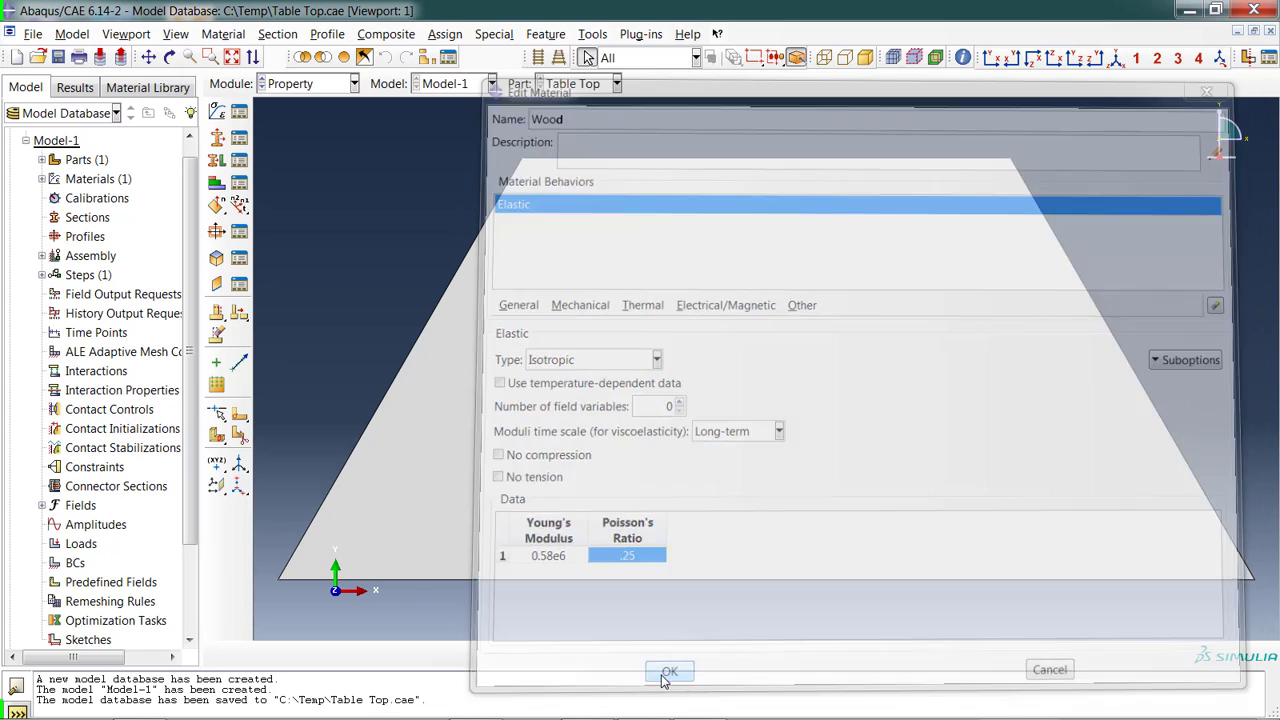
pyautogui.click(669, 670)
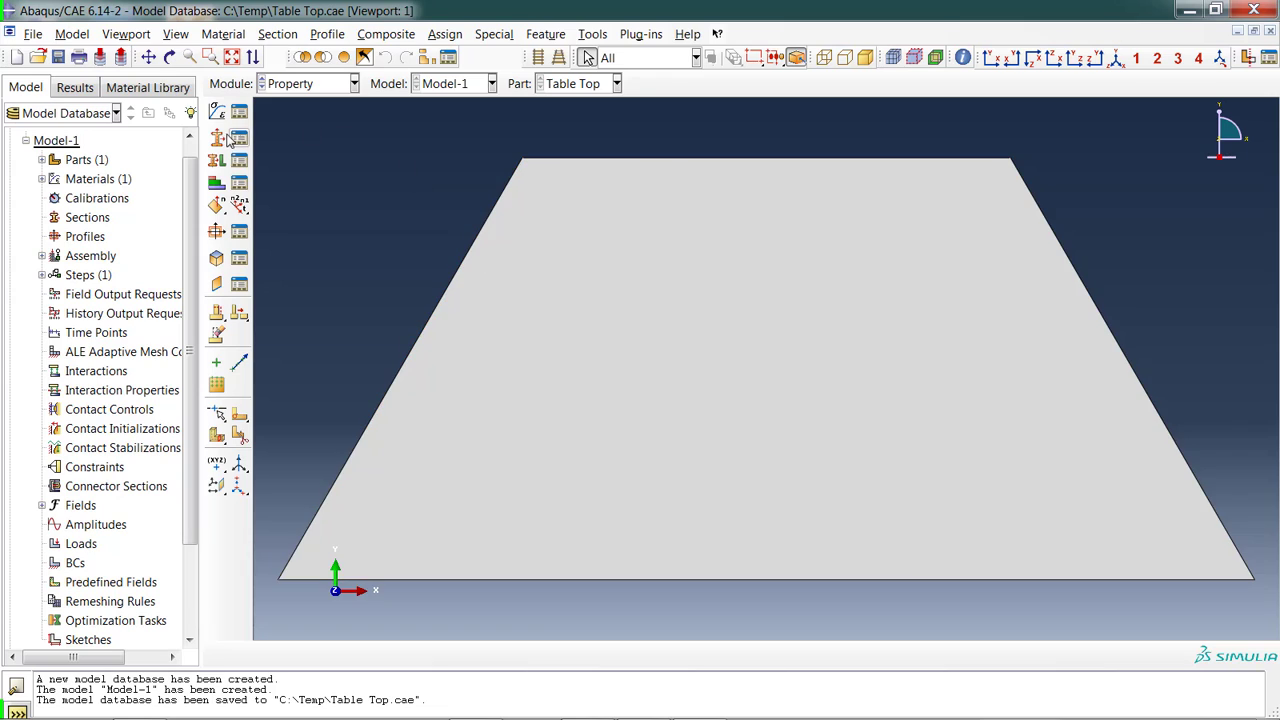
pyautogui.moveTo(217, 138)
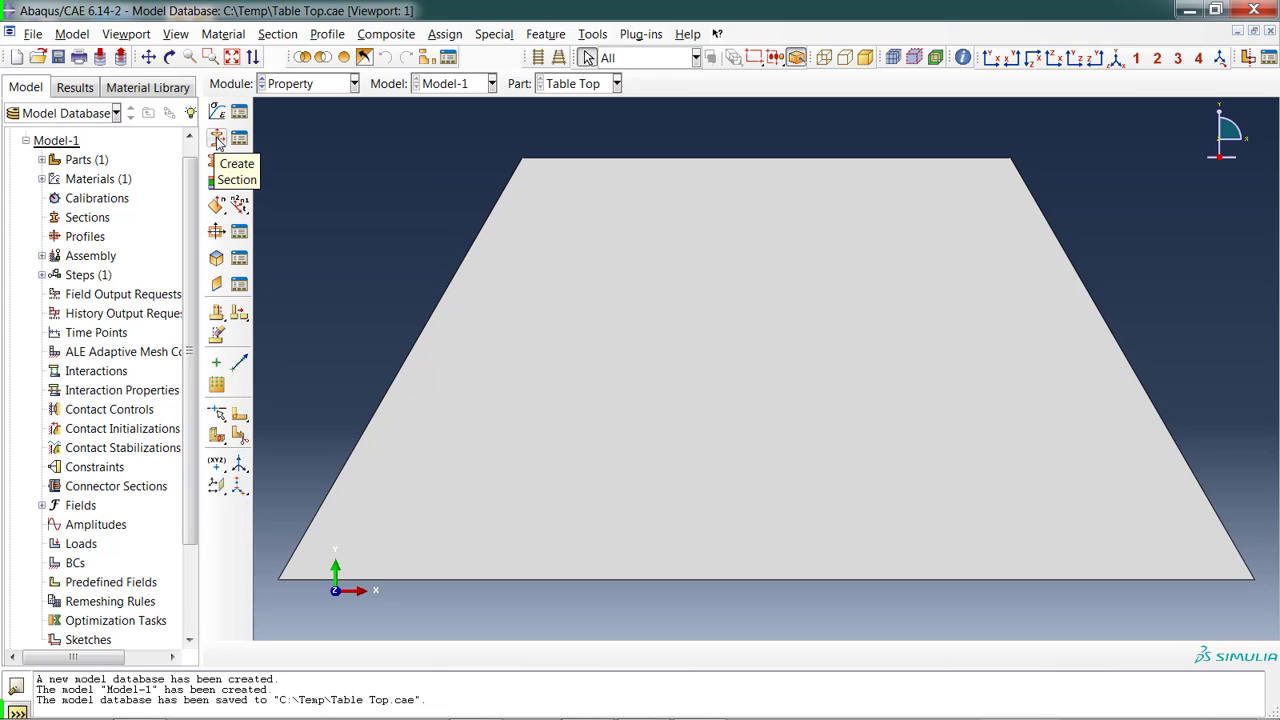
# Create a section named TableTop with Shell category and Homogeneous type, then continue.
pyautogui.click(216, 138)
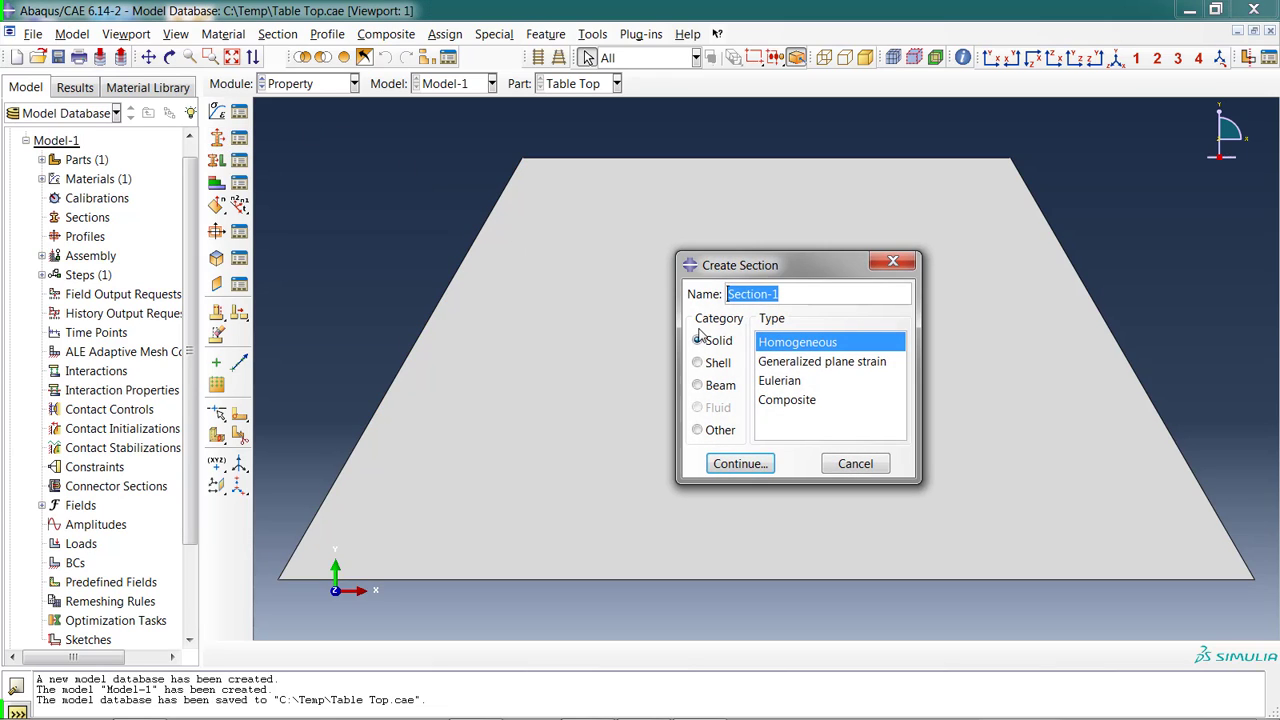
pyautogui.click(697, 340)
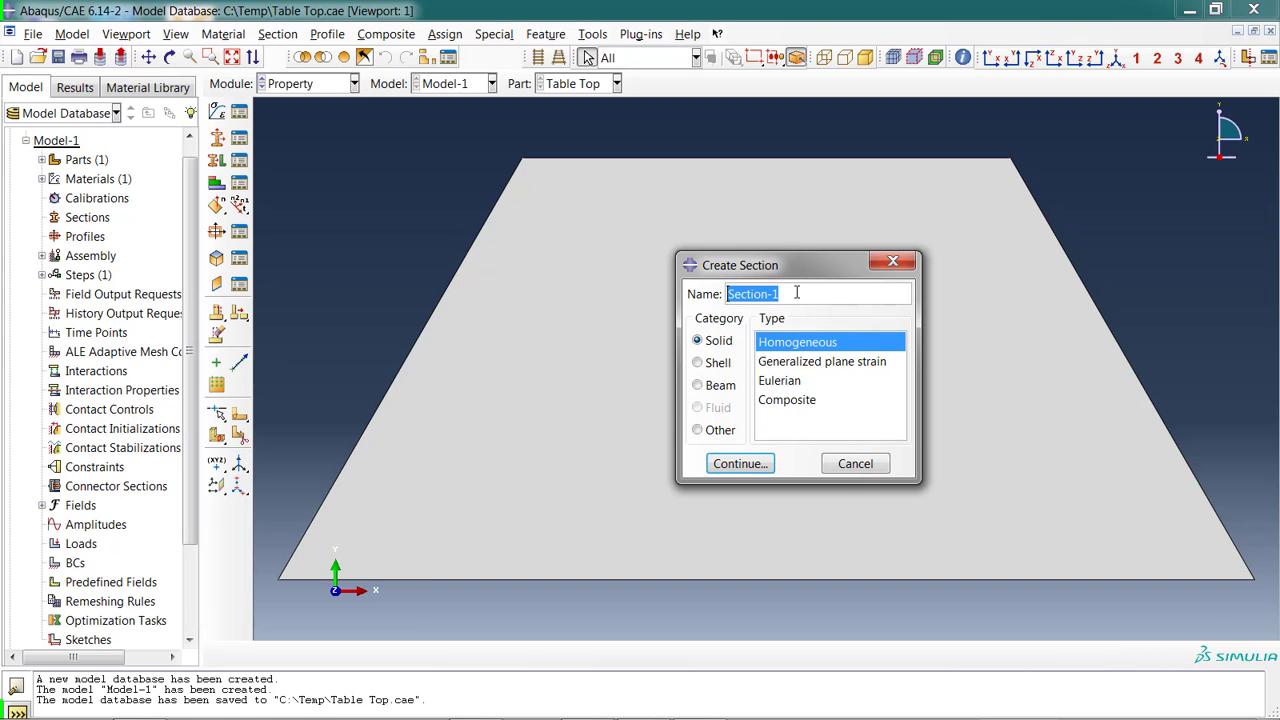
pyautogui.write('TableTop')
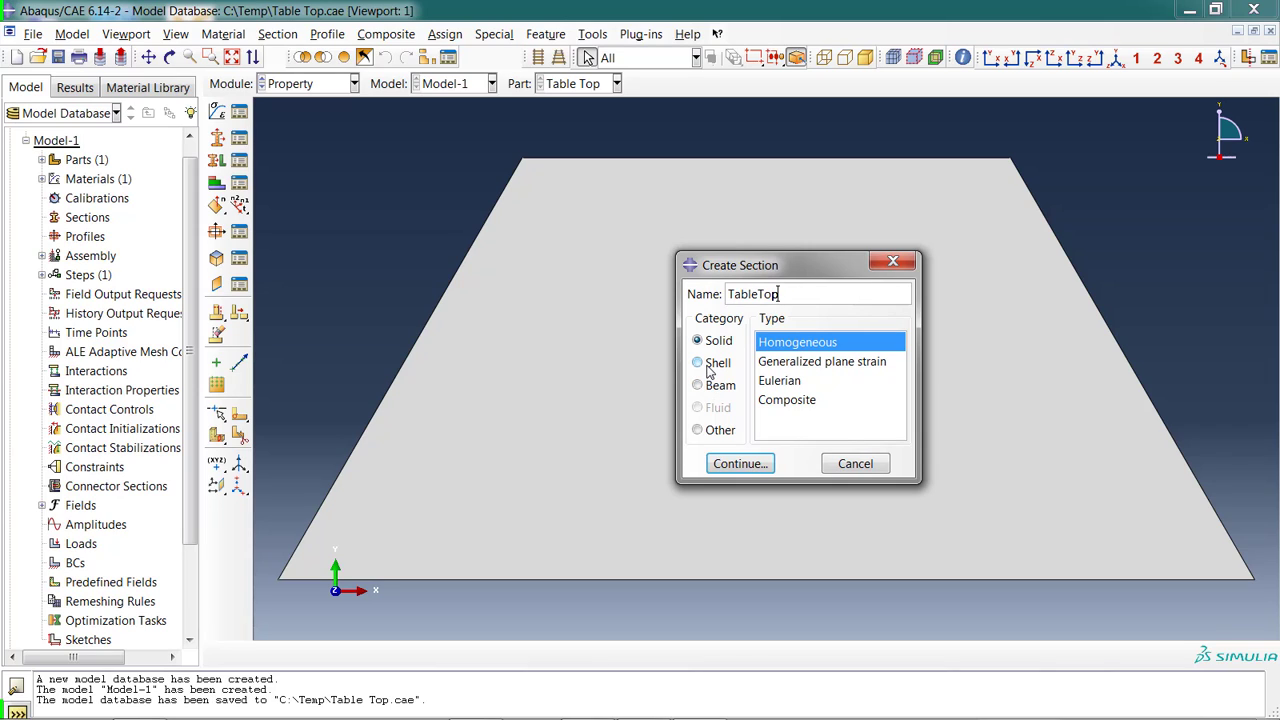
pyautogui.click(698, 362)
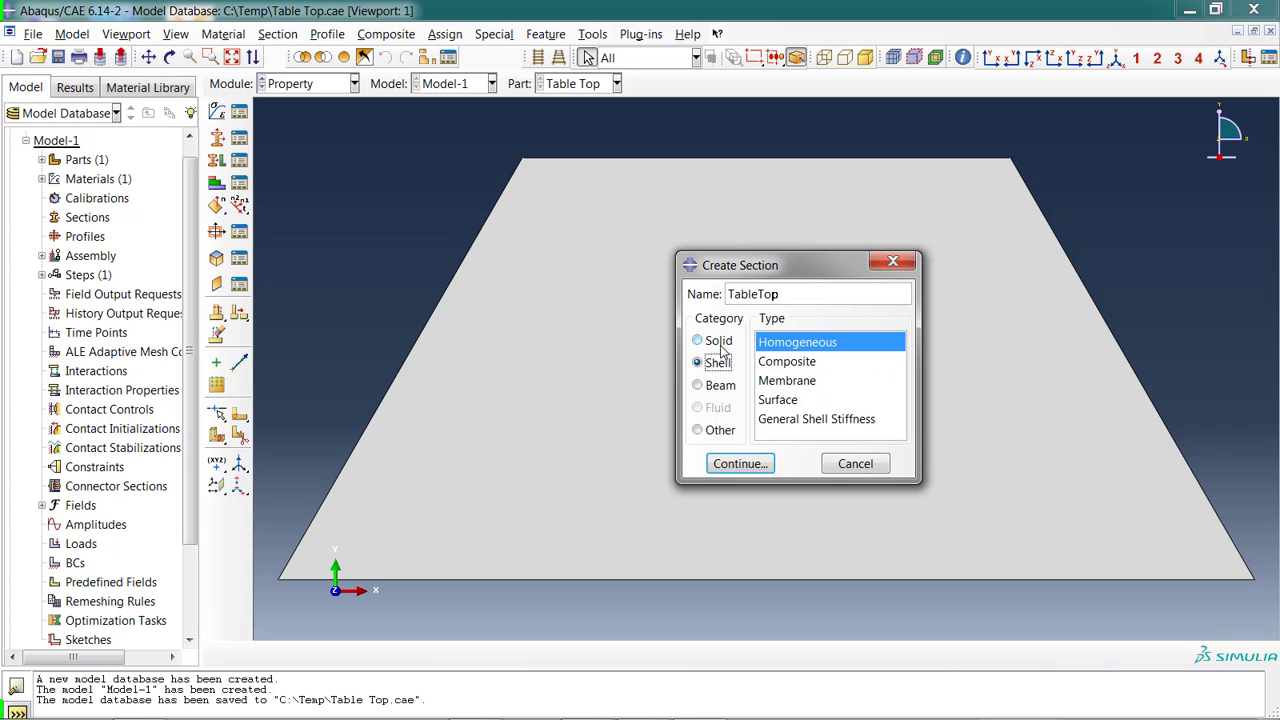
pyautogui.click(697, 340)
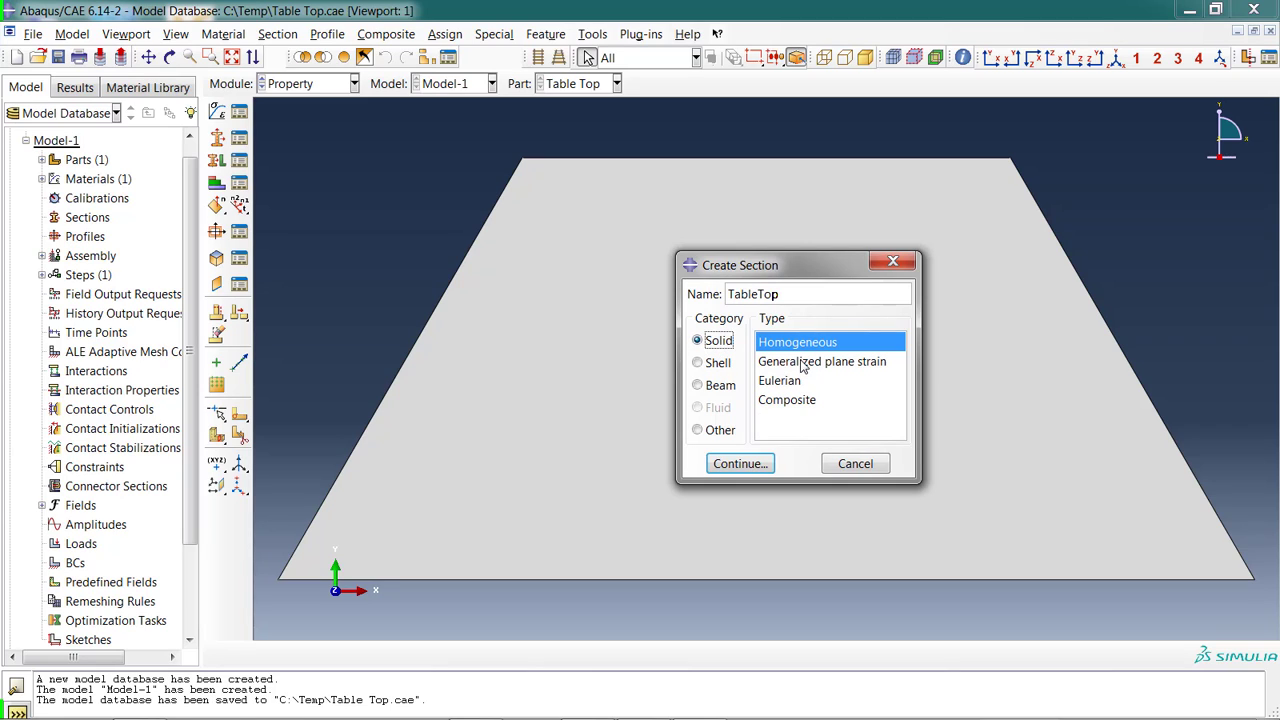
pyautogui.moveTo(818, 345)
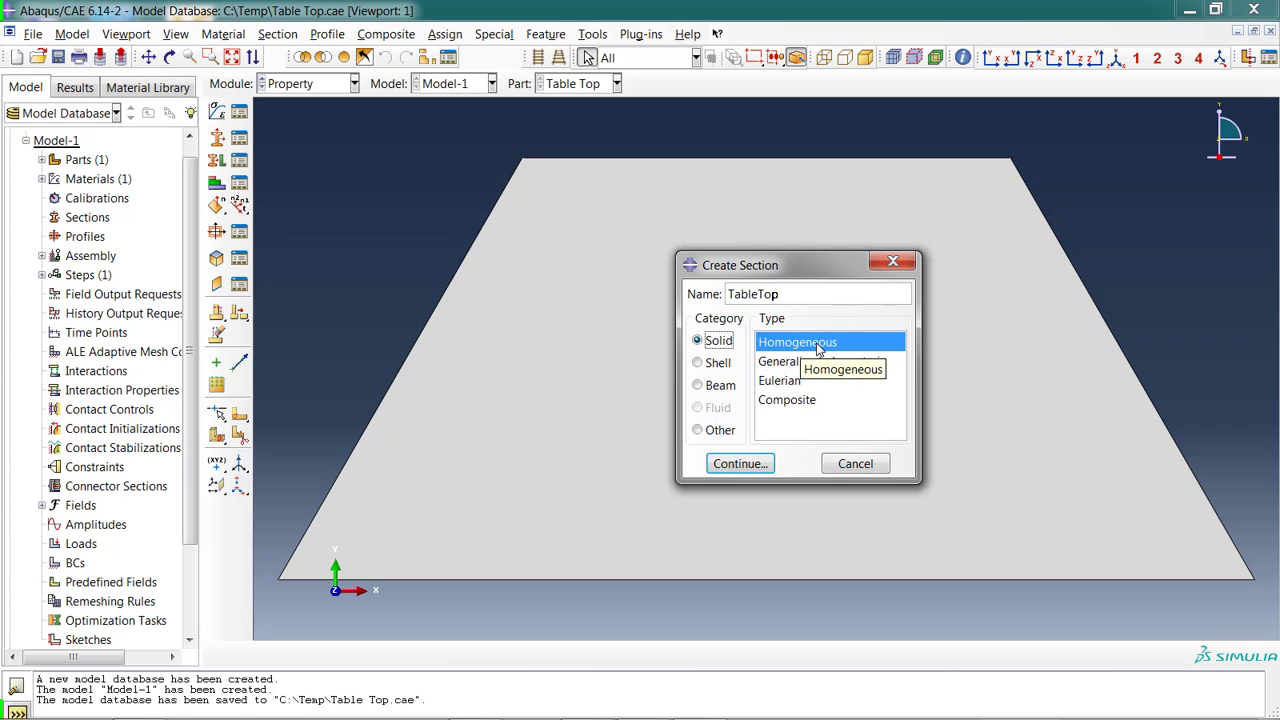
pyautogui.moveTo(545, 425)
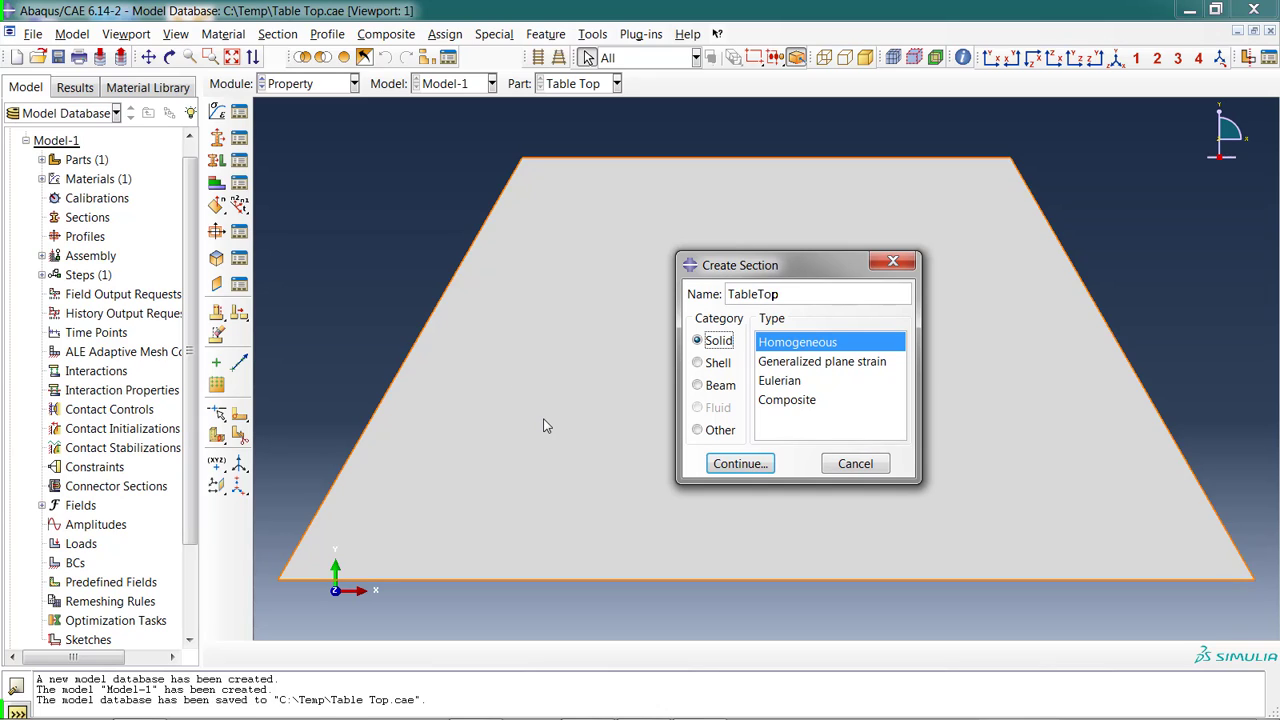
pyautogui.click(697, 362)
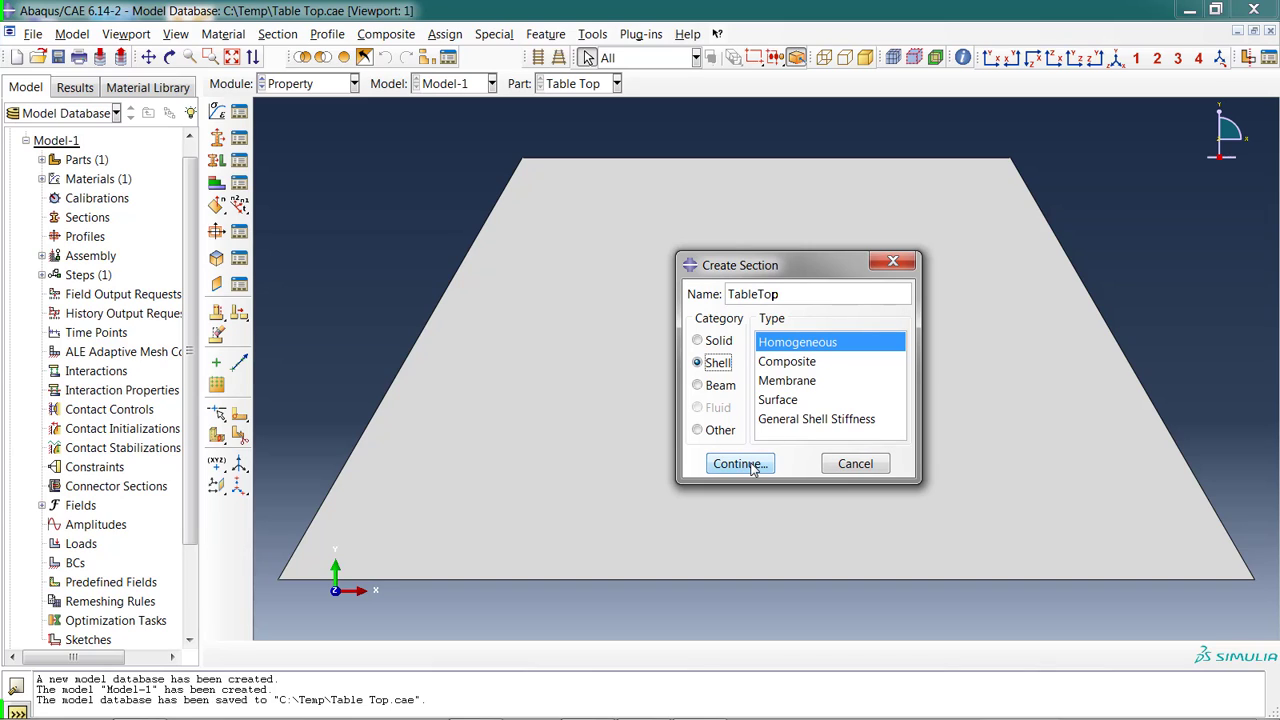
pyautogui.click(739, 463)
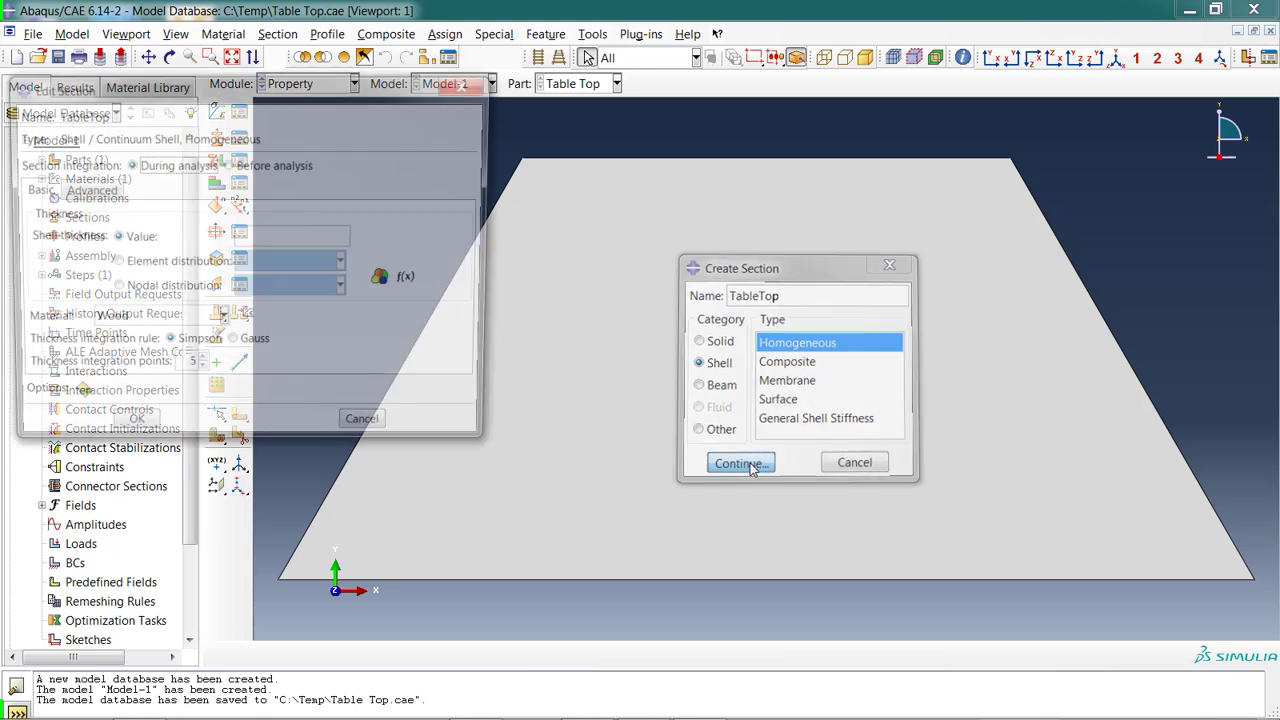
pyautogui.click(739, 462)
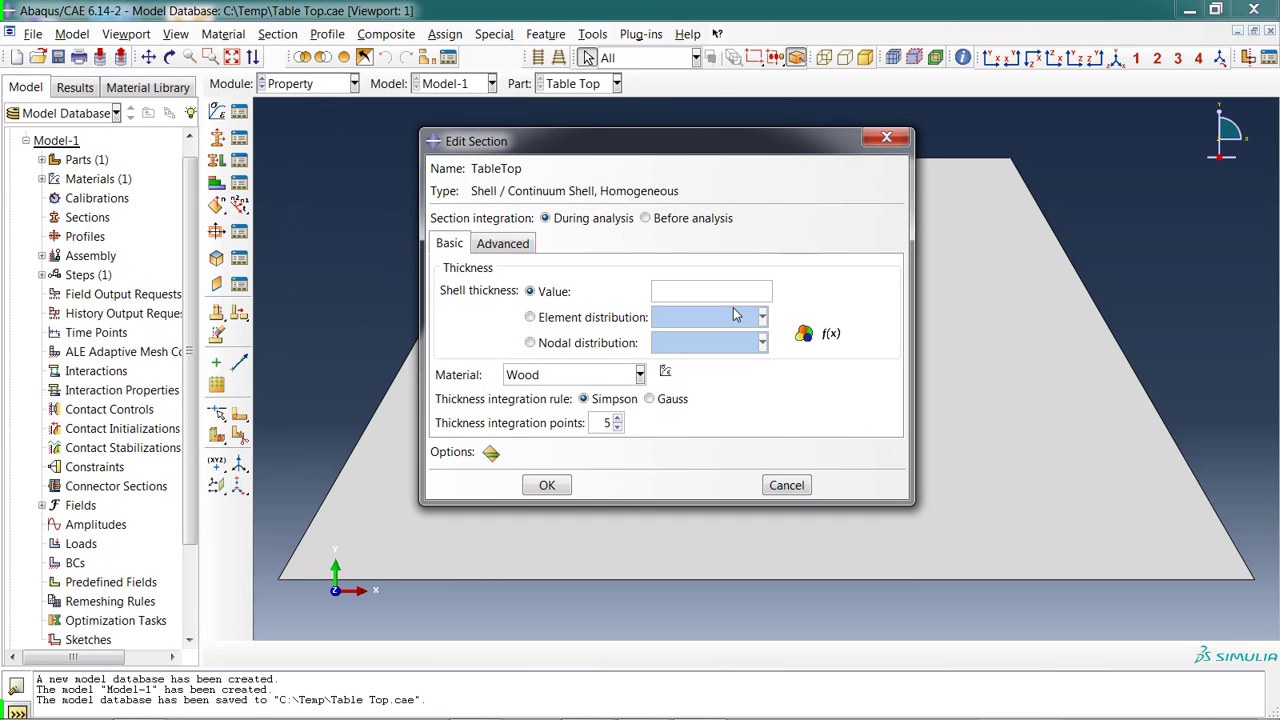
# Set the TableTop shell thickness to 0.5 with Wood material and create the section.
pyautogui.click(710, 291)
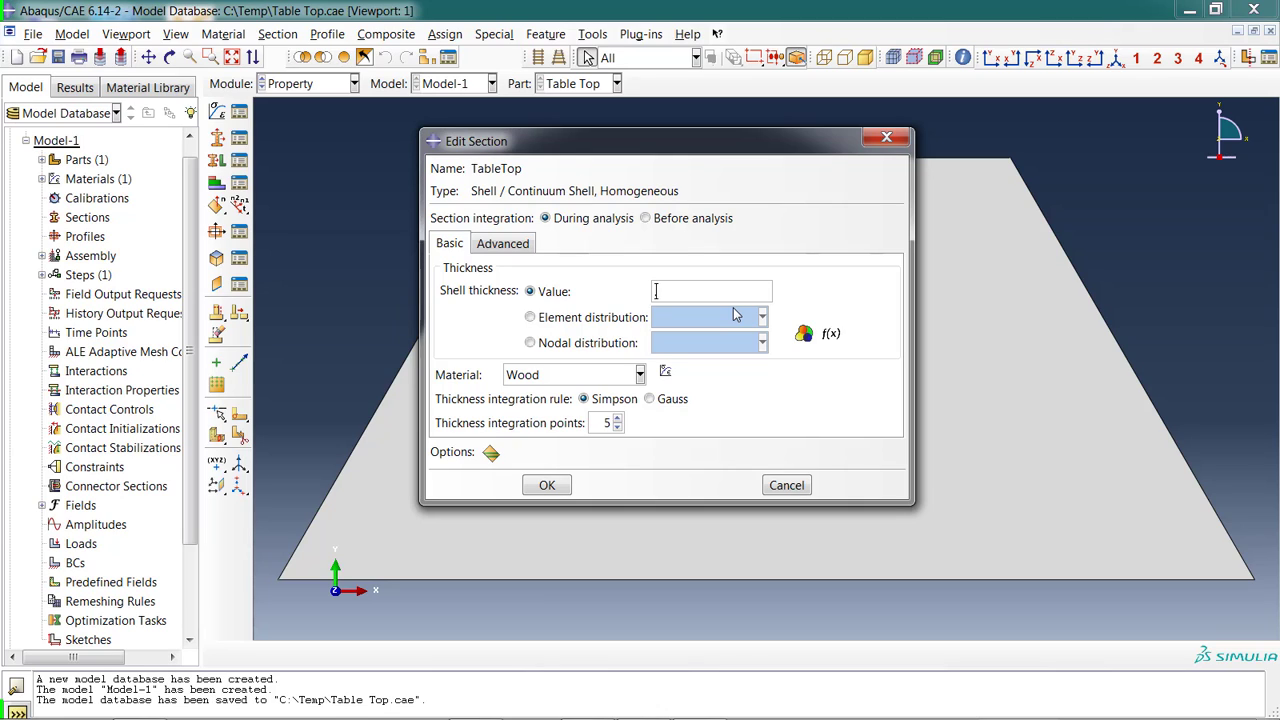
pyautogui.write('.5')
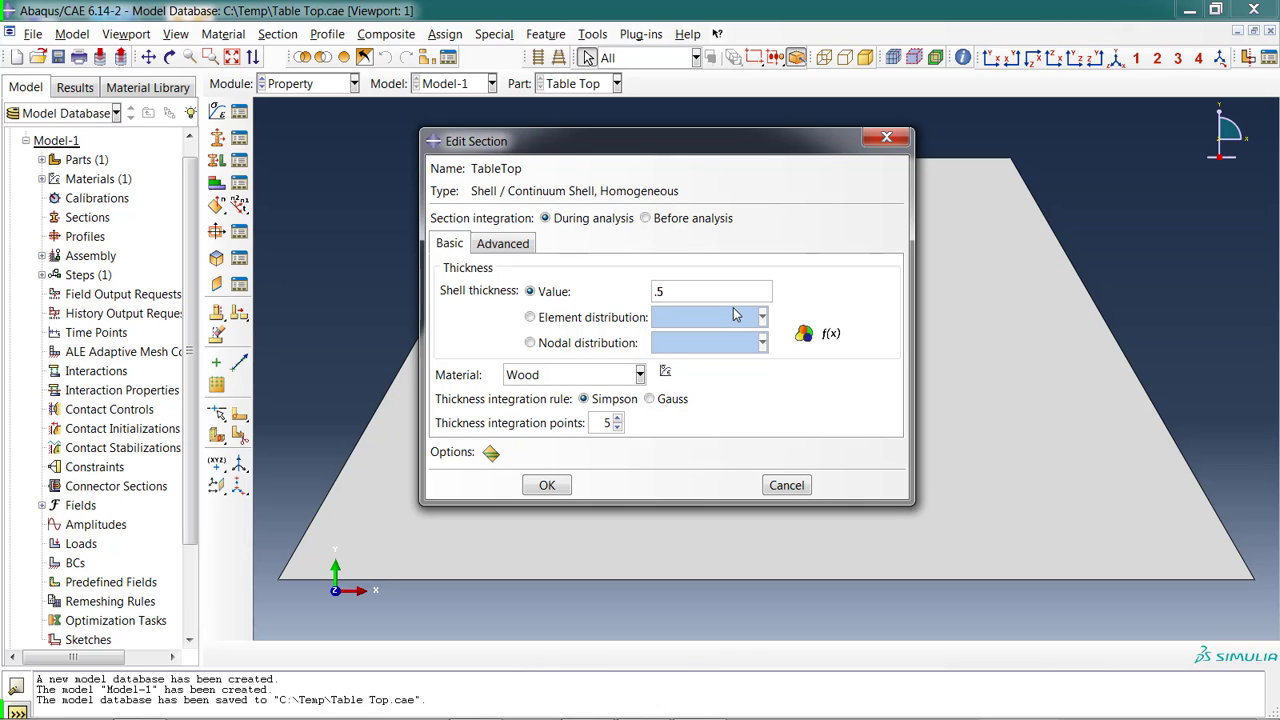
pyautogui.moveTo(566, 387)
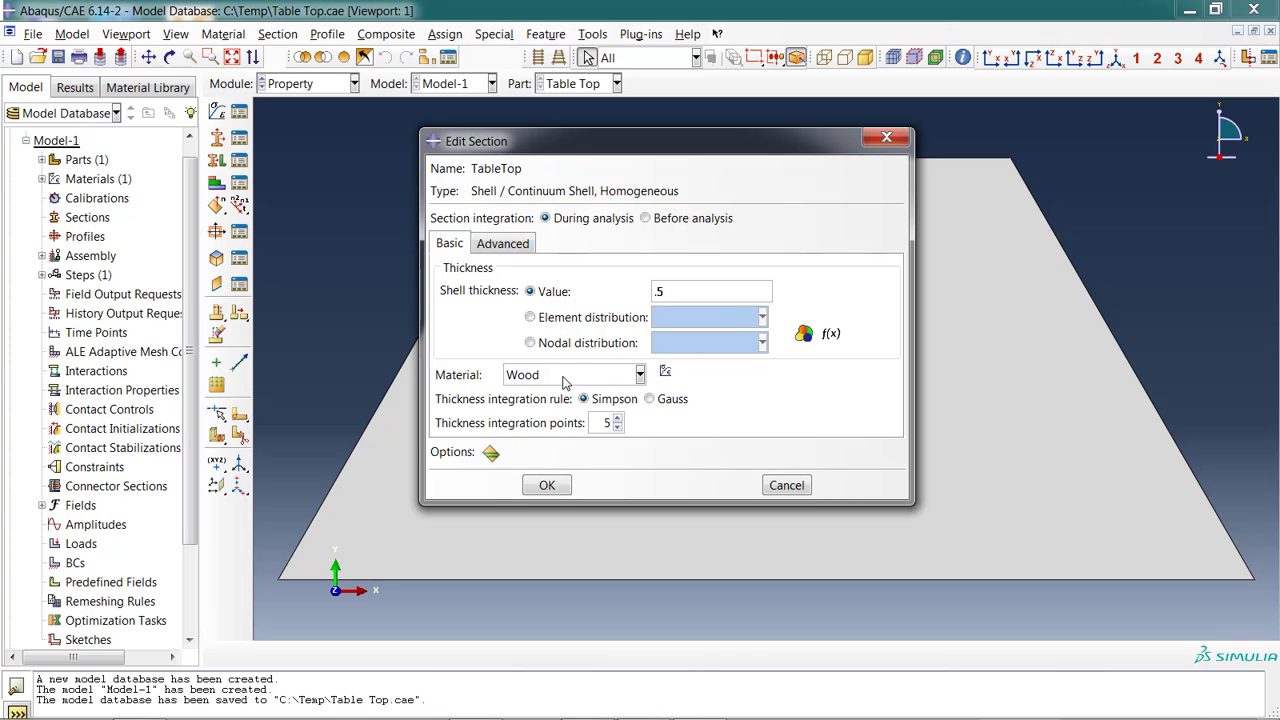
pyautogui.click(639, 374)
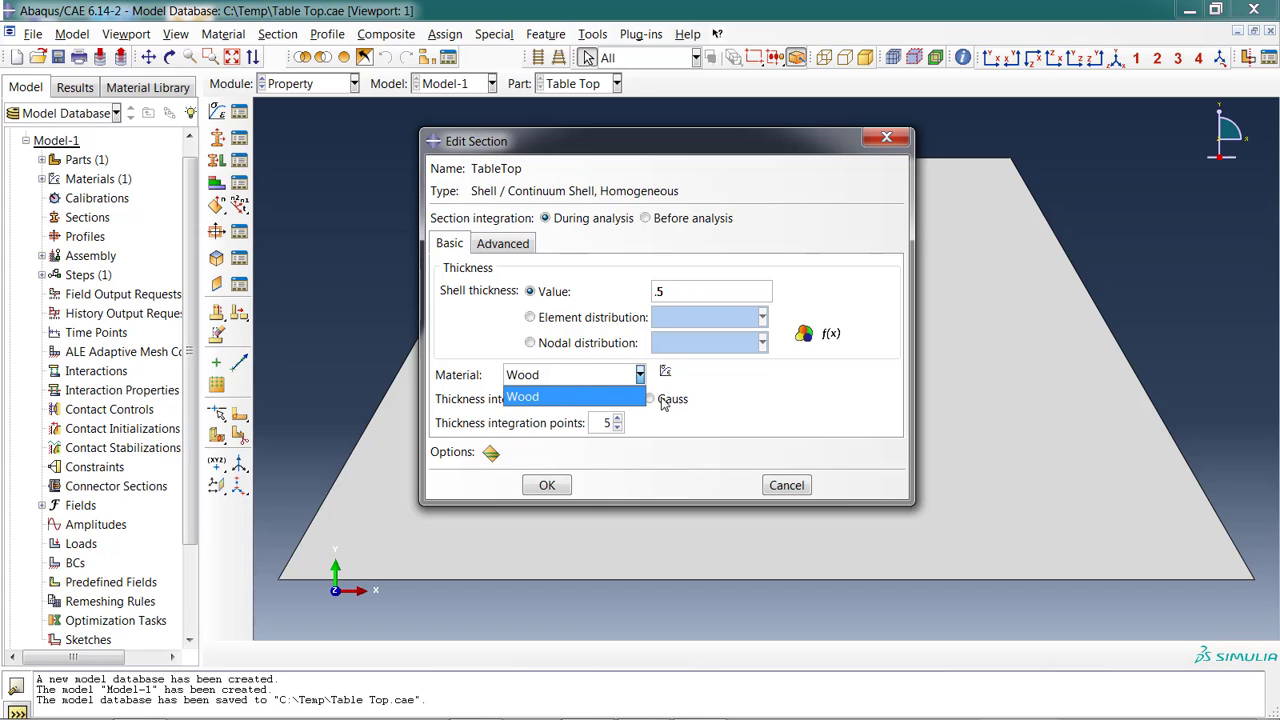
pyautogui.click(547, 485)
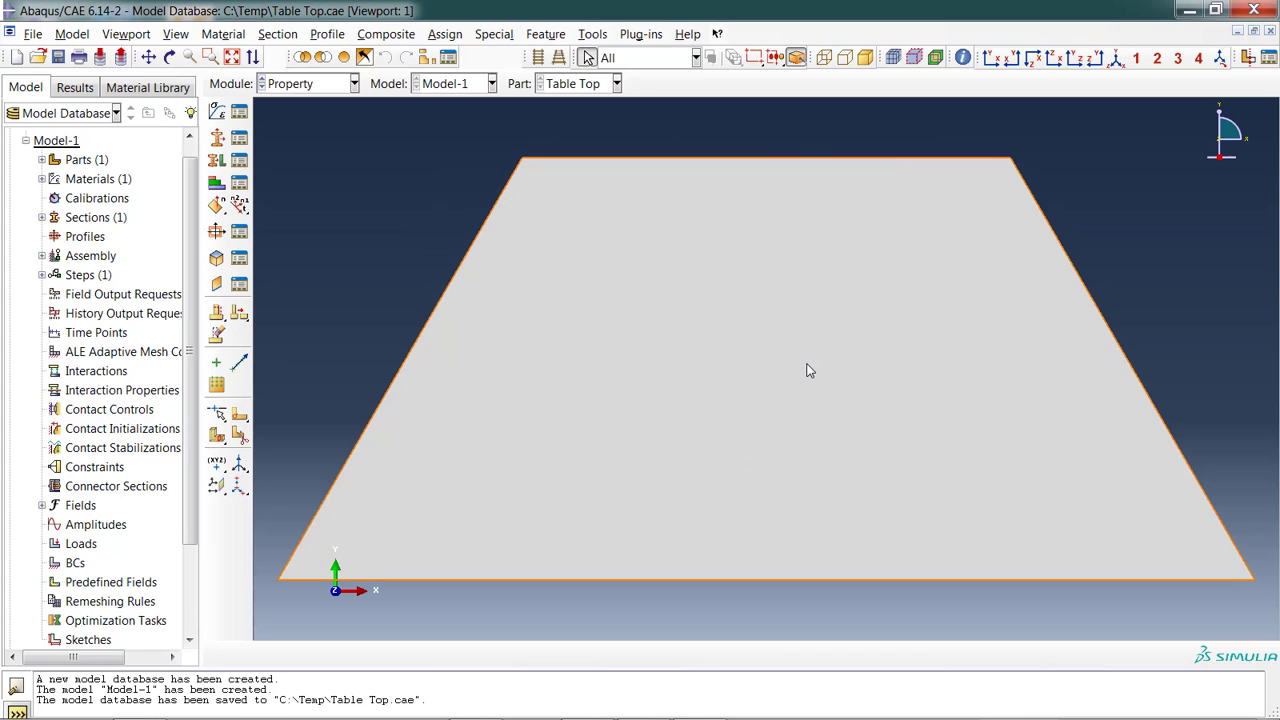
pyautogui.moveTo(809, 331)
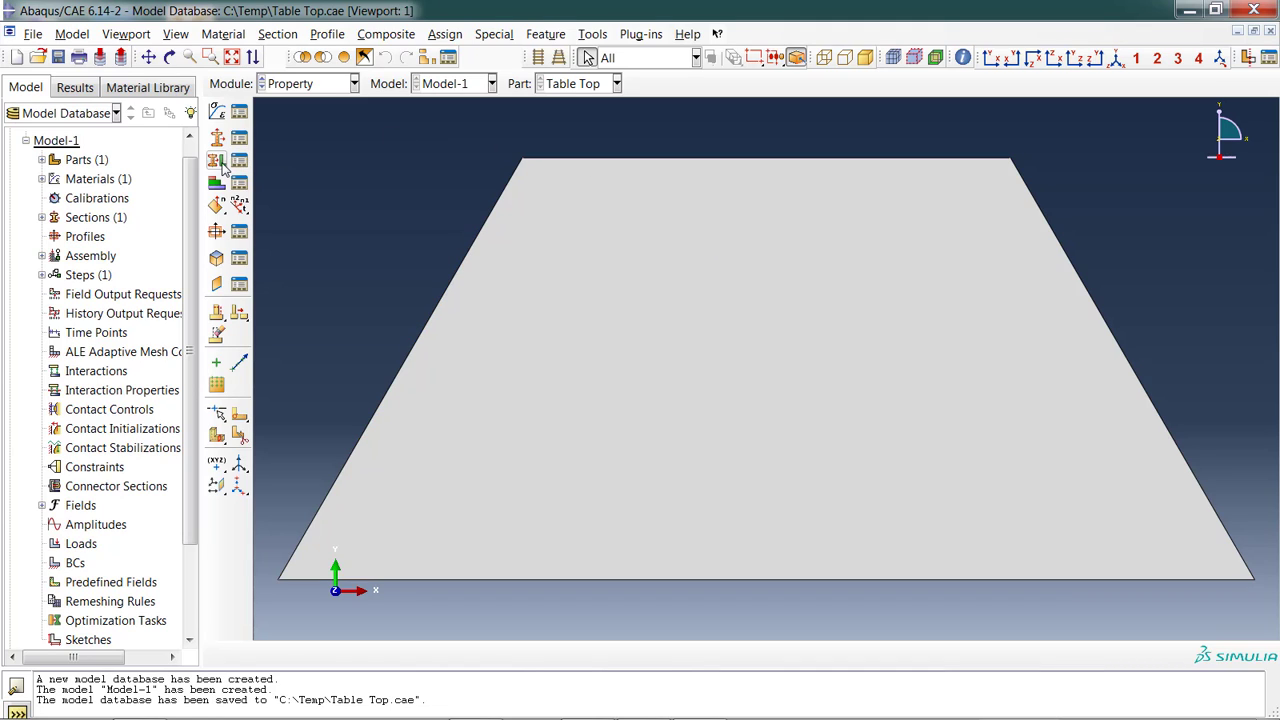
# Start a section assignment and pick the table top face as its region.
pyautogui.click(216, 160)
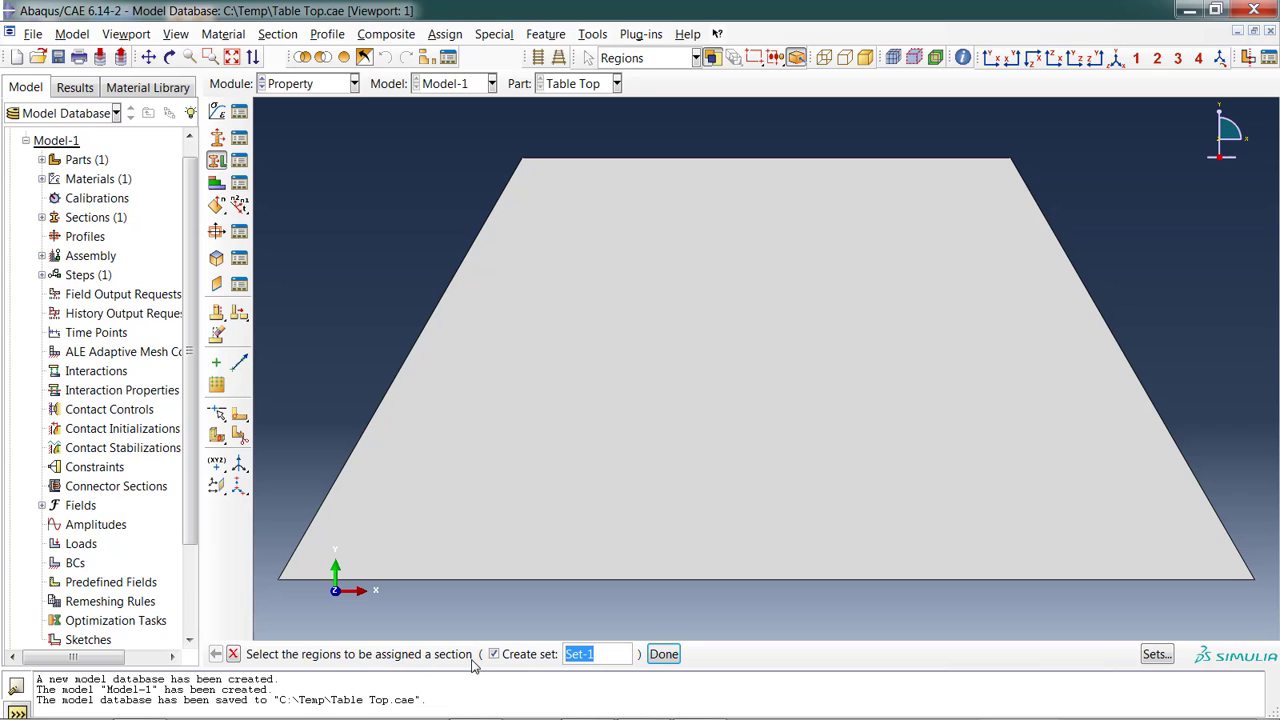
pyautogui.click(760, 370)
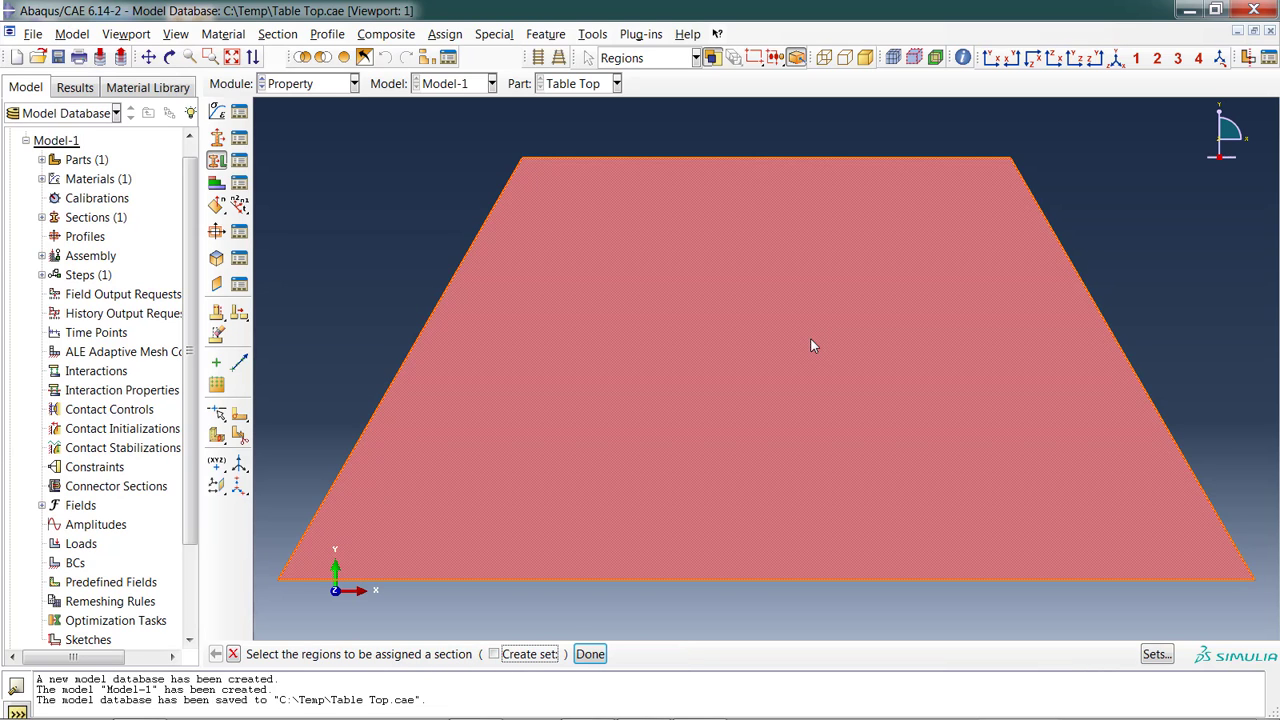
pyautogui.click(590, 654)
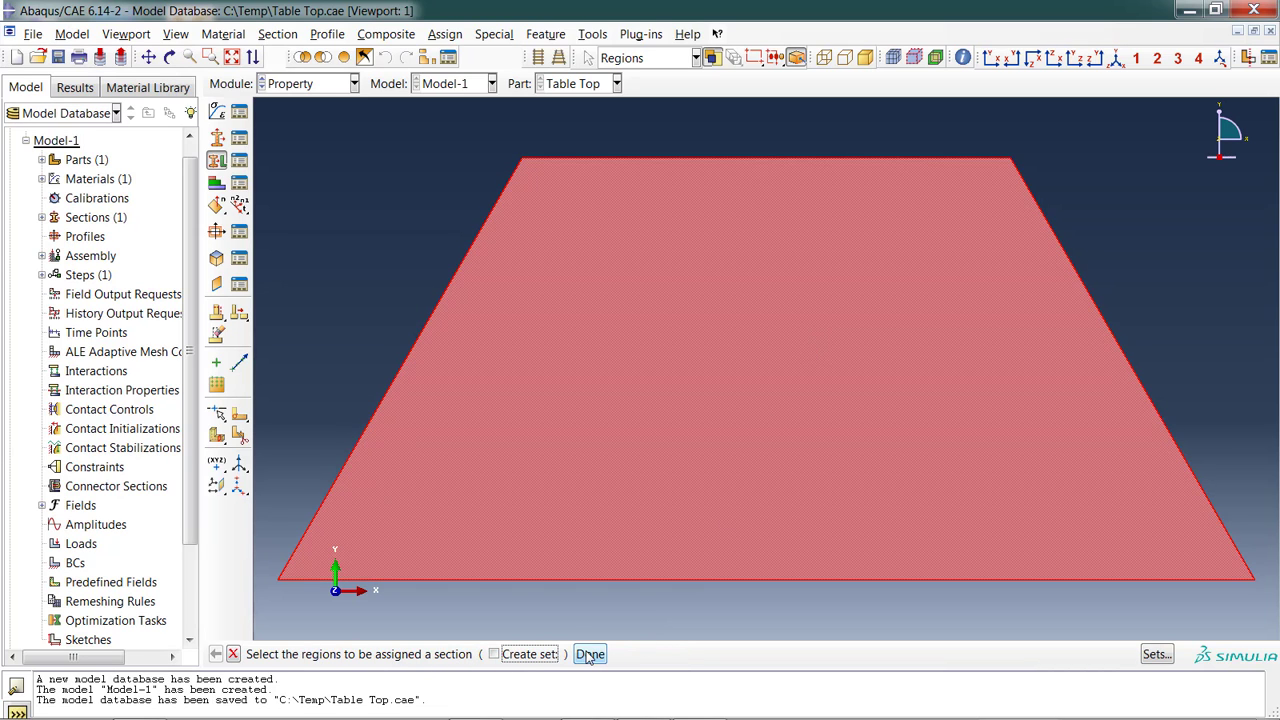
pyautogui.click(589, 654)
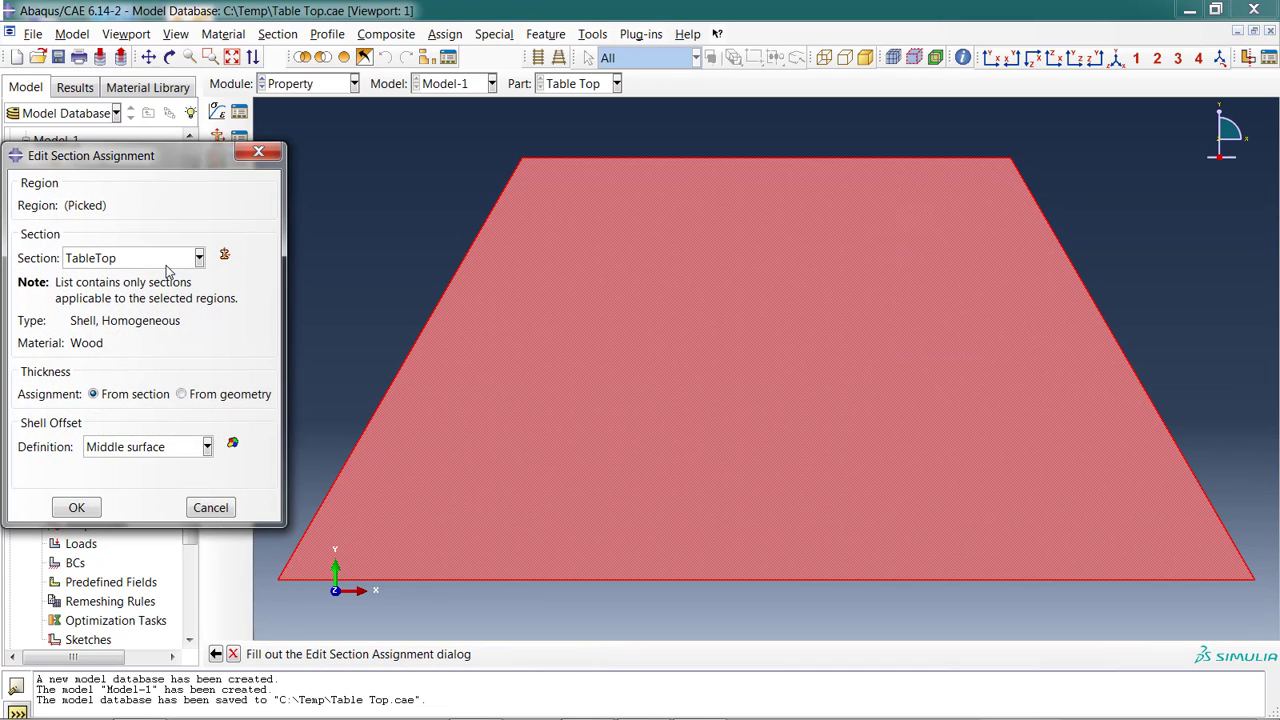
pyautogui.moveTo(108, 539)
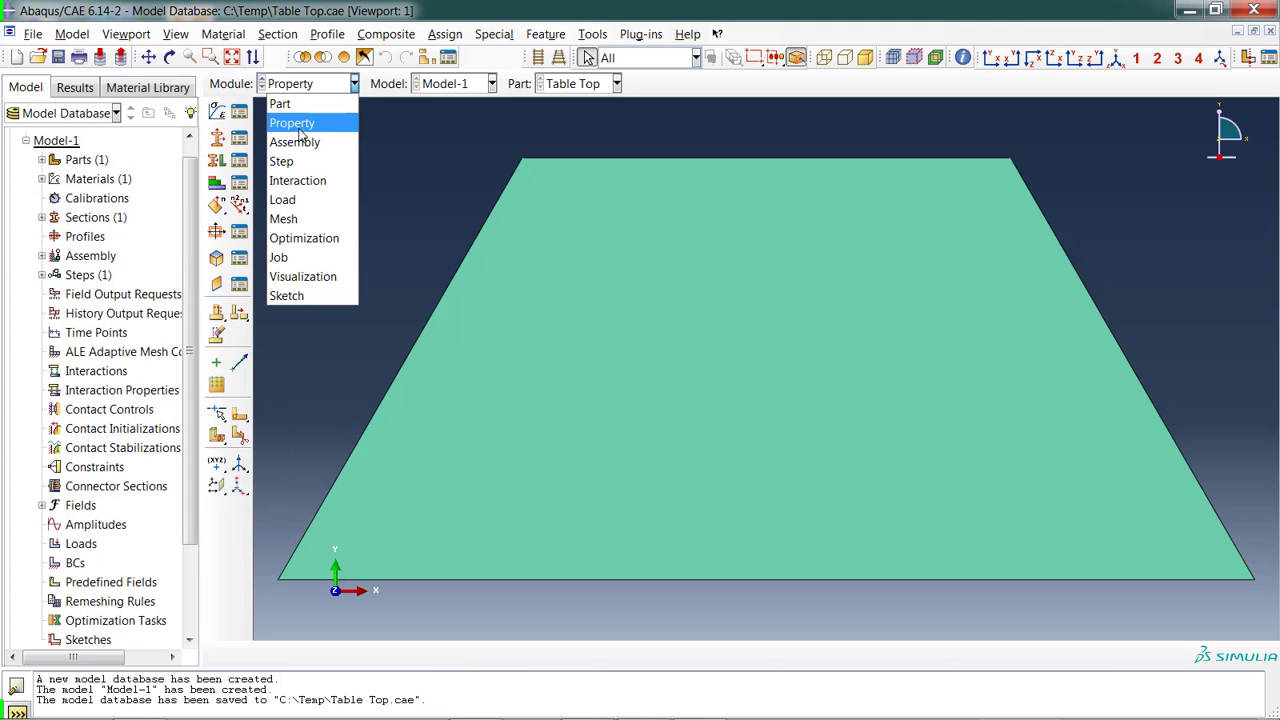
# In the Assembly module, create an independent Table Top instance meshed on the instance.
pyautogui.click(294, 141)
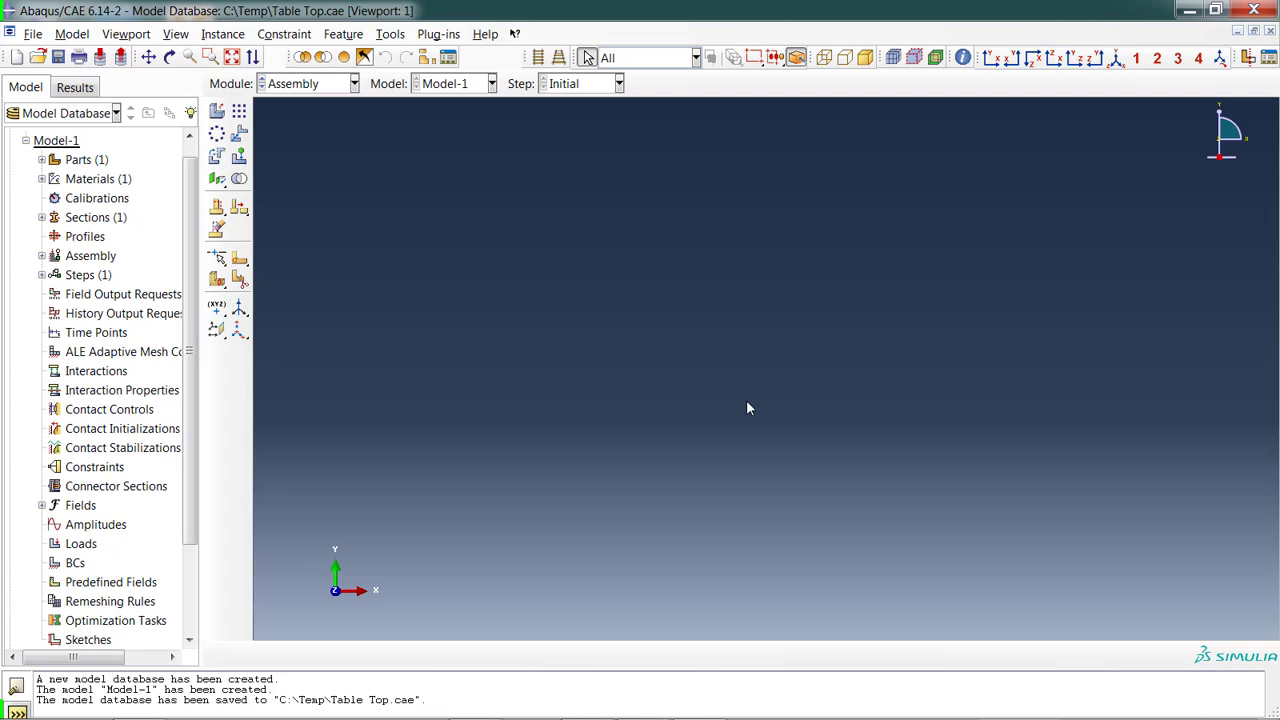
pyautogui.moveTo(445, 234)
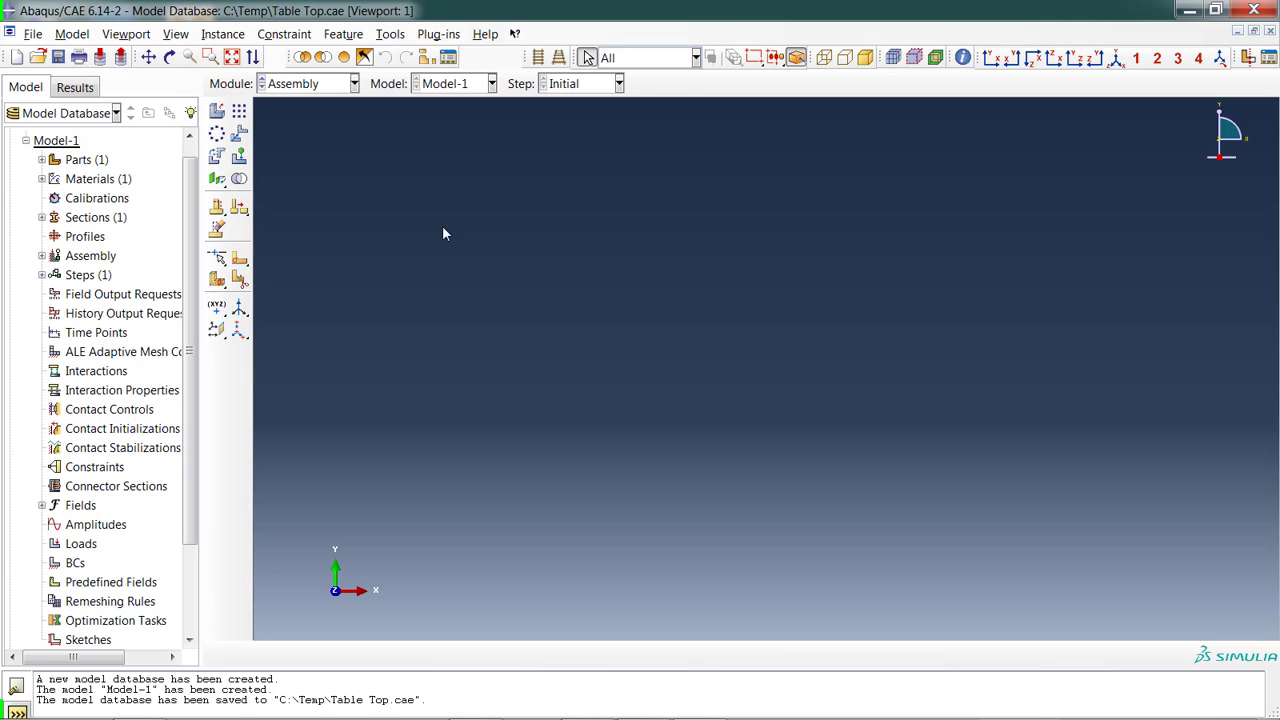
pyautogui.moveTo(217, 111)
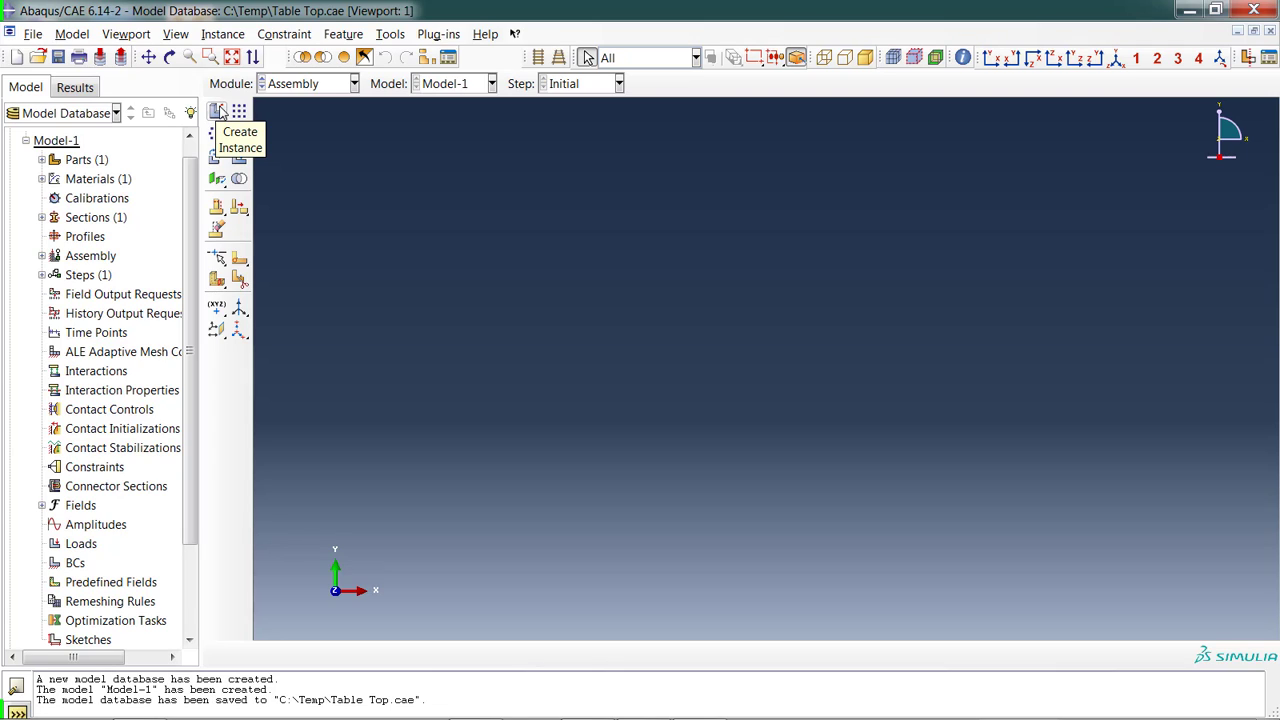
pyautogui.click(217, 110)
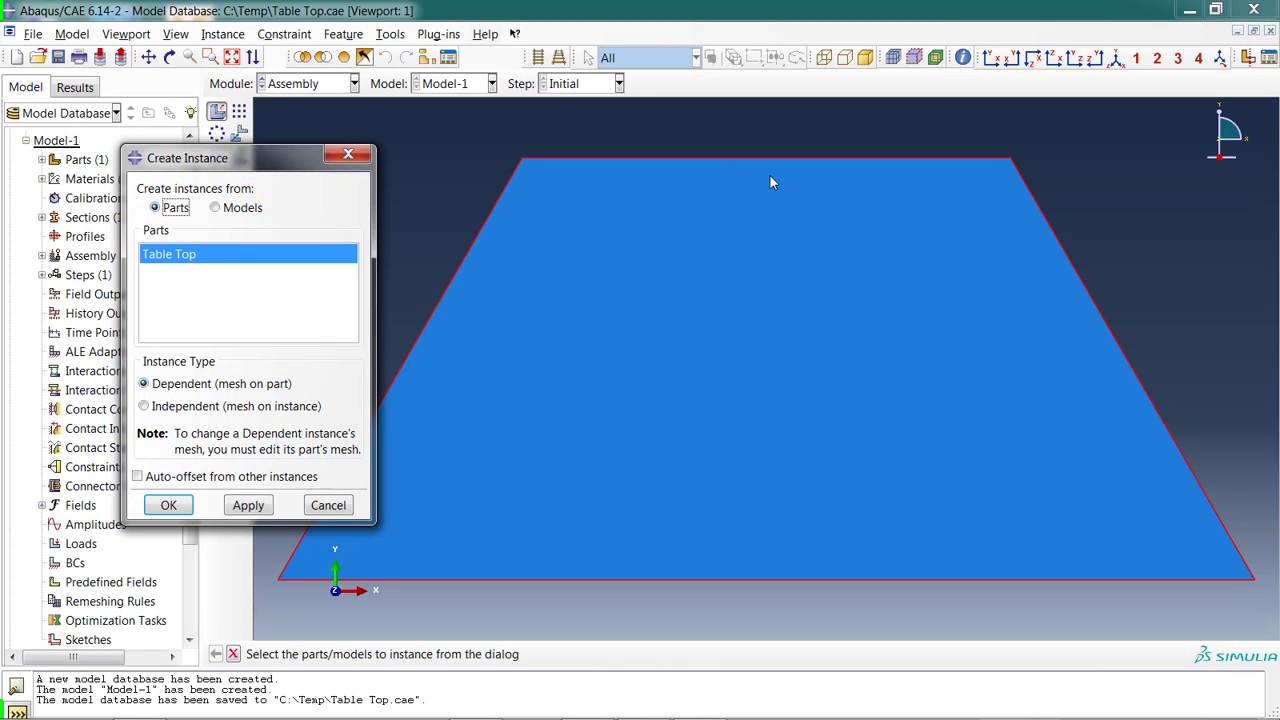
pyautogui.moveTo(200, 255)
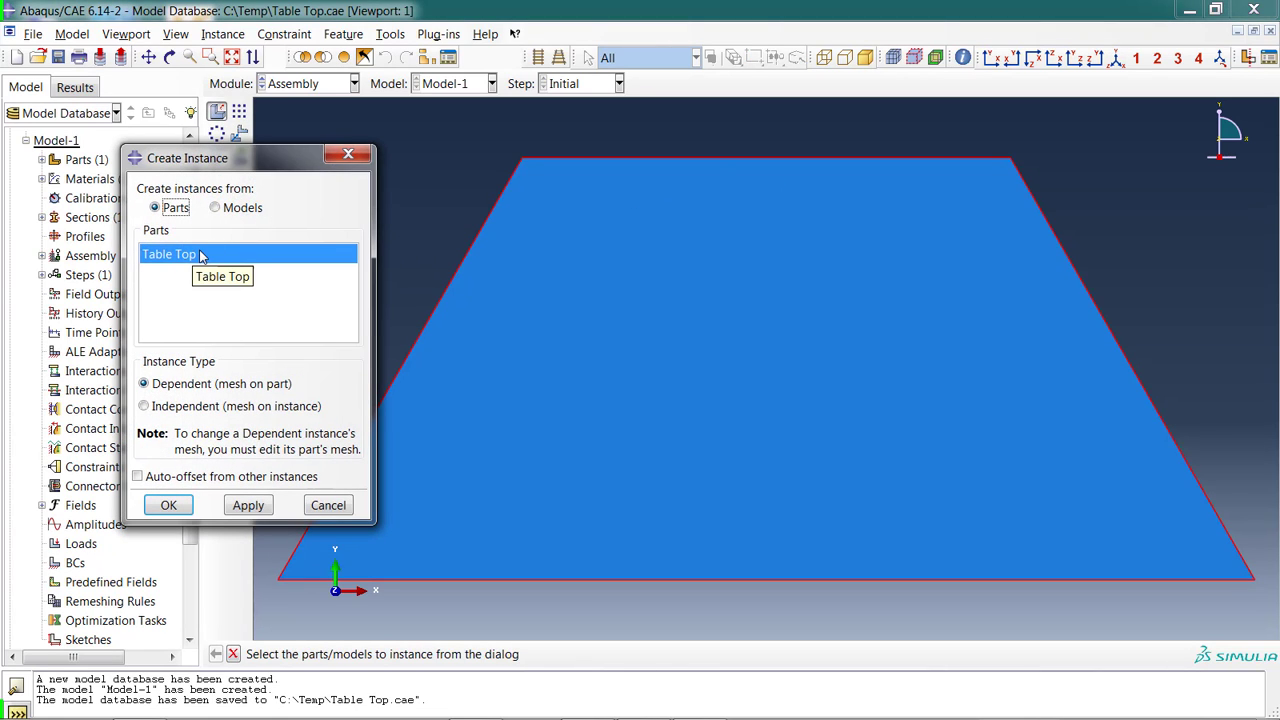
pyautogui.moveTo(184, 388)
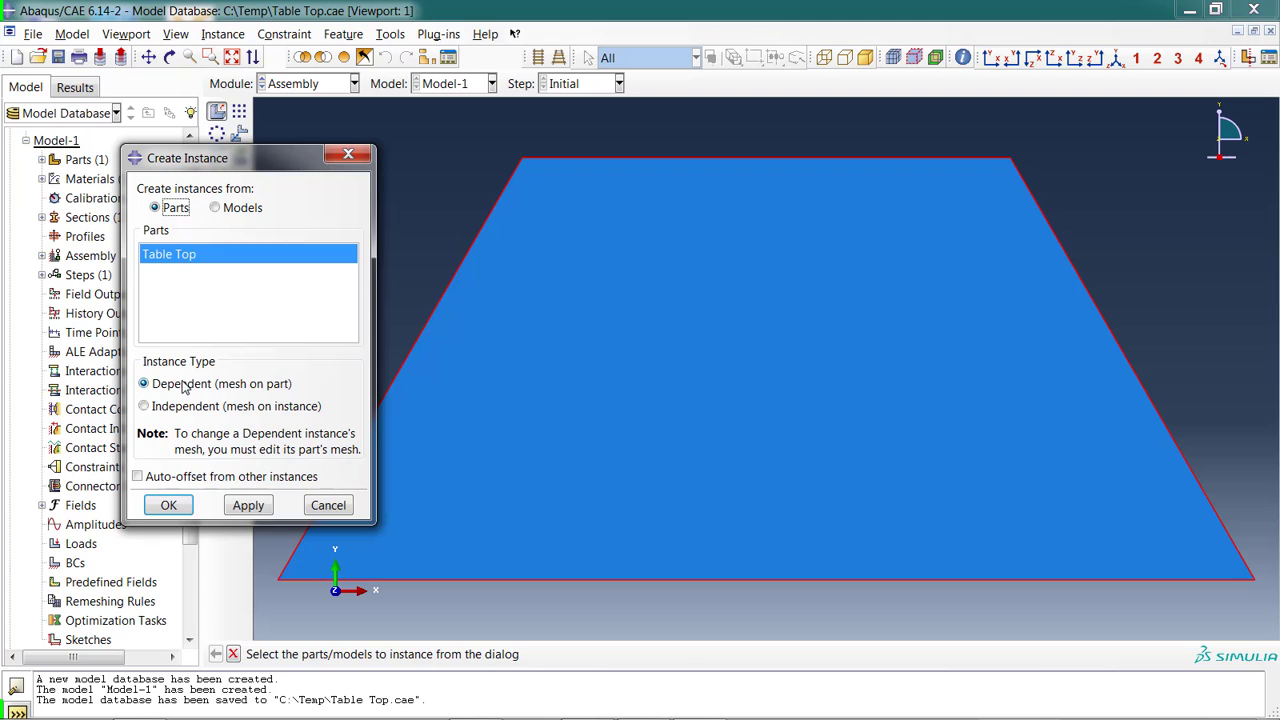
pyautogui.moveTo(183, 387)
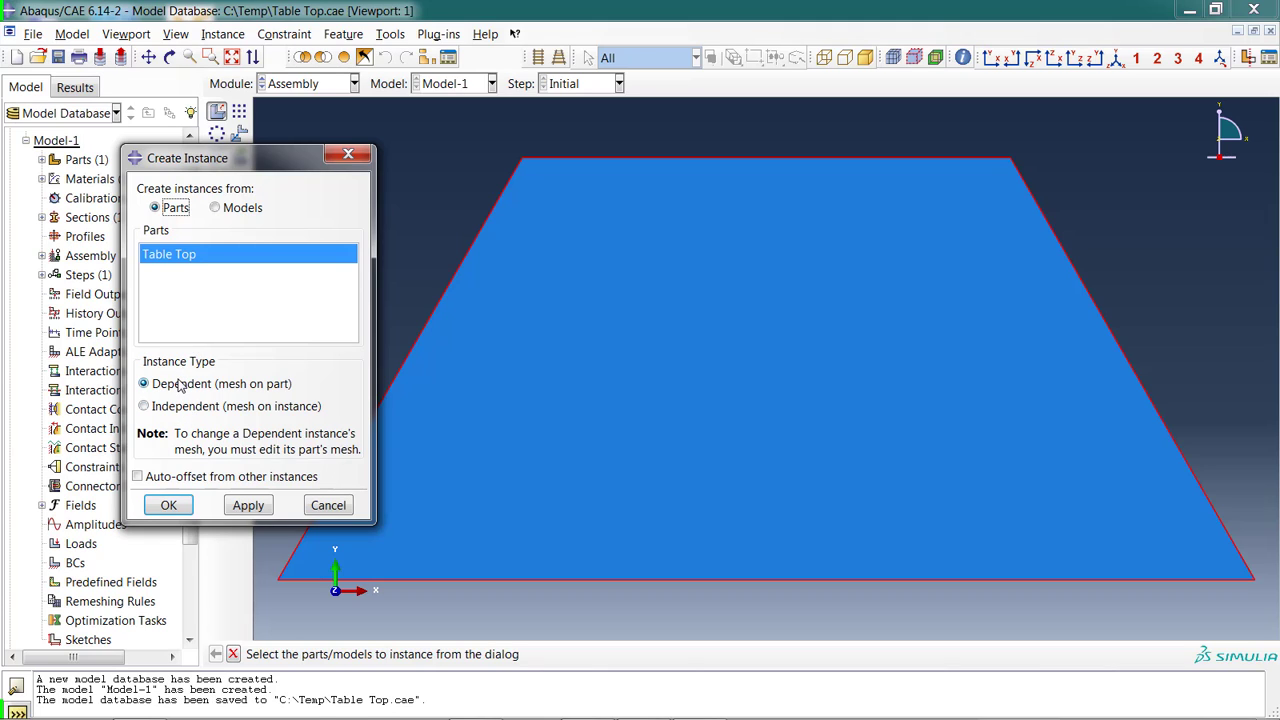
pyautogui.click(144, 406)
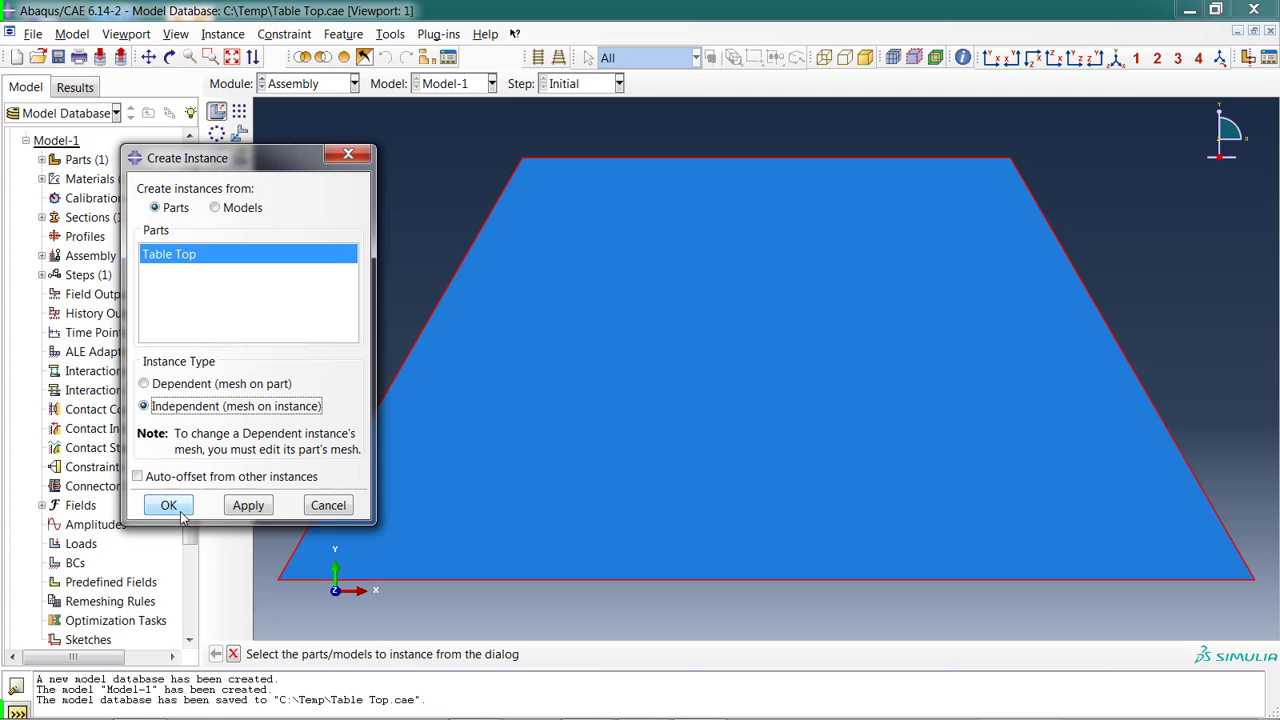
pyautogui.click(168, 505)
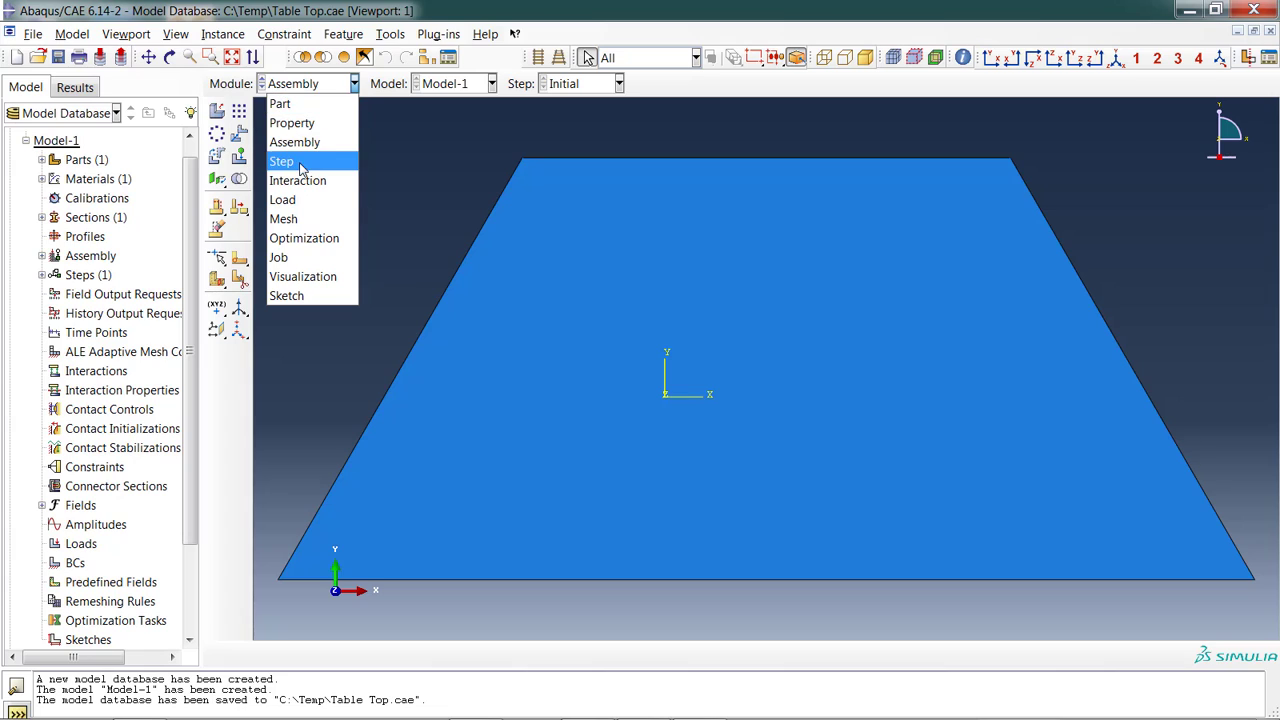
# In the Step module, create Step-1 as a Static, General step after Initial.
pyautogui.click(282, 161)
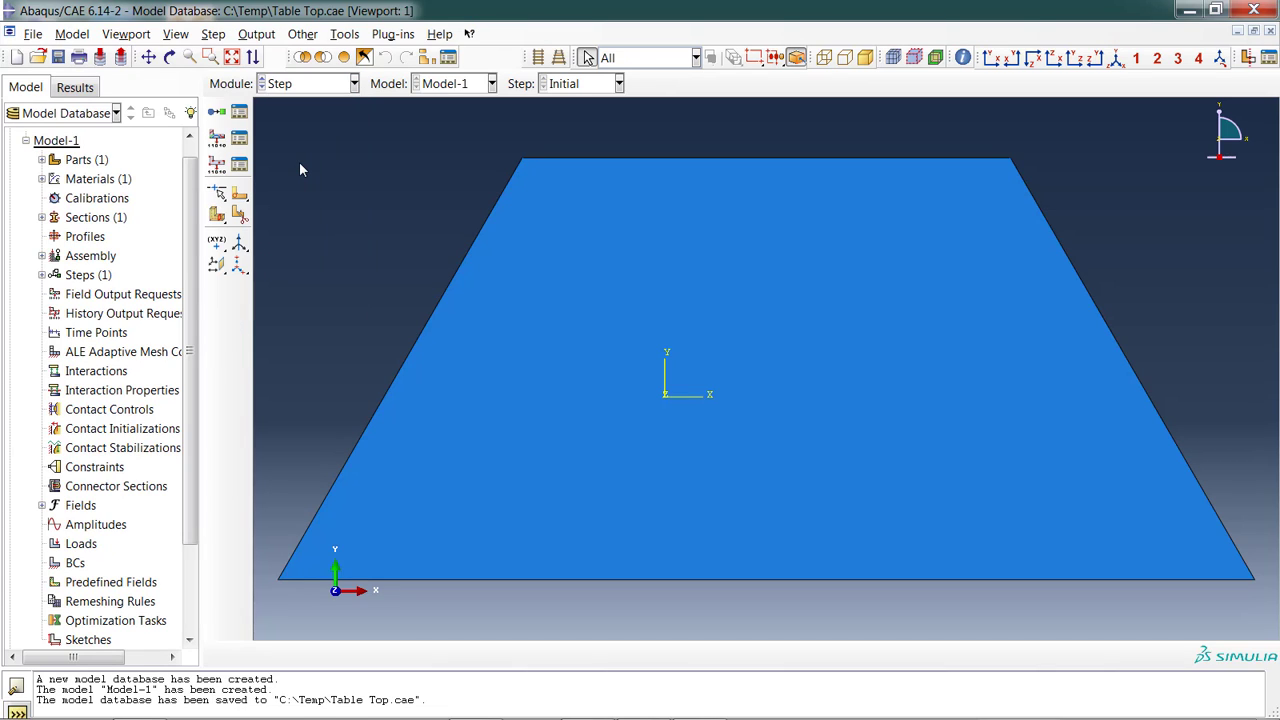
pyautogui.moveTo(290, 132)
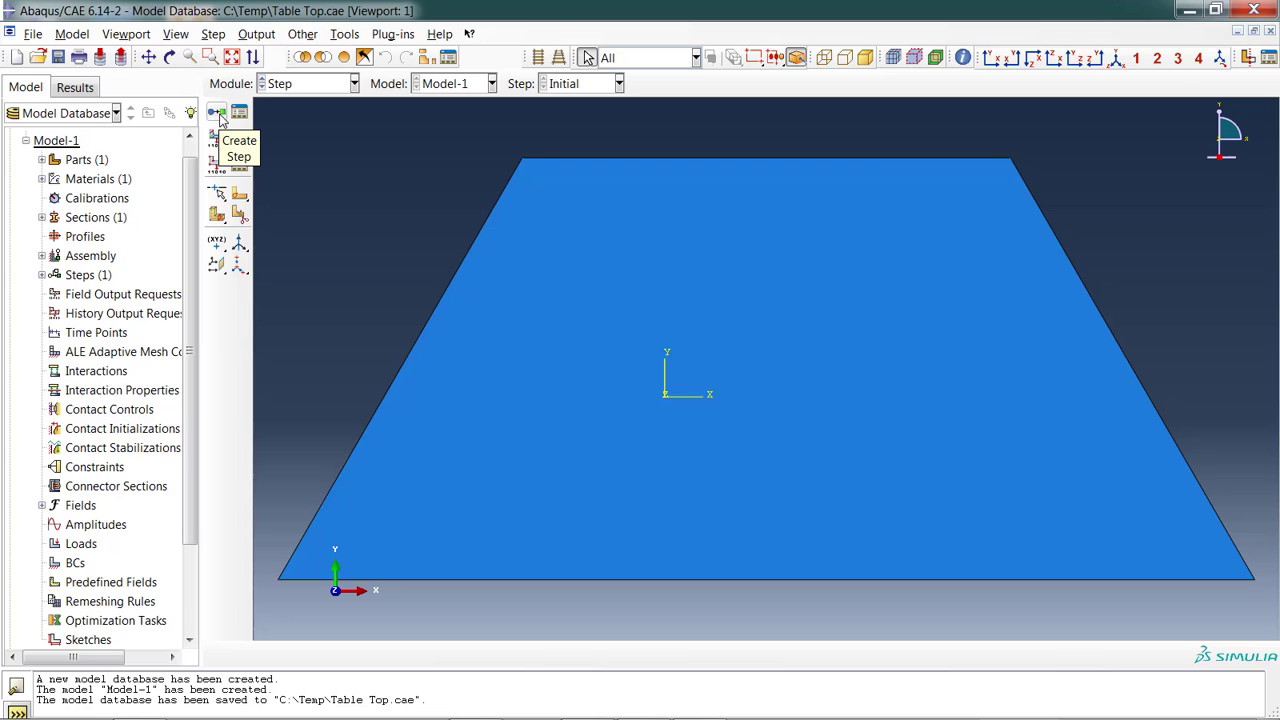
pyautogui.click(216, 112)
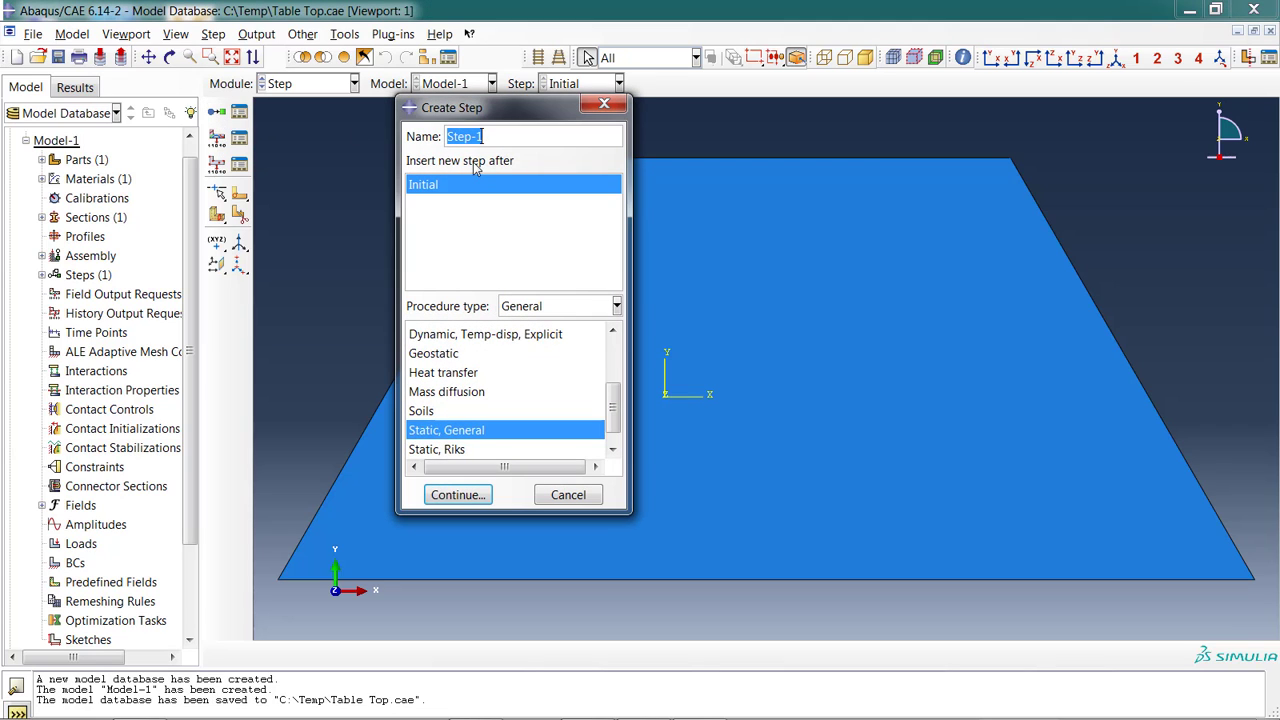
pyautogui.moveTo(519, 296)
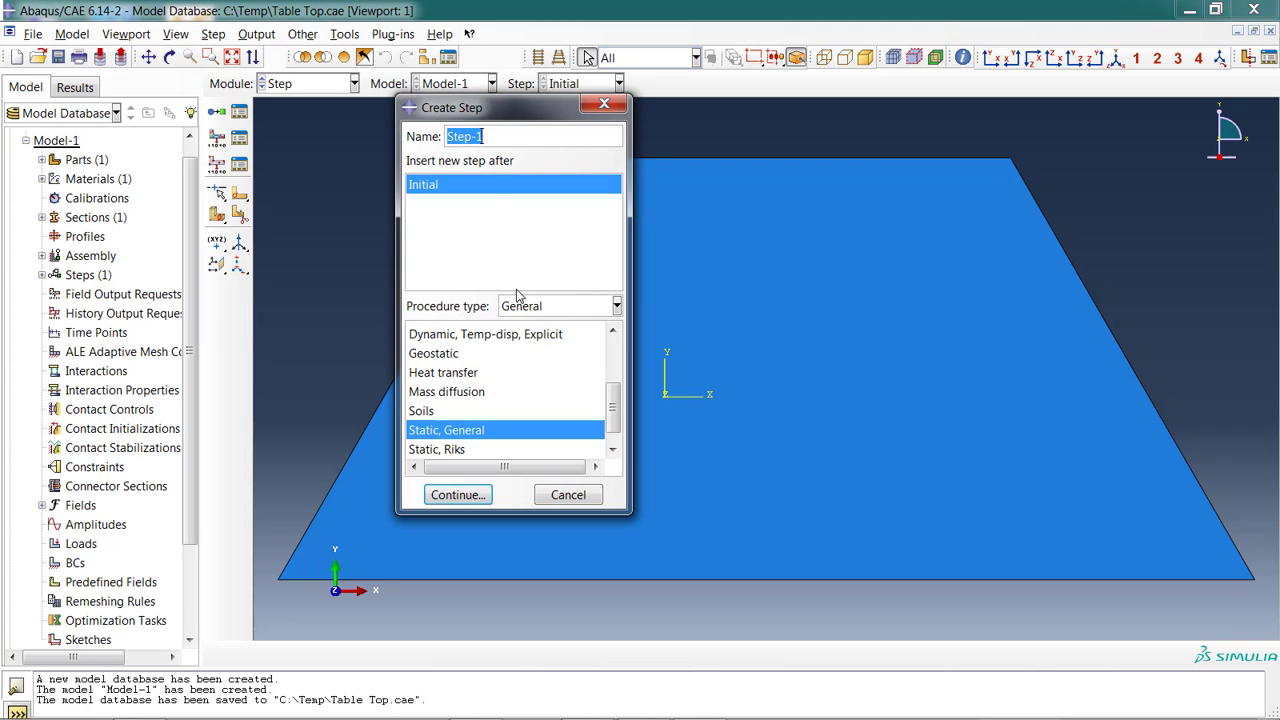
pyautogui.moveTo(534, 430)
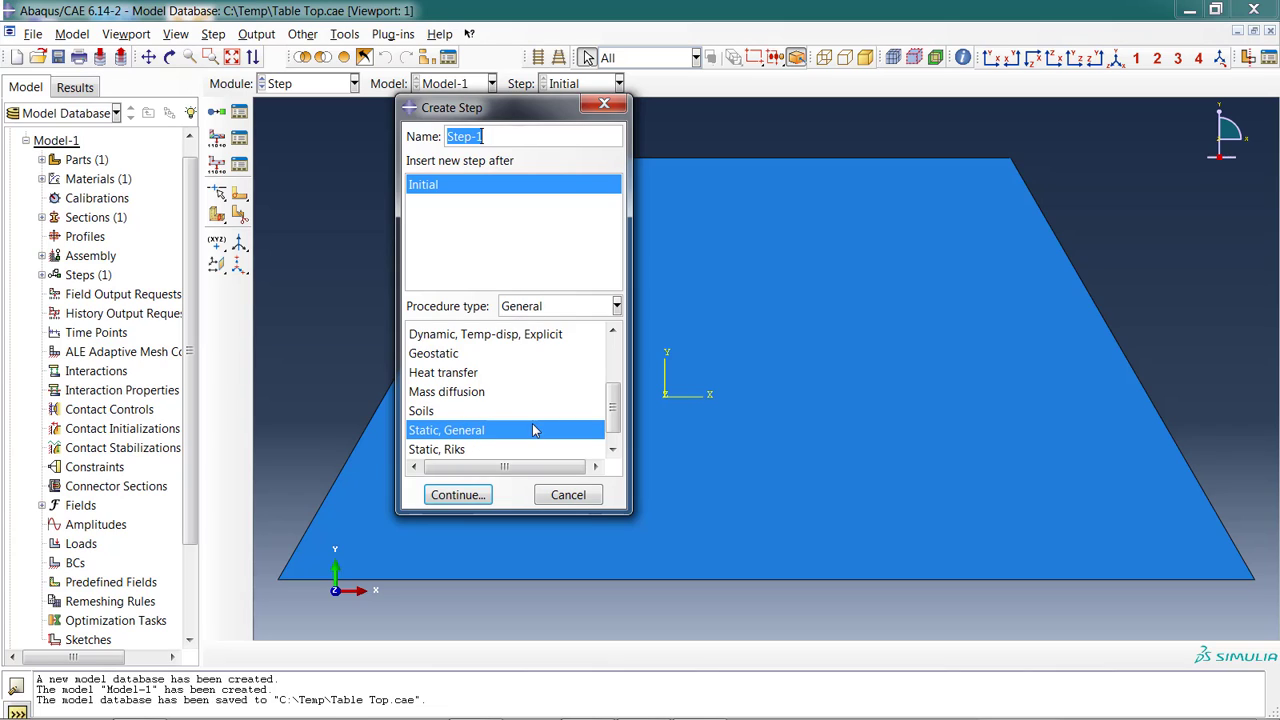
pyautogui.moveTo(543, 438)
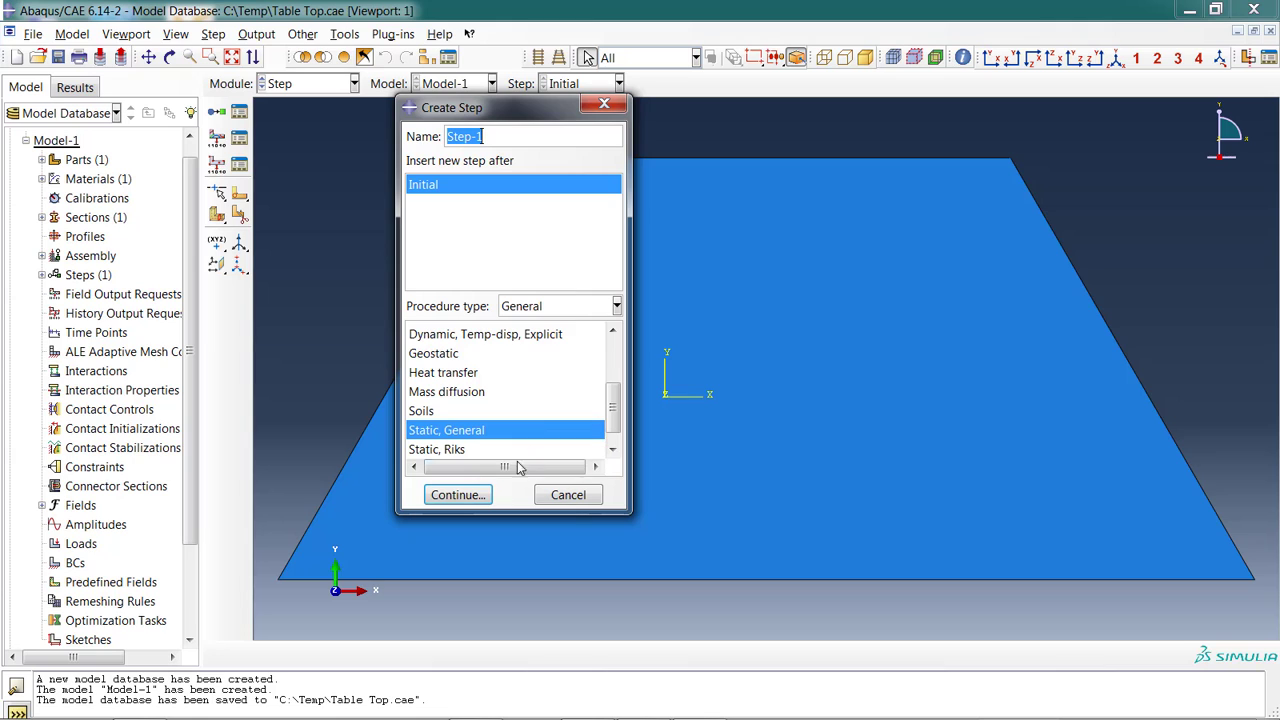
pyautogui.click(457, 494)
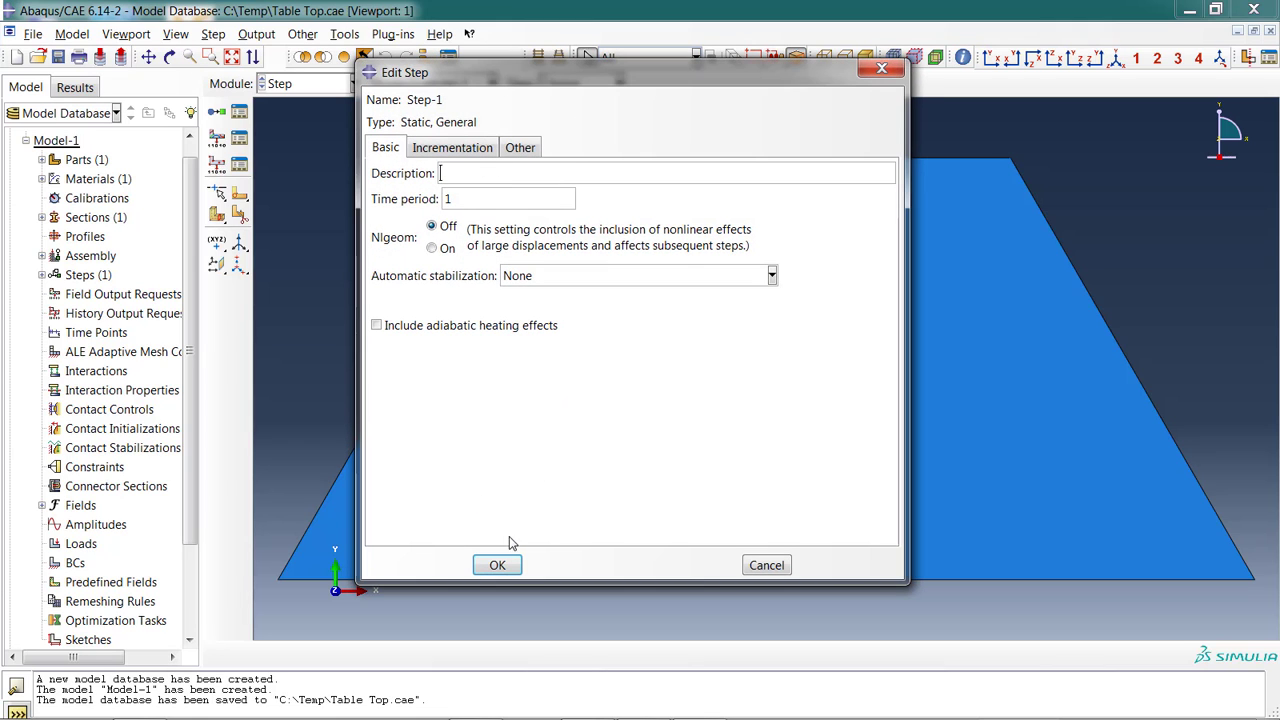
pyautogui.click(497, 565)
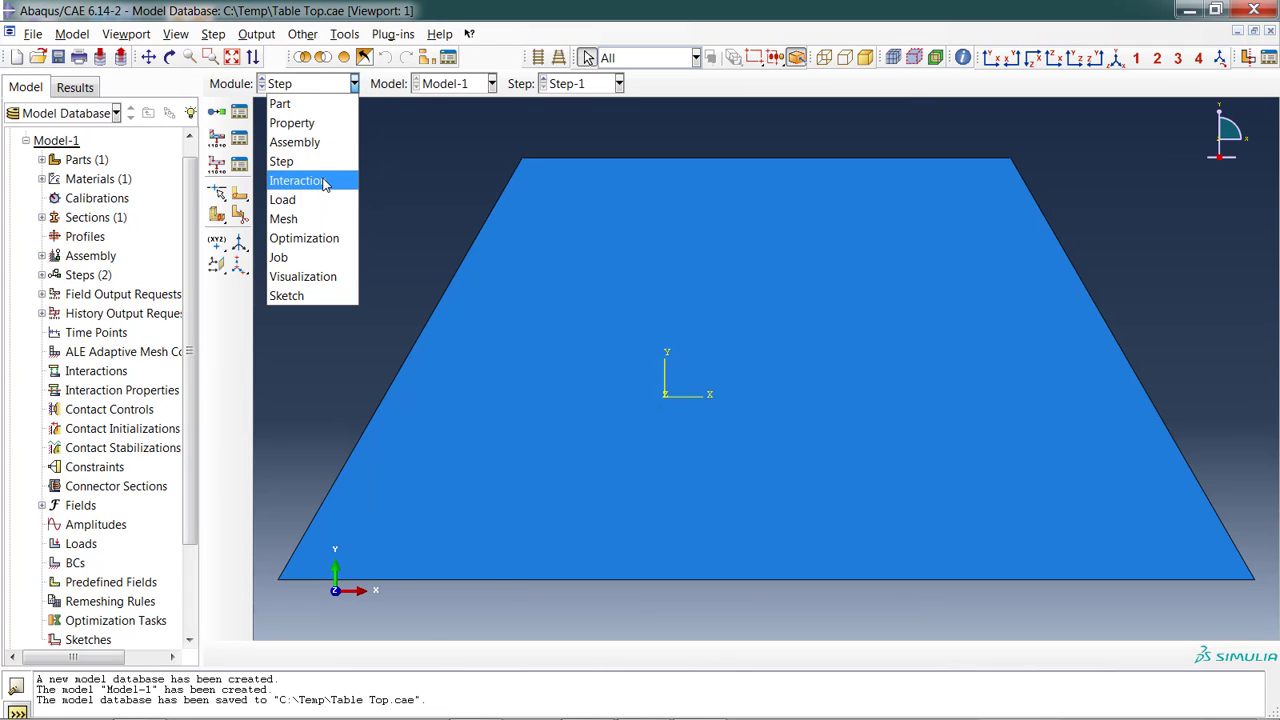
# Switch through the Interaction module to the Load module.
pyautogui.click(297, 180)
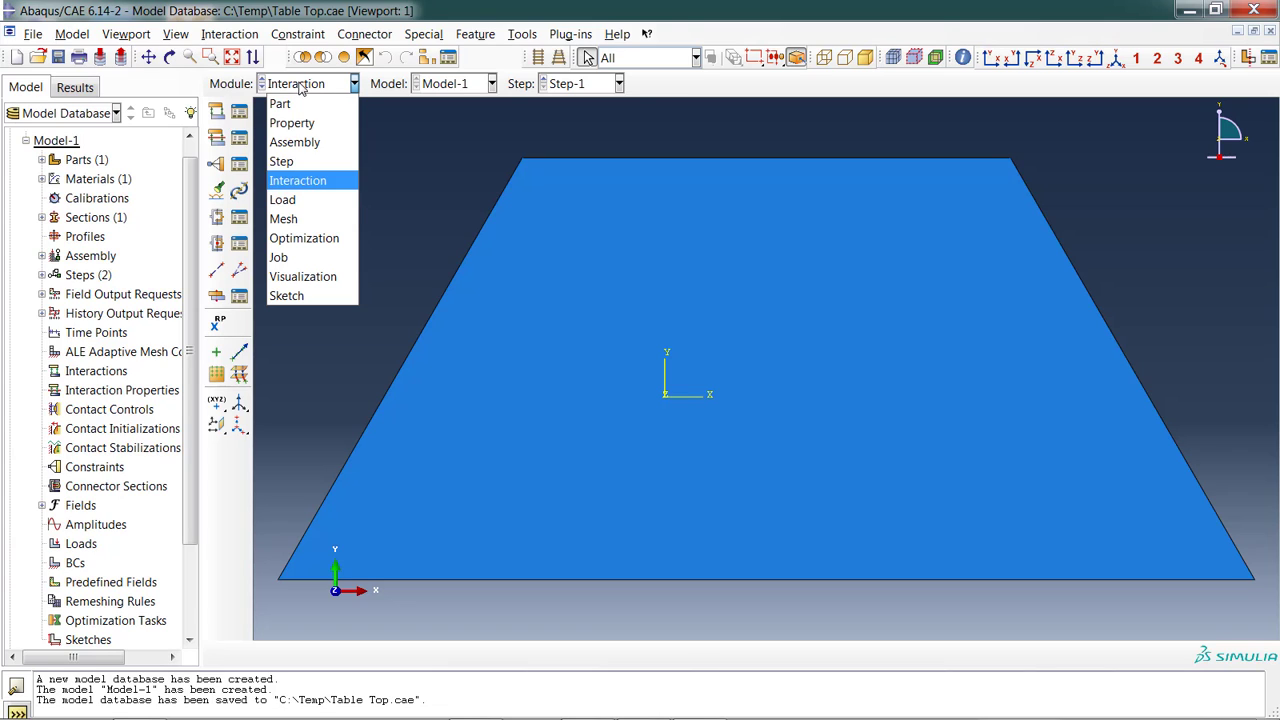
pyautogui.click(282, 199)
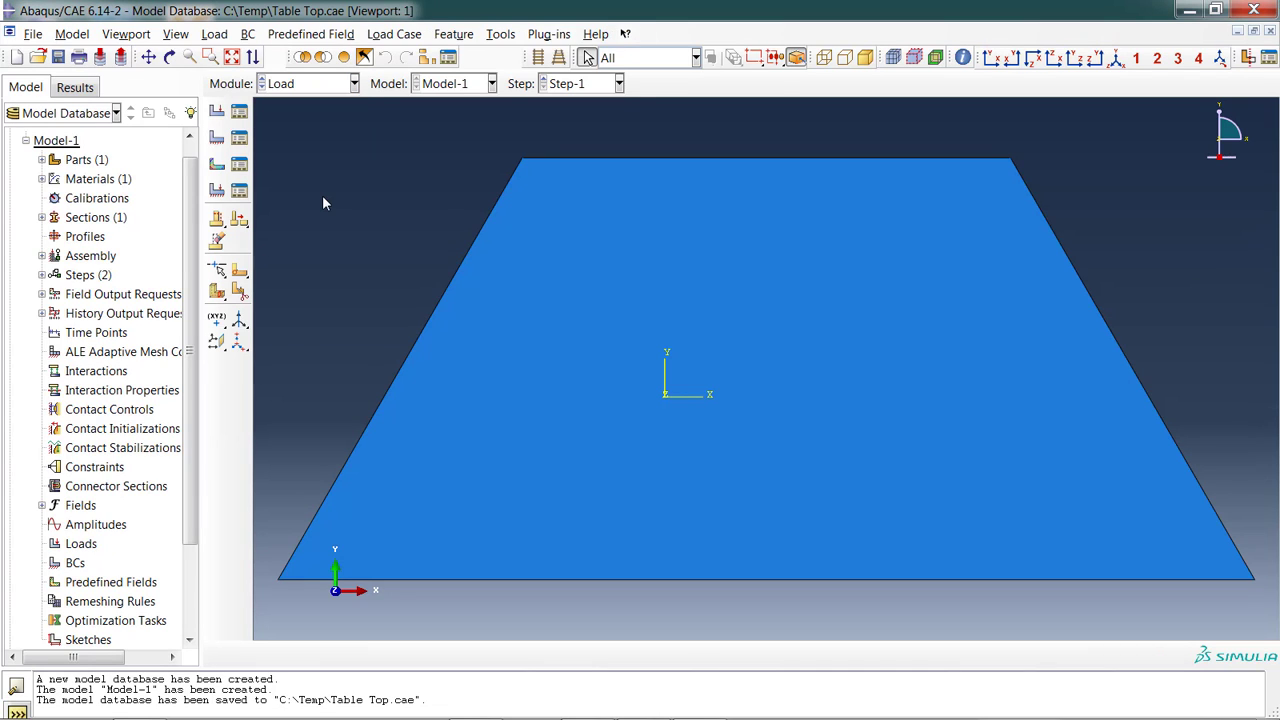
pyautogui.moveTo(443, 239)
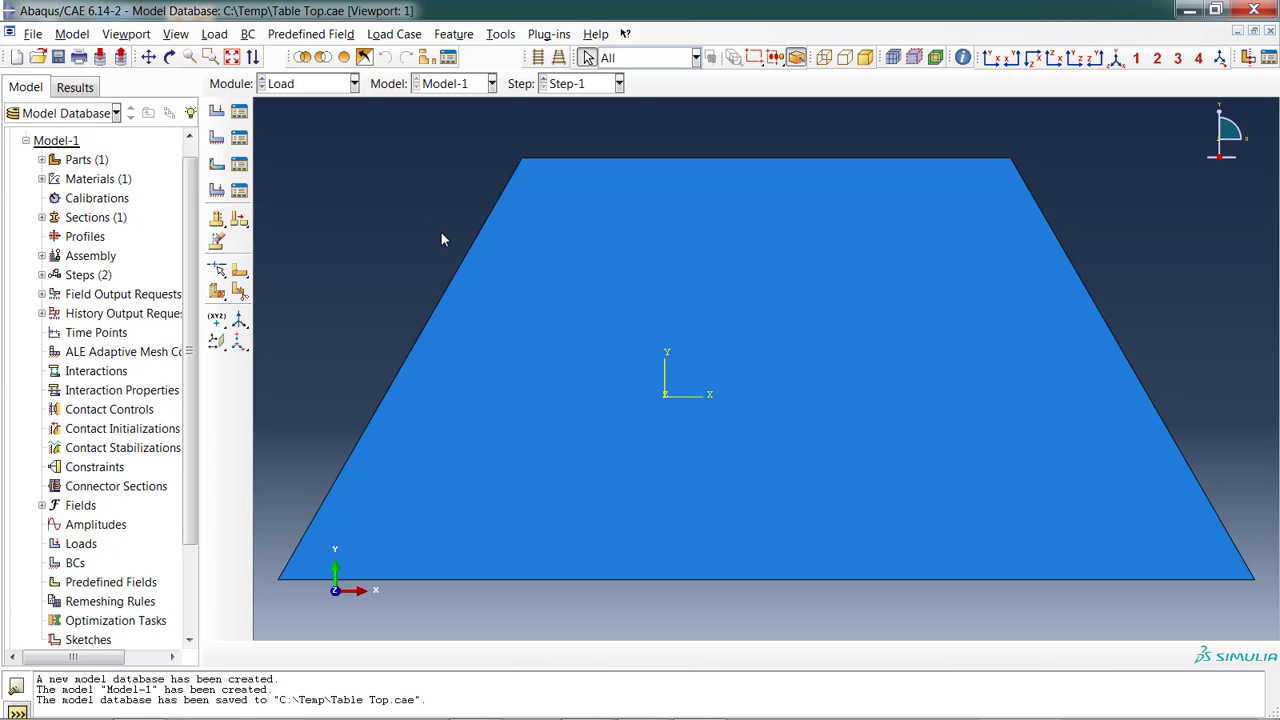
pyautogui.moveTo(343, 203)
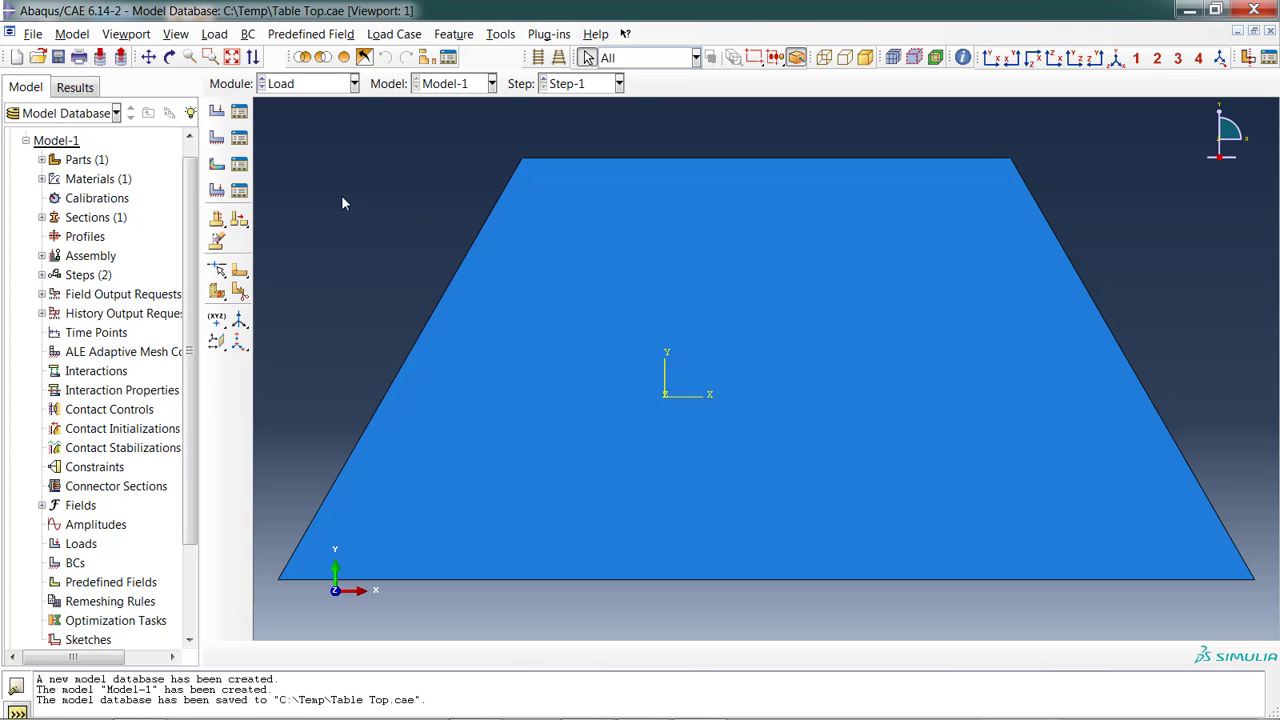
pyautogui.moveTo(325, 193)
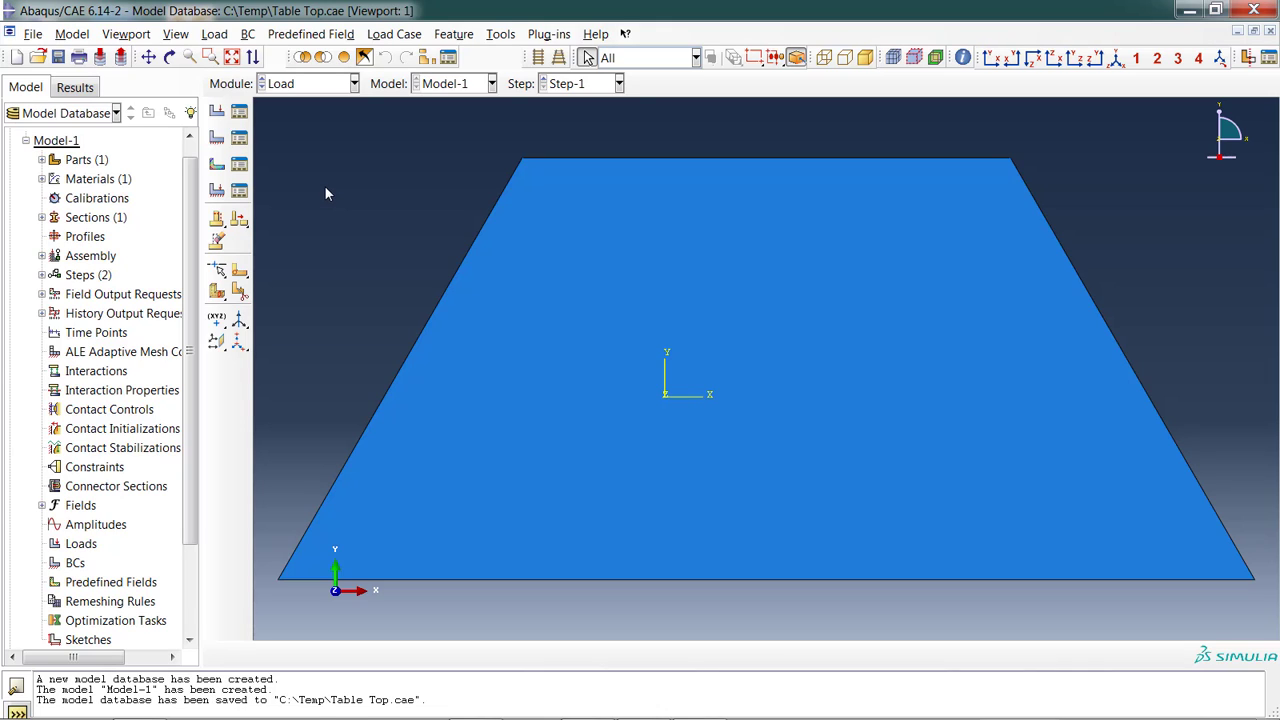
pyautogui.moveTo(240, 147)
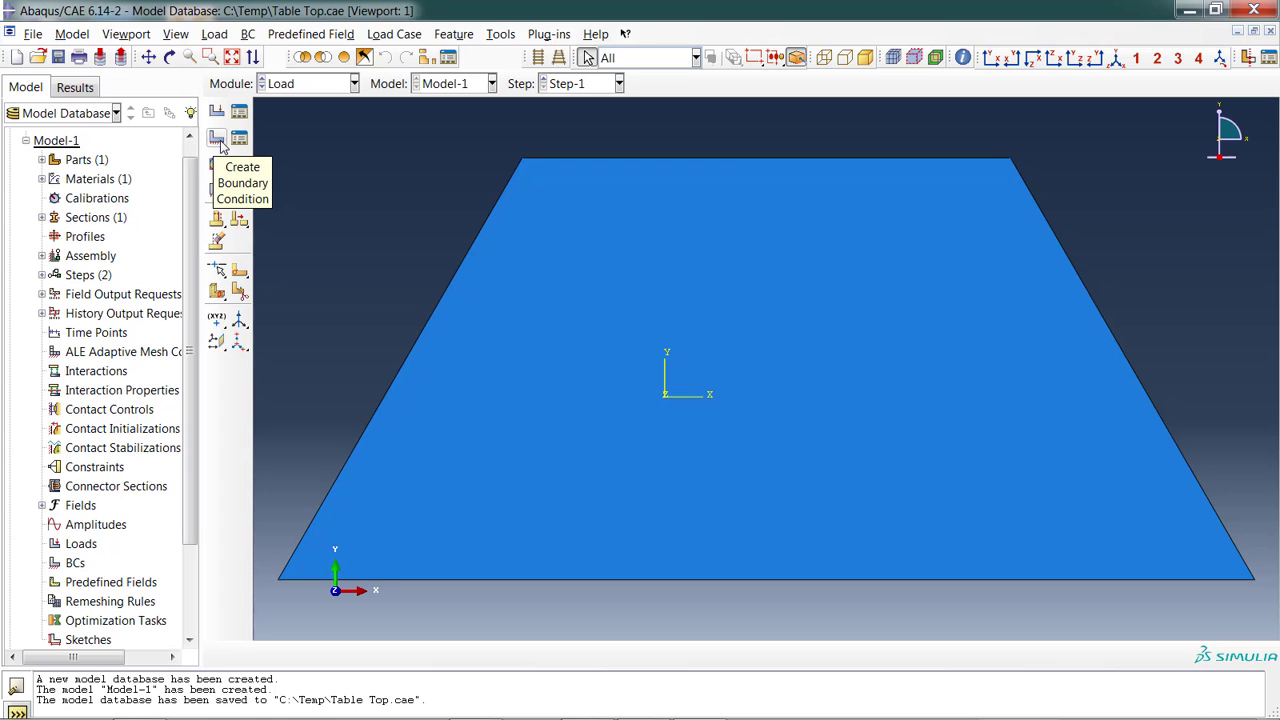
# Create Displacement/Rotation boundary condition BC-1 on the four outer trapezoid edges.
pyautogui.click(217, 139)
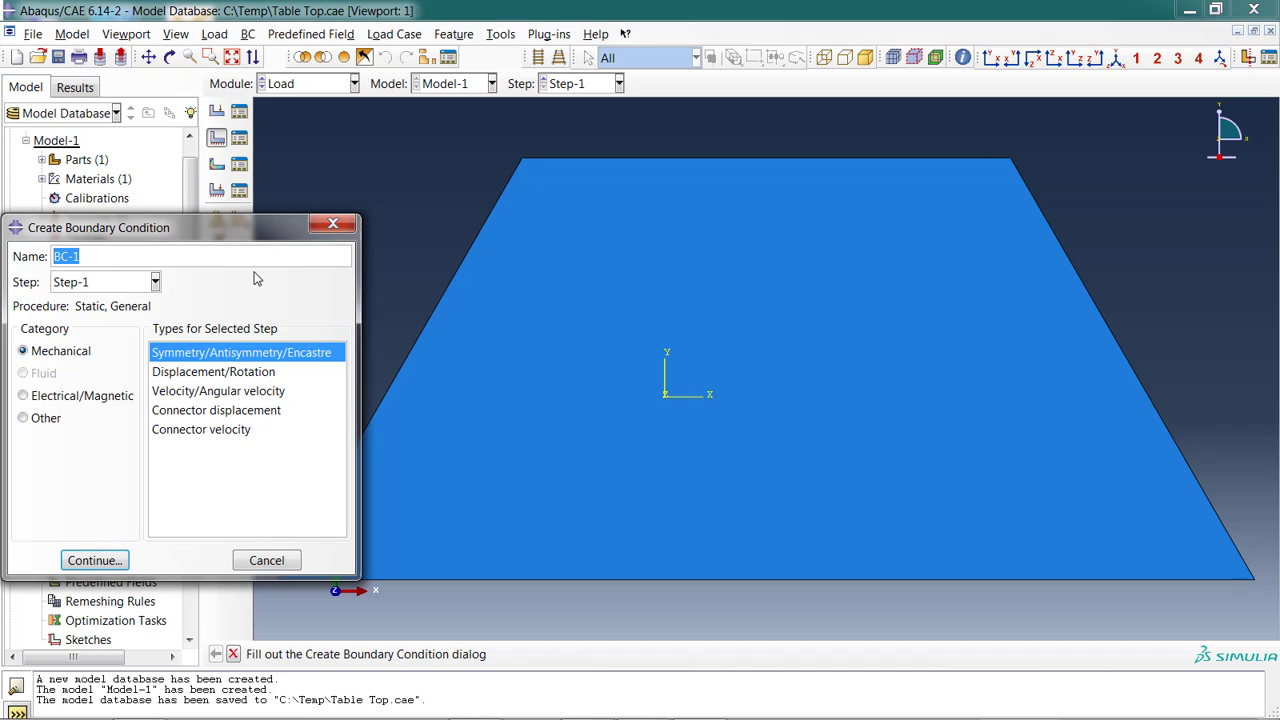
pyautogui.click(213, 371)
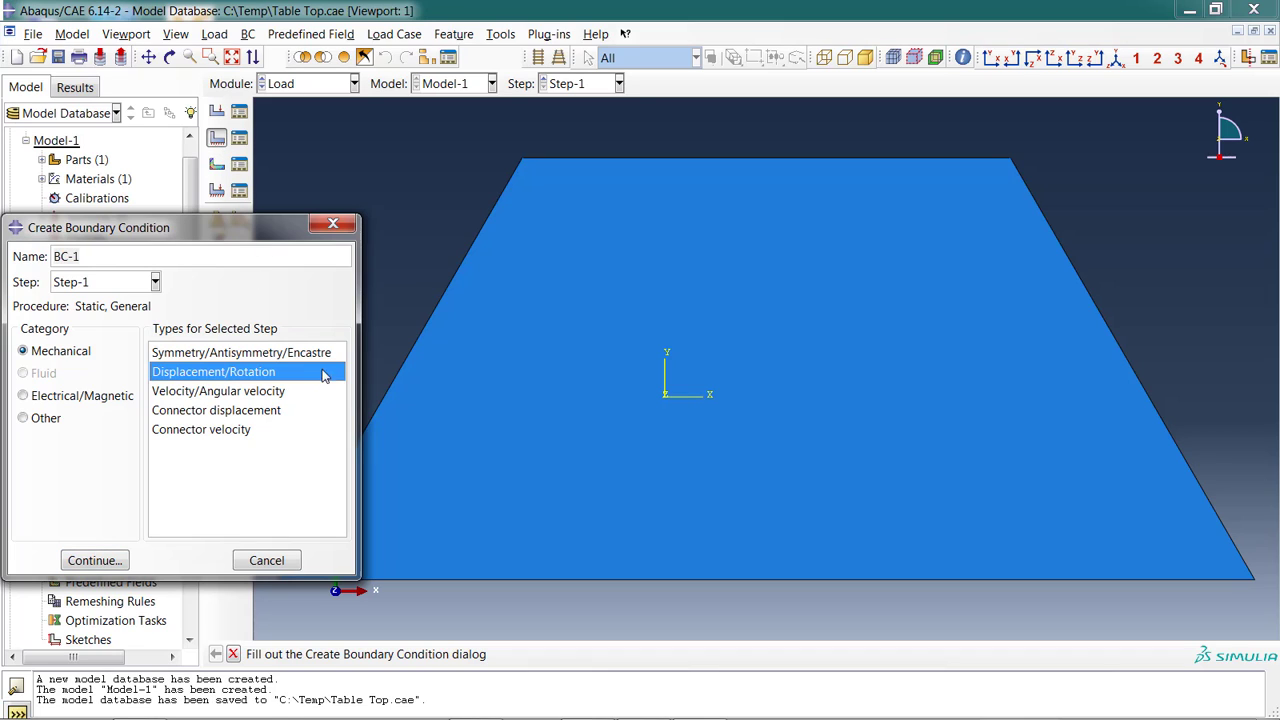
pyautogui.moveTo(233, 372)
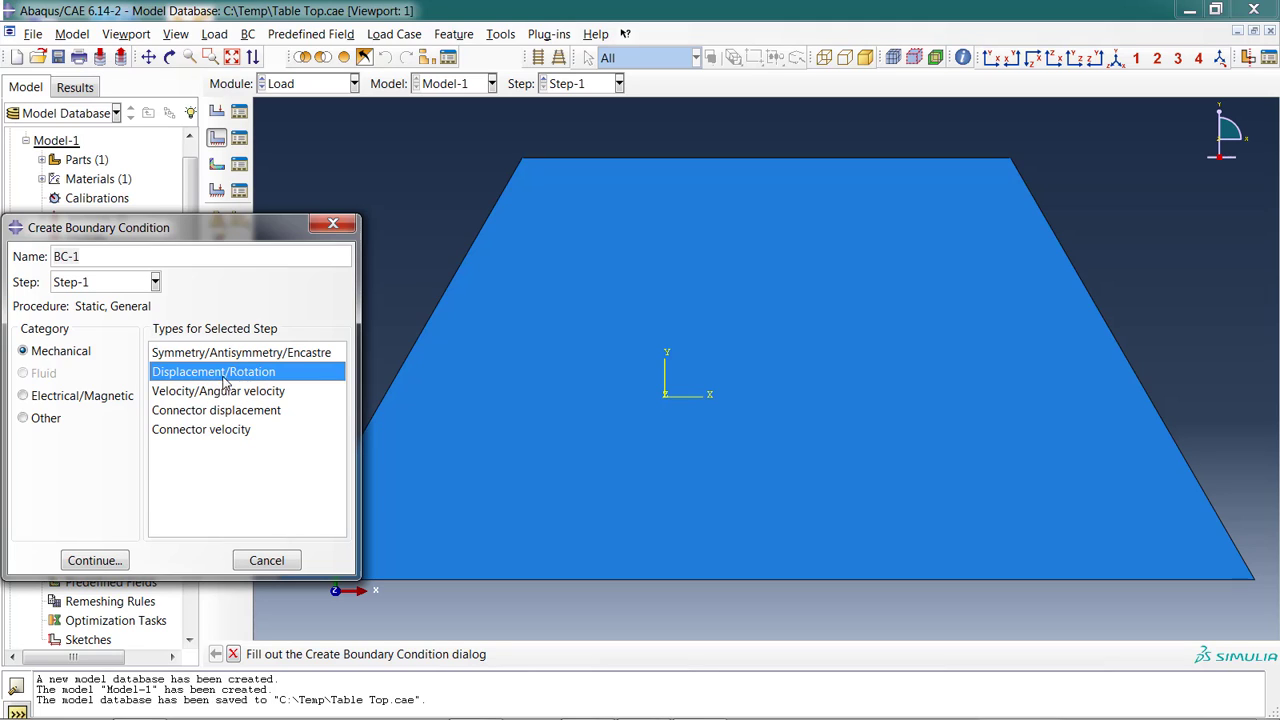
pyautogui.click(94, 560)
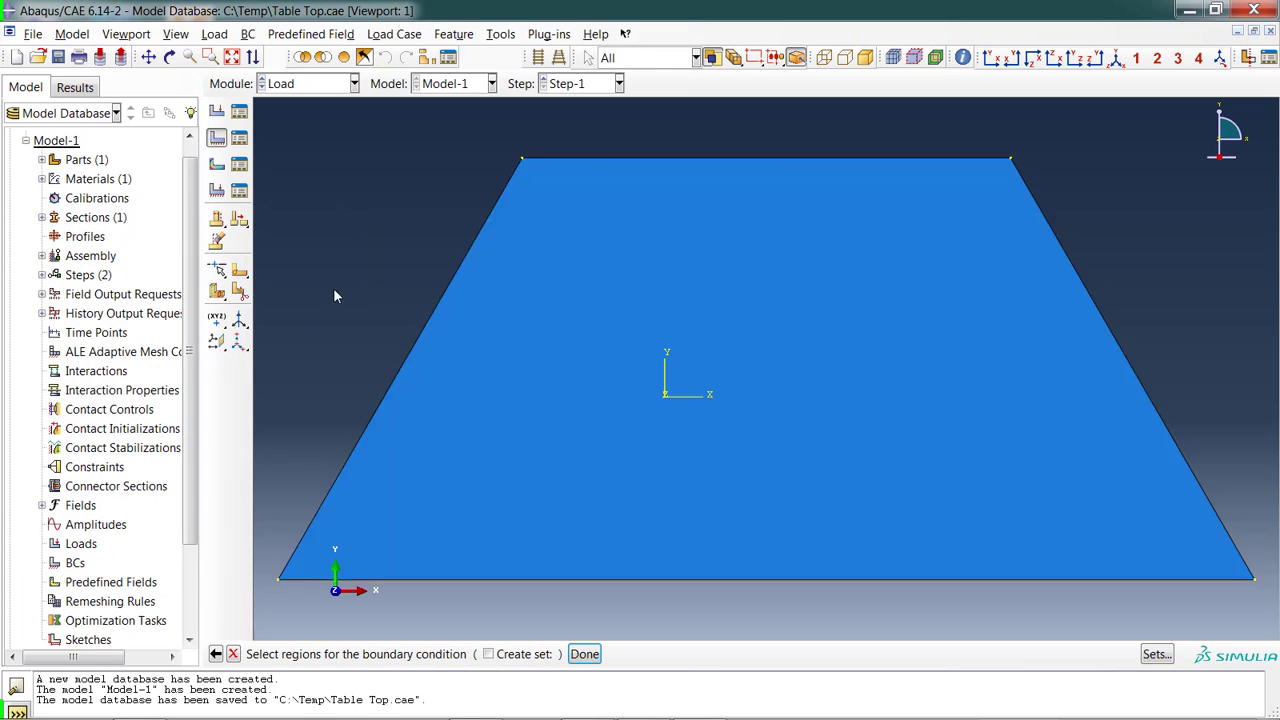
pyautogui.moveTo(425, 362)
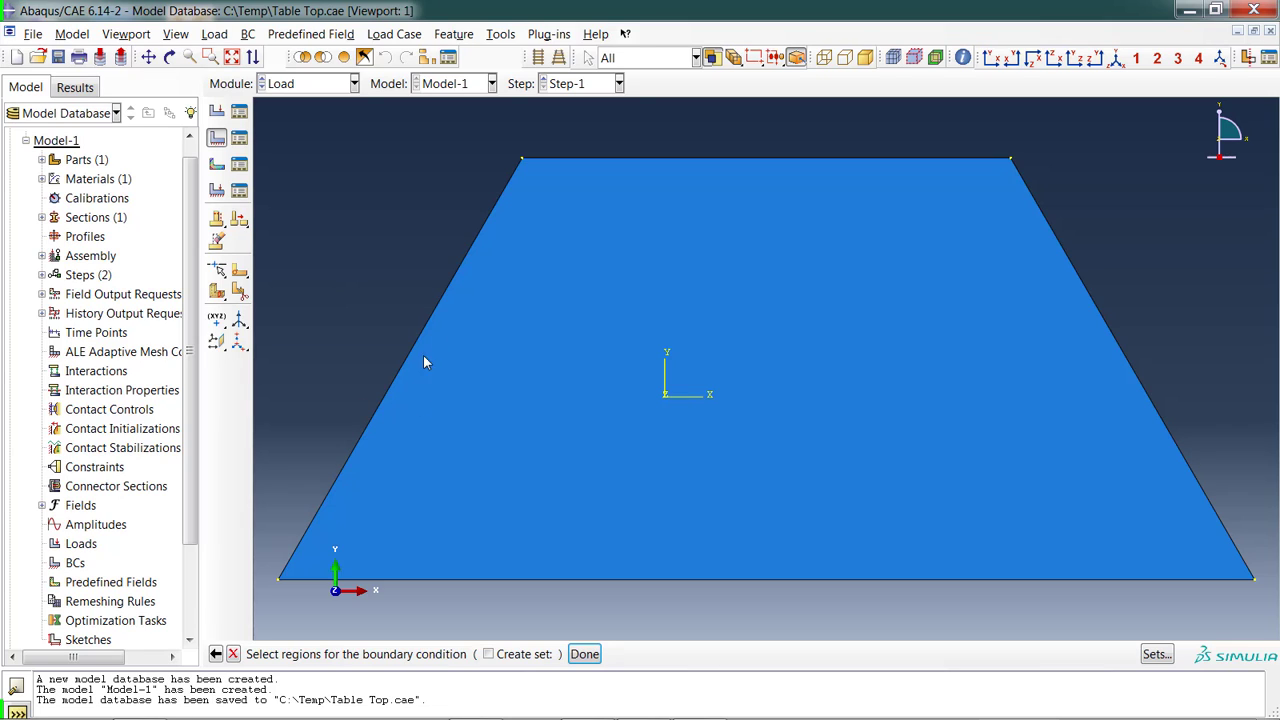
pyautogui.moveTo(987, 181)
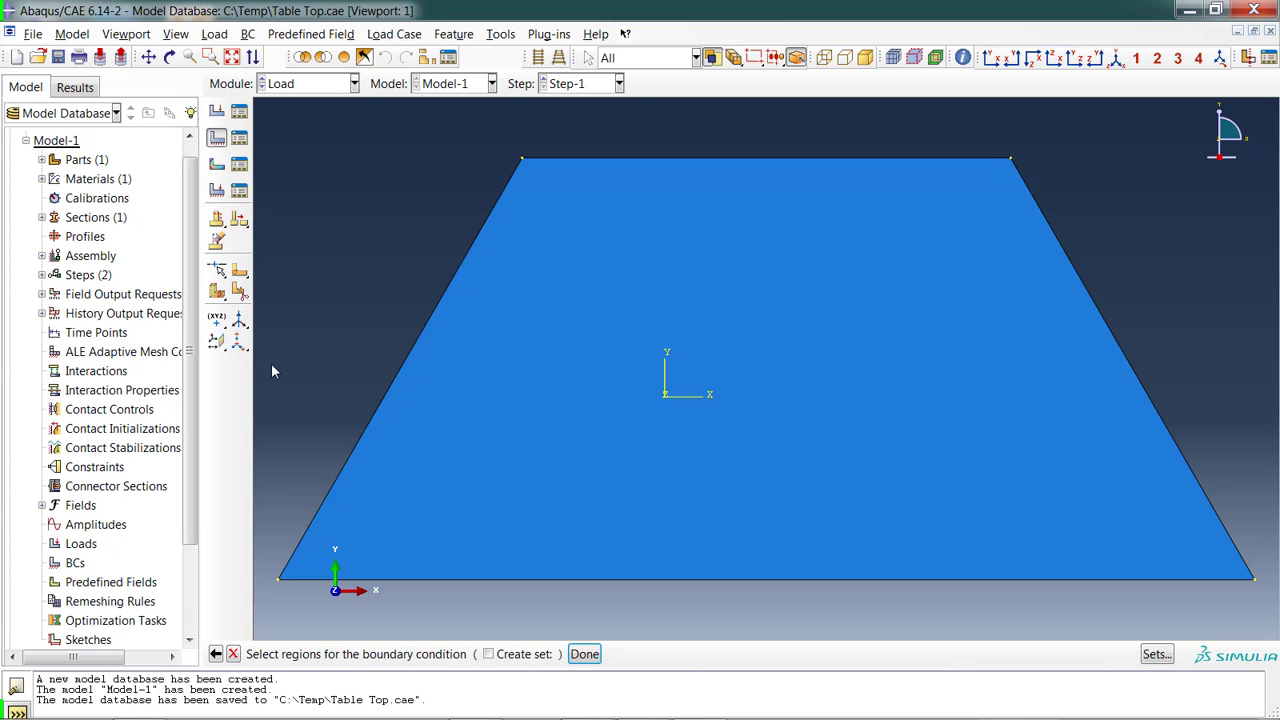
pyautogui.moveTo(371, 422)
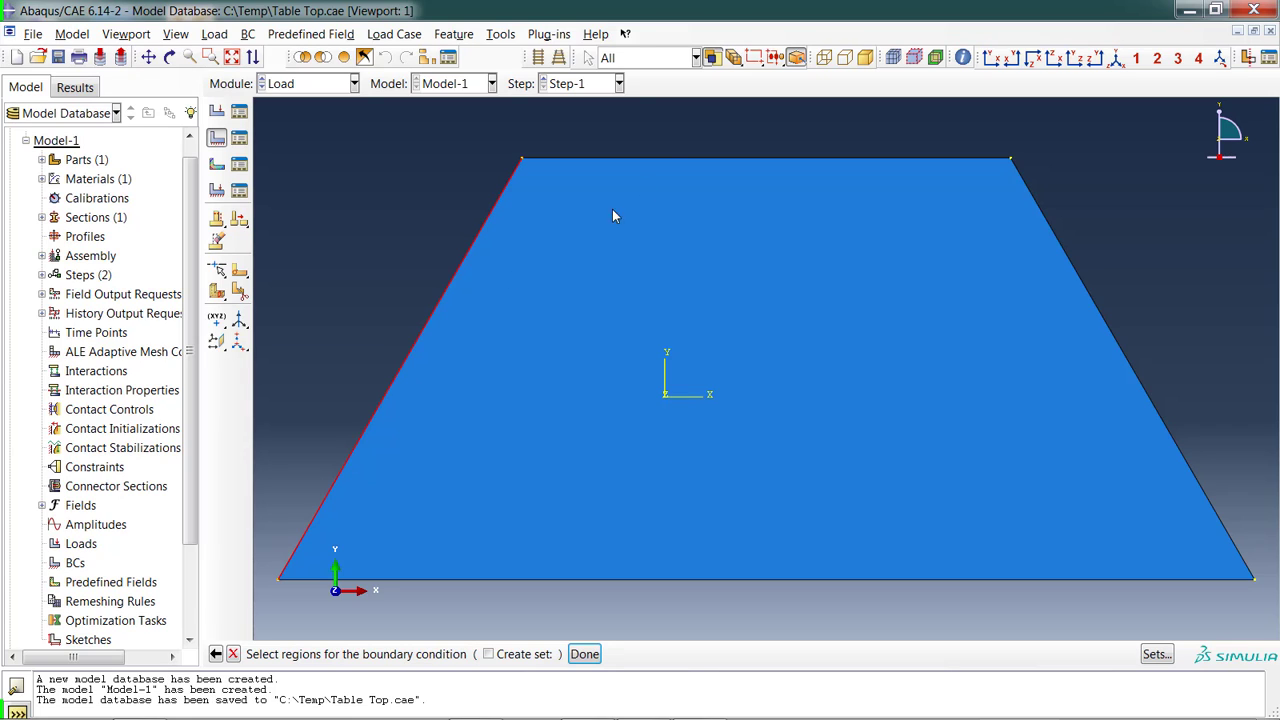
pyautogui.moveTo(683, 148)
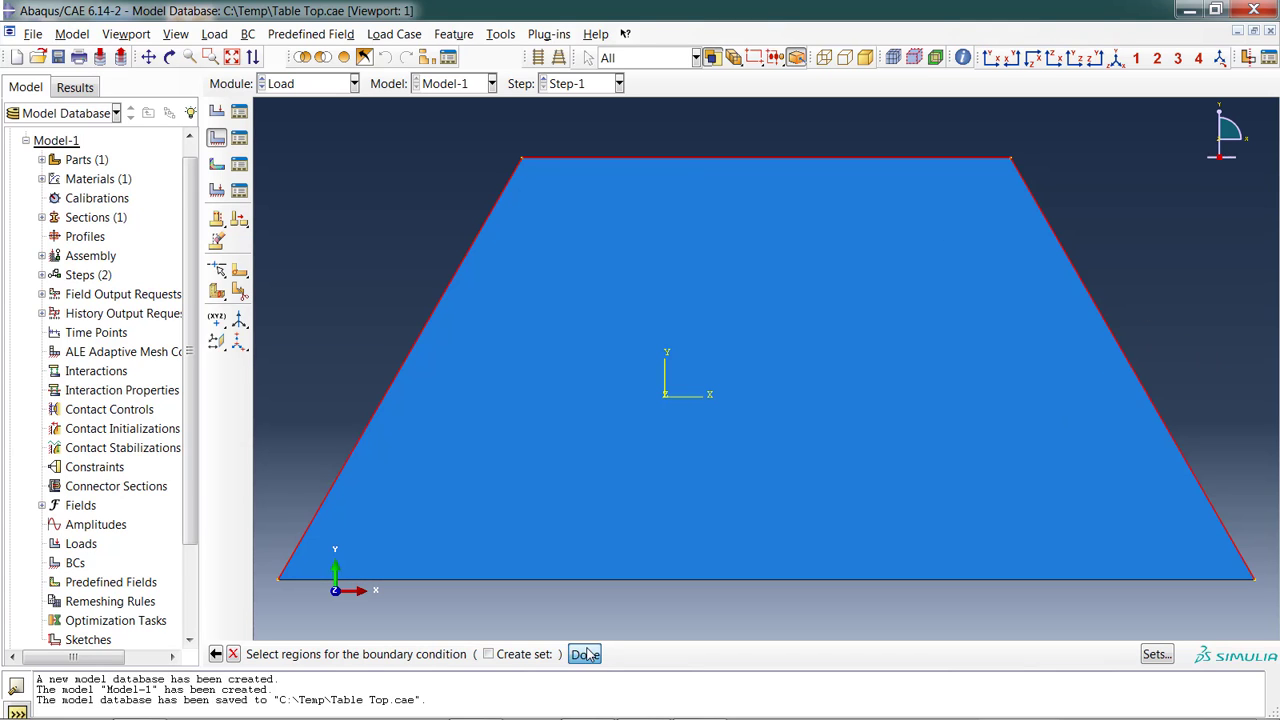
pyautogui.click(584, 653)
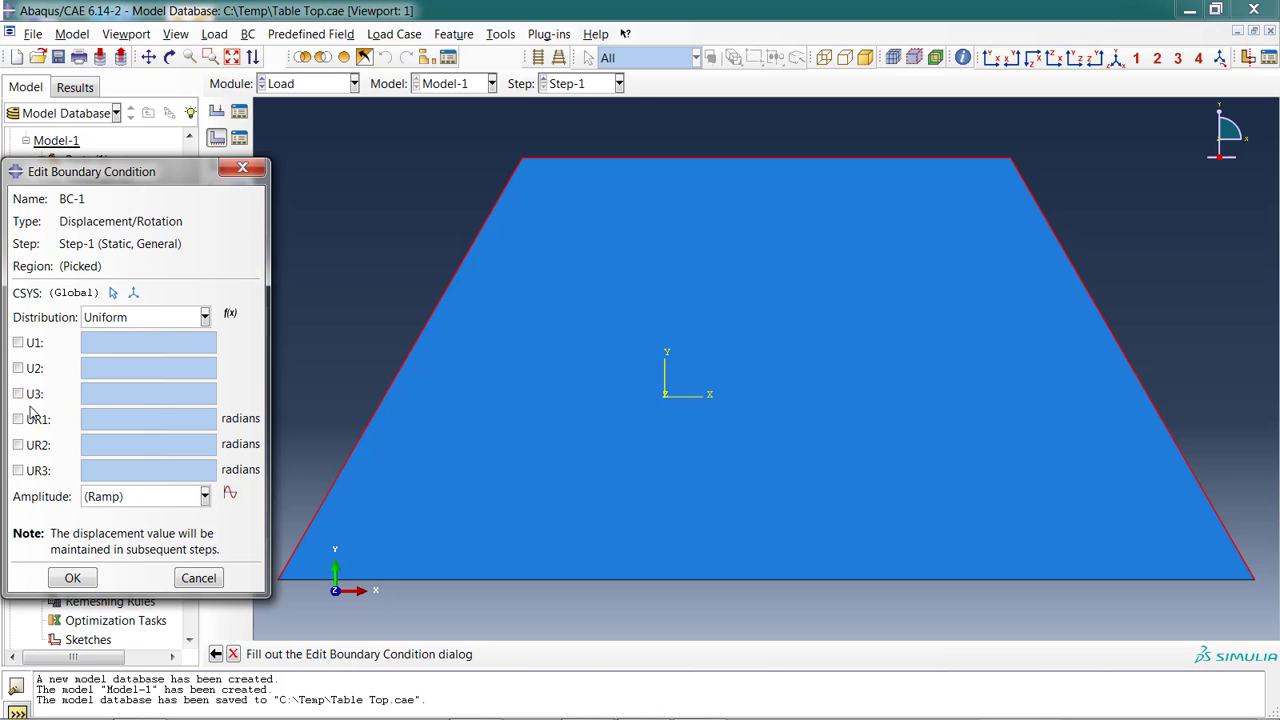
pyautogui.moveTo(378, 589)
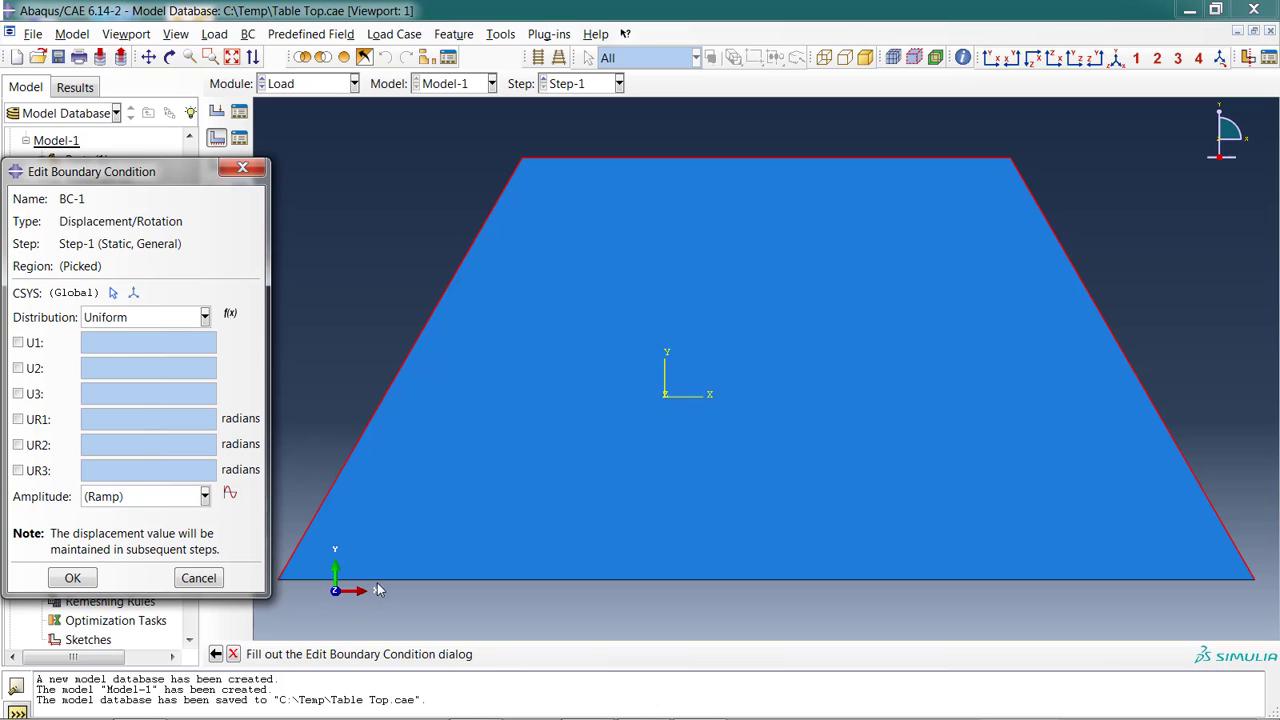
pyautogui.moveTo(340, 598)
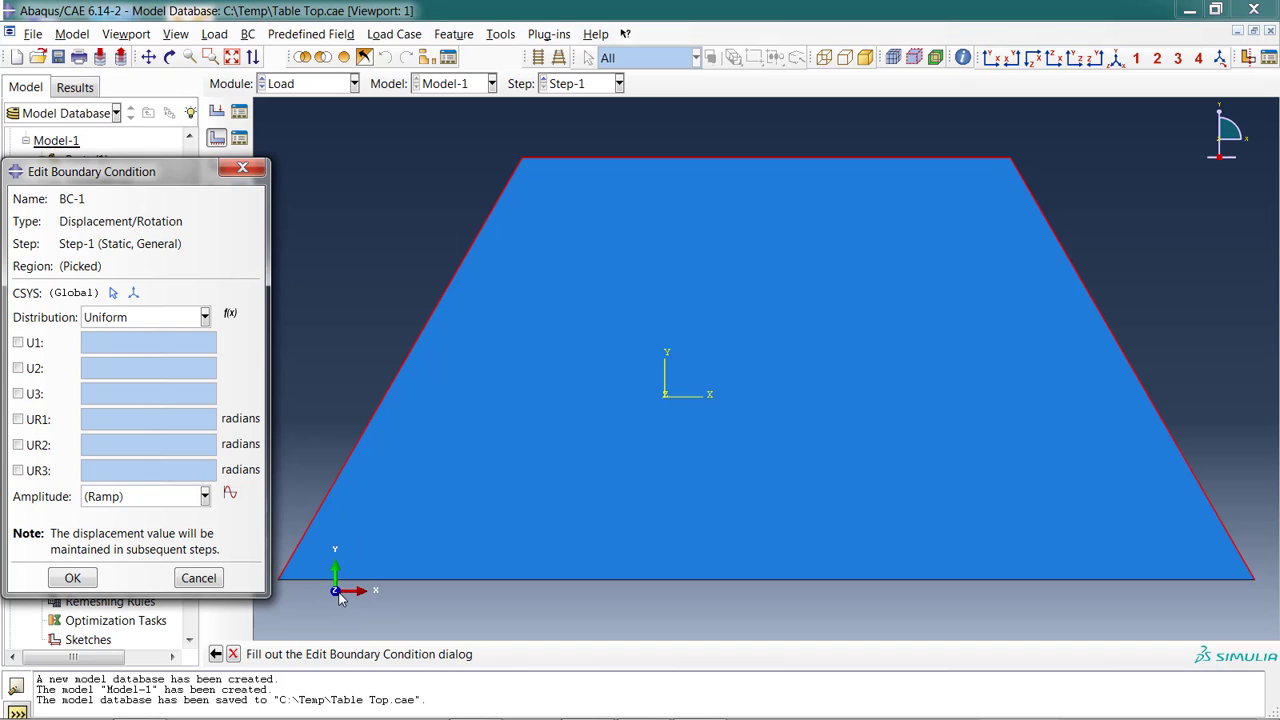
# Tick U3 with value 0 and confirm BC-1.
pyautogui.click(18, 342)
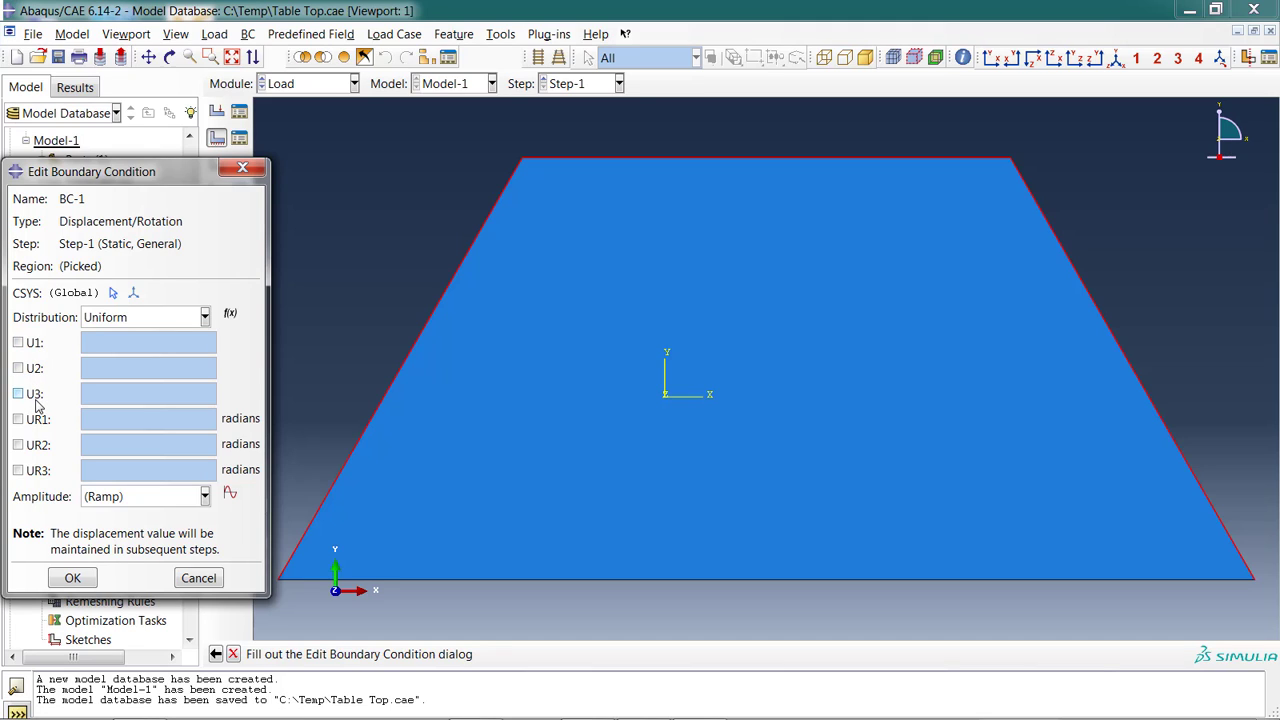
pyautogui.moveTo(40, 400)
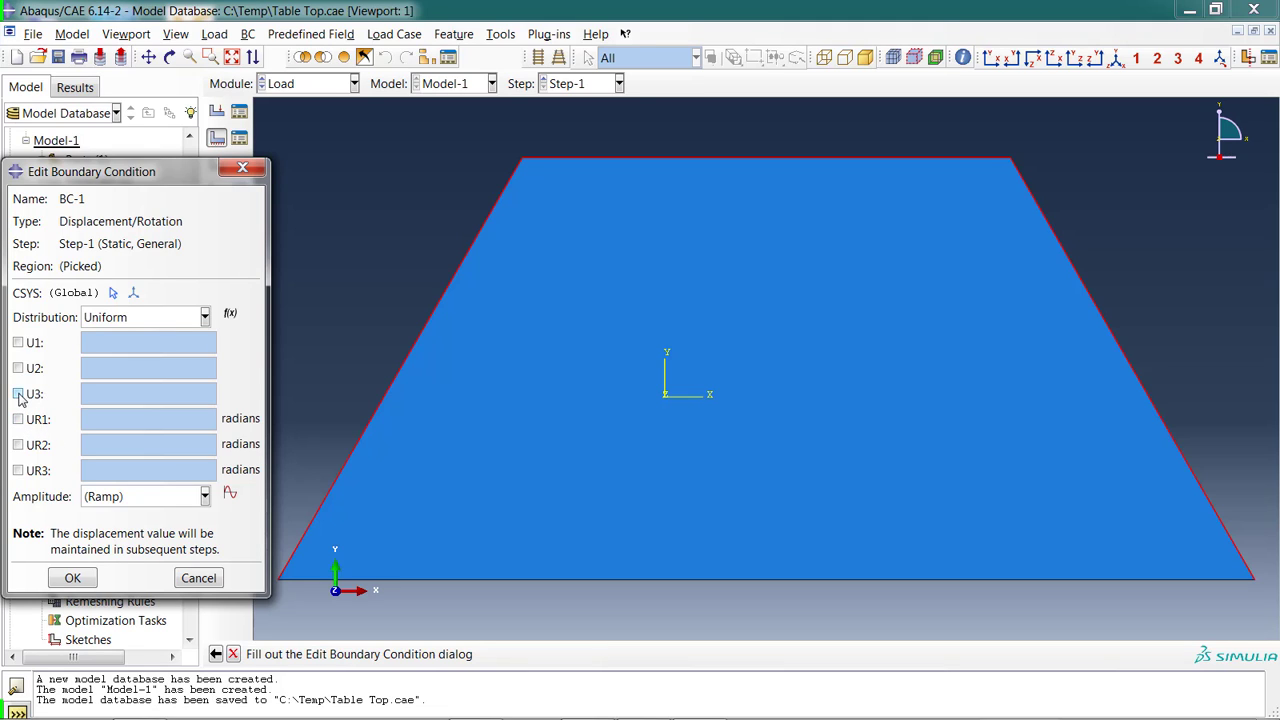
pyautogui.click(18, 393)
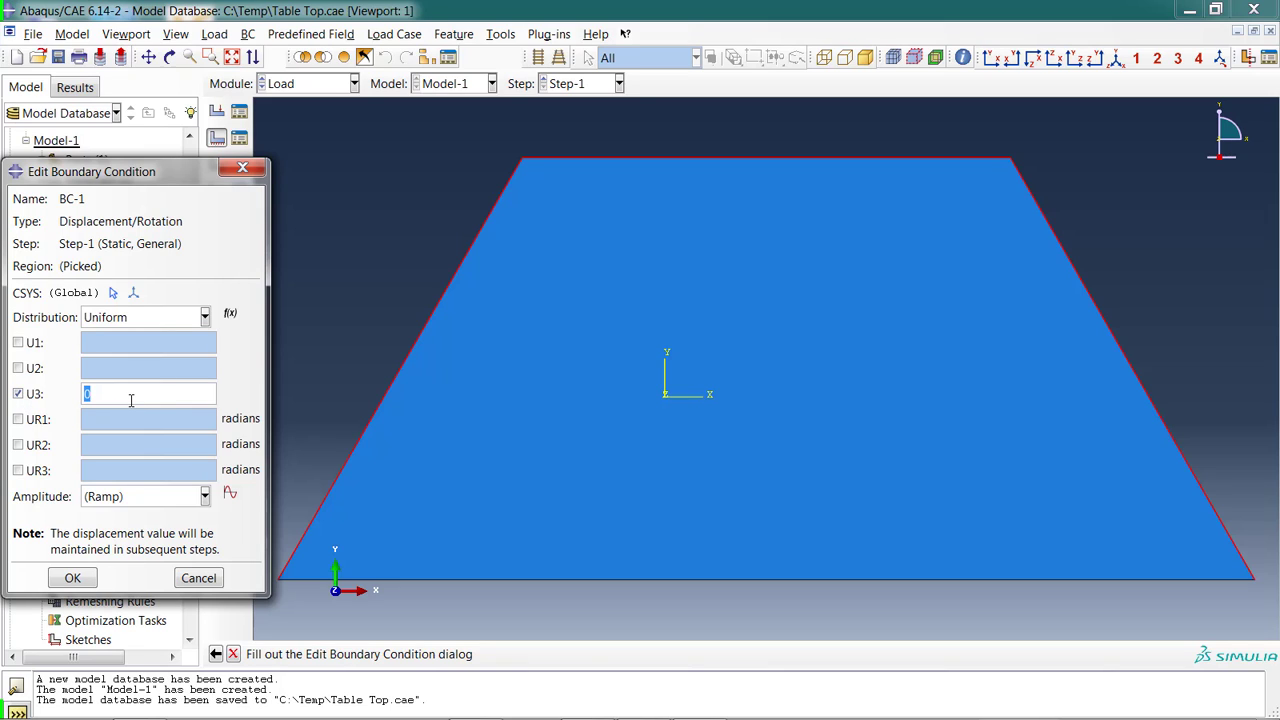
pyautogui.click(72, 577)
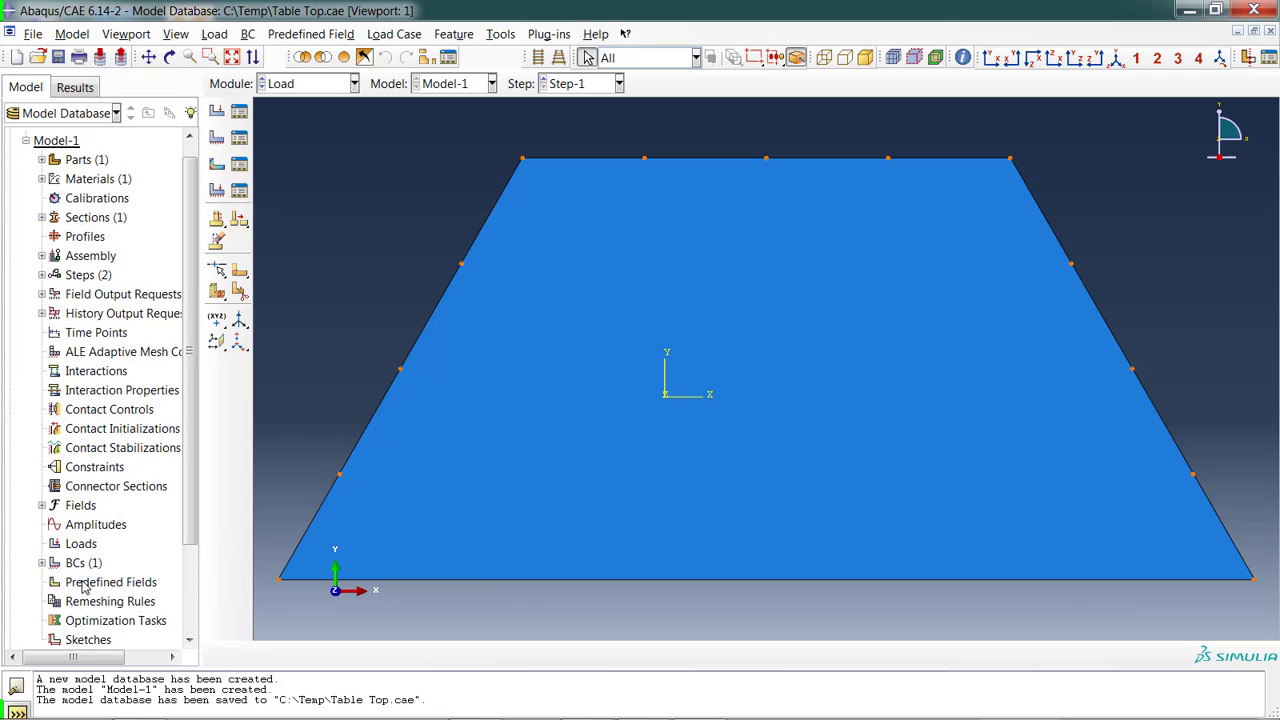
pyautogui.moveTo(217, 112)
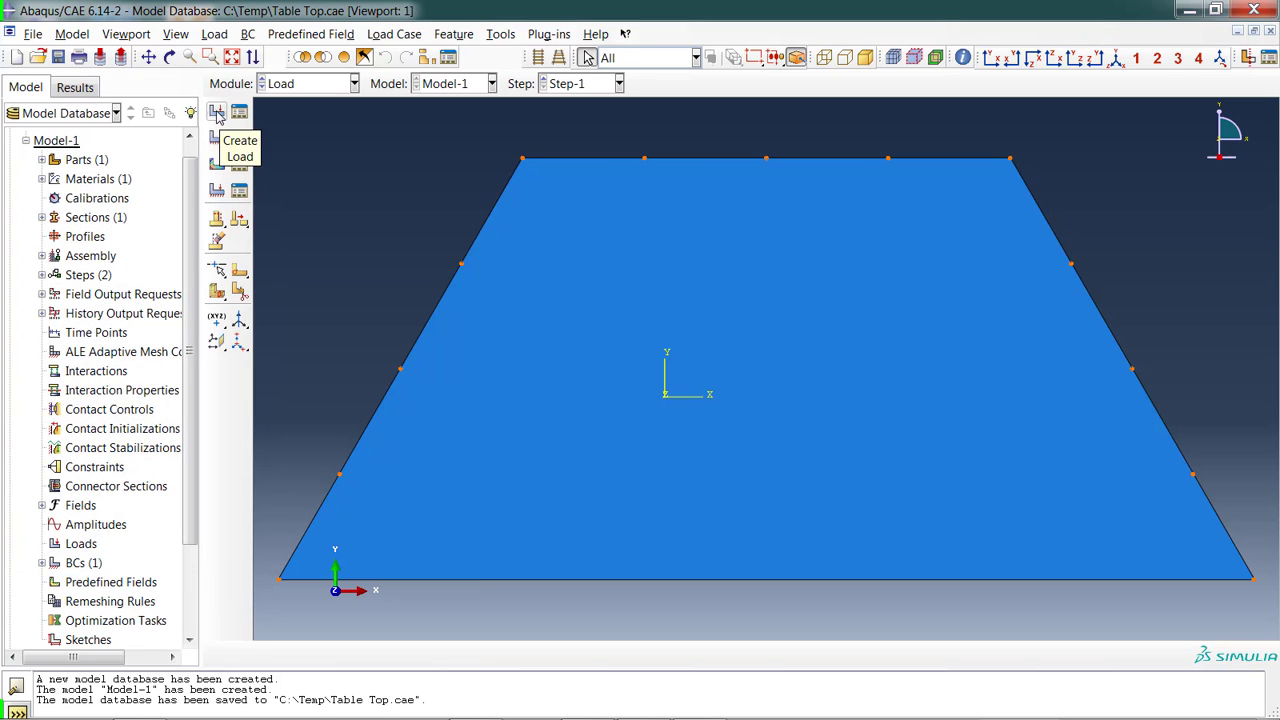
pyautogui.click(218, 112)
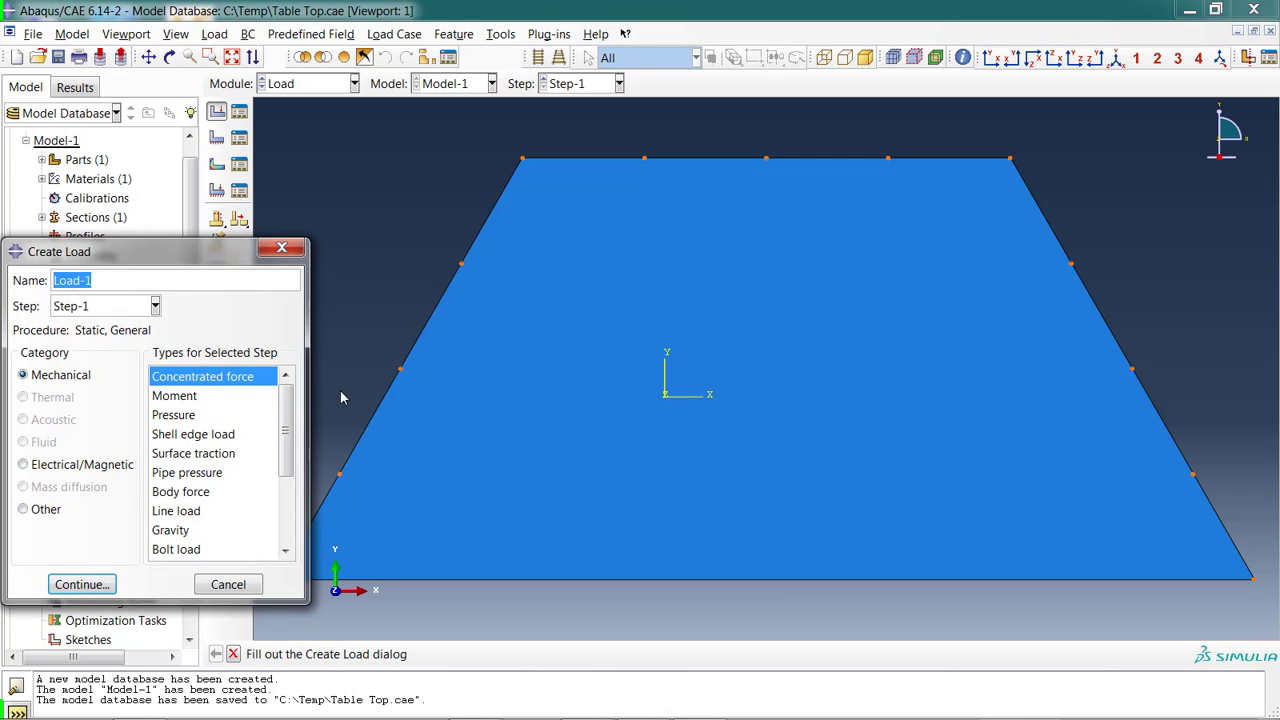
pyautogui.moveTo(767, 583)
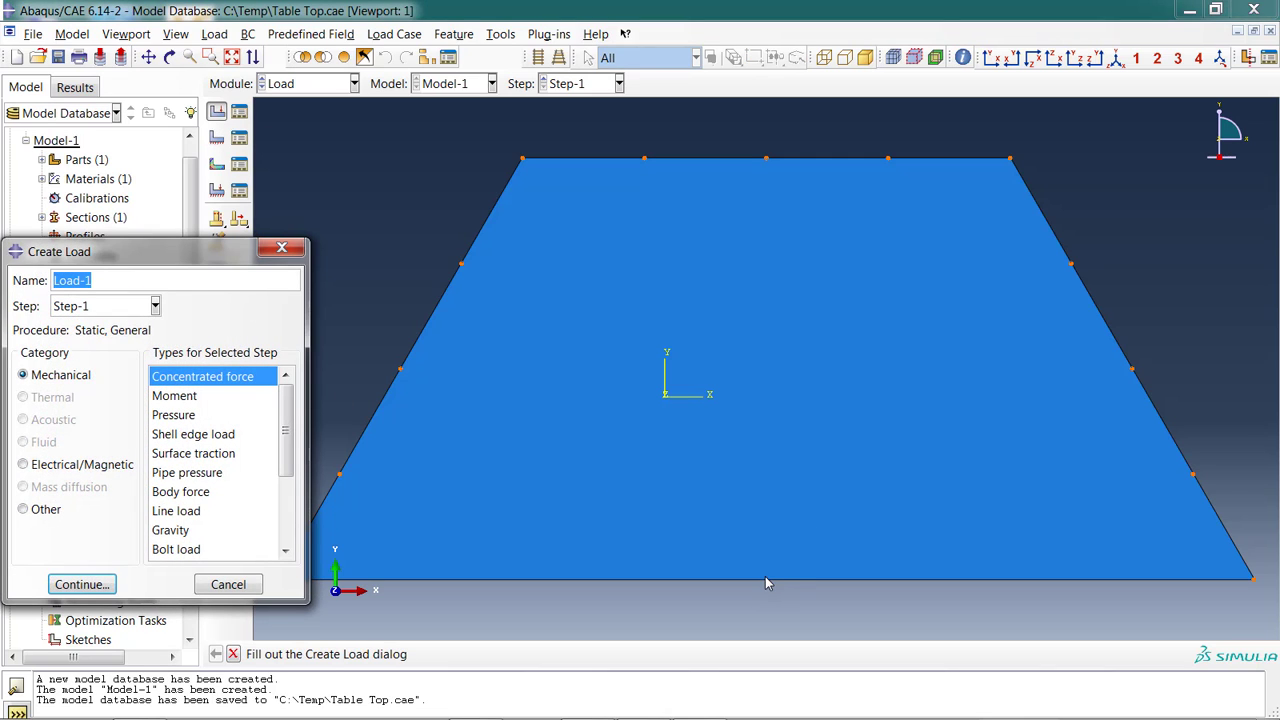
pyautogui.moveTo(760, 571)
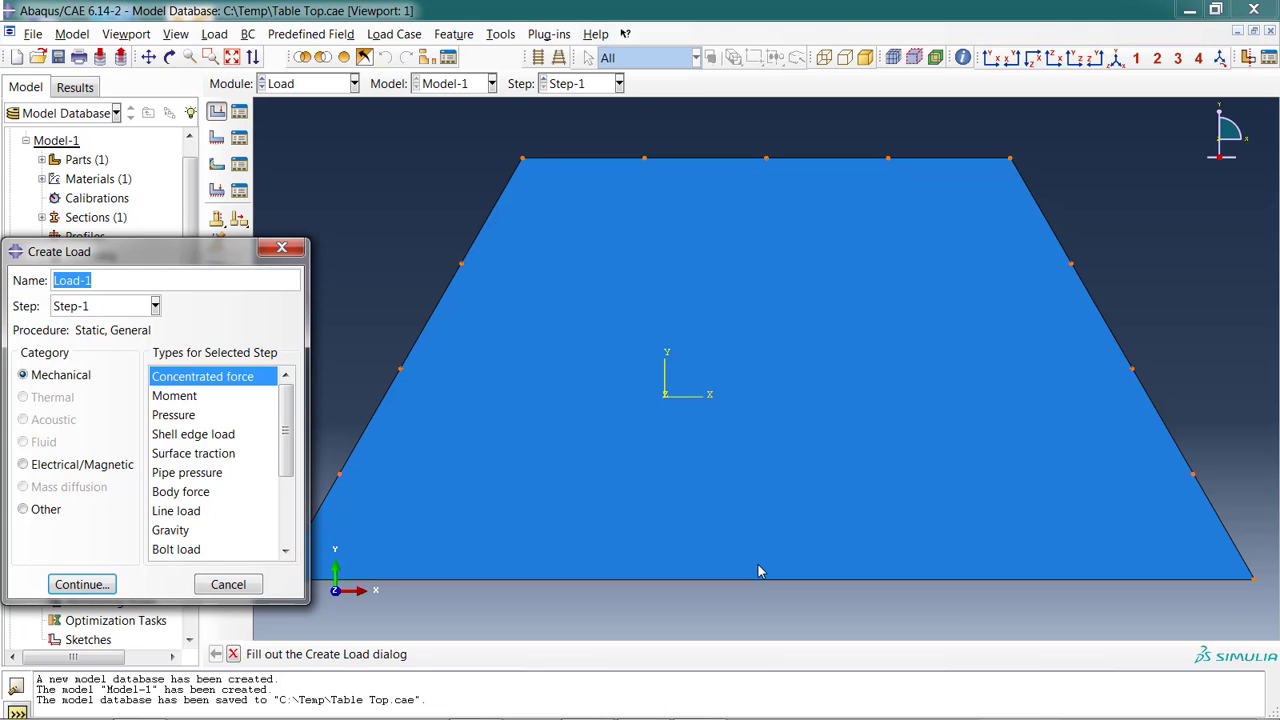
pyautogui.write('Edge Point Load')
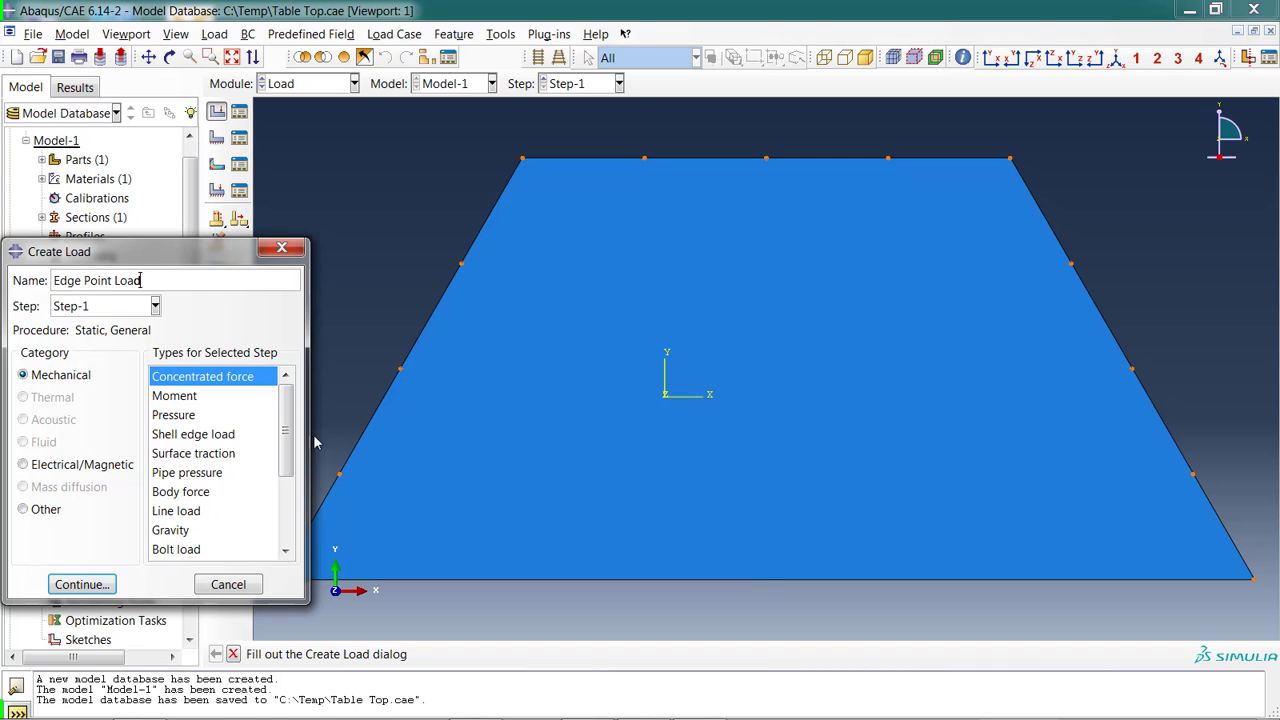
pyautogui.click(81, 584)
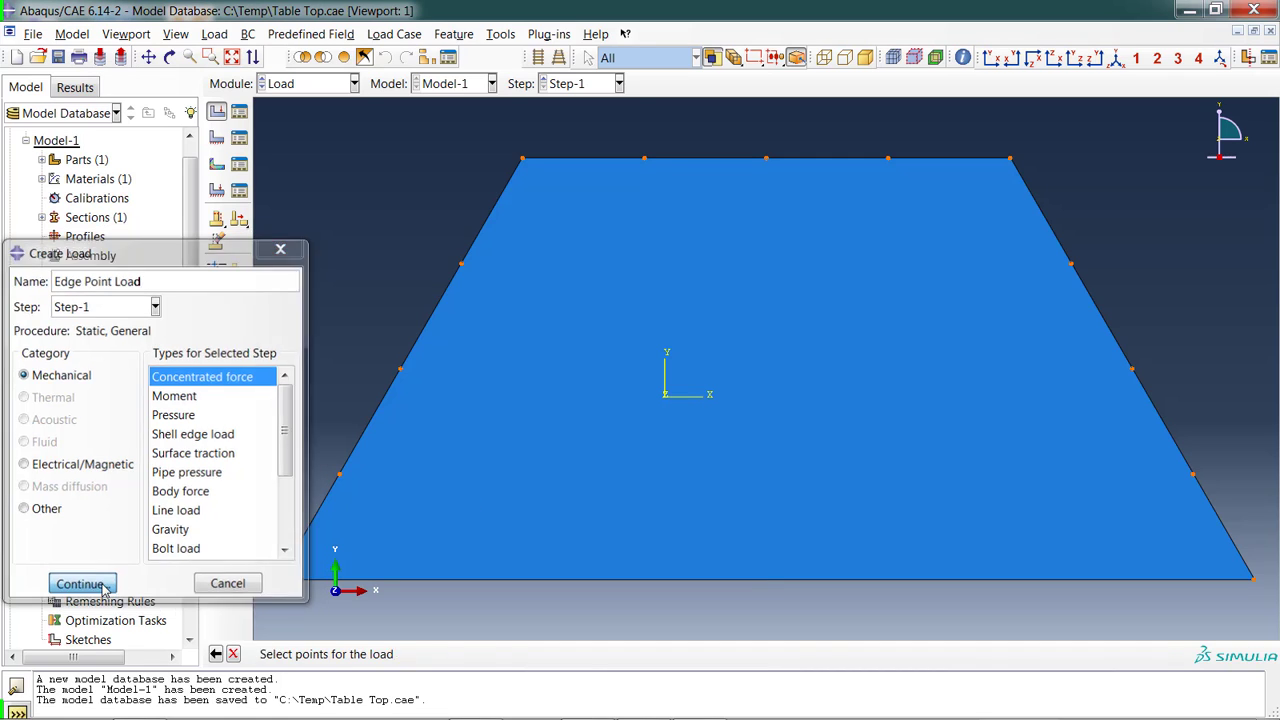
pyautogui.click(81, 583)
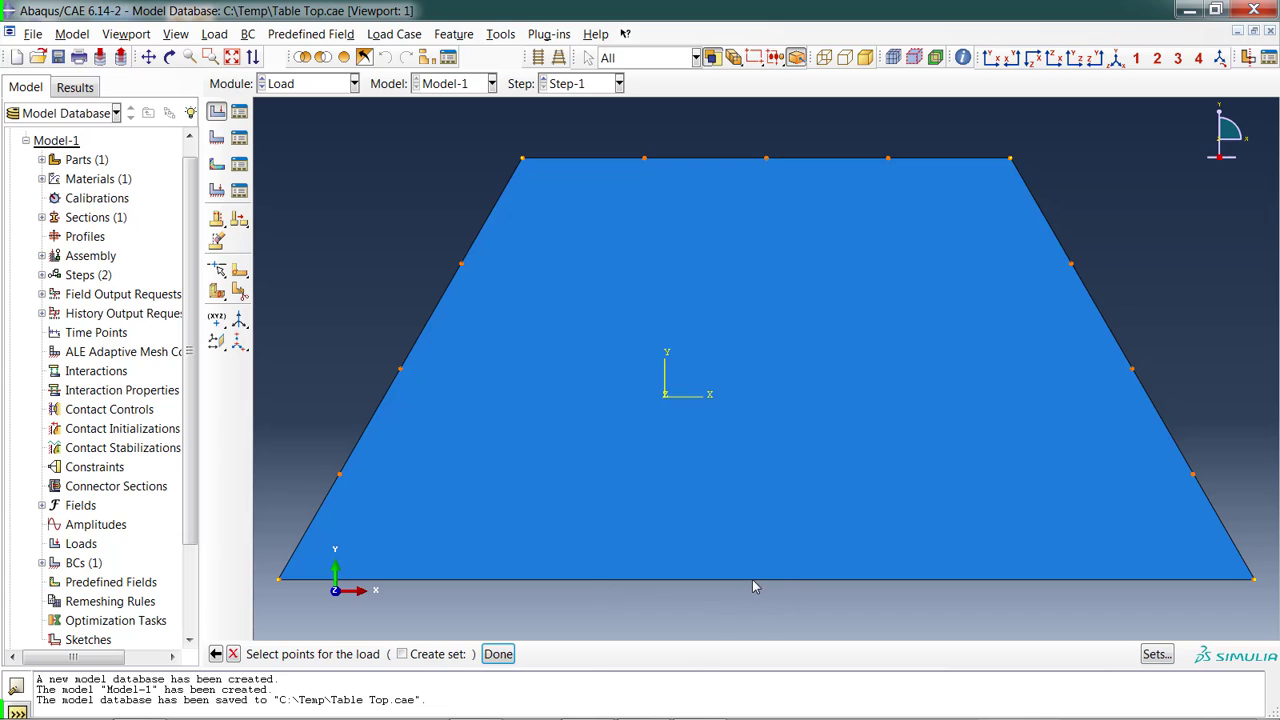
pyautogui.moveTo(742, 567)
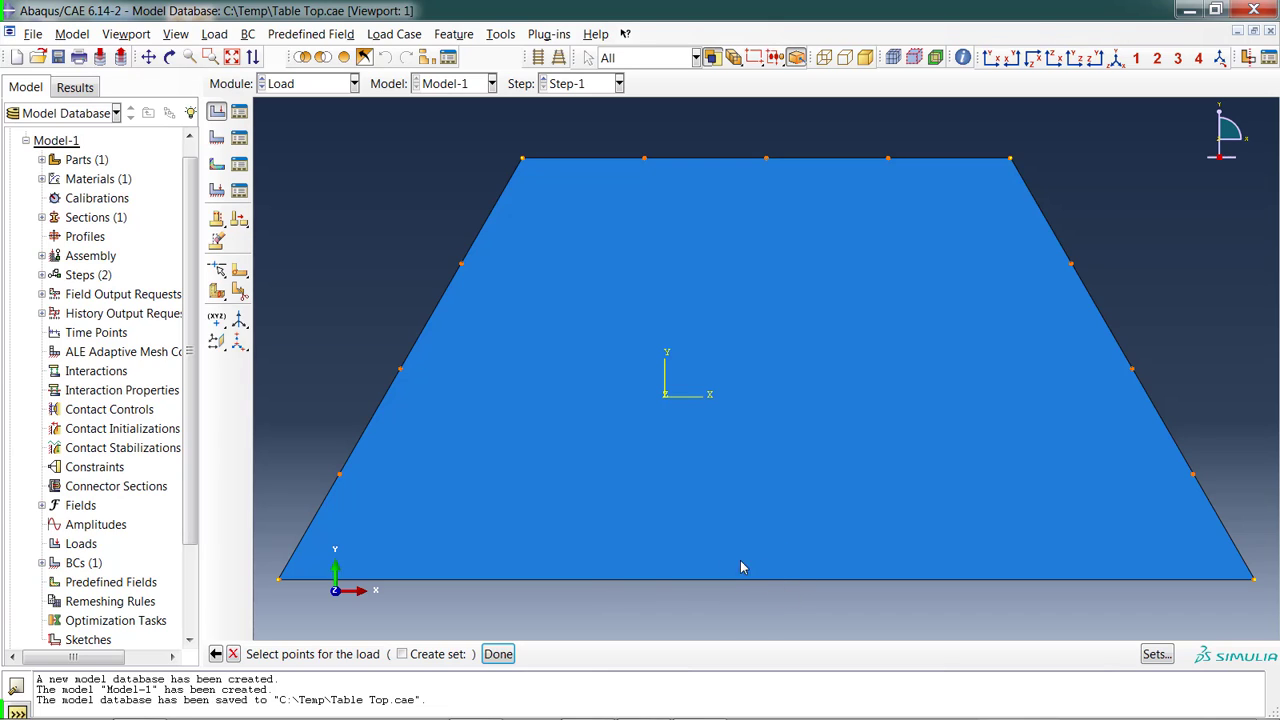
pyautogui.moveTo(790, 607)
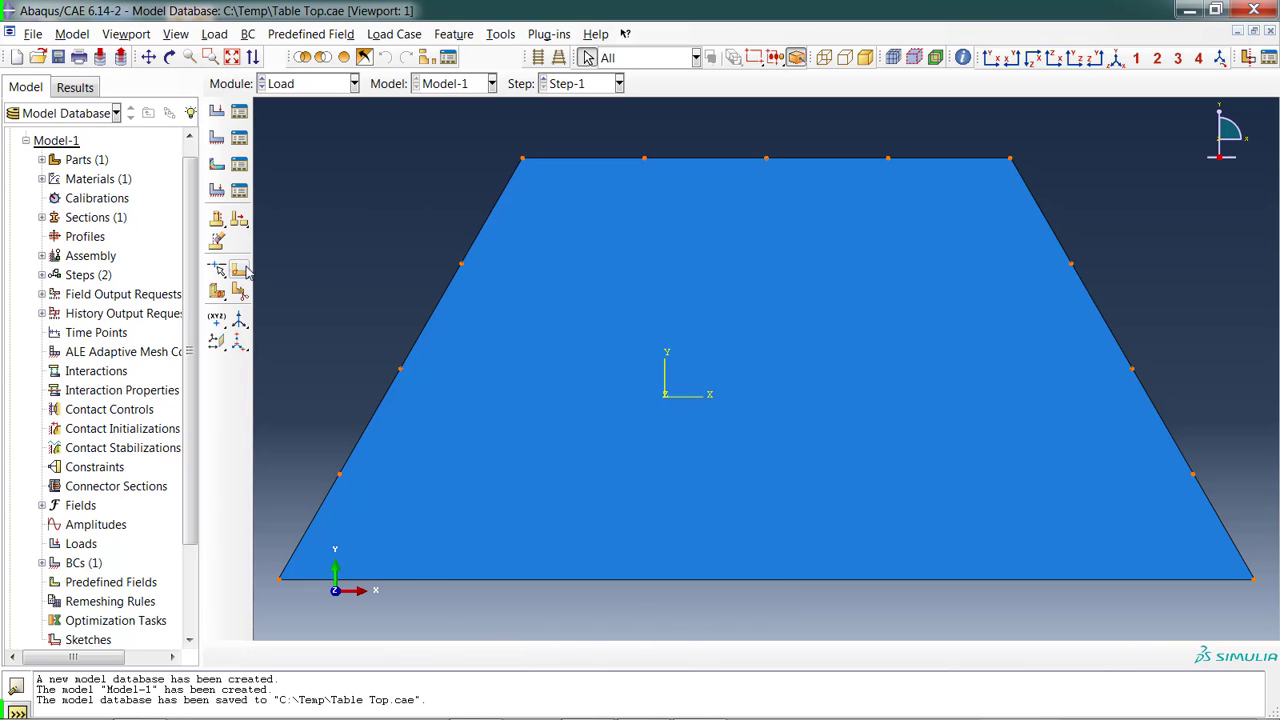
pyautogui.moveTo(217, 270)
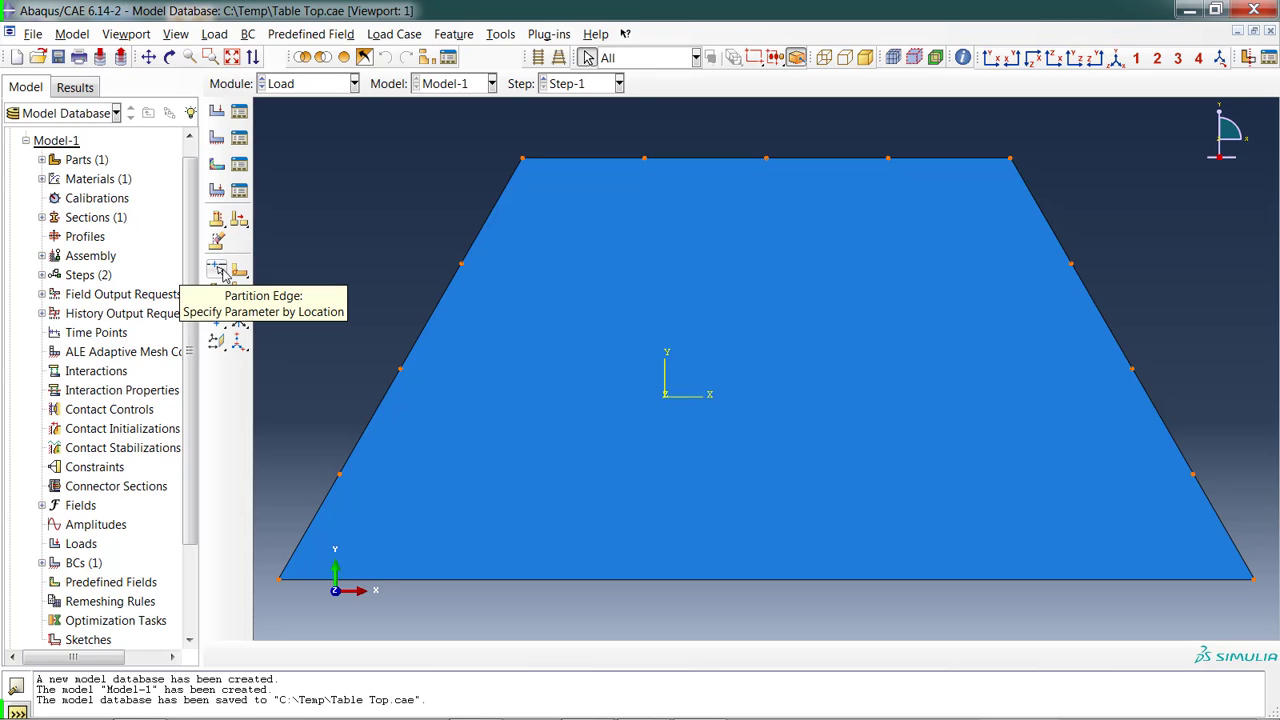
pyautogui.moveTo(213, 278)
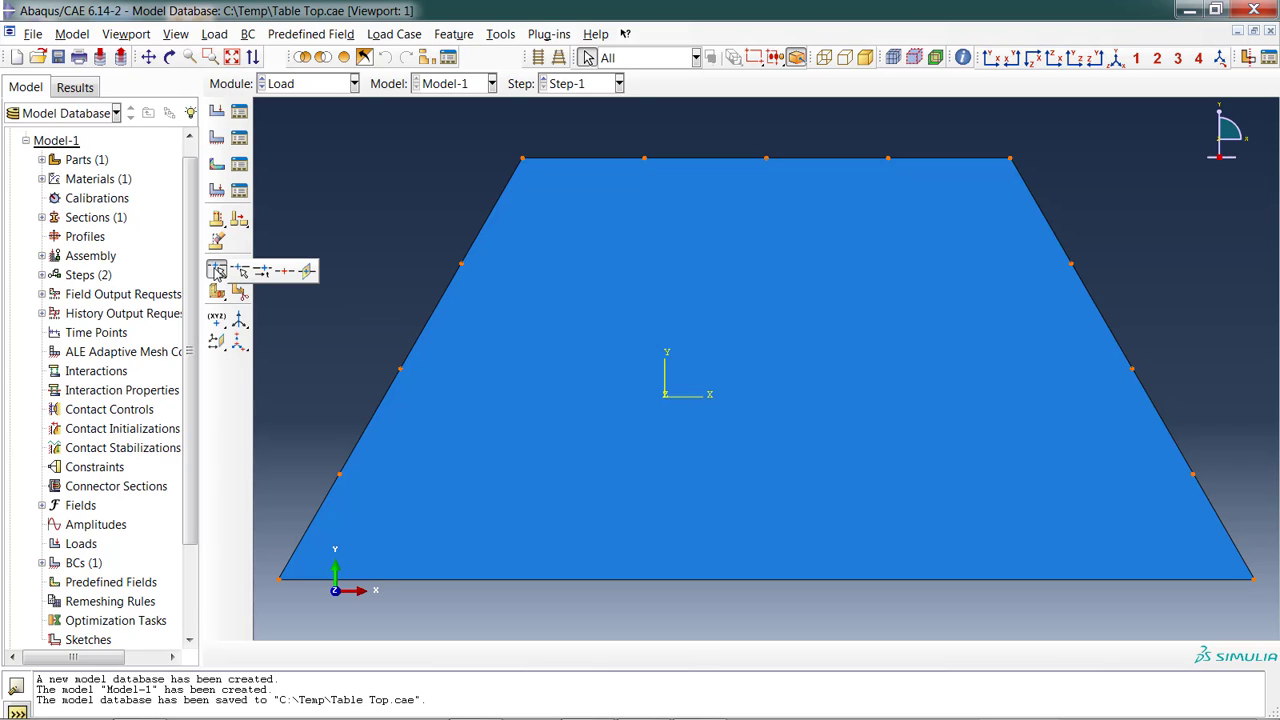
pyautogui.moveTo(284, 272)
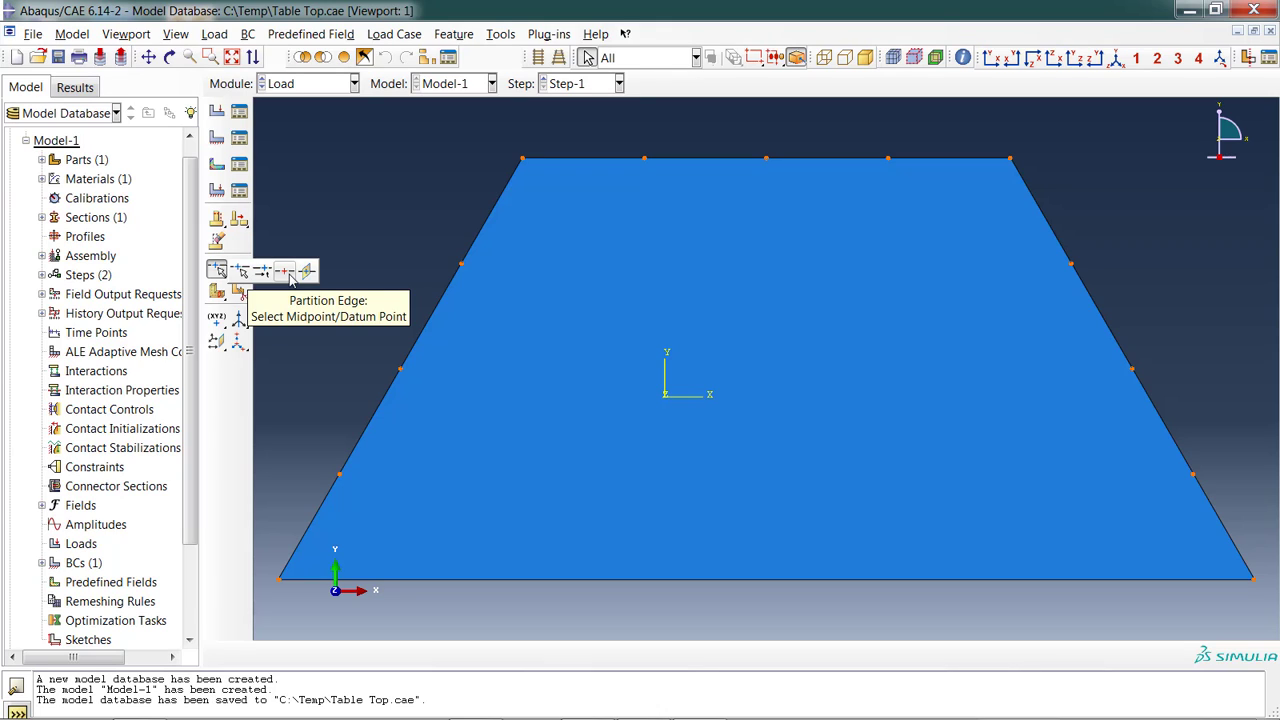
# Partition the table top's bottom edge at its midpoint.
pyautogui.click(306, 271)
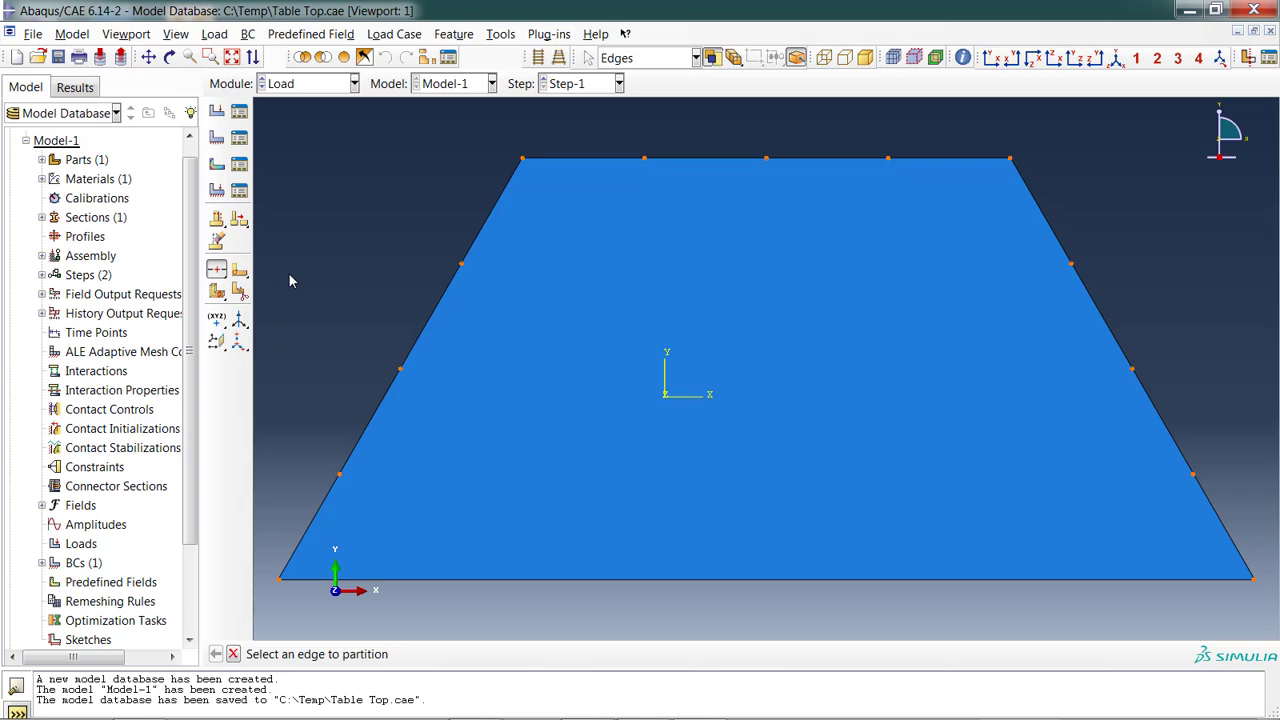
pyautogui.moveTo(708, 610)
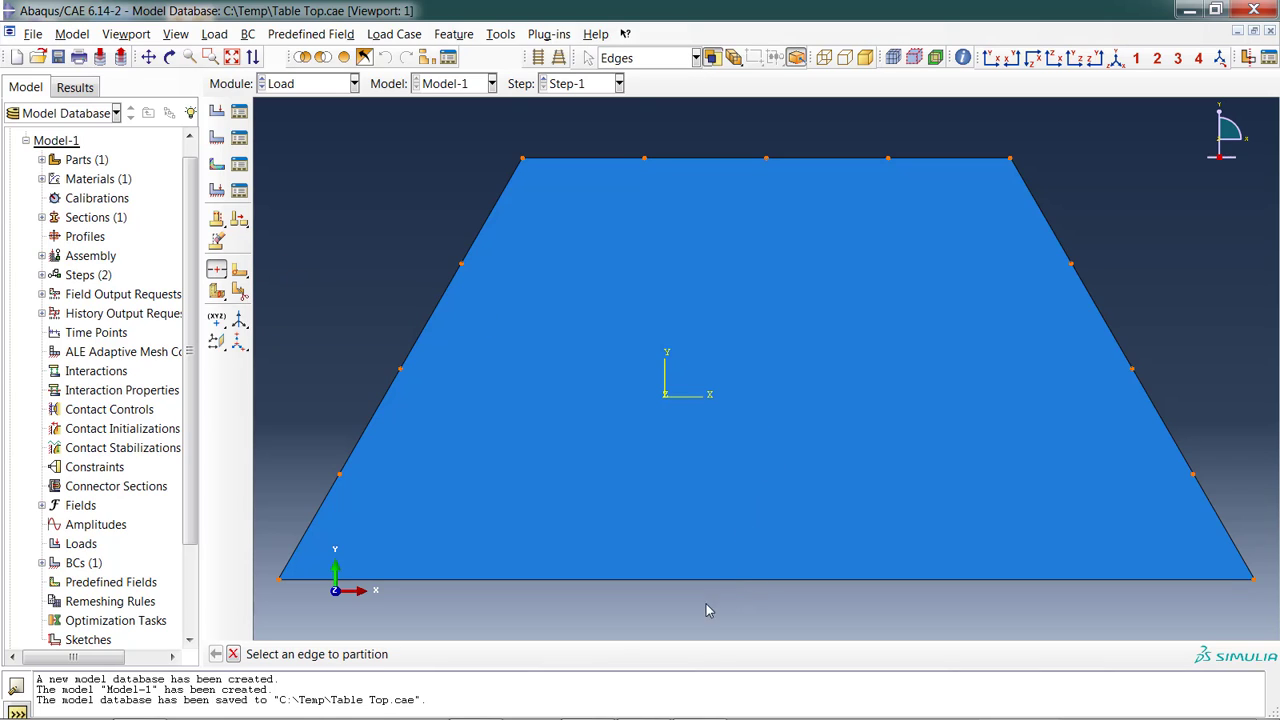
pyautogui.moveTo(765, 587)
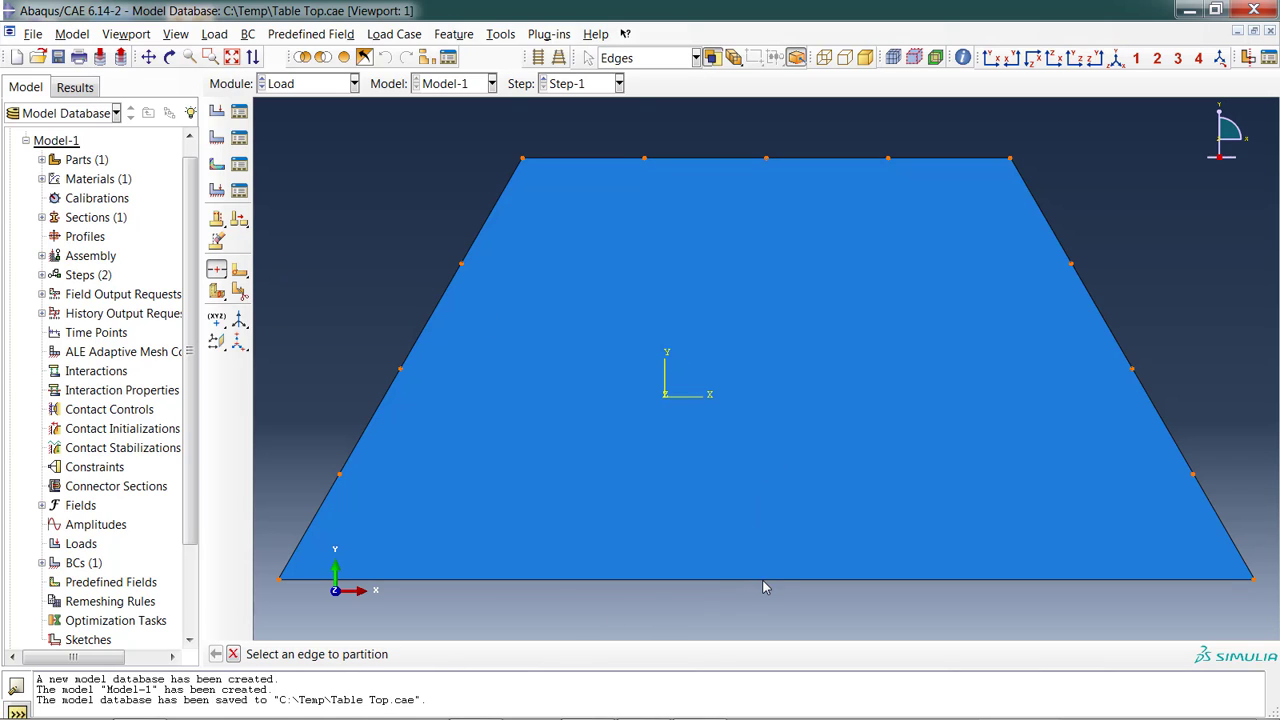
pyautogui.click(765, 580)
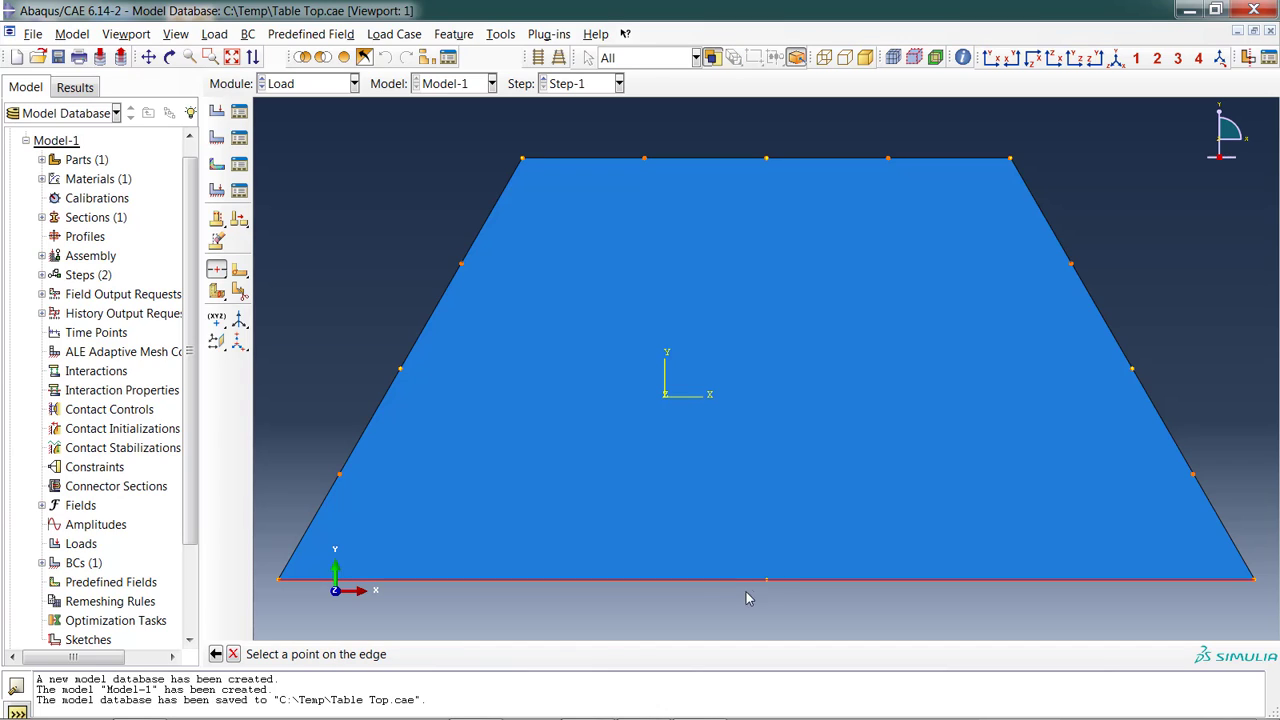
pyautogui.moveTo(767, 583)
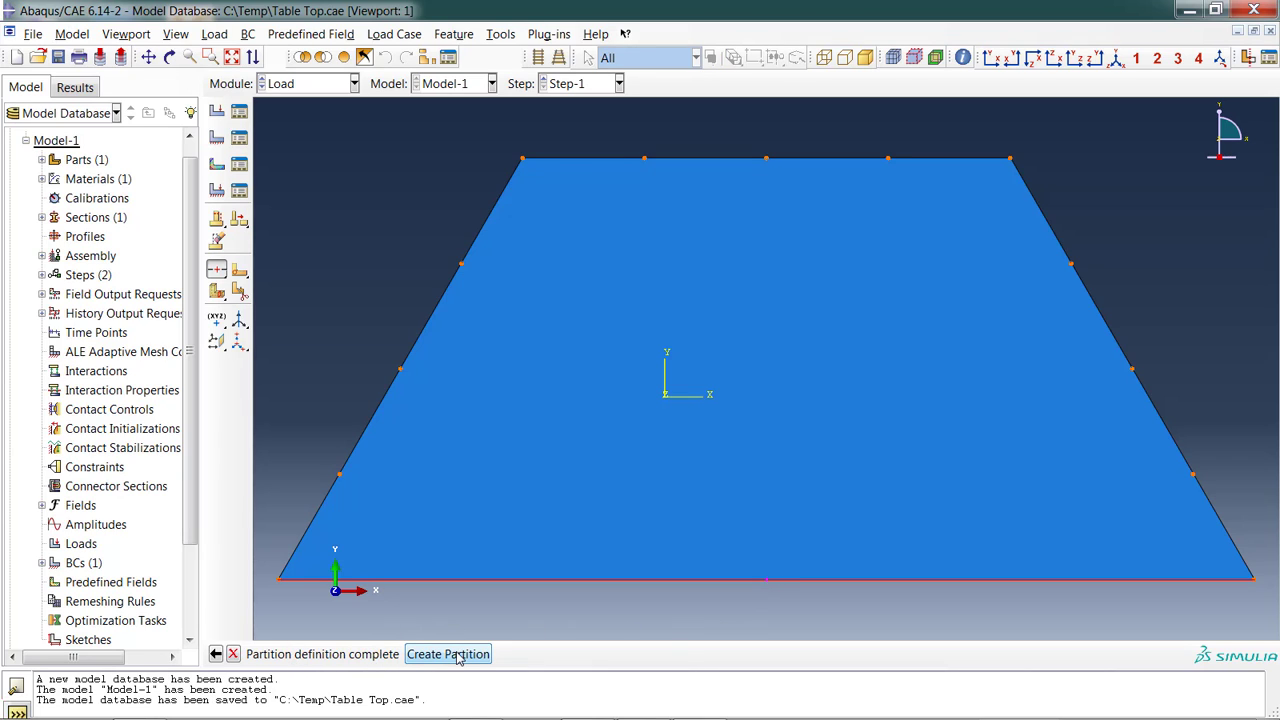
pyautogui.click(448, 654)
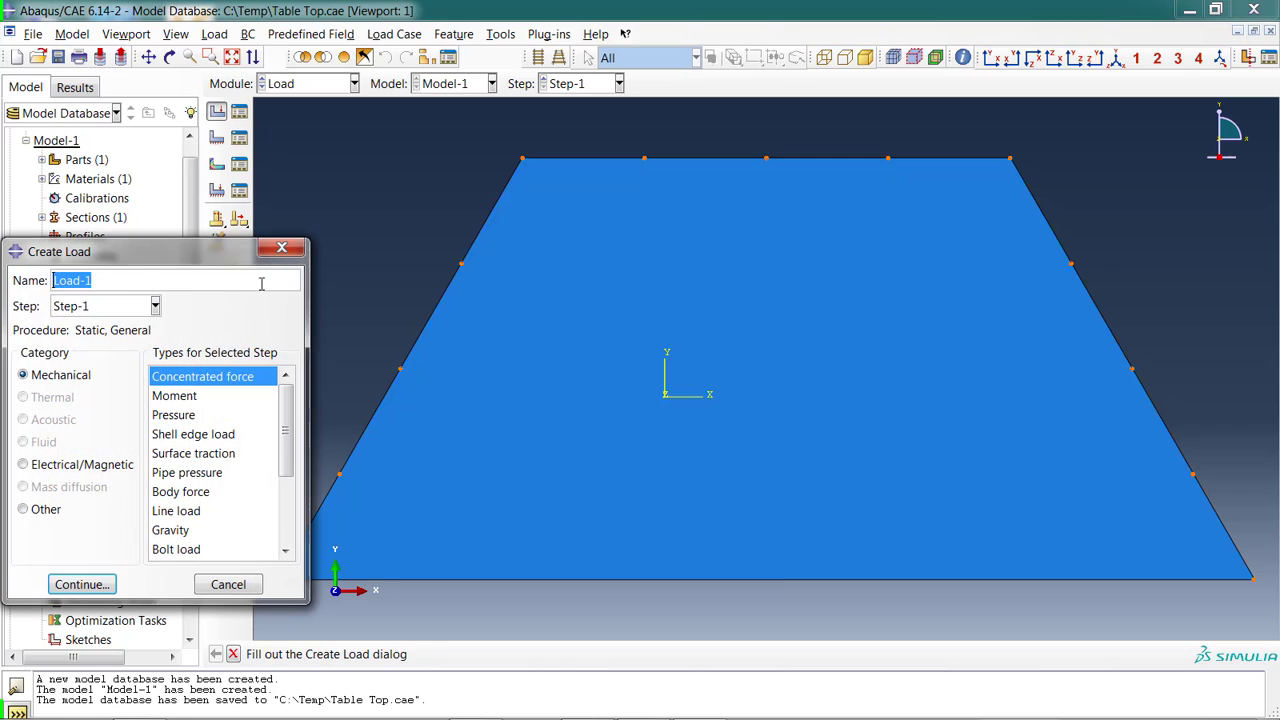
pyautogui.moveTo(220, 302)
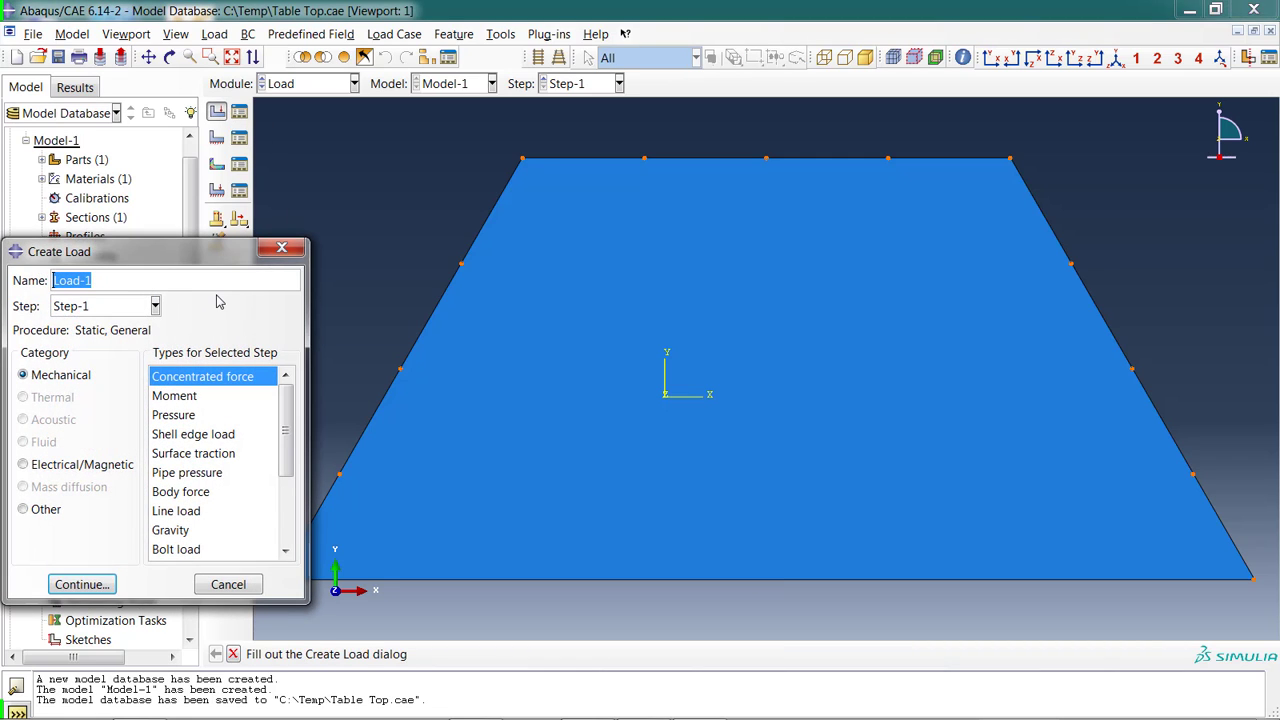
# Create concentrated force 'Edge Point Load' with CF3 of -500 at the edge midpoint.
pyautogui.write('Edge Point Lo')
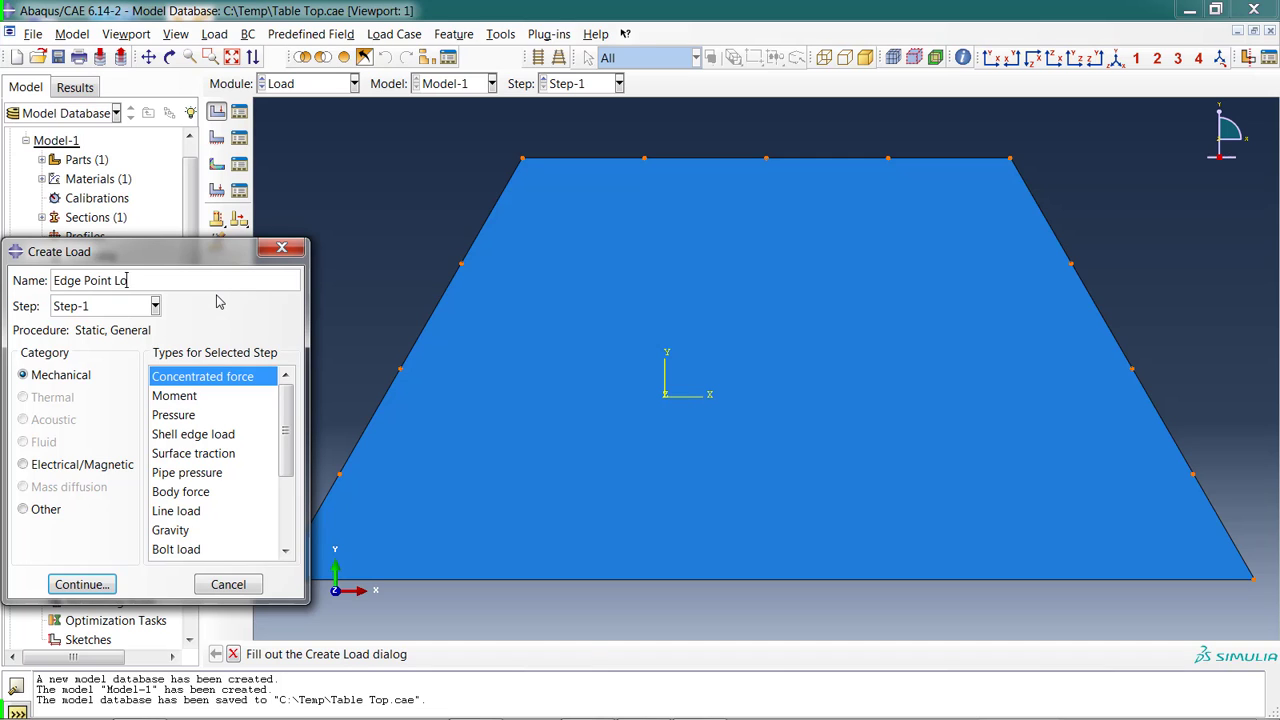
pyautogui.click(81, 584)
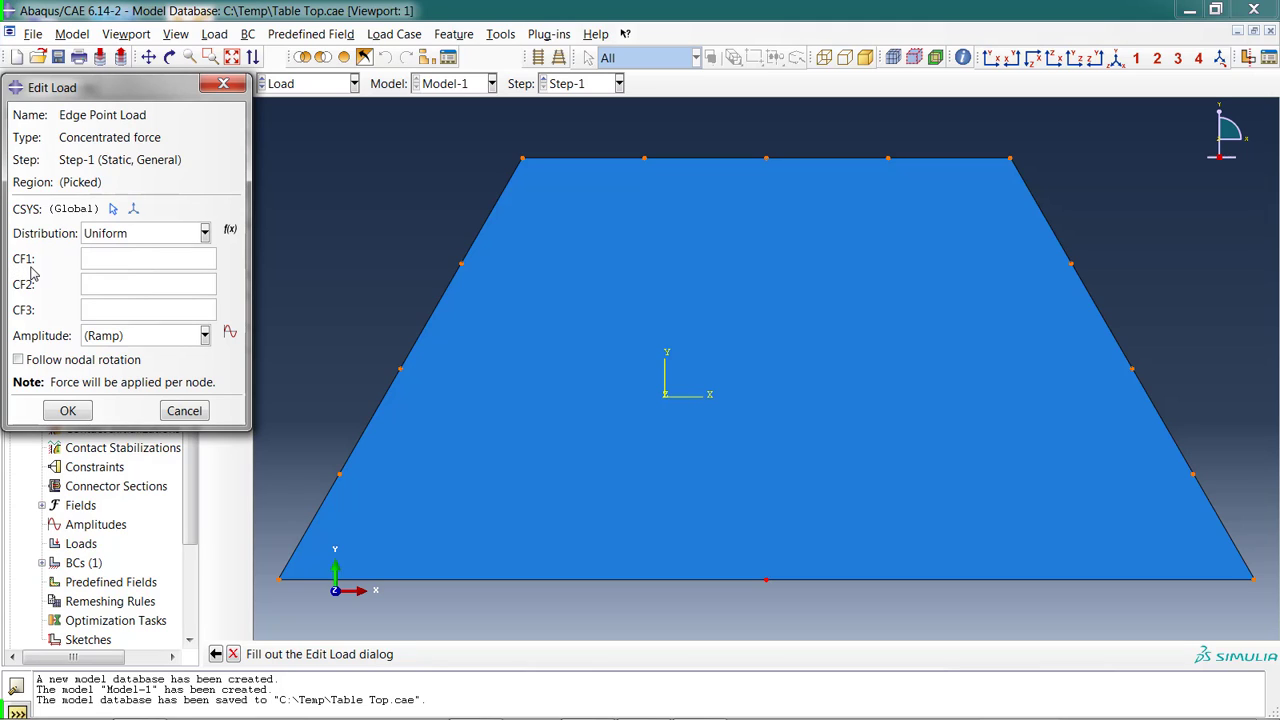
pyautogui.moveTo(38, 323)
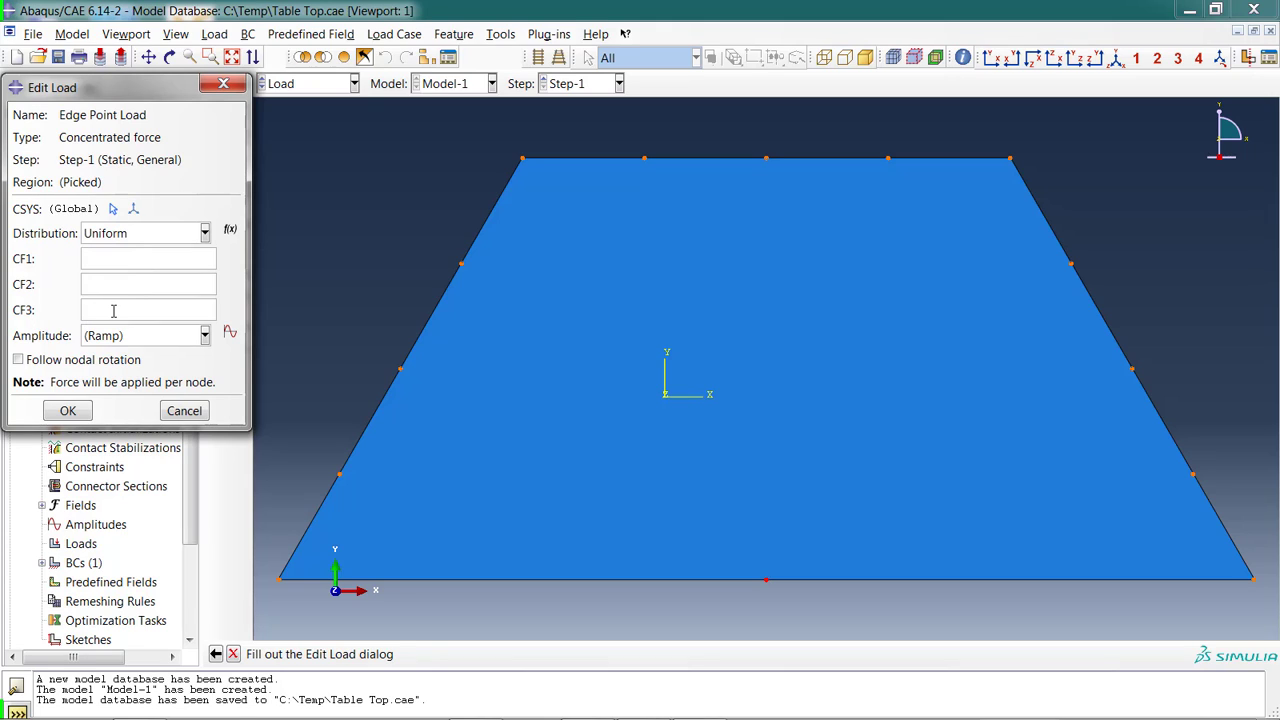
pyautogui.write('-500')
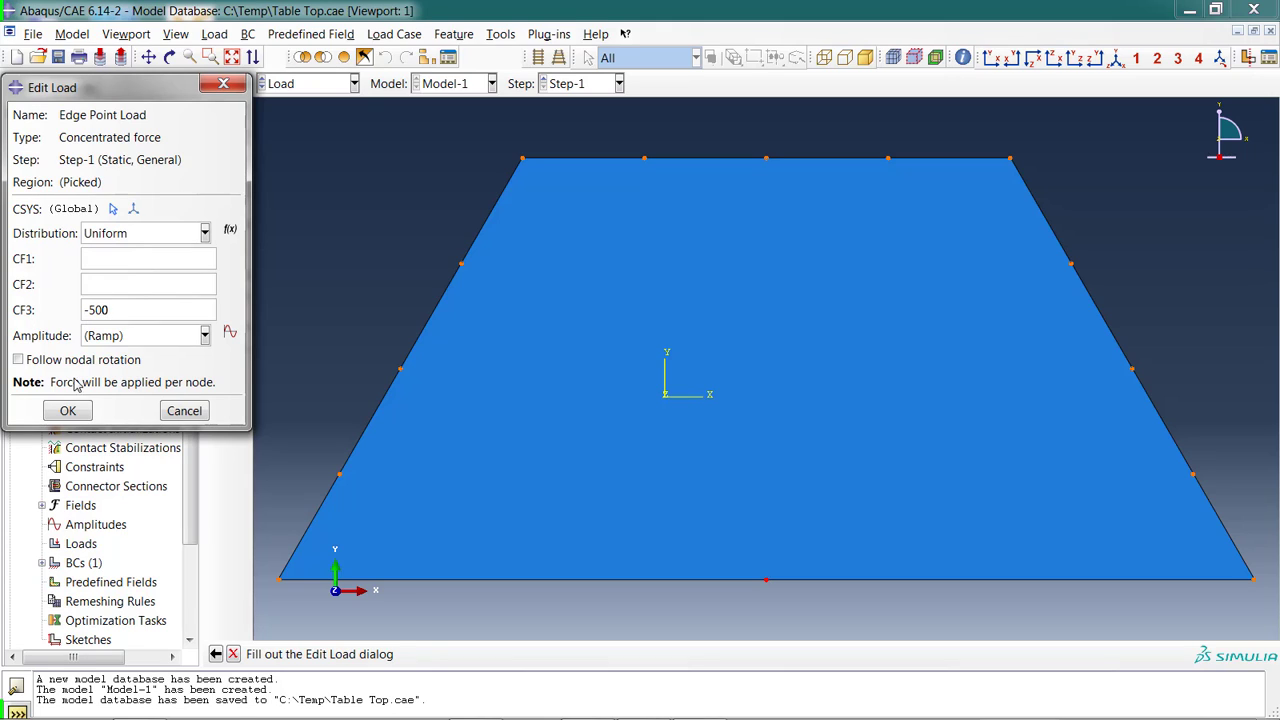
pyautogui.click(67, 410)
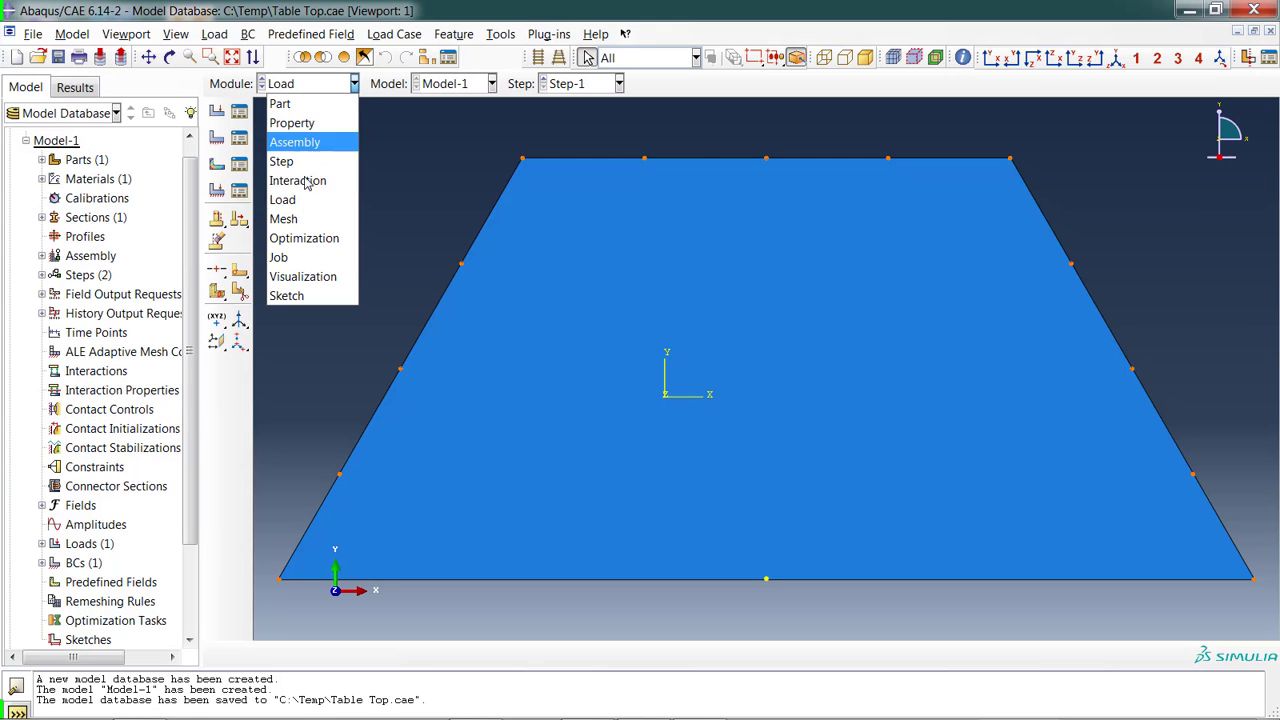
# In the Mesh module, apply 4.8 global seeds to the Table Top and generate its 40-element mesh.
pyautogui.click(283, 219)
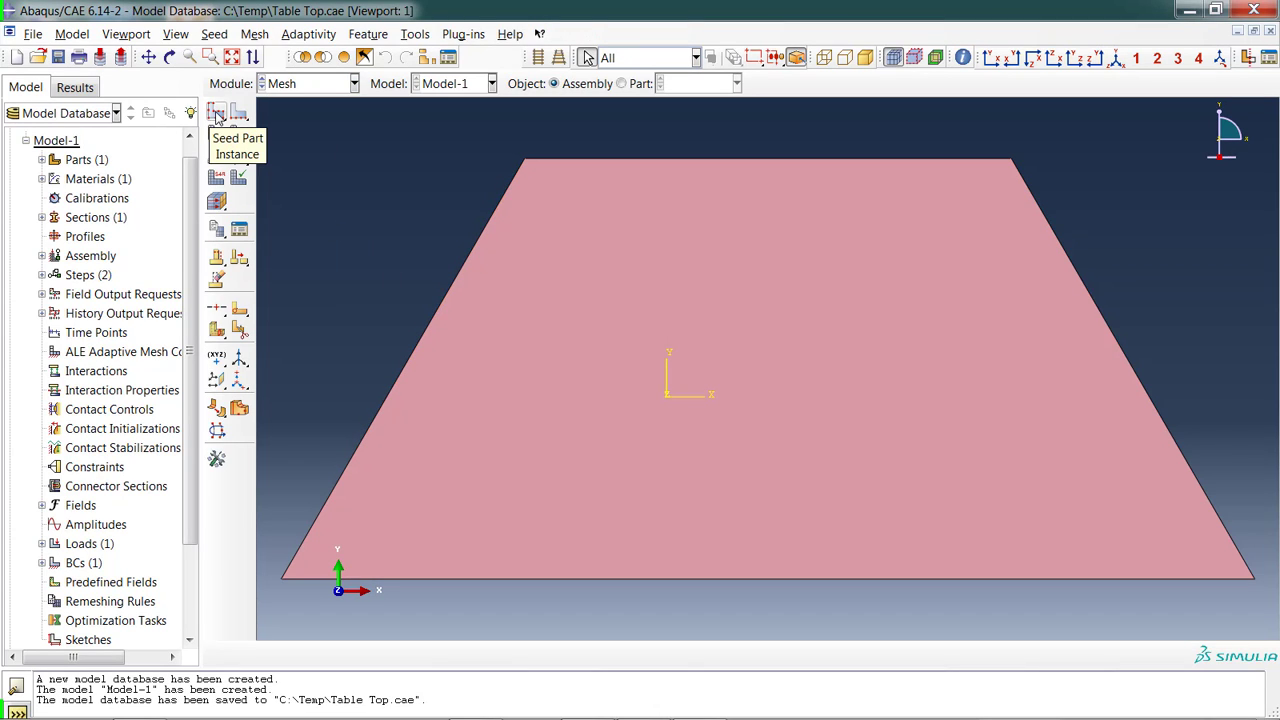
pyautogui.click(217, 118)
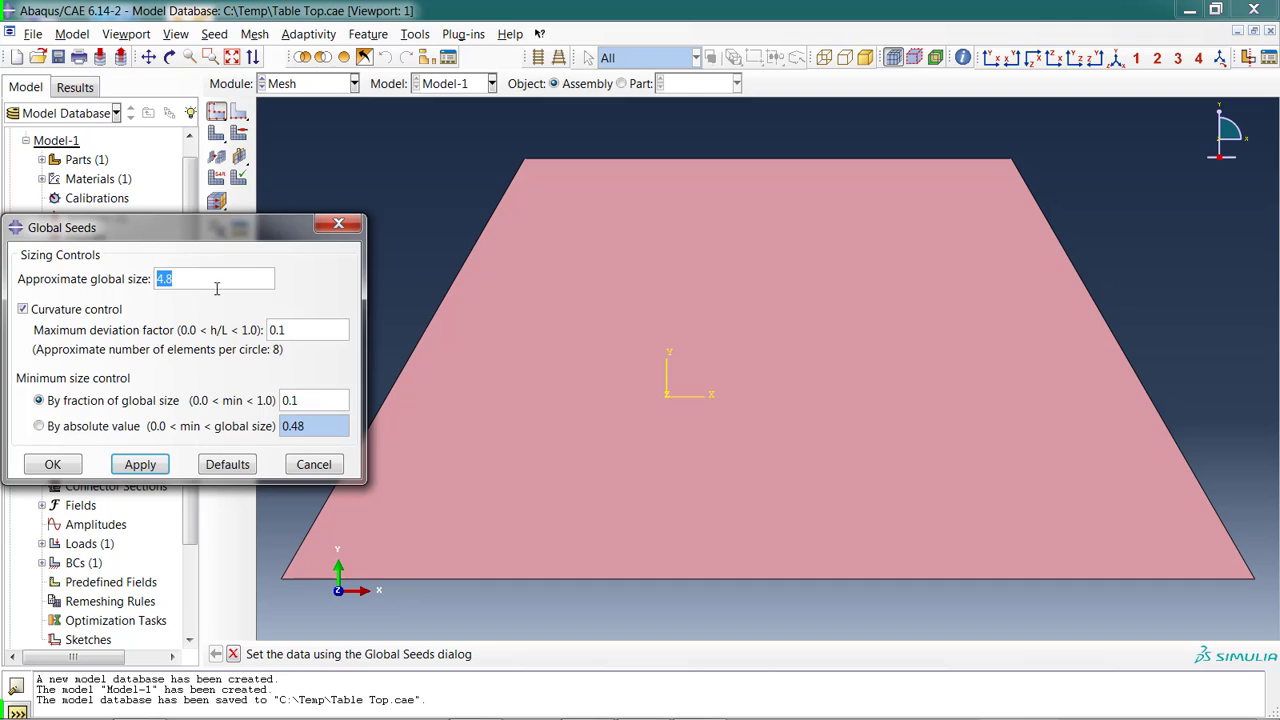
pyautogui.moveTo(170, 295)
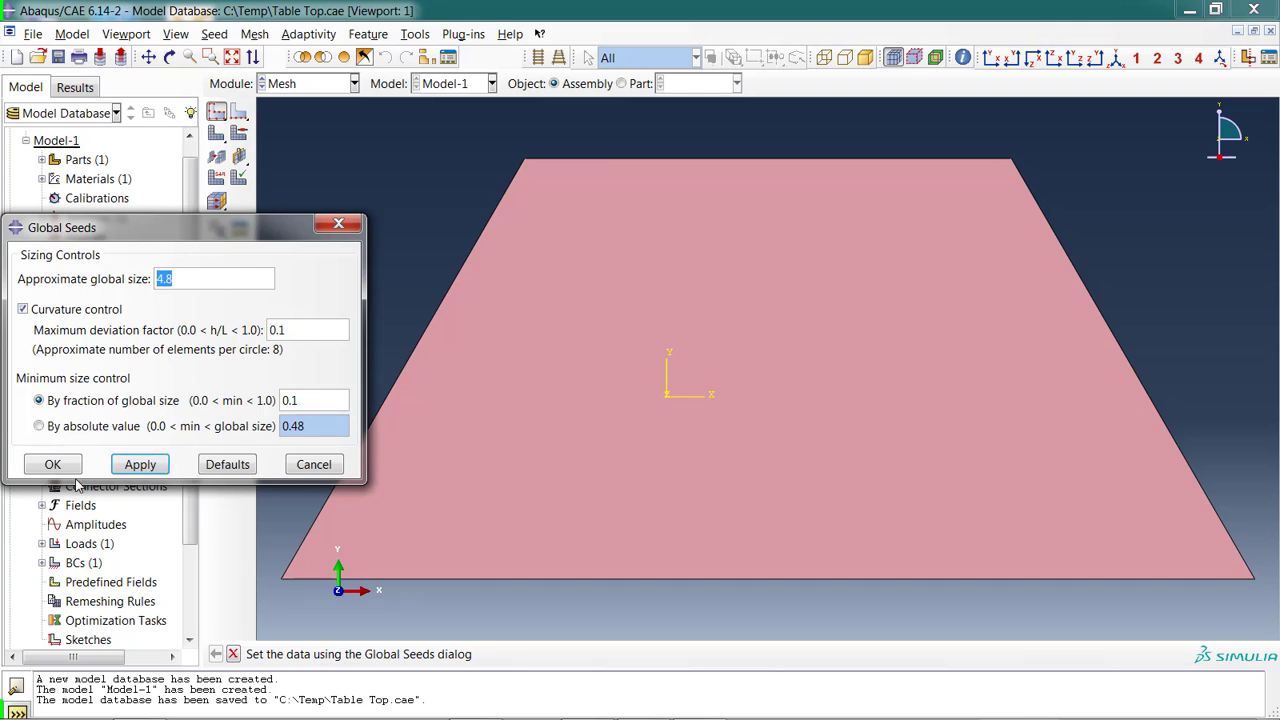
pyautogui.click(52, 463)
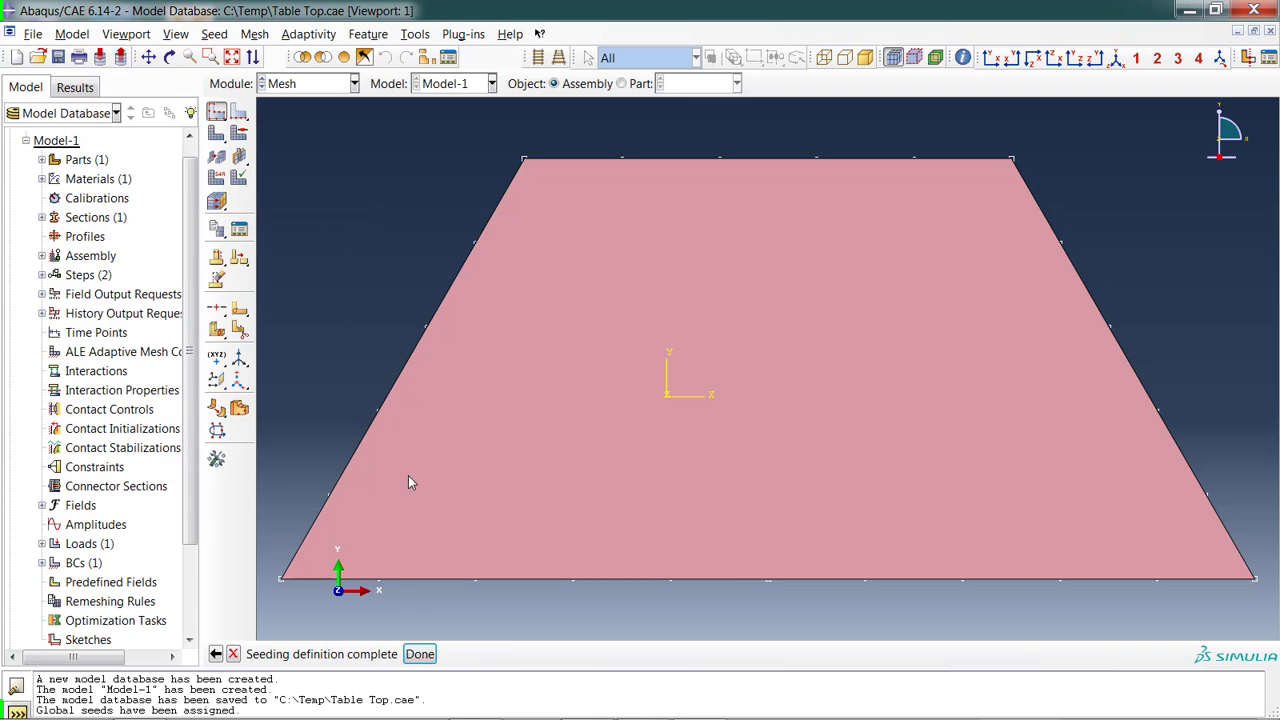
pyautogui.moveTo(822, 165)
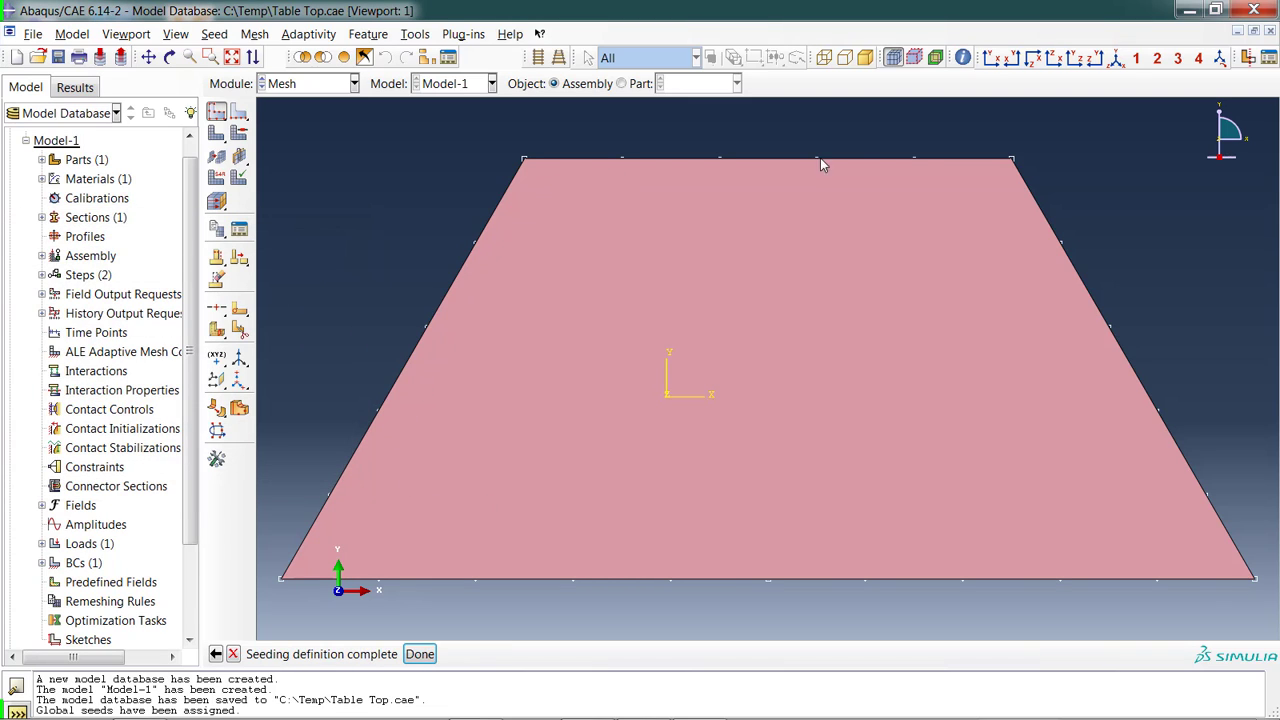
pyautogui.moveTo(605, 620)
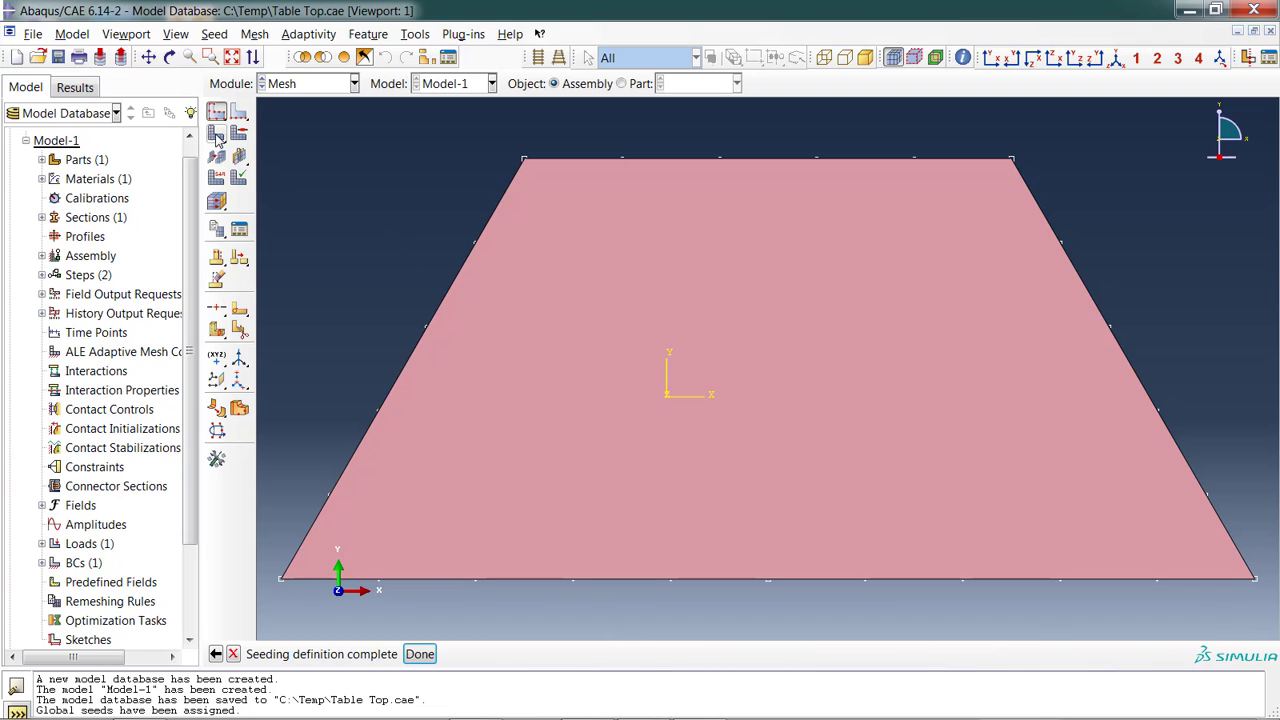
pyautogui.click(217, 133)
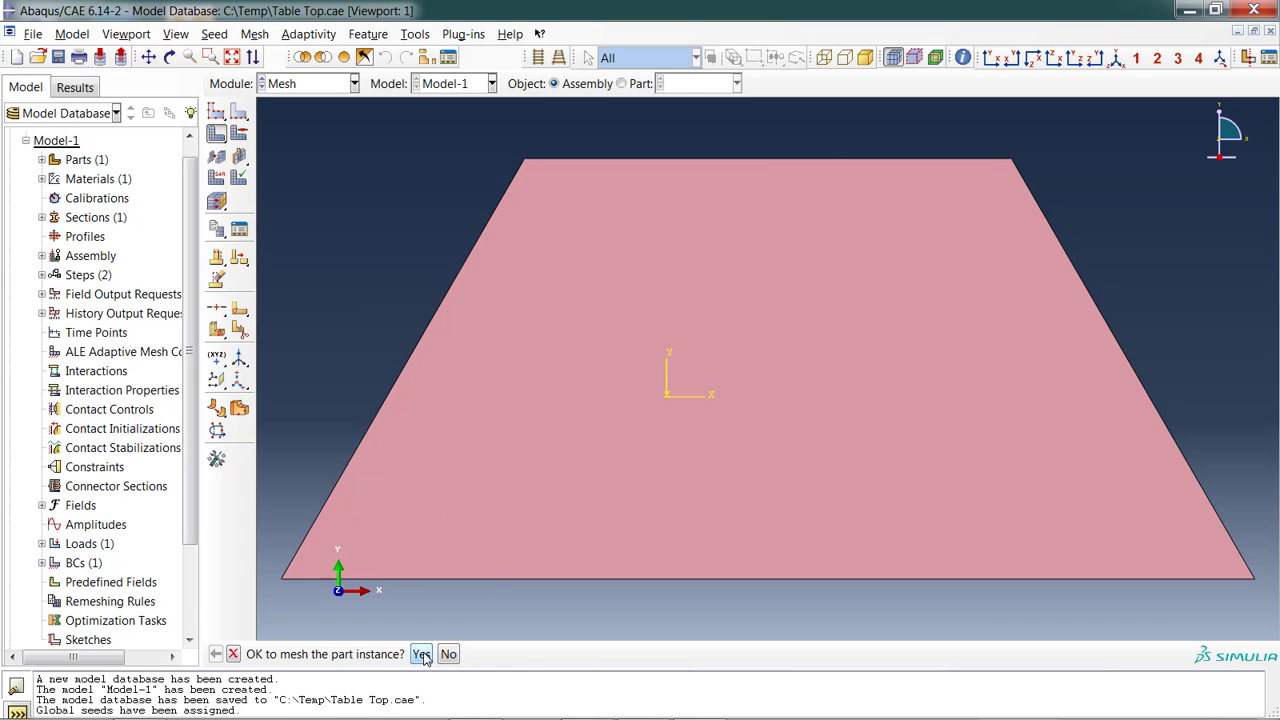
pyautogui.click(420, 654)
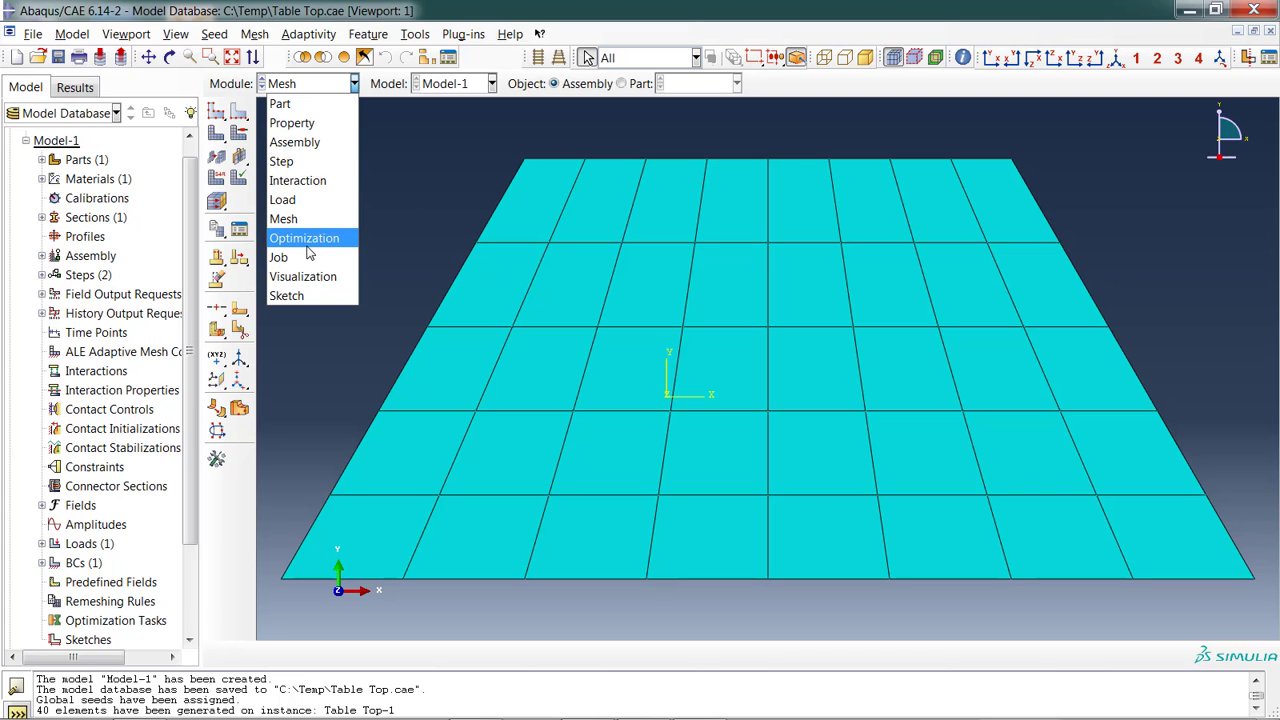
pyautogui.moveTo(313, 248)
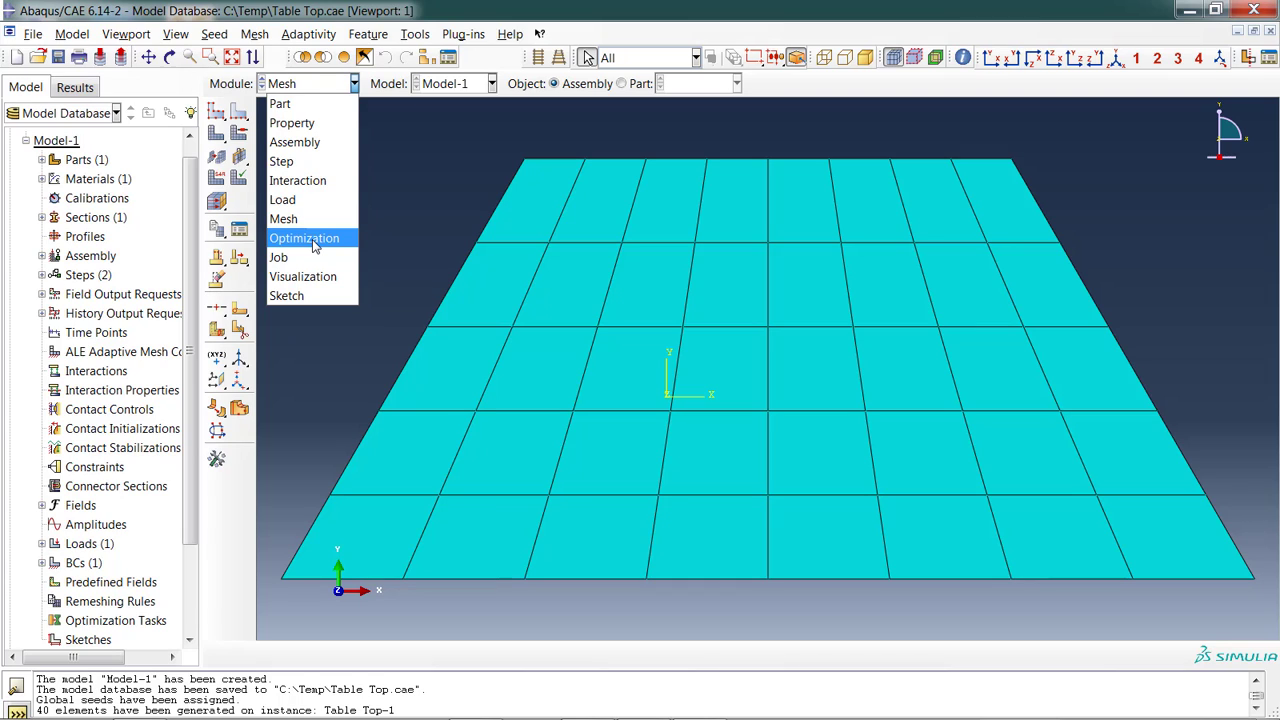
pyautogui.moveTo(279, 257)
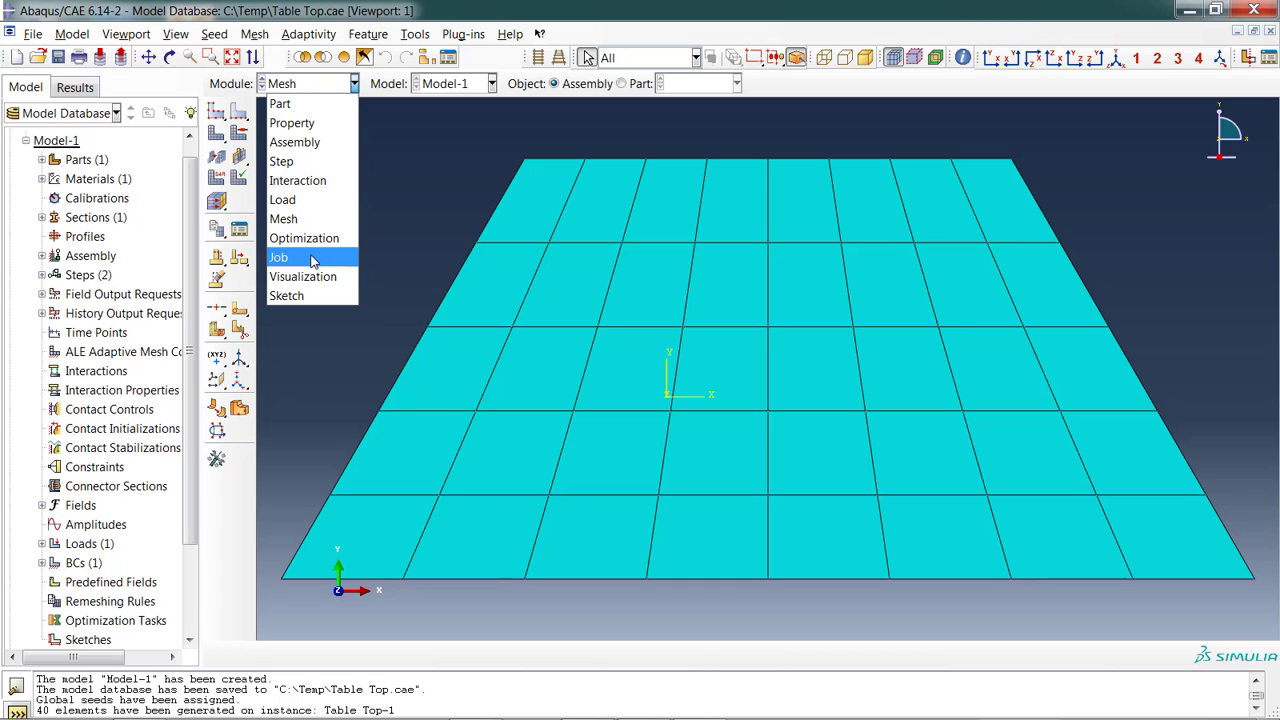
# Create Job-1 for Model-1 with default full-analysis settings in the Job module.
pyautogui.click(279, 257)
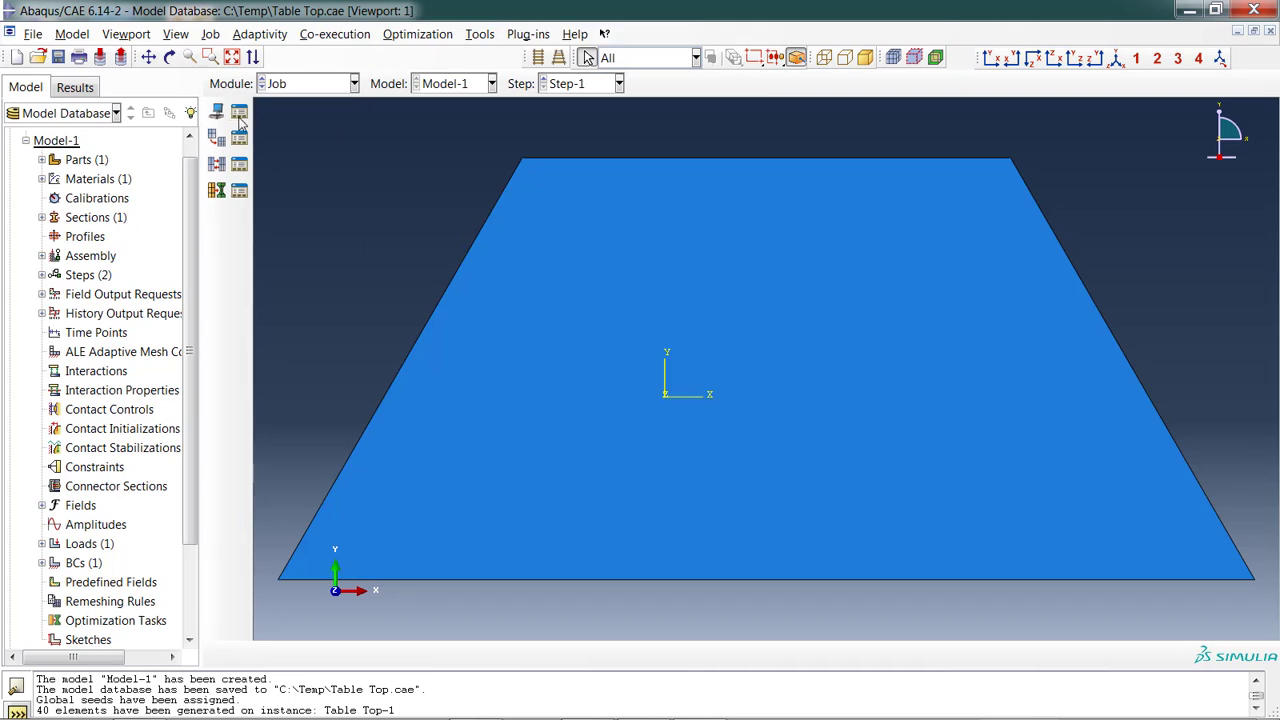
pyautogui.click(216, 111)
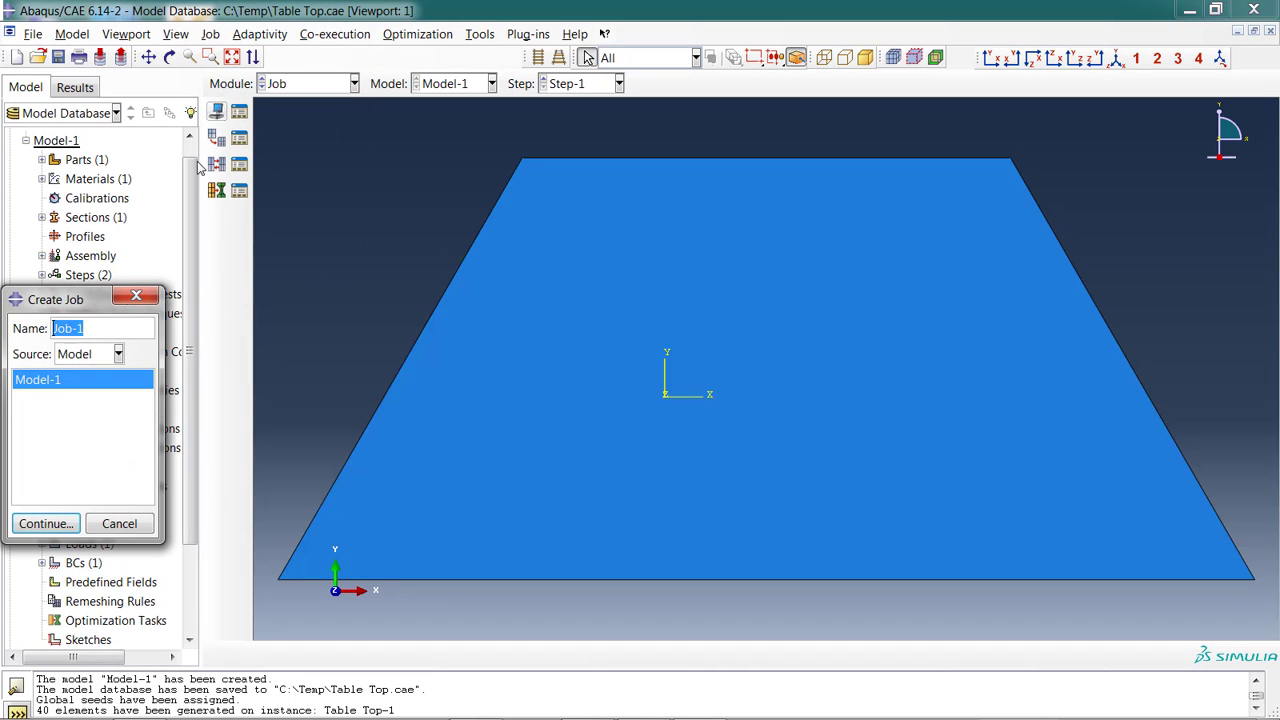
pyautogui.click(45, 523)
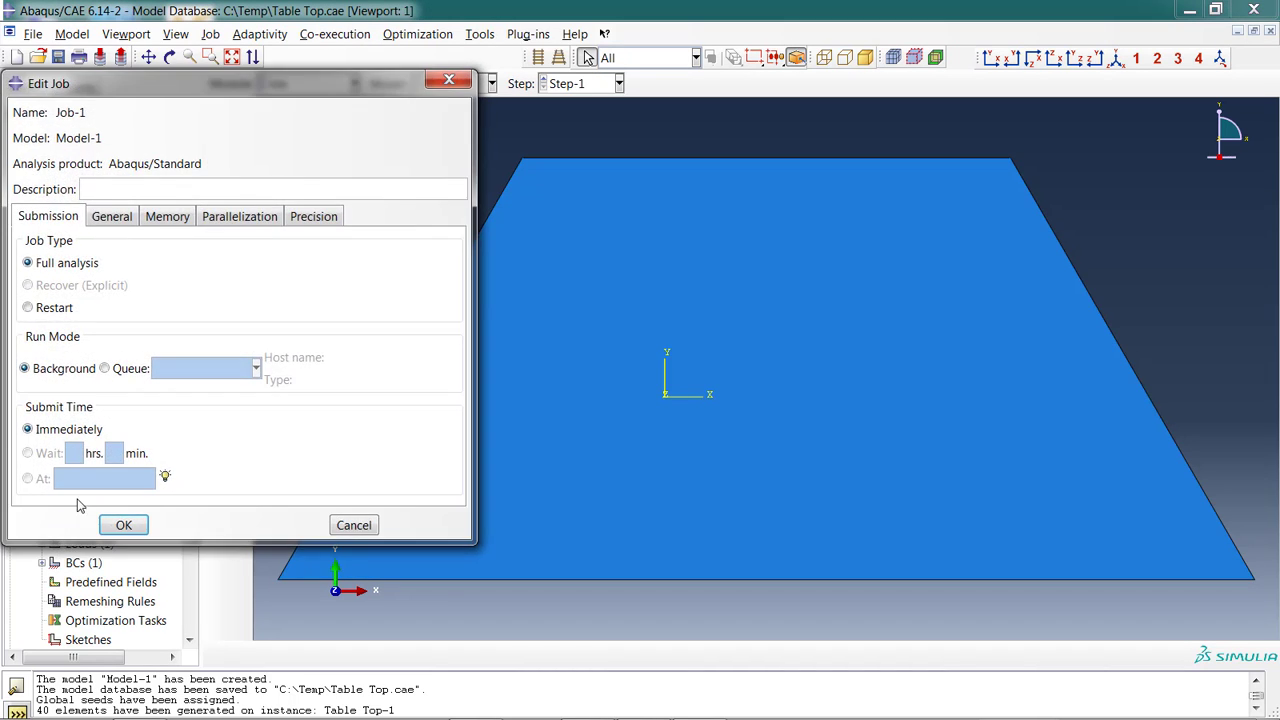
pyautogui.click(123, 525)
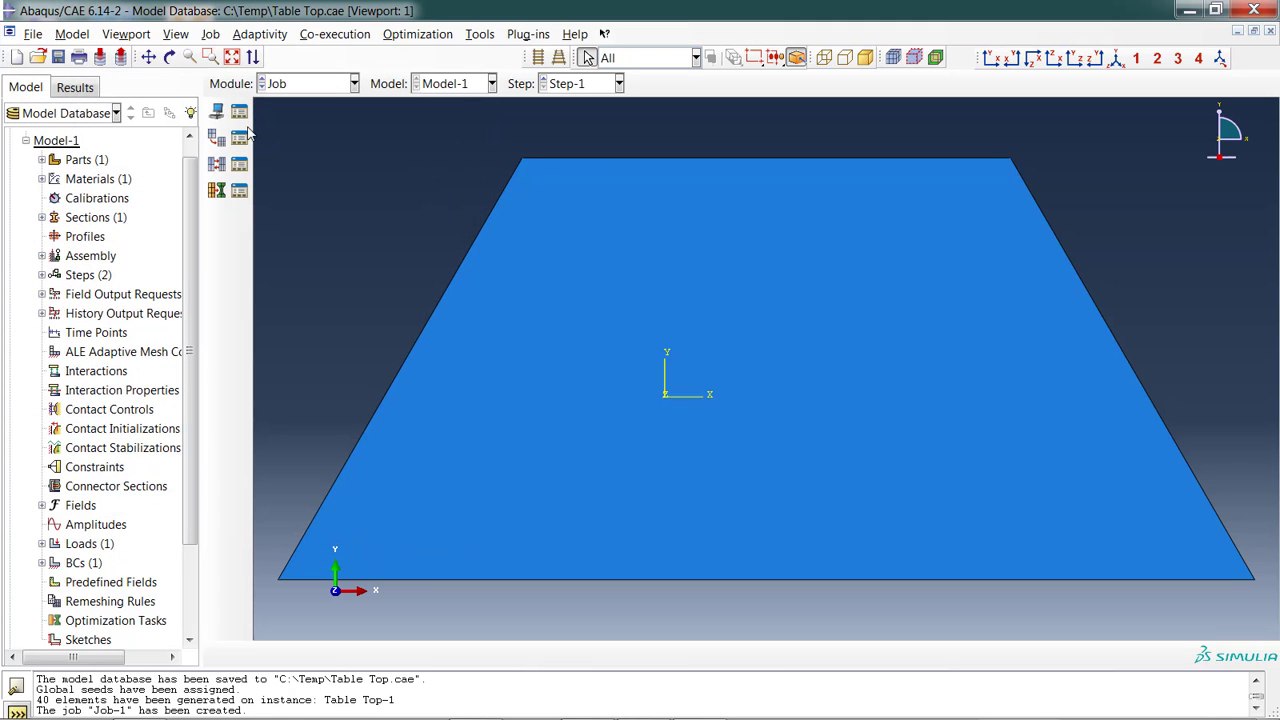
pyautogui.moveTo(239, 111)
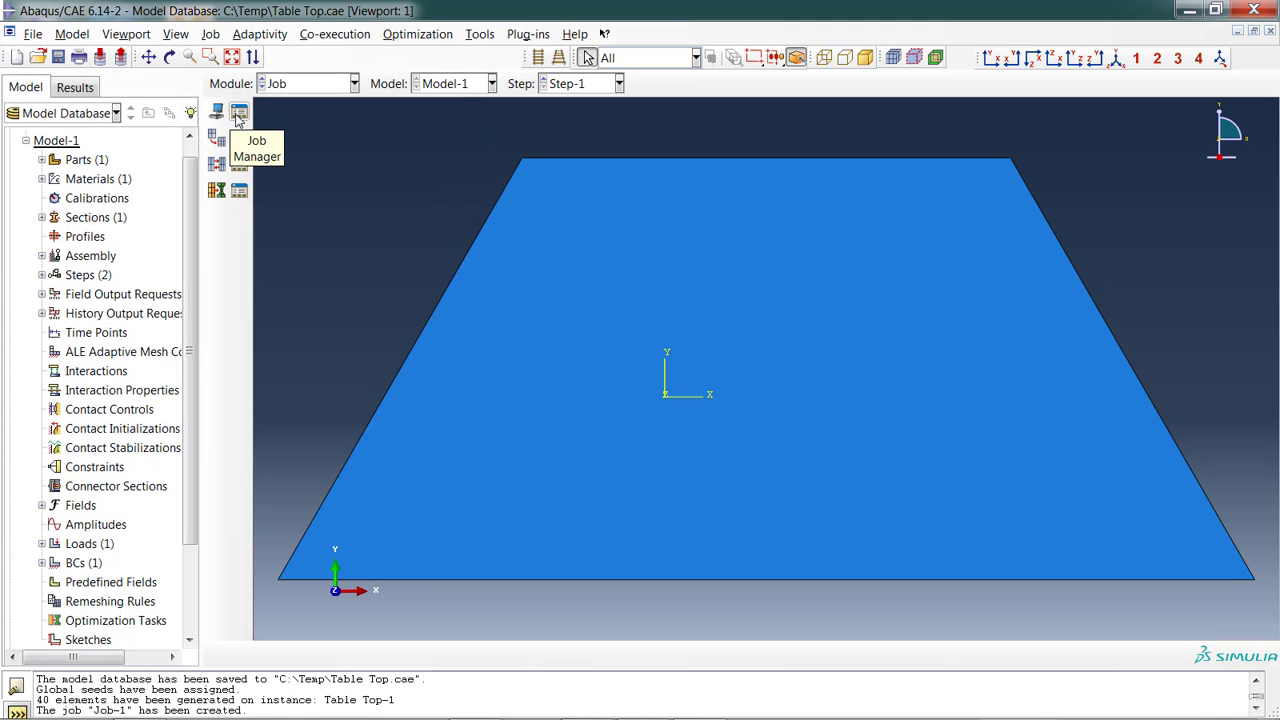
# Submit Job-1, overwriting old files, monitor it to completion, and open its results.
pyautogui.click(239, 111)
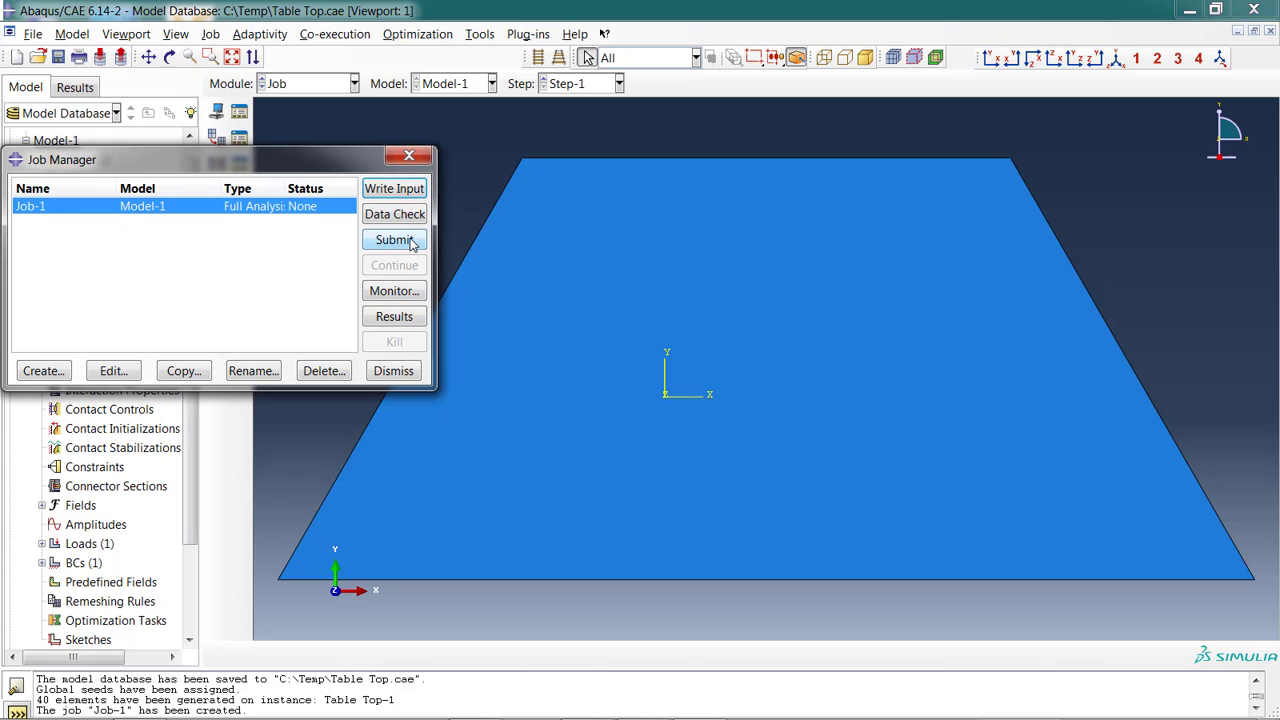
pyautogui.click(393, 239)
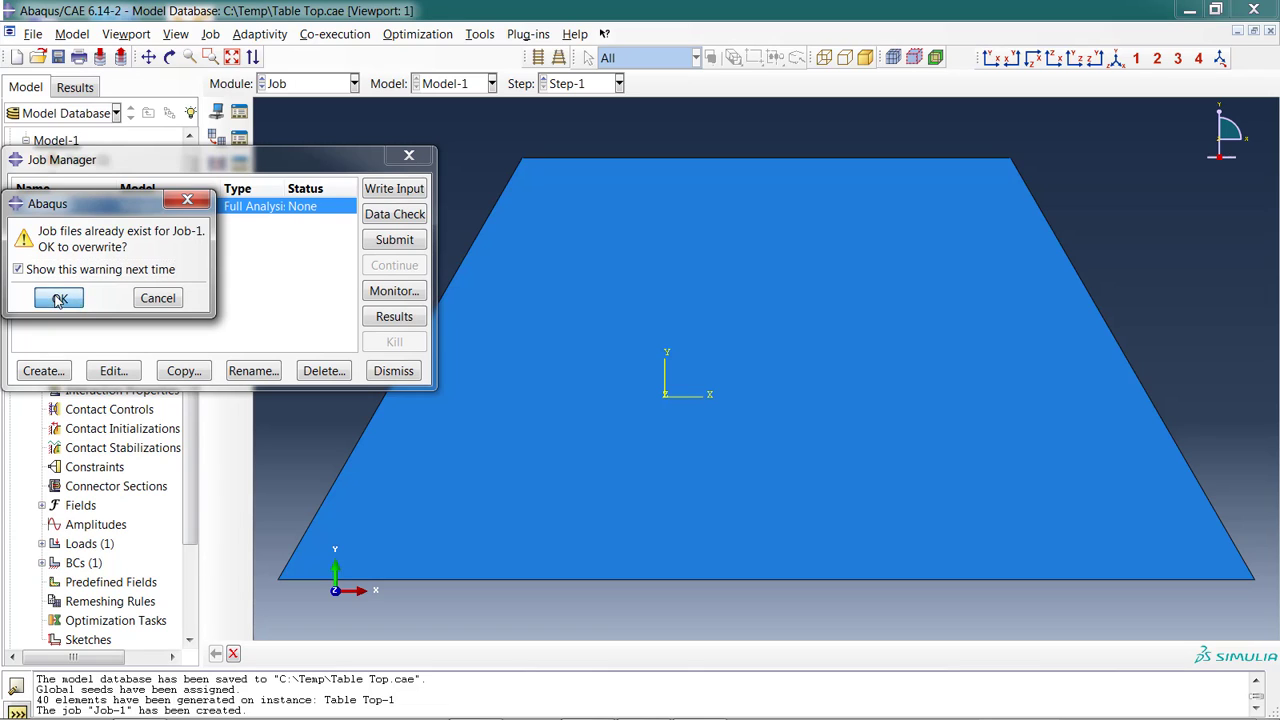
pyautogui.click(58, 298)
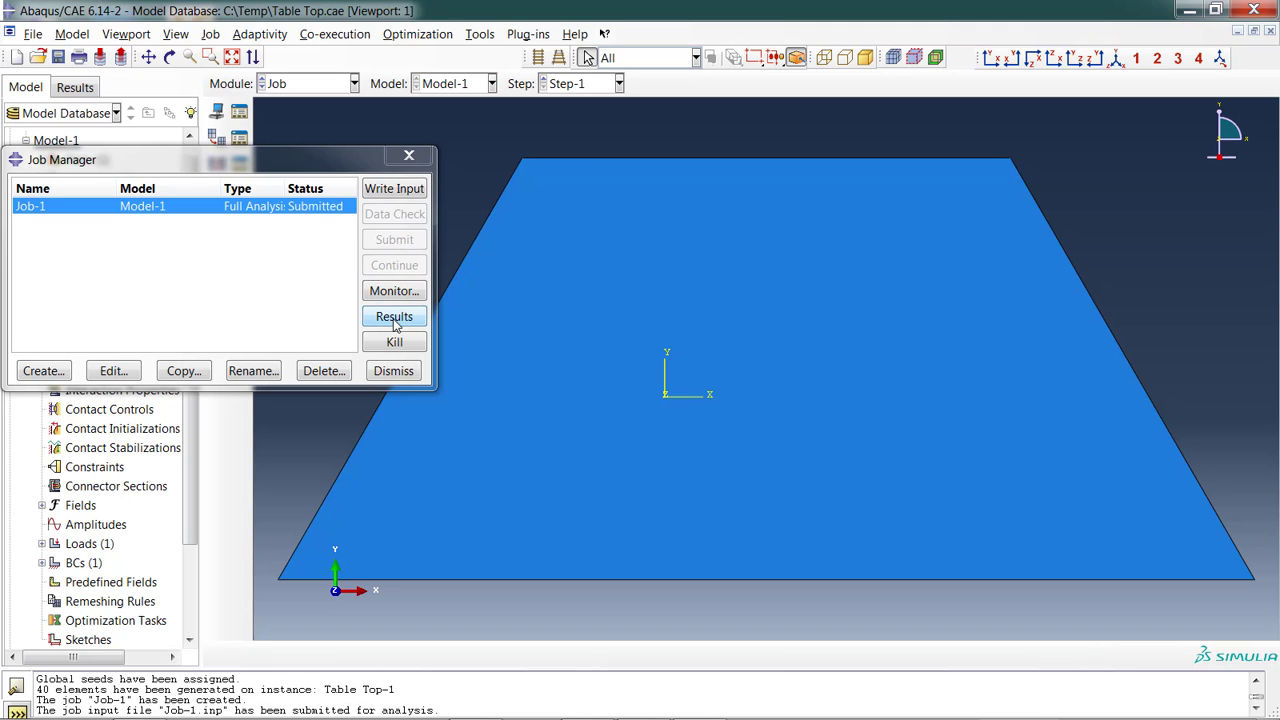
pyautogui.click(394, 291)
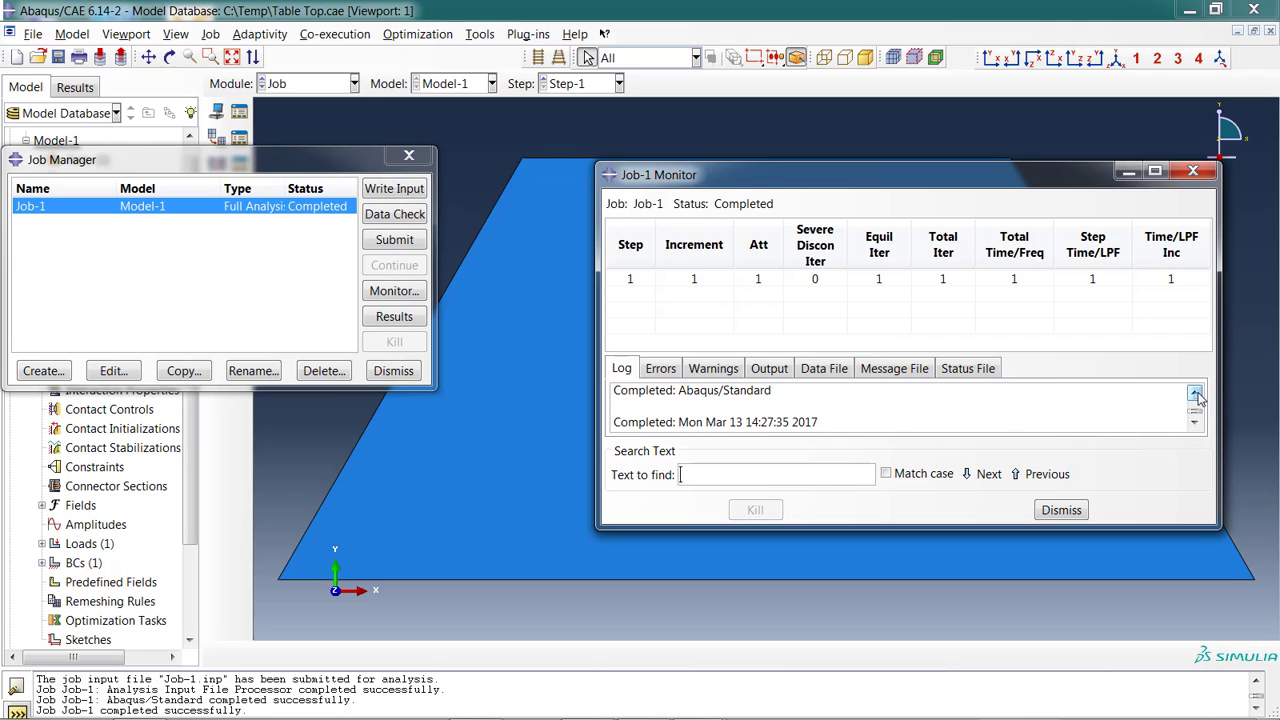
pyautogui.click(1195, 394)
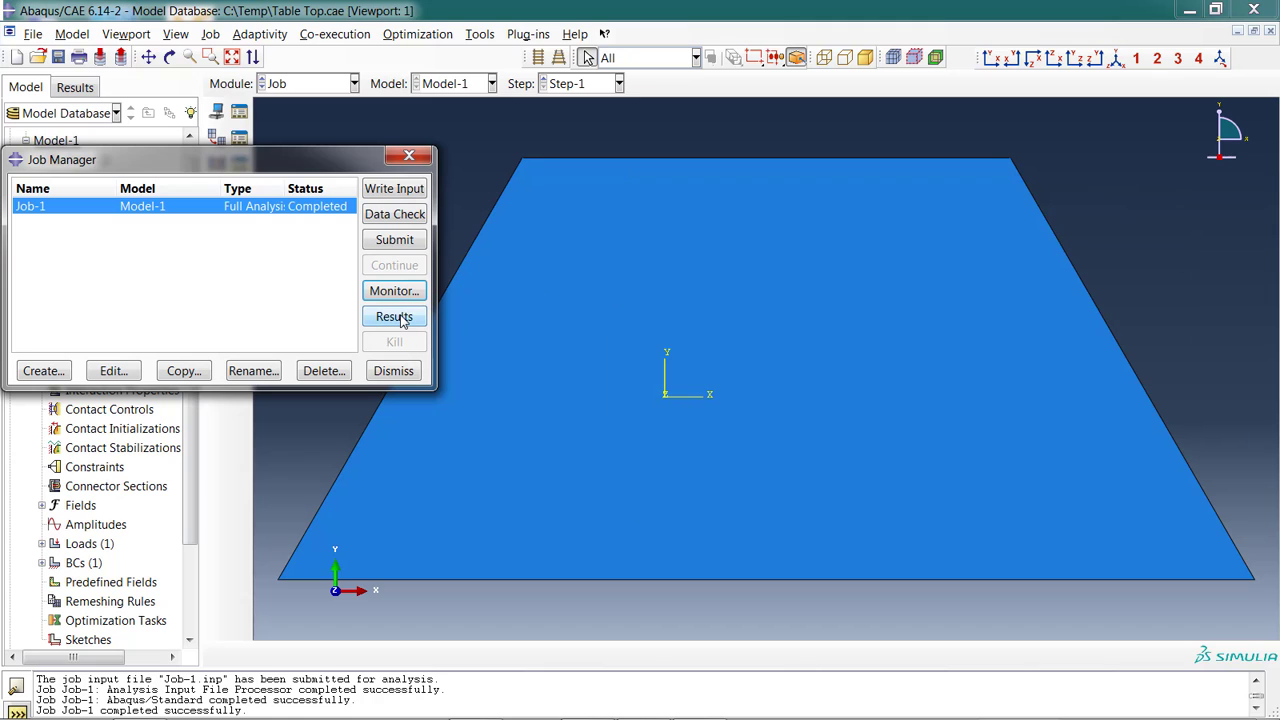
pyautogui.click(394, 316)
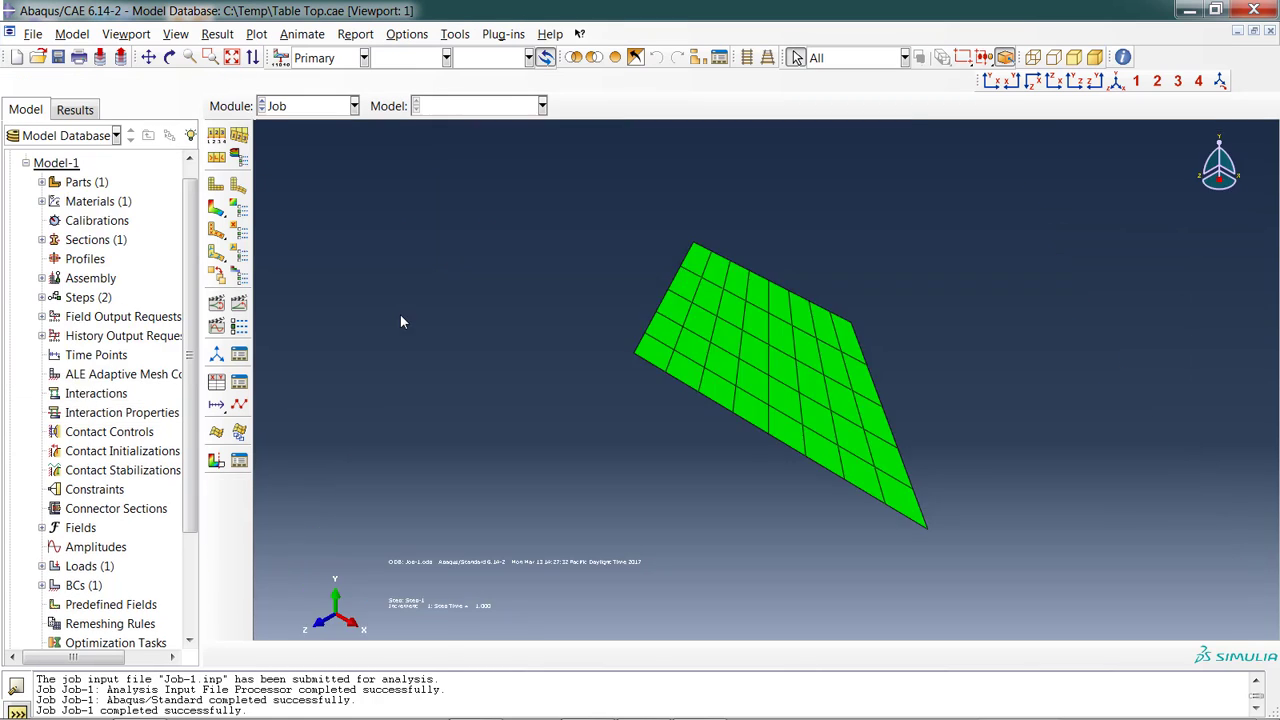
# Plot Mises stress contours on the deformed table top and orbit to an angled overhead view.
pyautogui.click(74, 109)
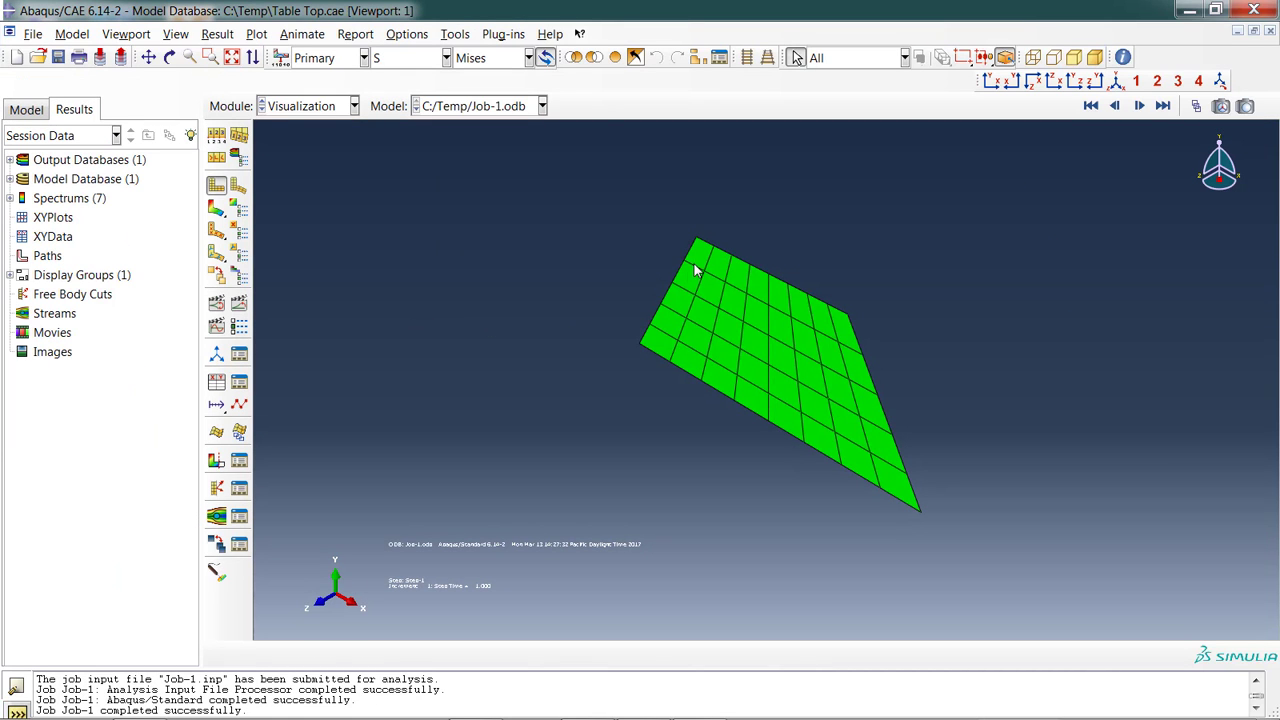
pyautogui.moveTo(813, 236)
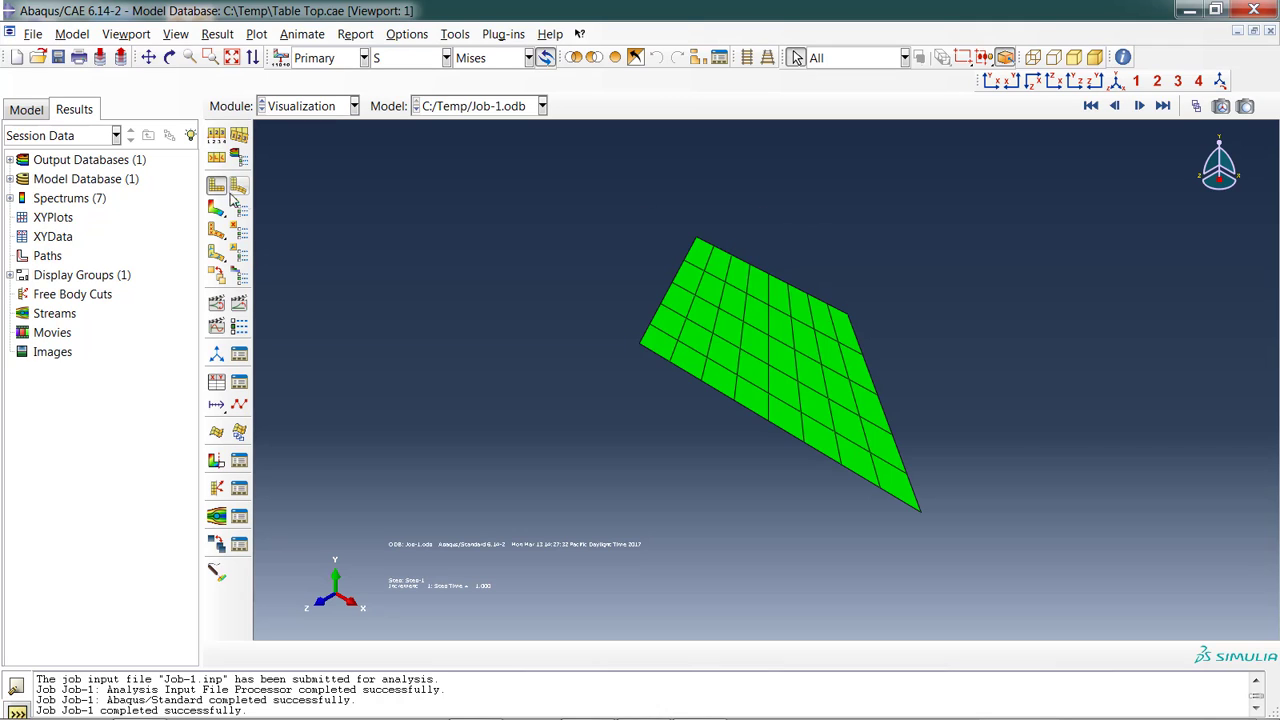
pyautogui.click(239, 207)
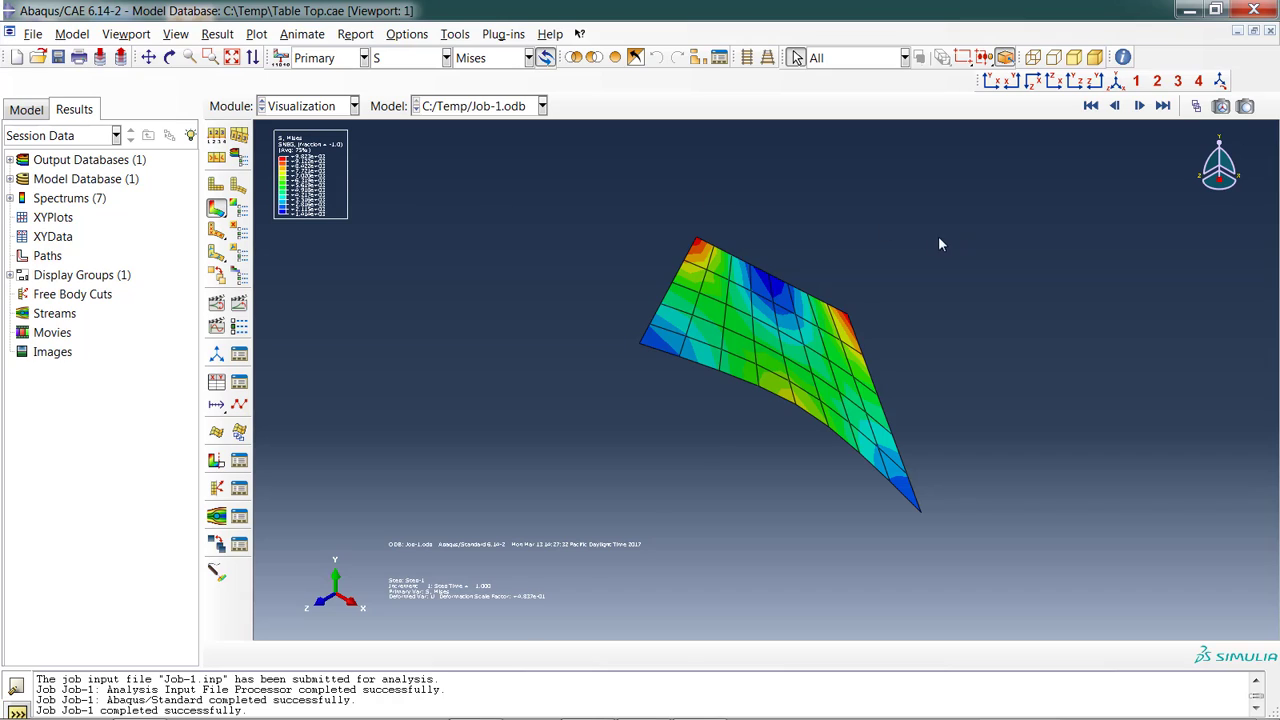
pyautogui.click(780, 385)
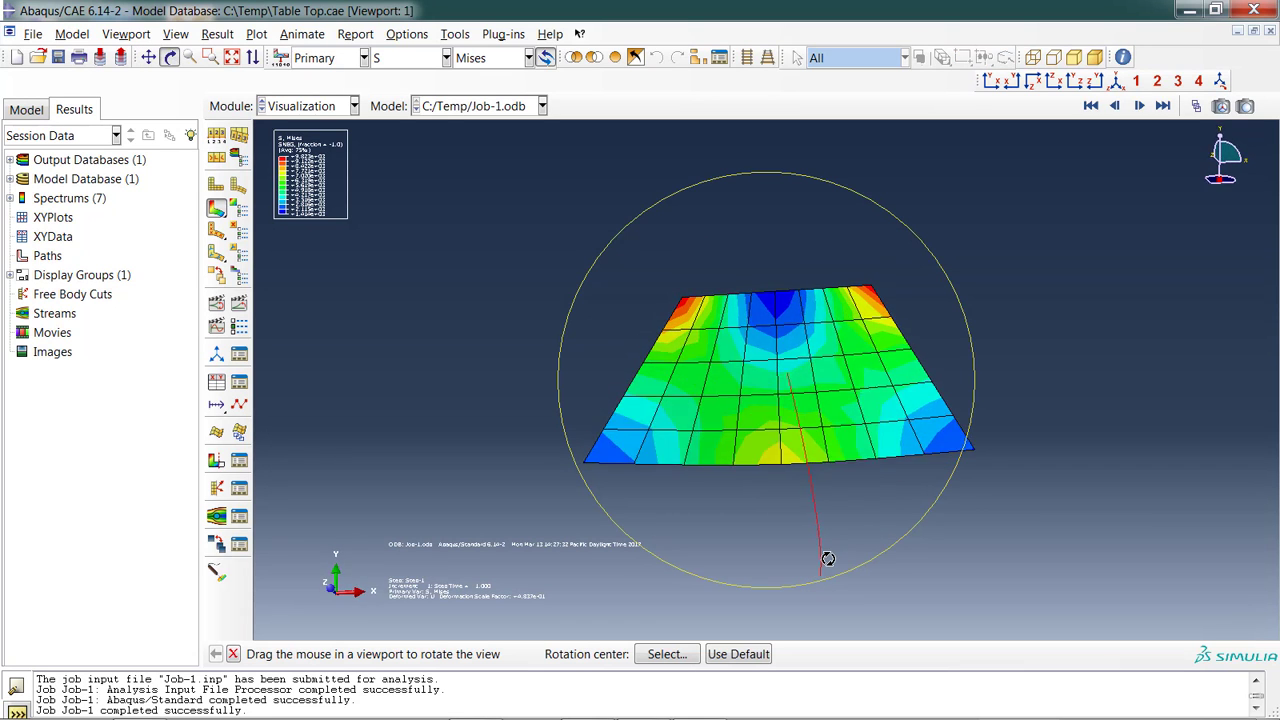
pyautogui.moveTo(828, 558); pyautogui.dragTo(758, 360)
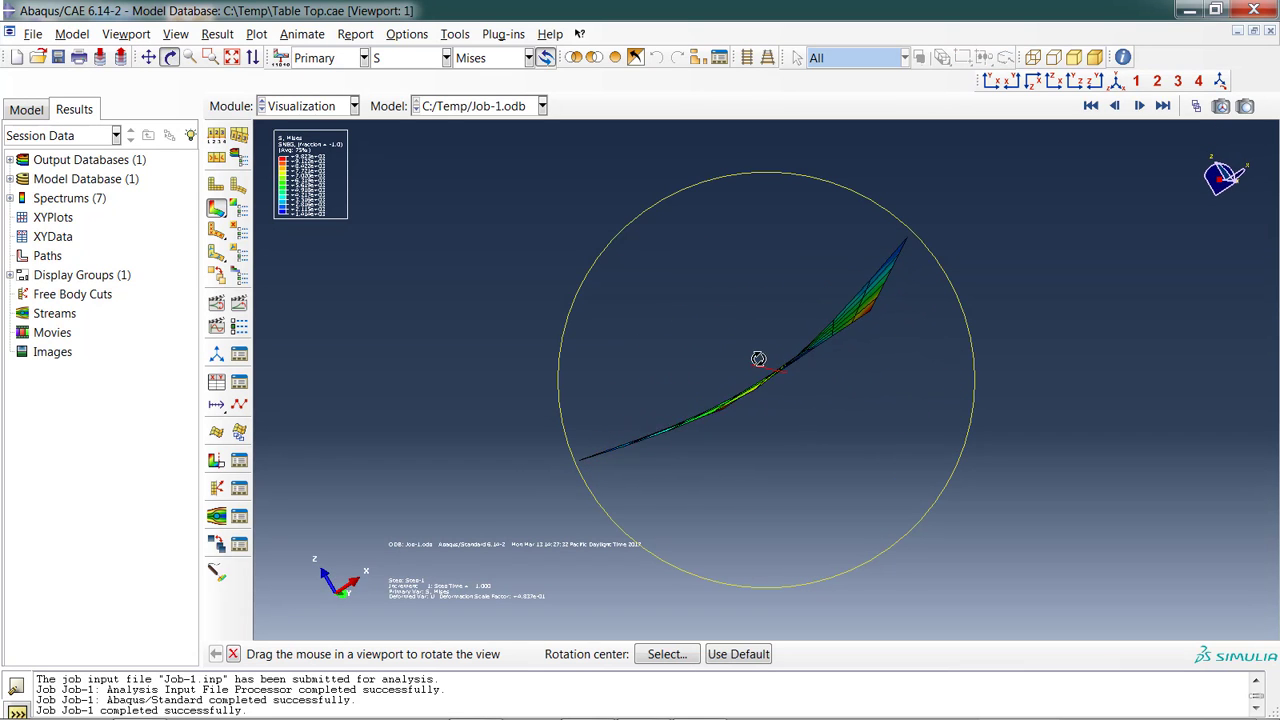
pyautogui.moveTo(758, 358); pyautogui.dragTo(835, 433)
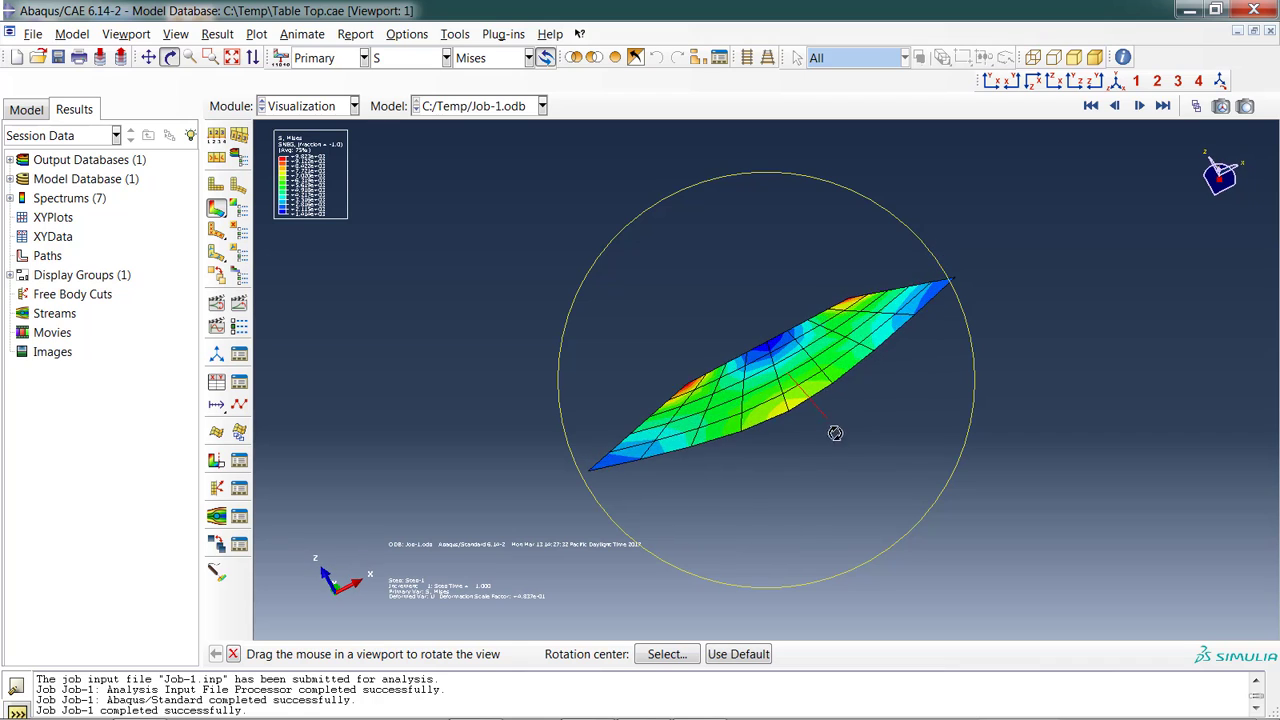
pyautogui.moveTo(835, 433); pyautogui.dragTo(877, 497)
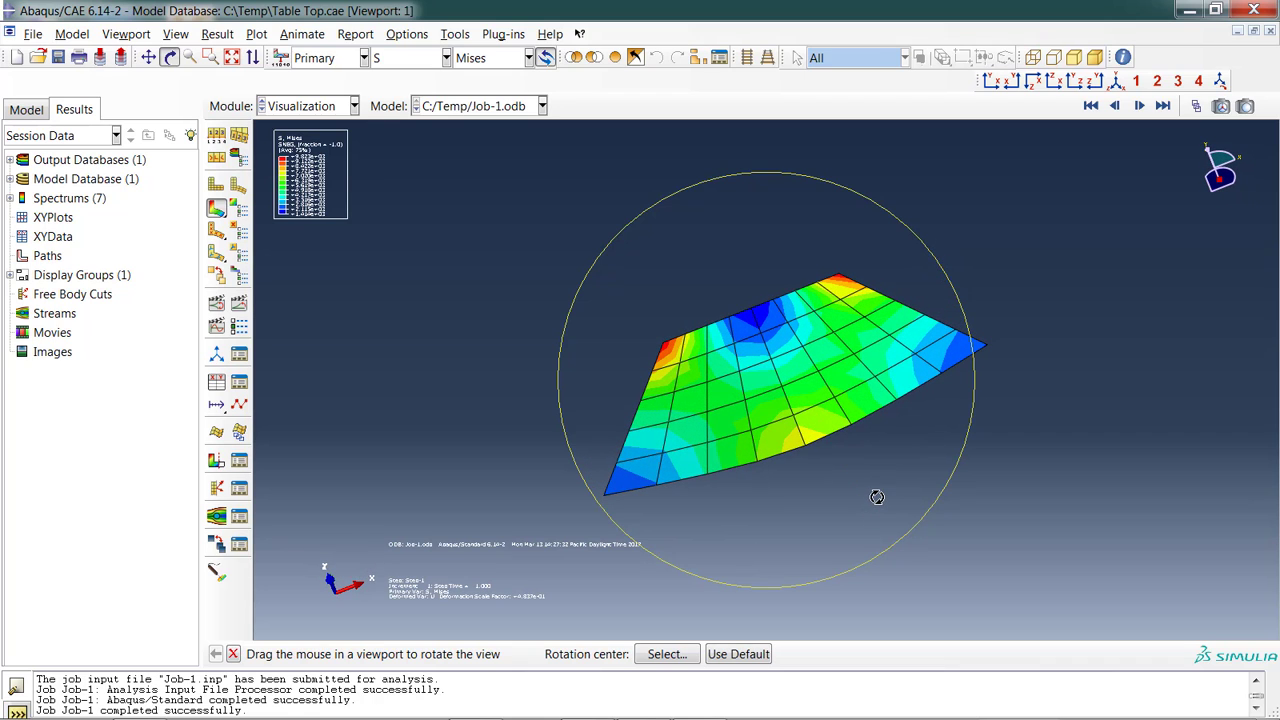
pyautogui.moveTo(324, 175)
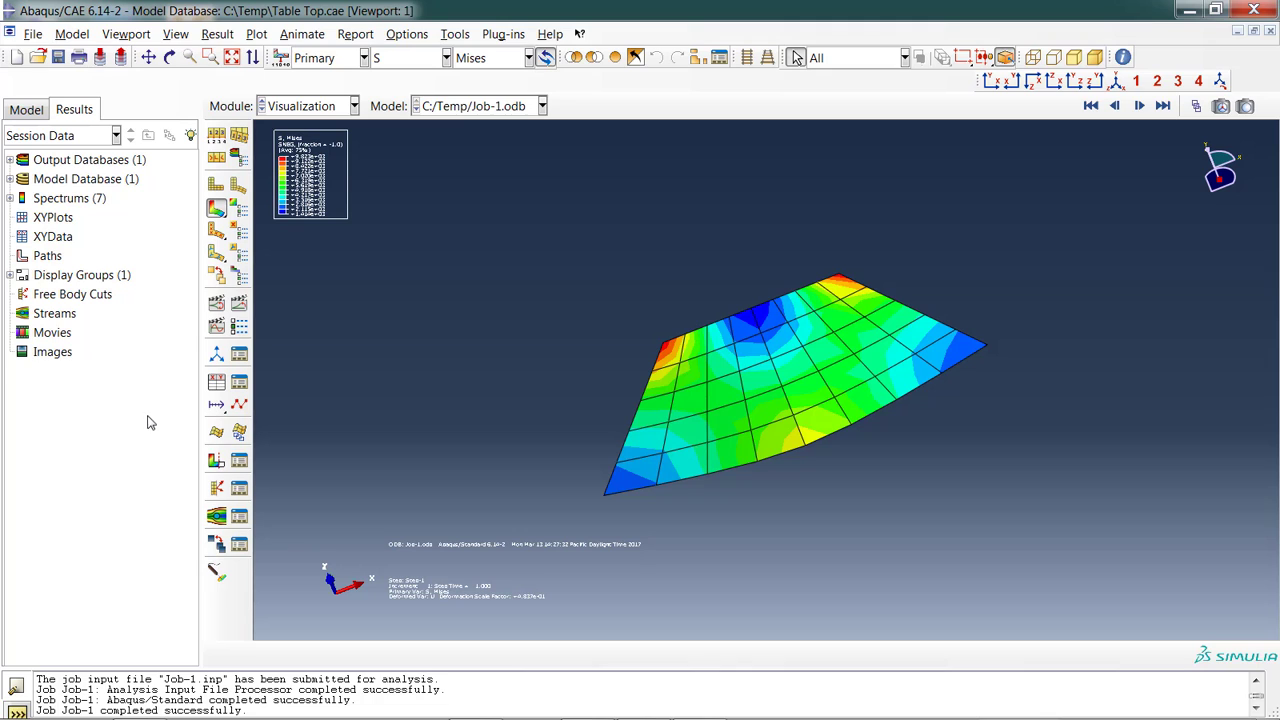
pyautogui.click(126, 33)
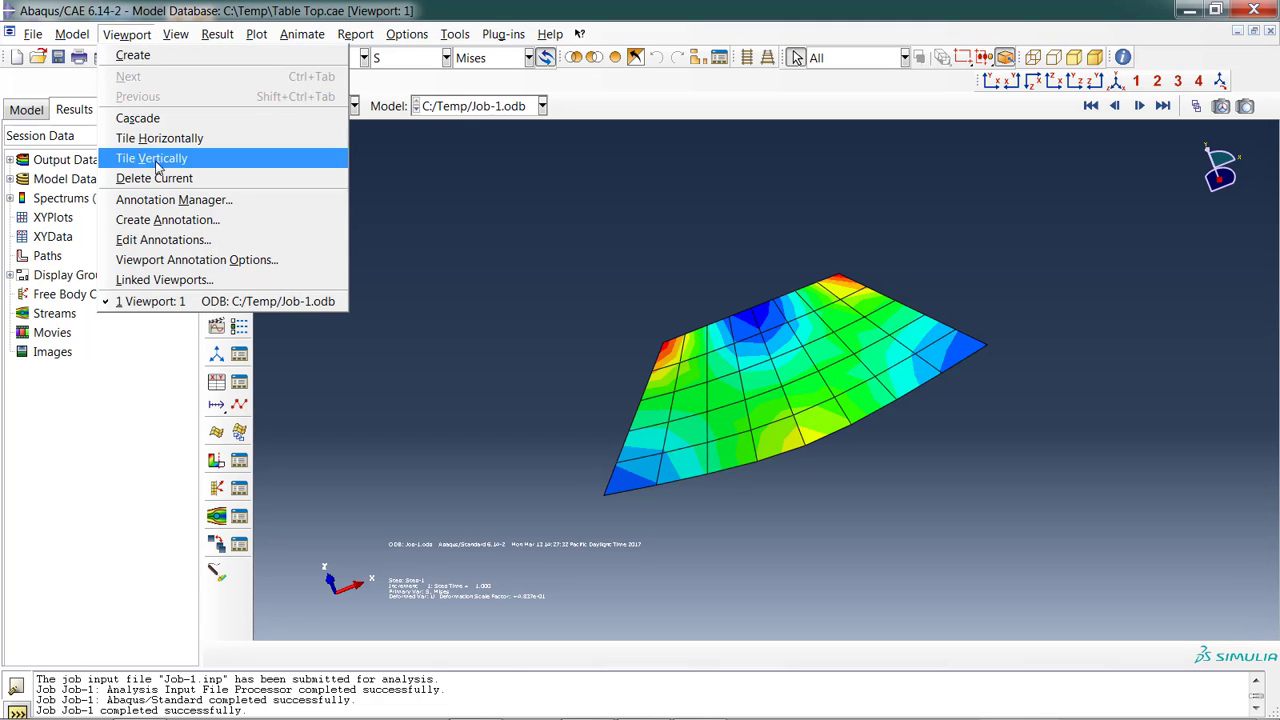
# Enlarge the legend font in the Viewport Annotation Options.
pyautogui.click(197, 259)
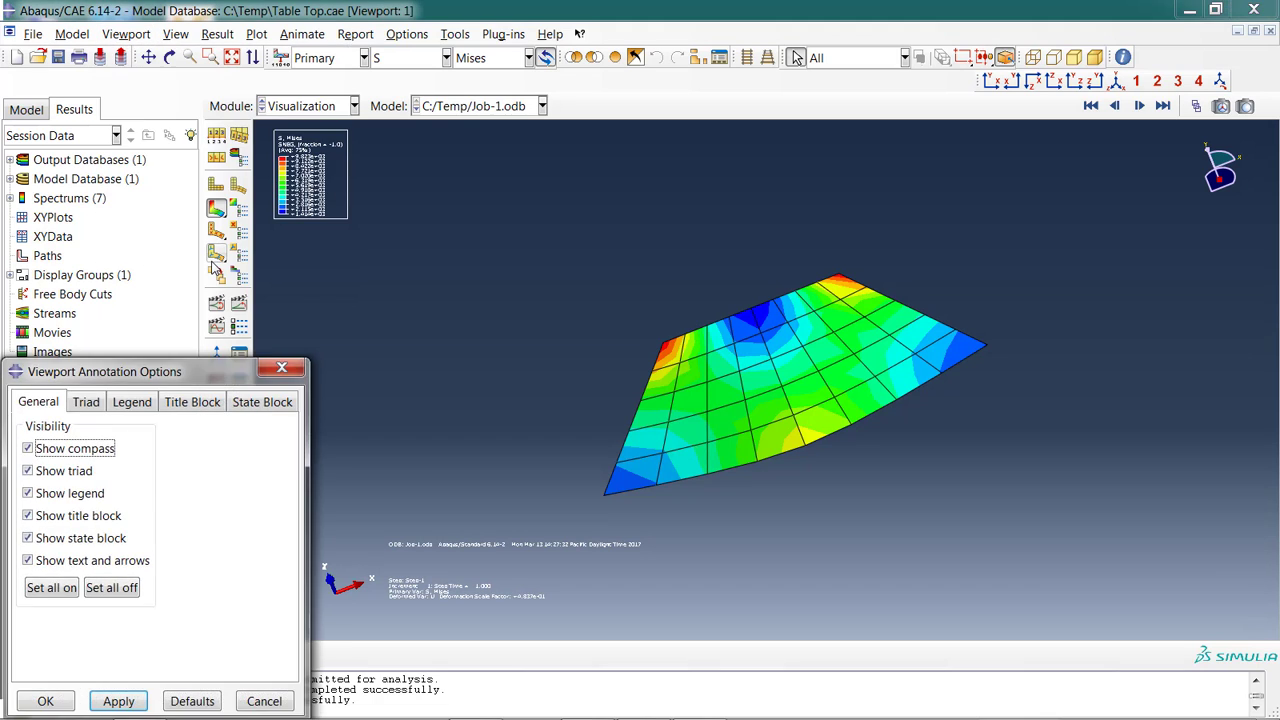
pyautogui.click(131, 401)
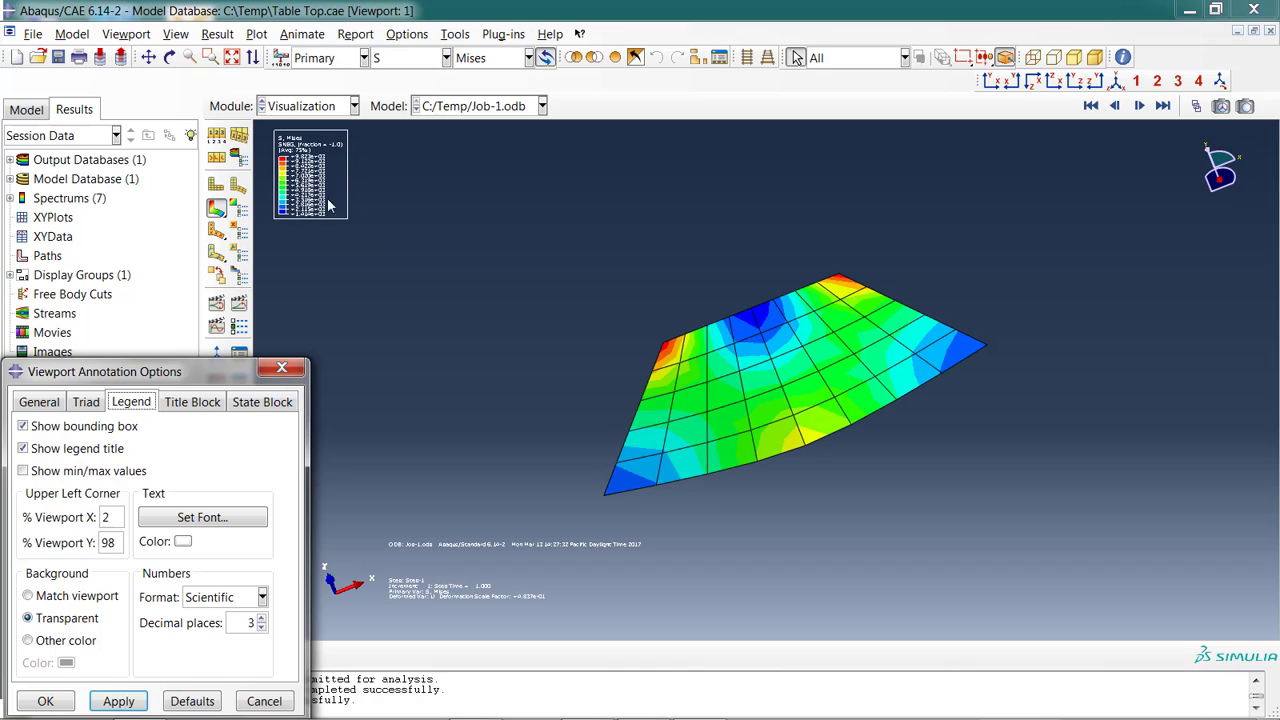
pyautogui.moveTo(239, 315)
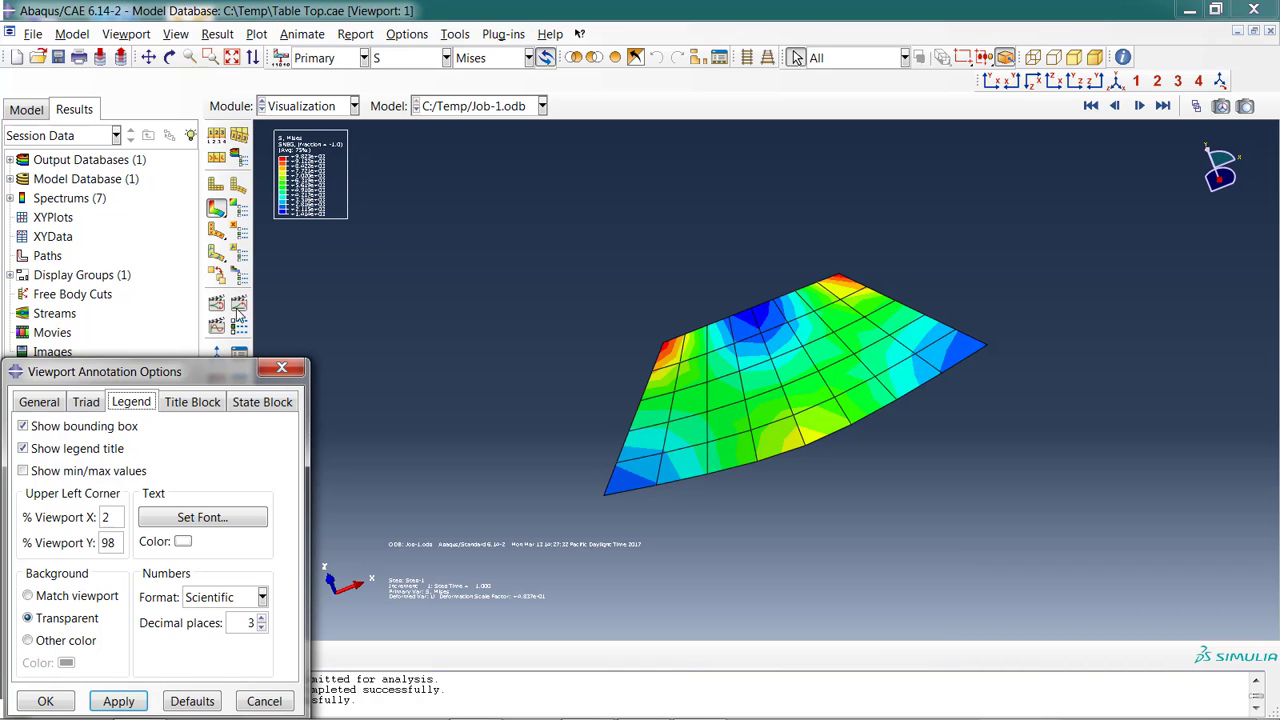
pyautogui.moveTo(470, 591)
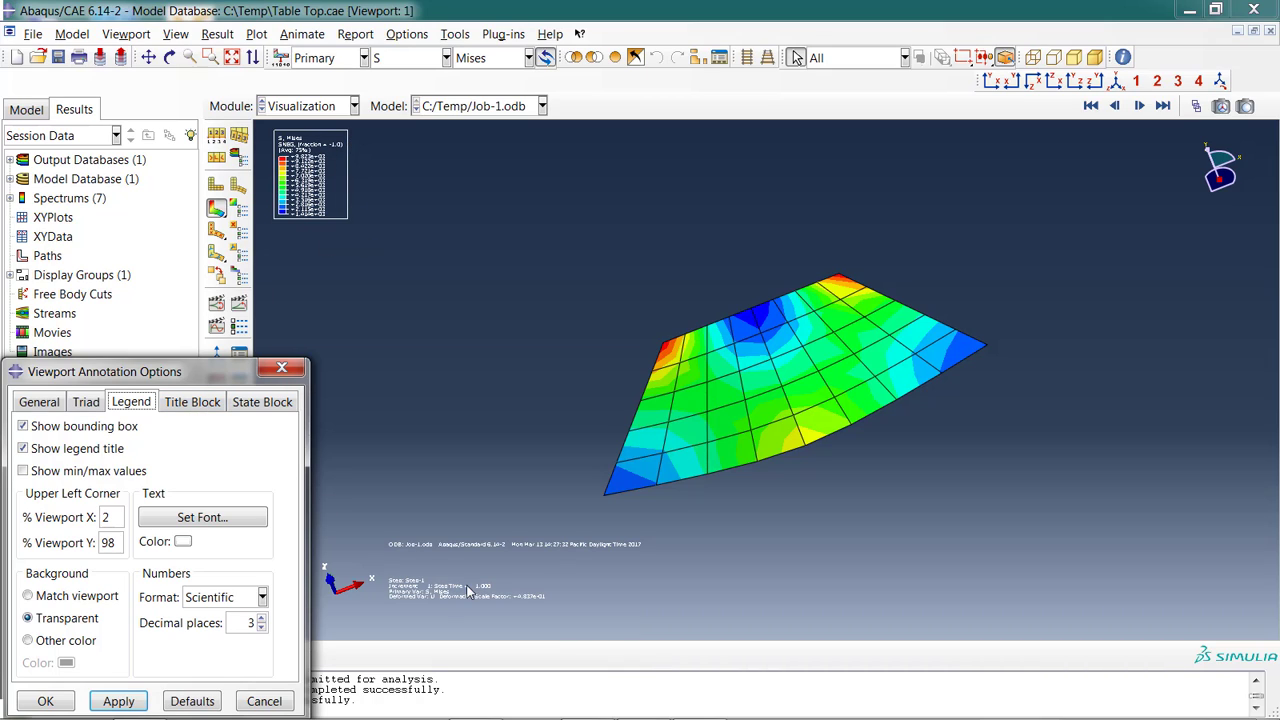
pyautogui.moveTo(420, 580)
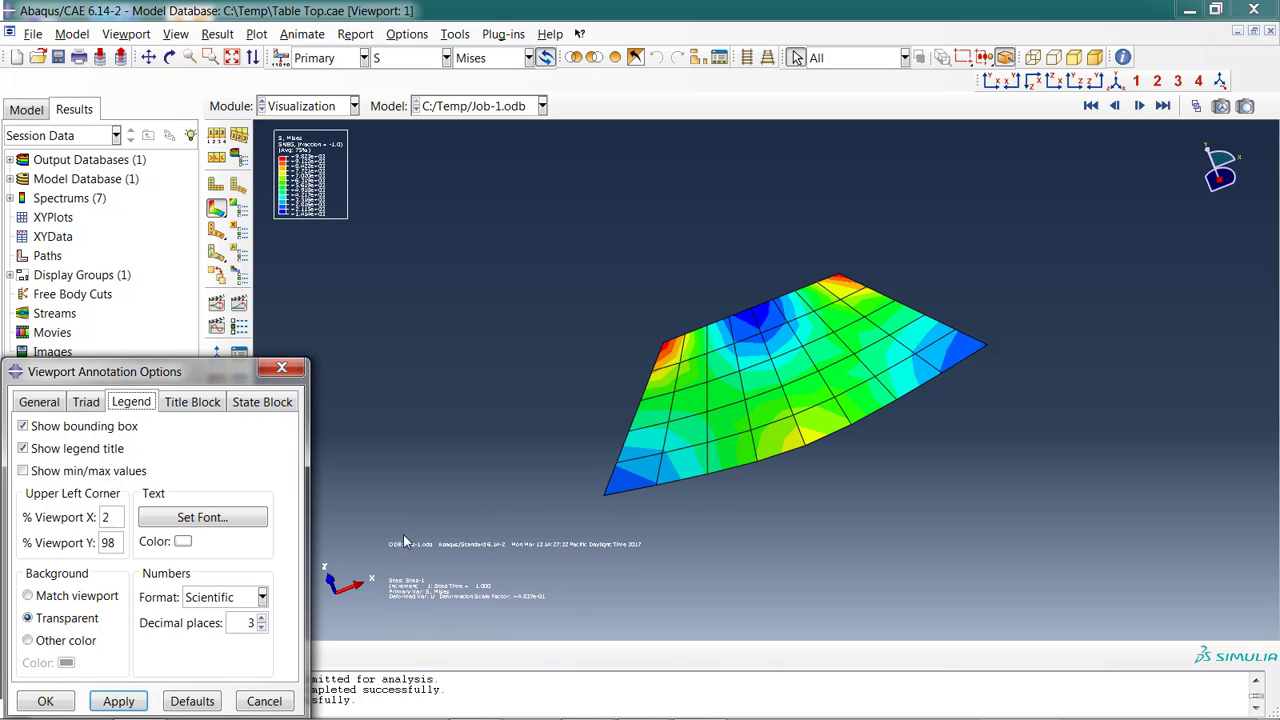
pyautogui.moveTo(193, 500)
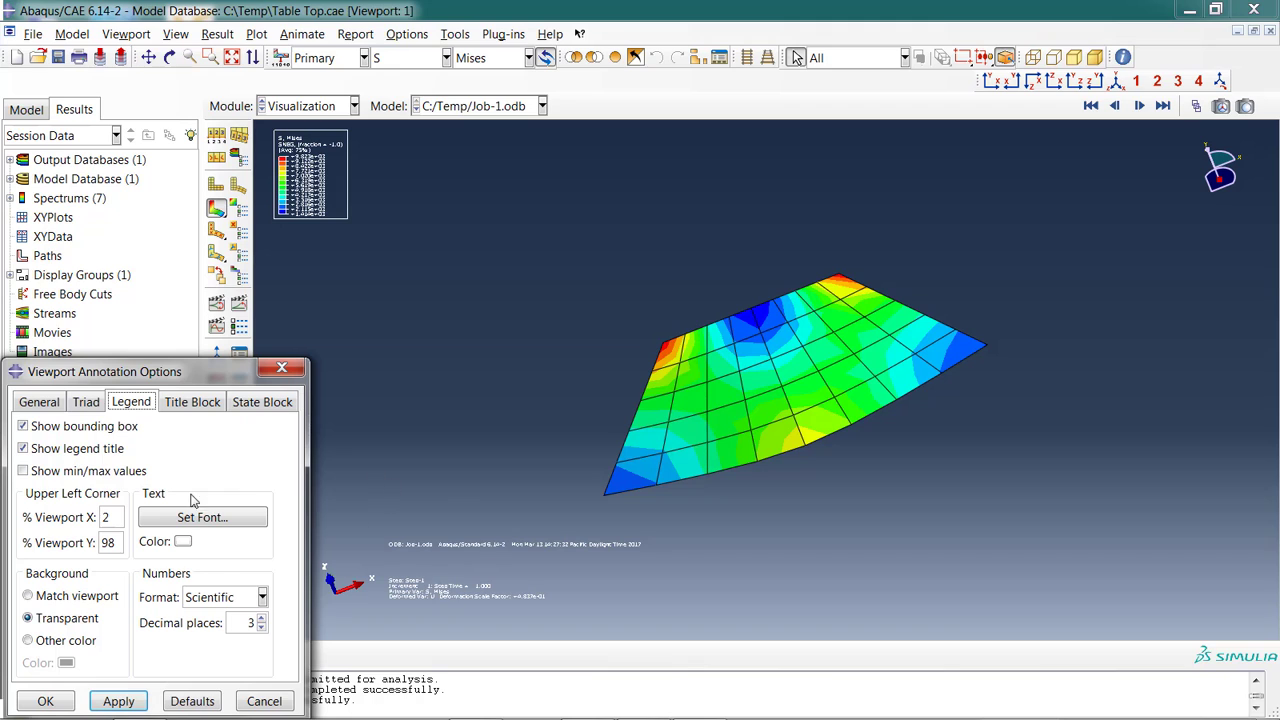
pyautogui.click(202, 517)
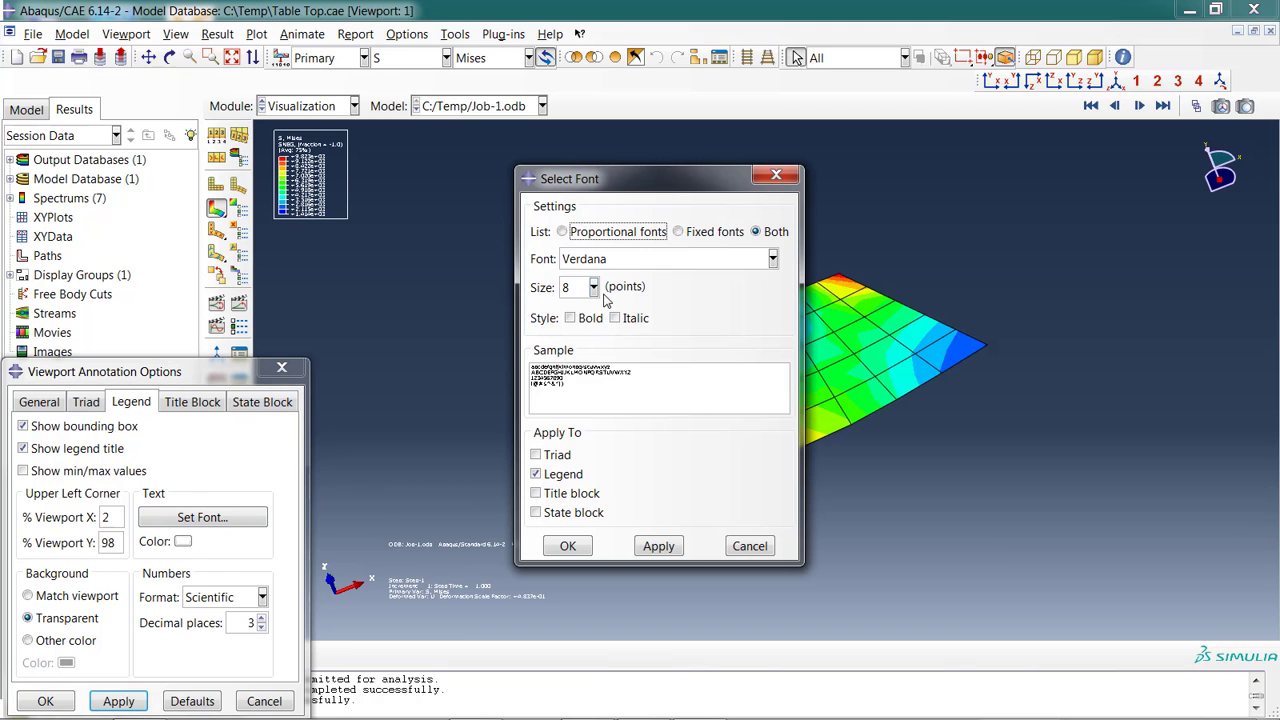
pyautogui.click(592, 288)
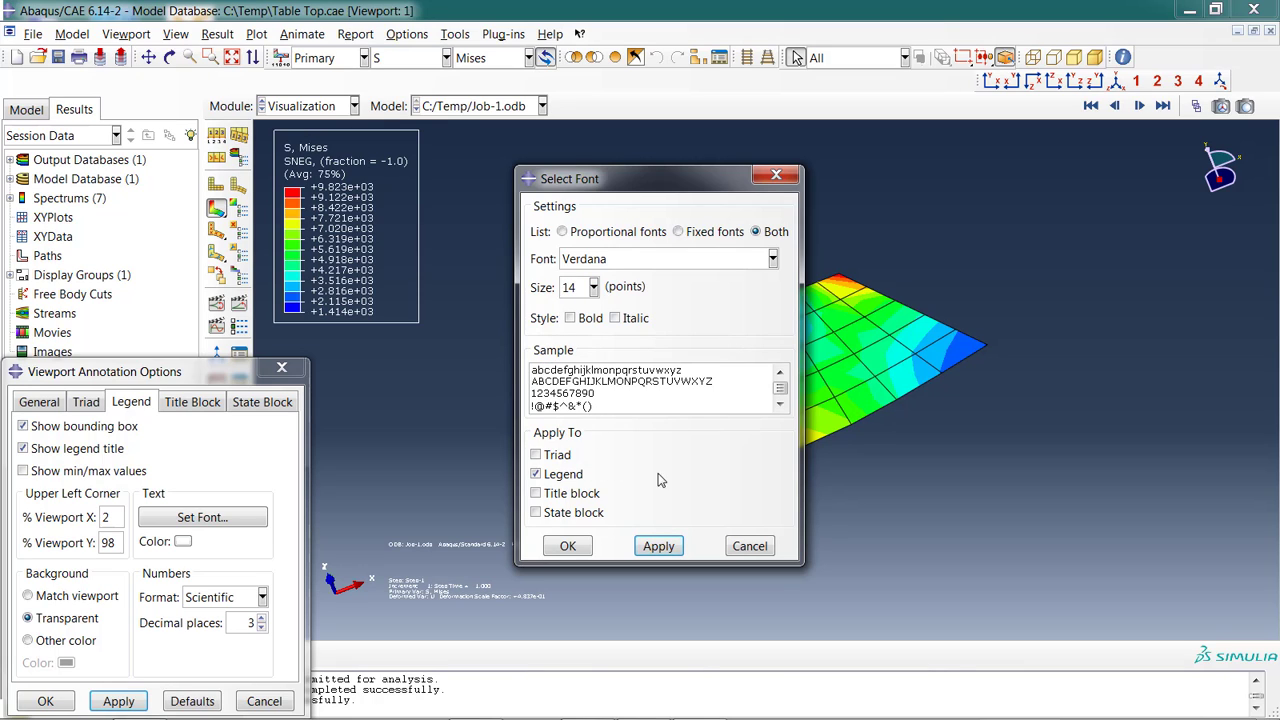
pyautogui.click(567, 545)
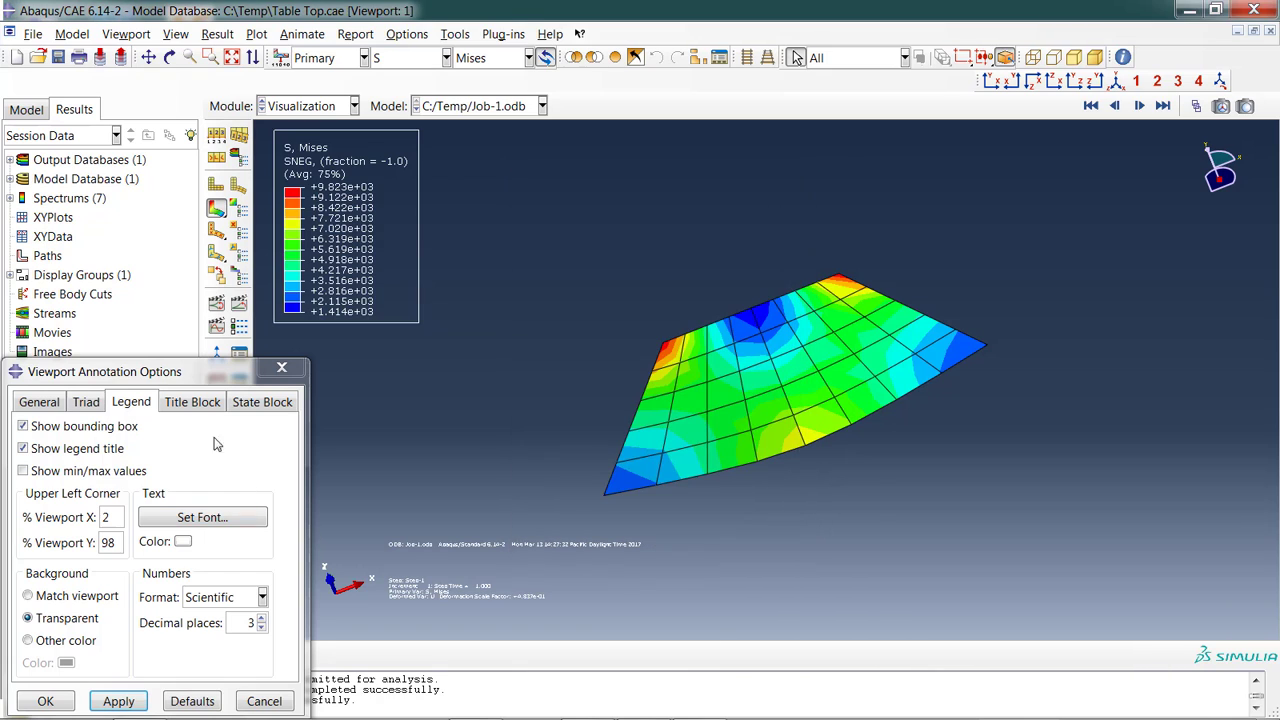
# Enlarge the title block and state block fonts as well.
pyautogui.click(191, 401)
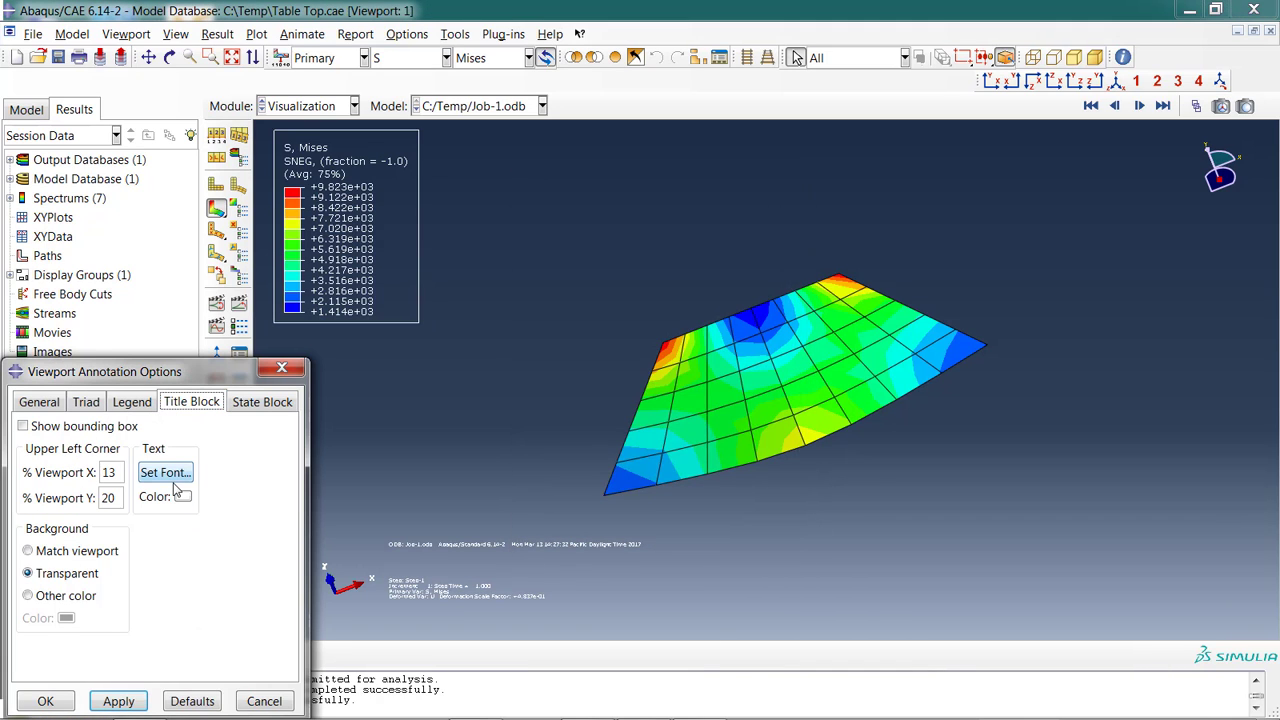
pyautogui.click(165, 472)
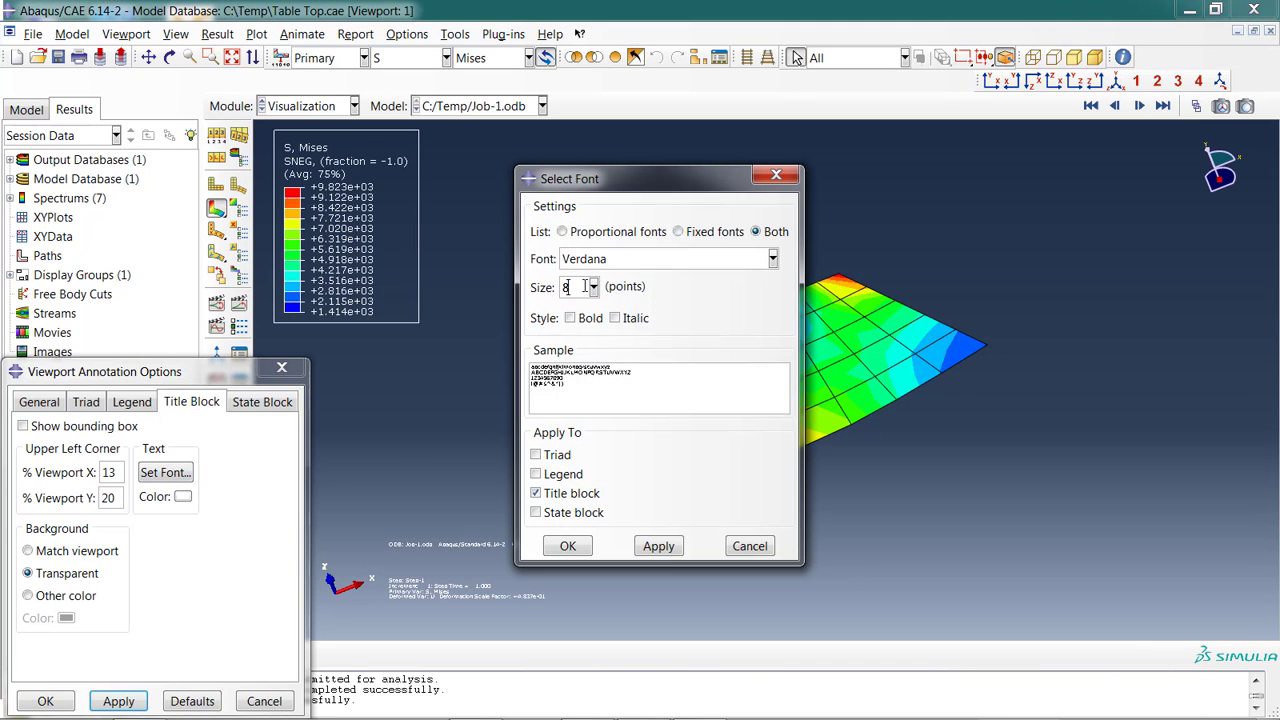
pyautogui.click(591, 287)
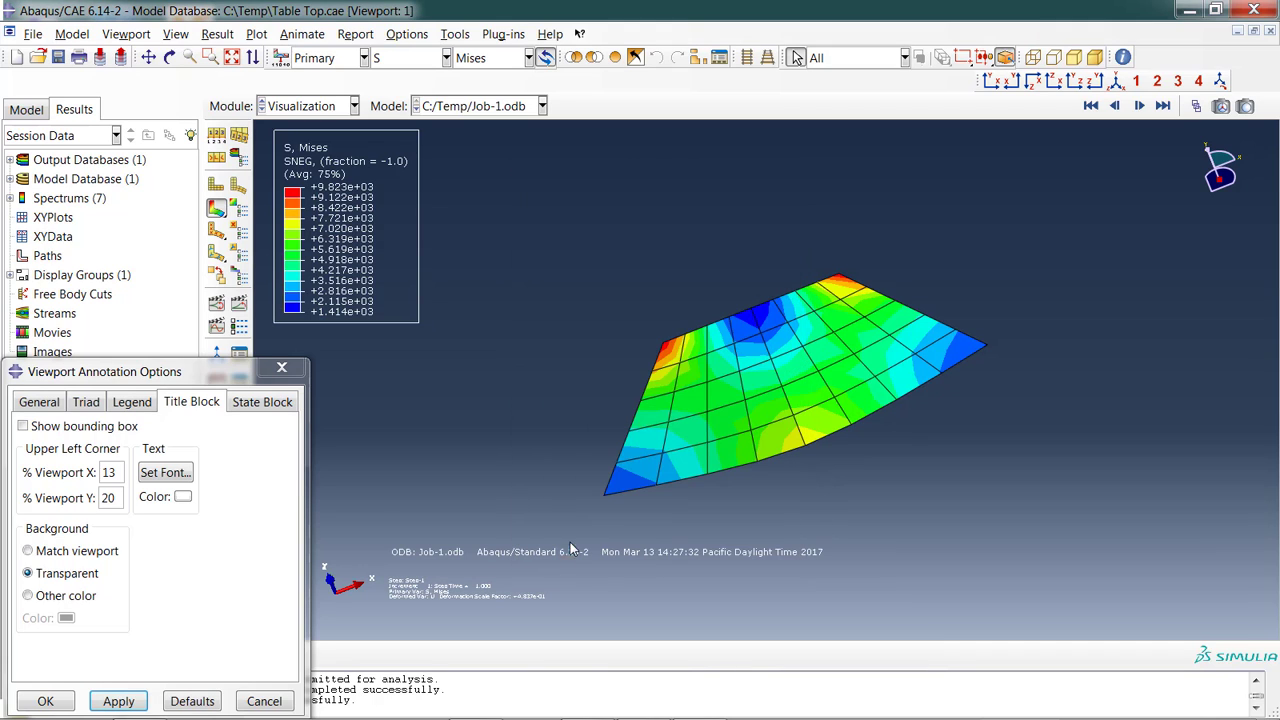
pyautogui.click(262, 401)
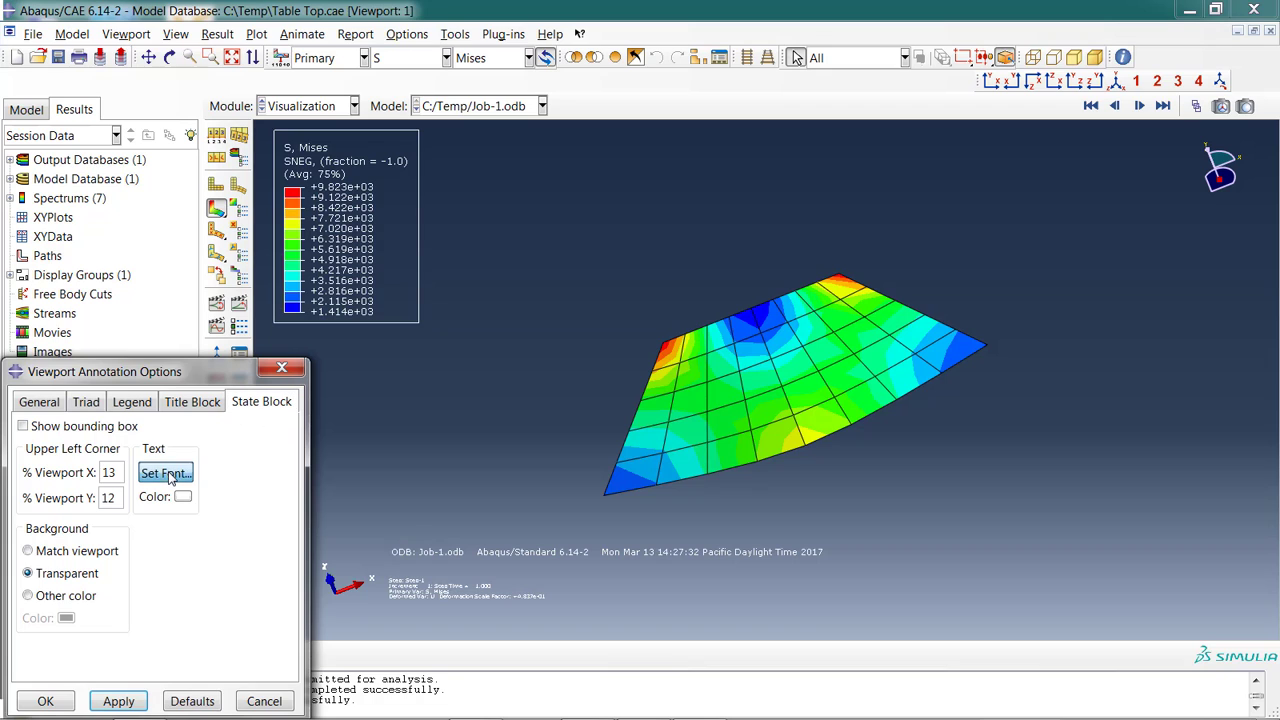
pyautogui.click(165, 472)
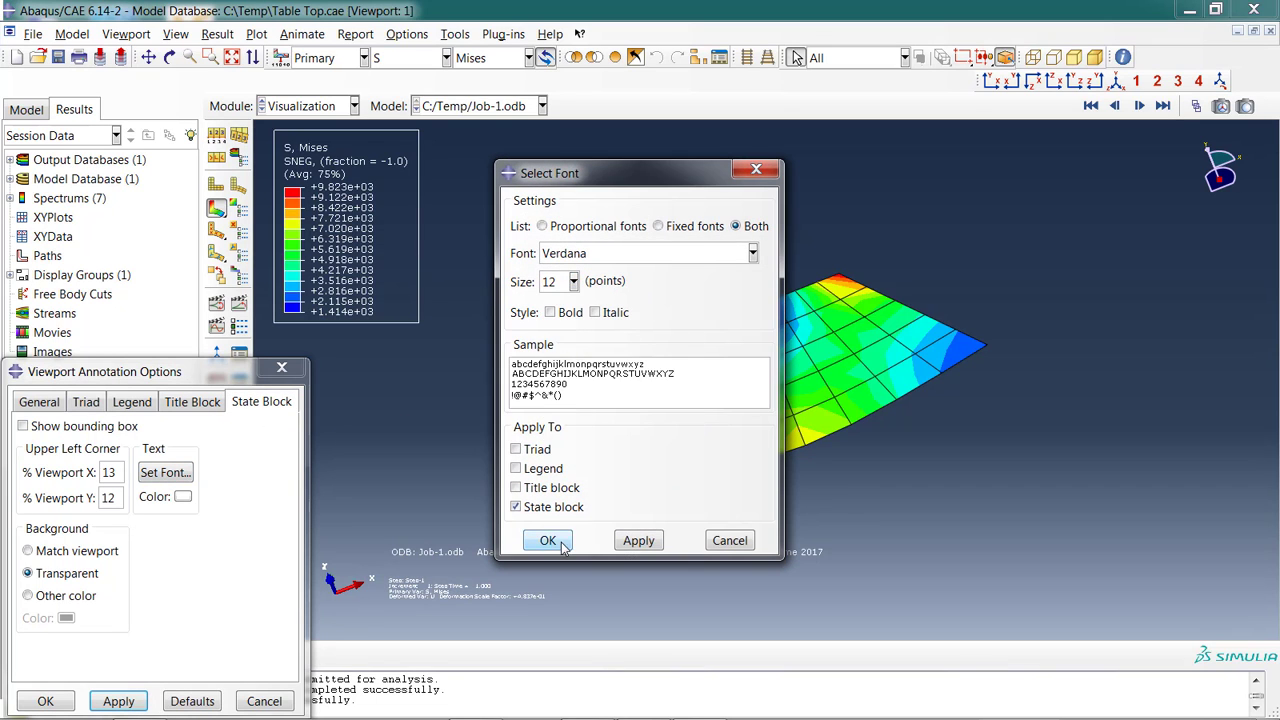
pyautogui.click(547, 540)
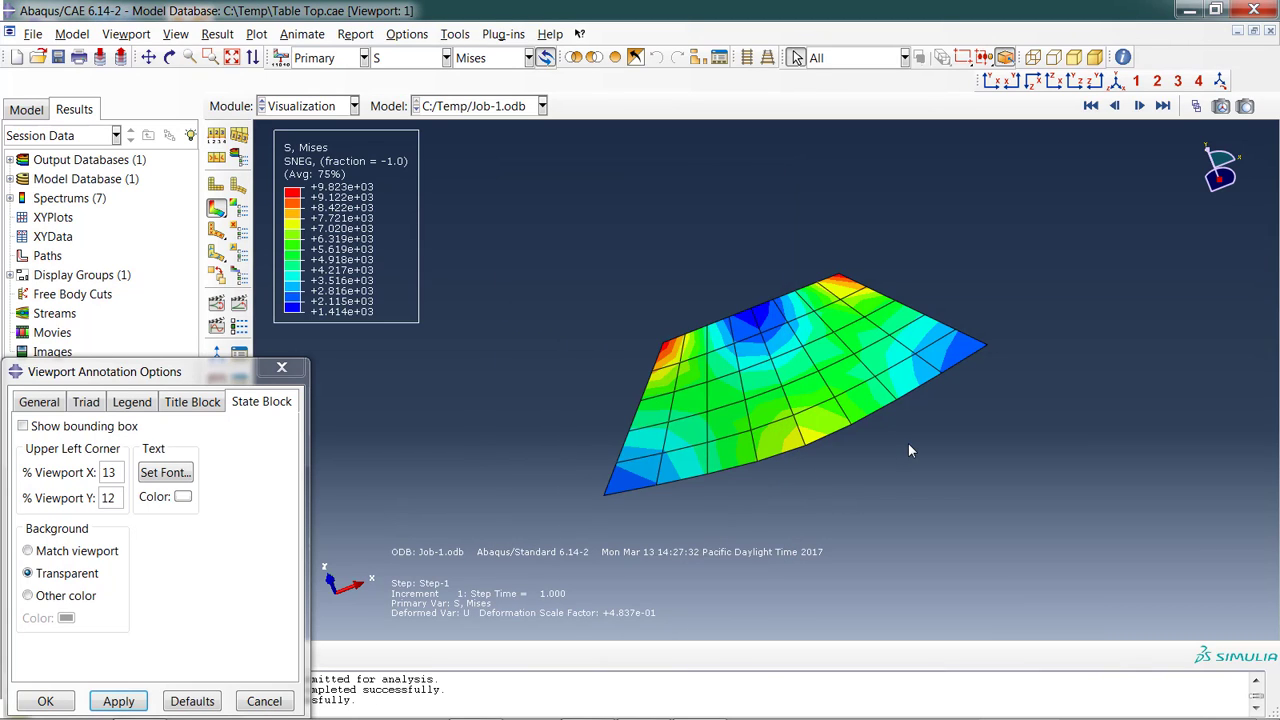
pyautogui.moveTo(310, 167)
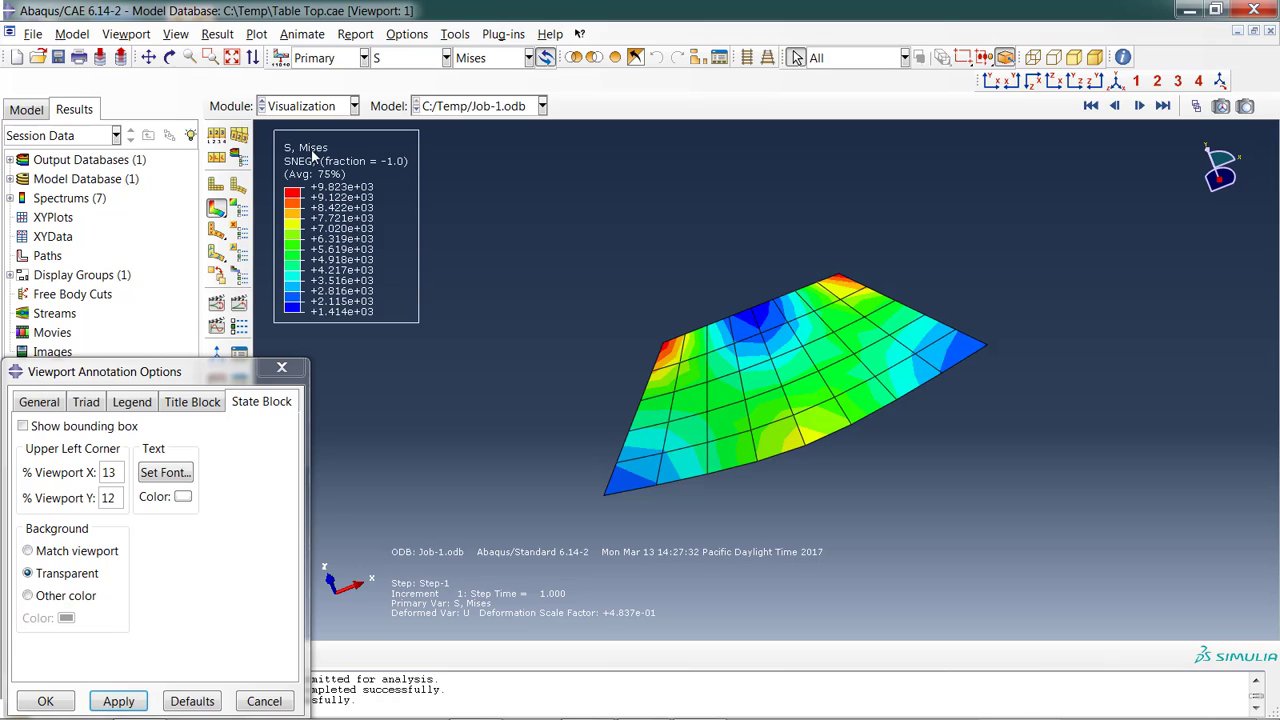
pyautogui.moveTo(332, 172)
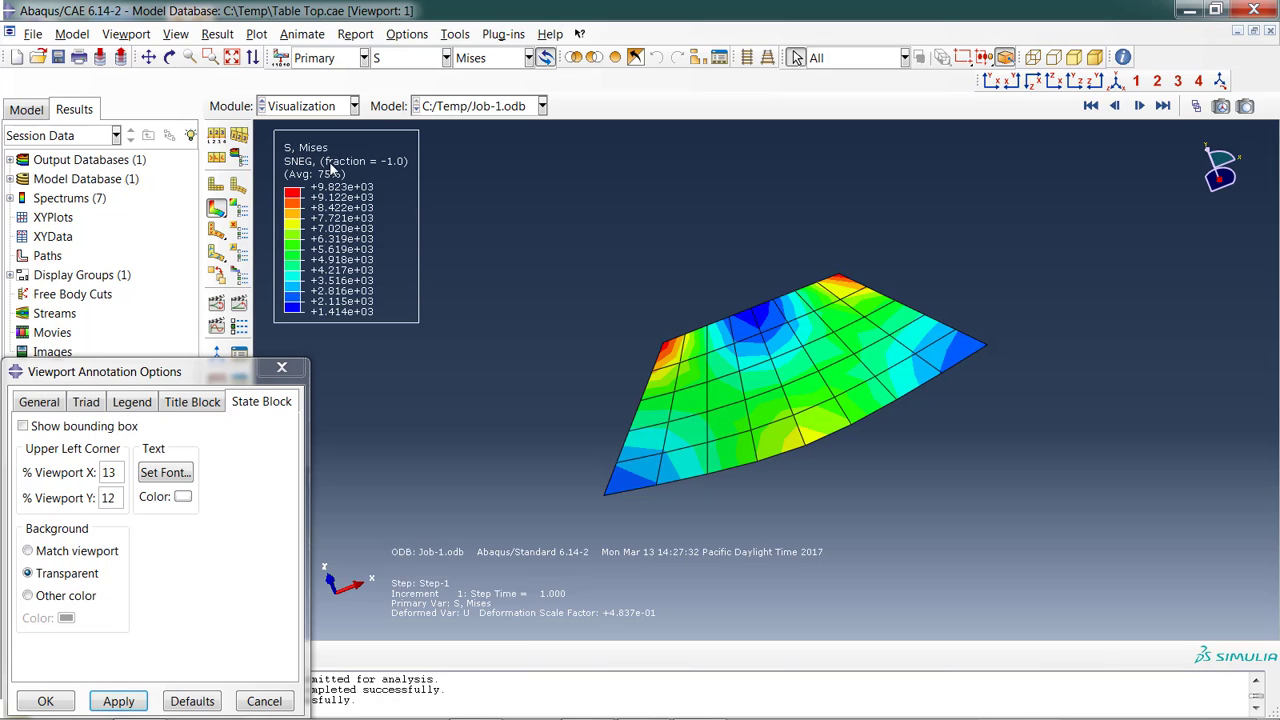
pyautogui.moveTo(378, 207)
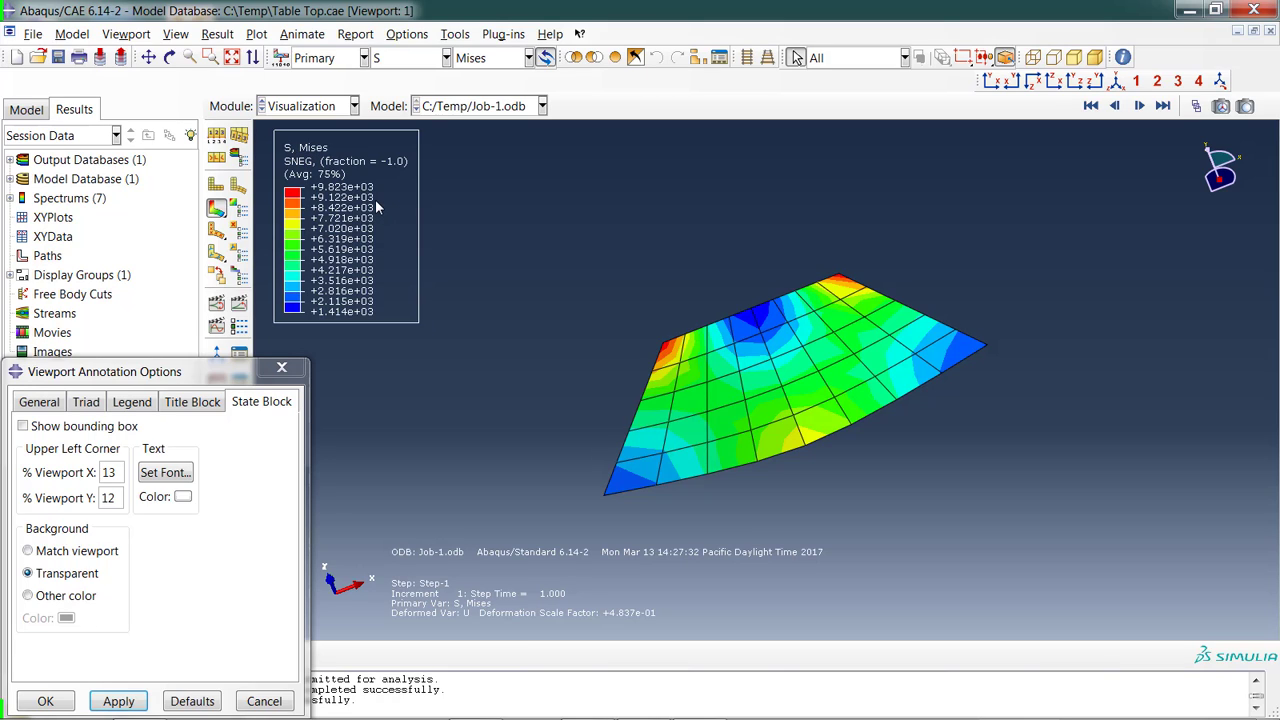
pyautogui.moveTo(827, 320)
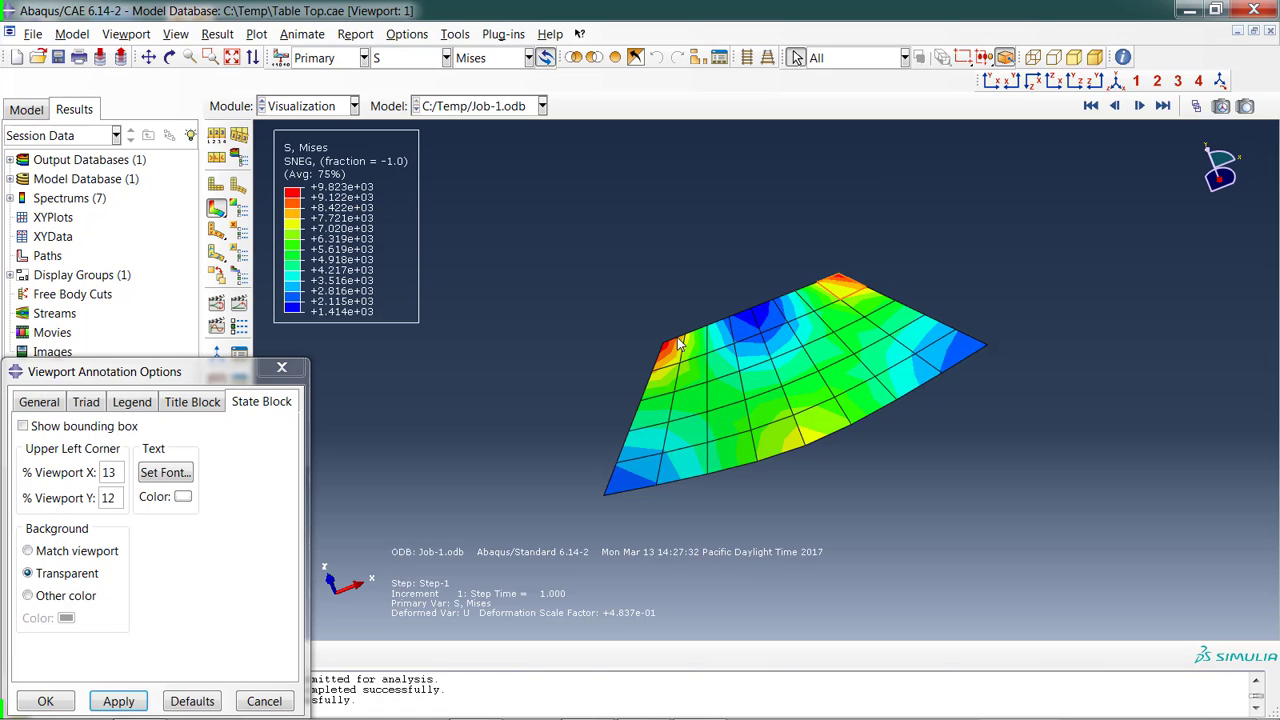
pyautogui.moveTo(660, 360)
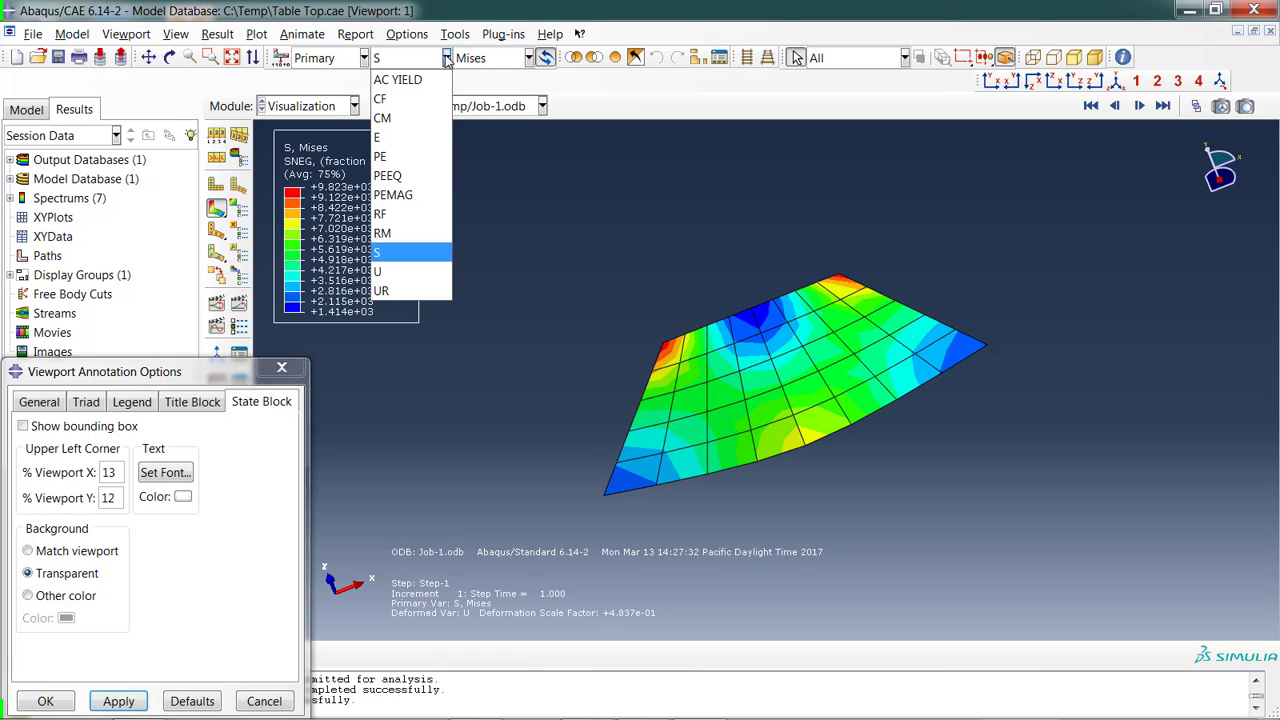
pyautogui.moveTo(380, 98)
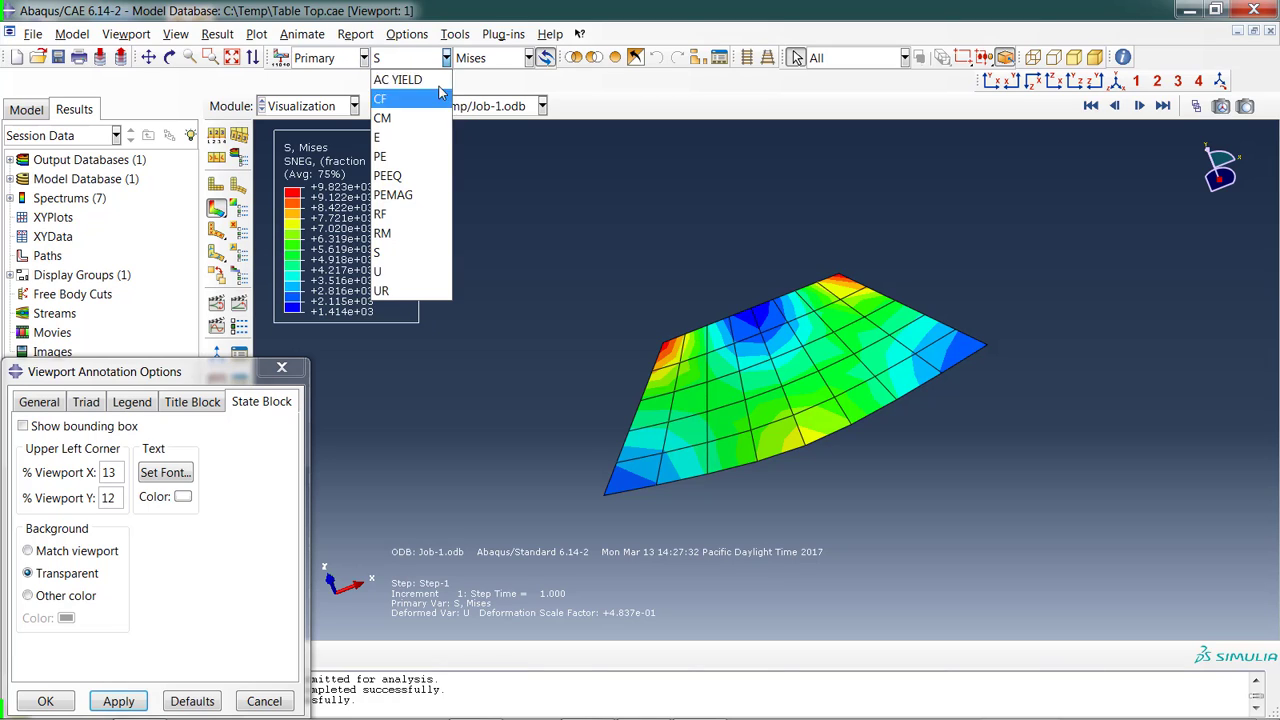
pyautogui.moveTo(408, 272)
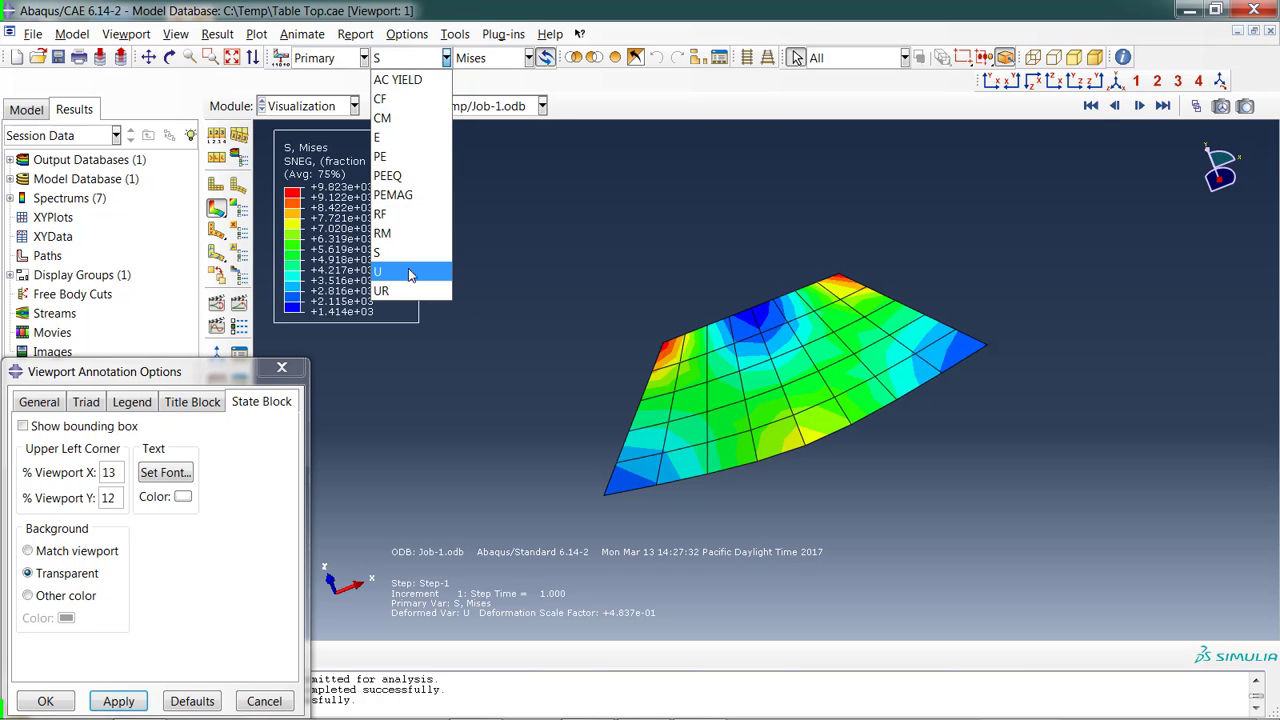
pyautogui.moveTo(410, 79)
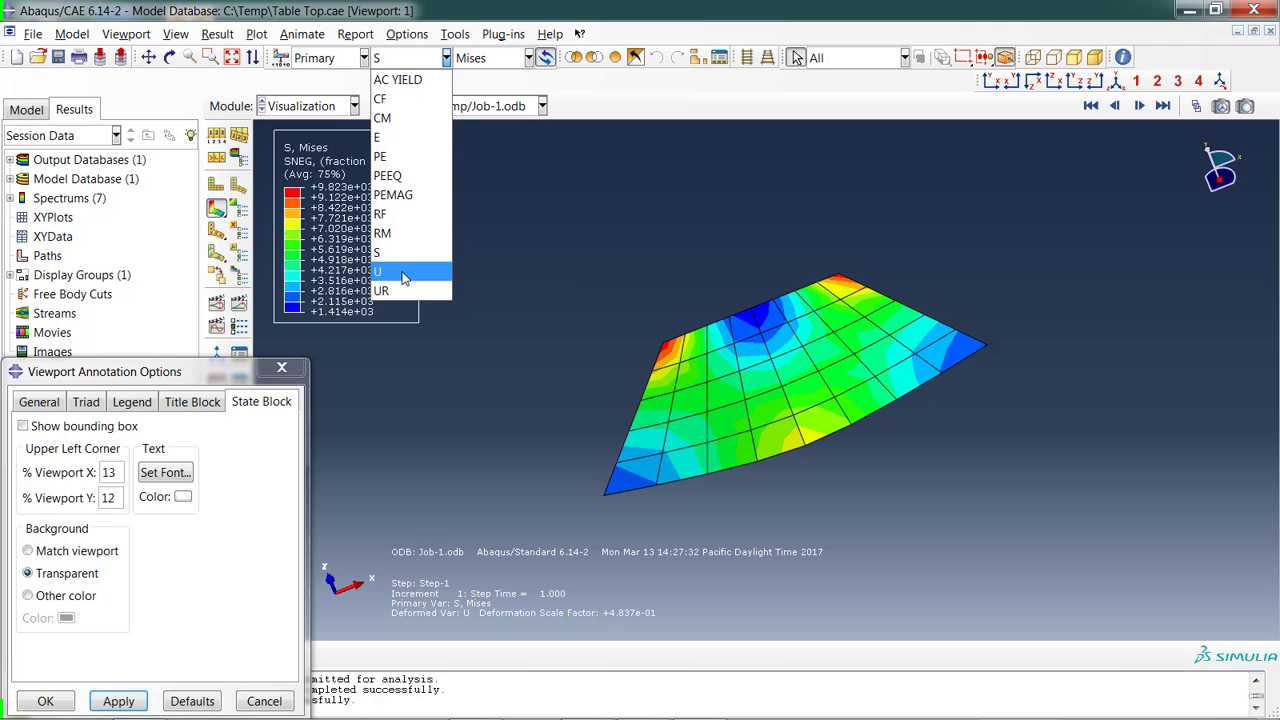
# Switch the primary contour field from S to displacement U and close annotation options.
pyautogui.click(378, 271)
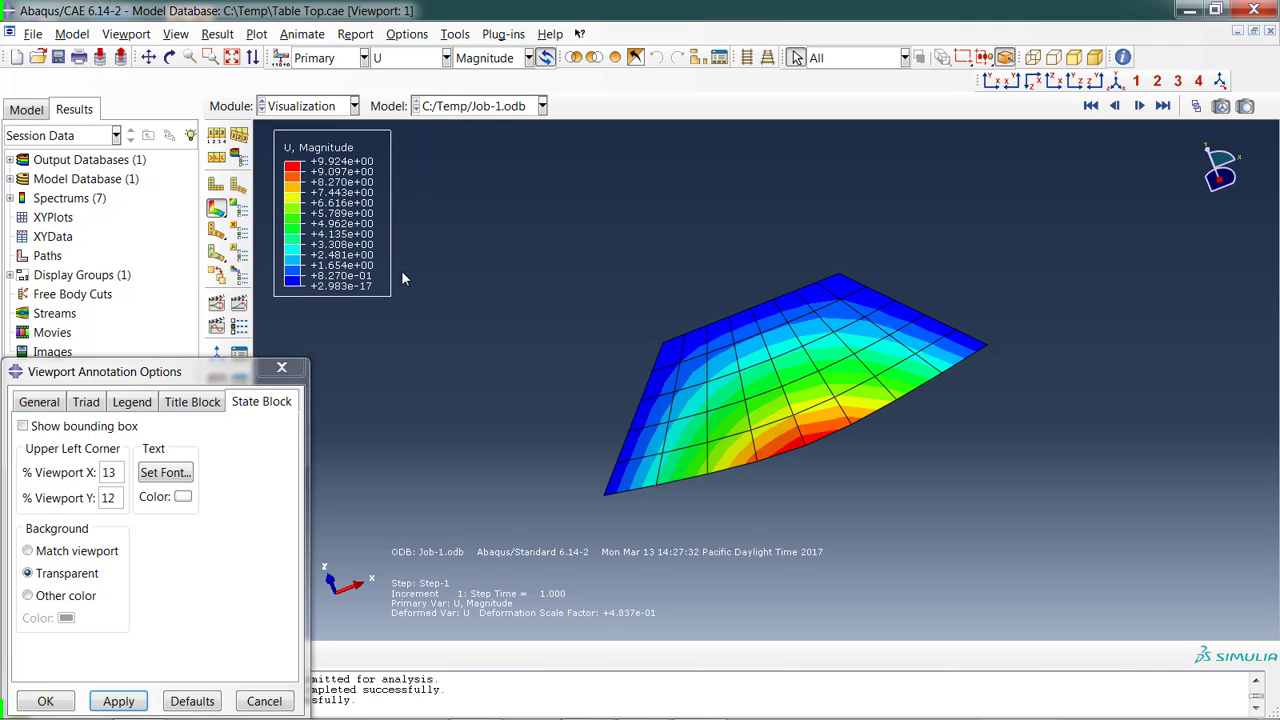
pyautogui.moveTo(460, 309)
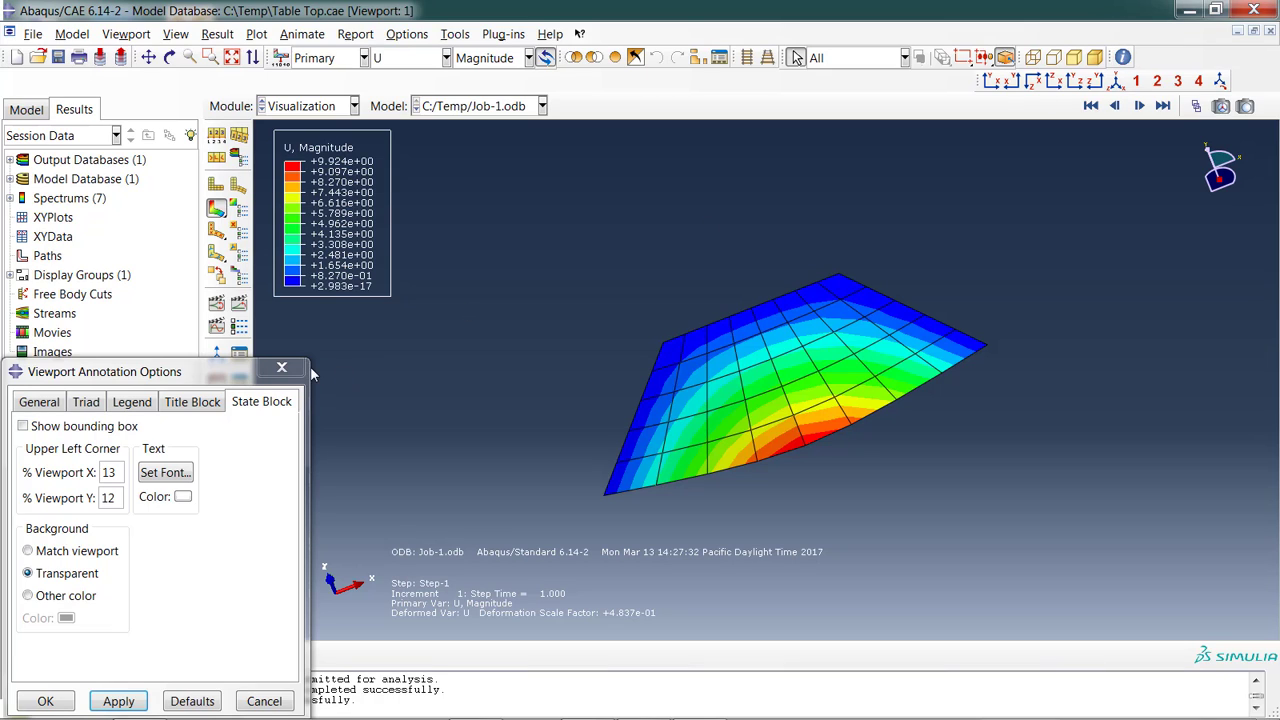
pyautogui.click(281, 368)
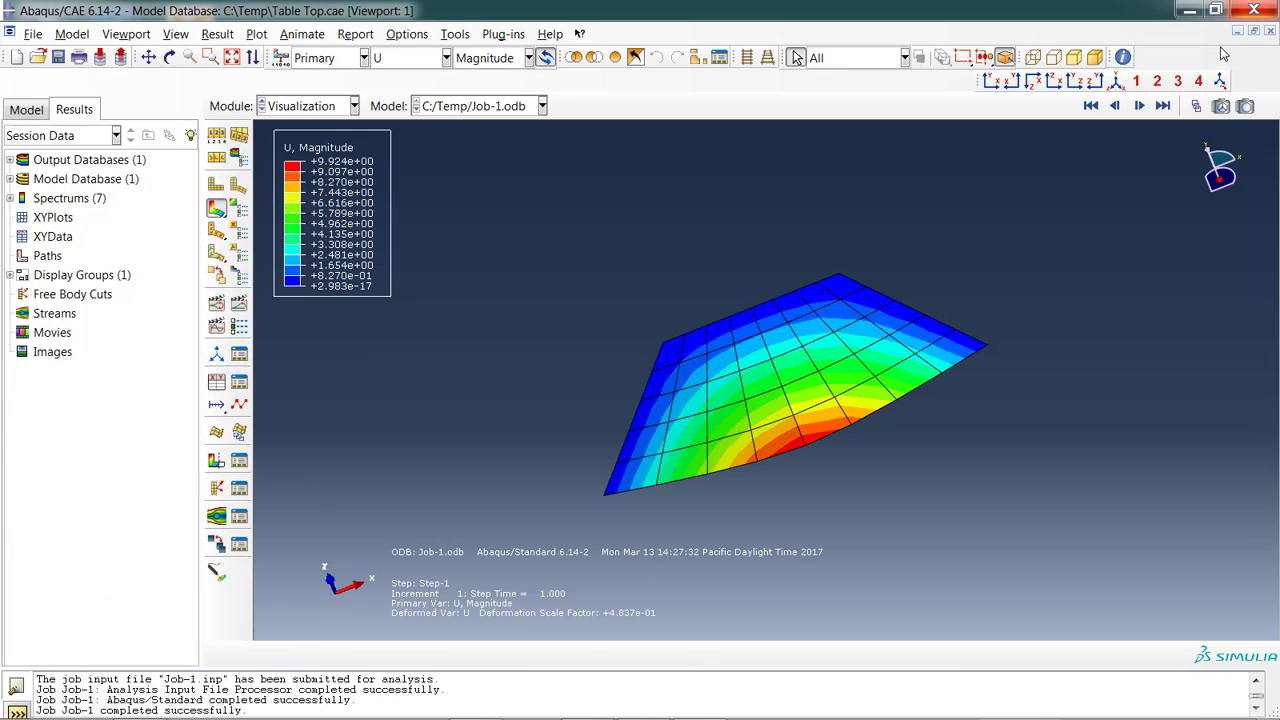
pyautogui.moveTo(1122, 57)
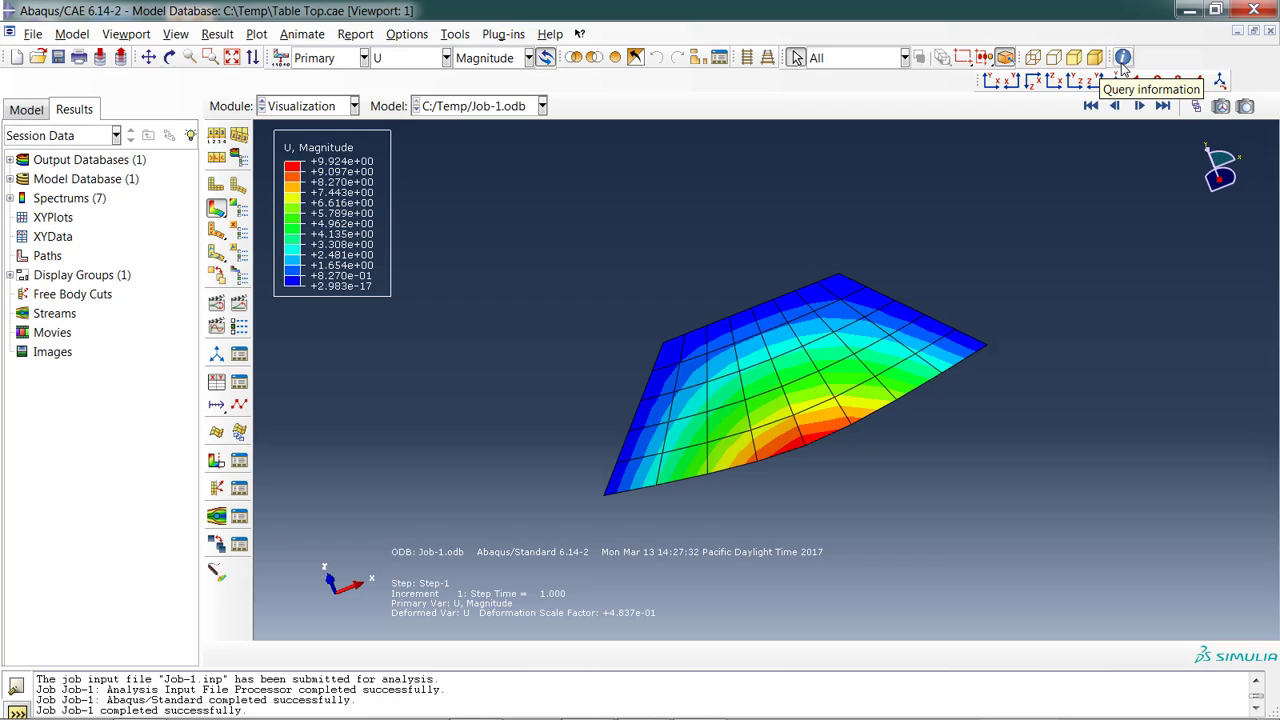
# Start Probe Values and probe two elements along the table top's top edge.
pyautogui.click(1122, 57)
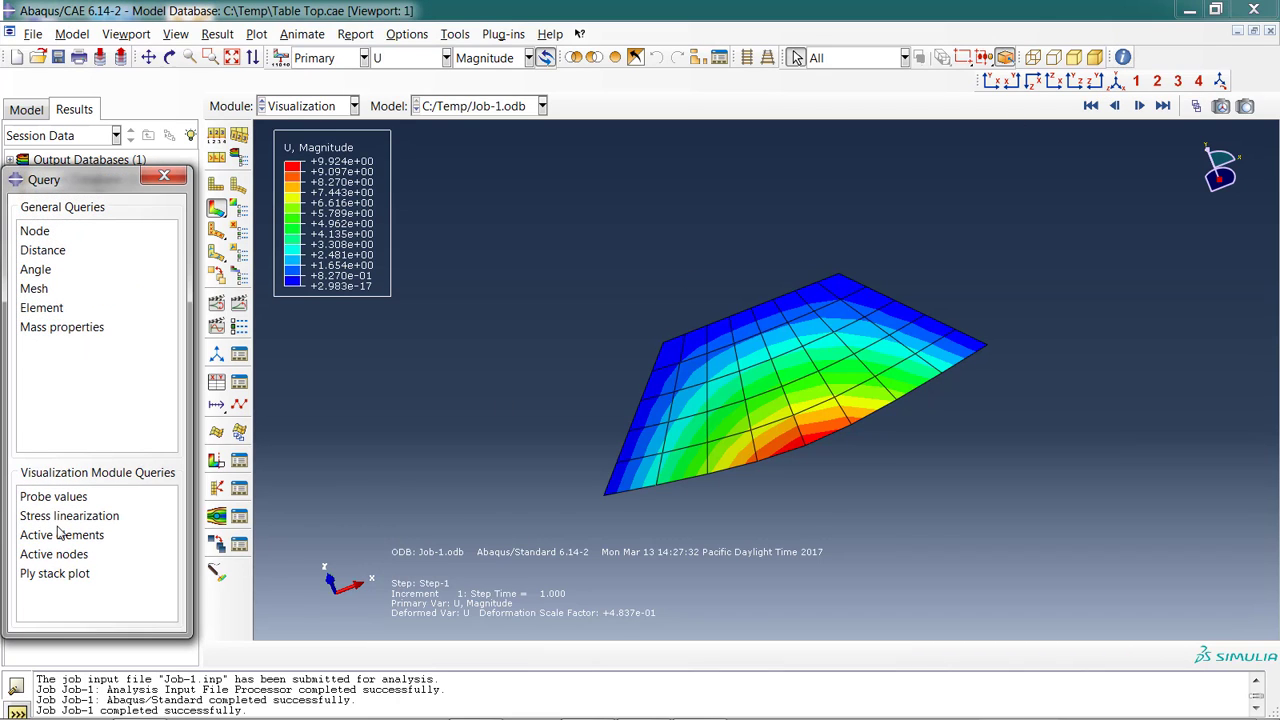
pyautogui.moveTo(53, 496)
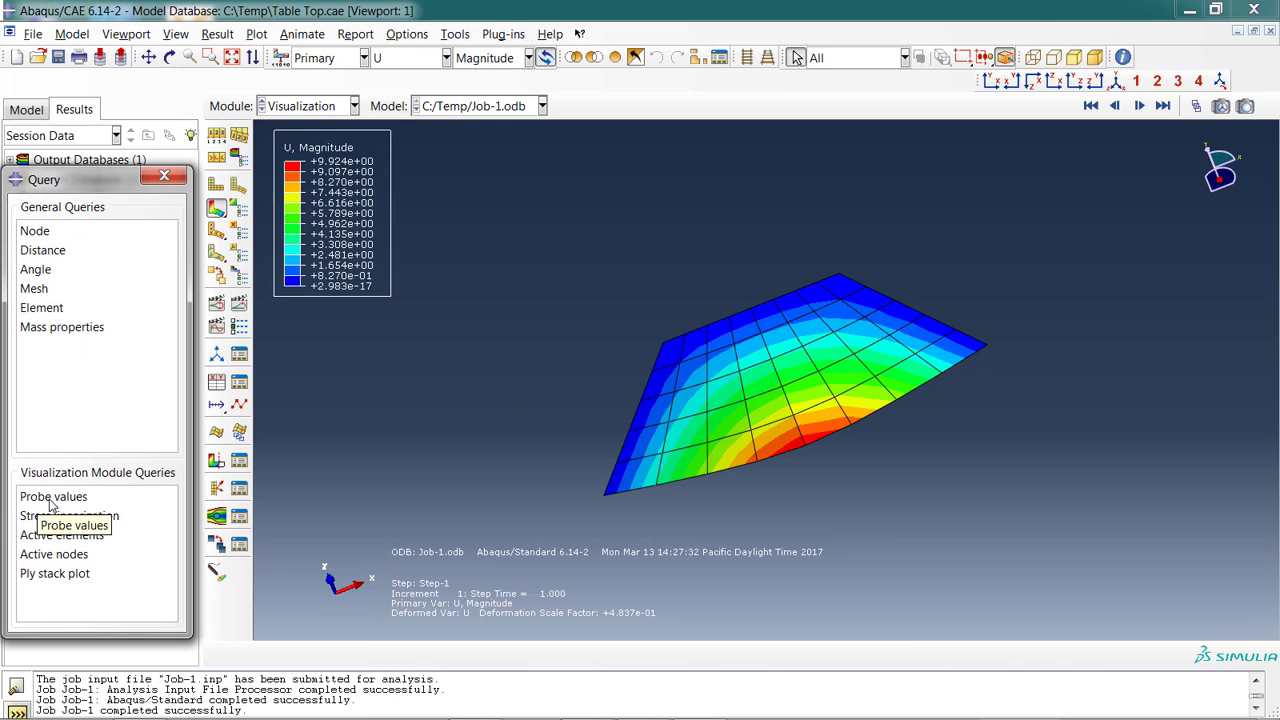
pyautogui.click(53, 496)
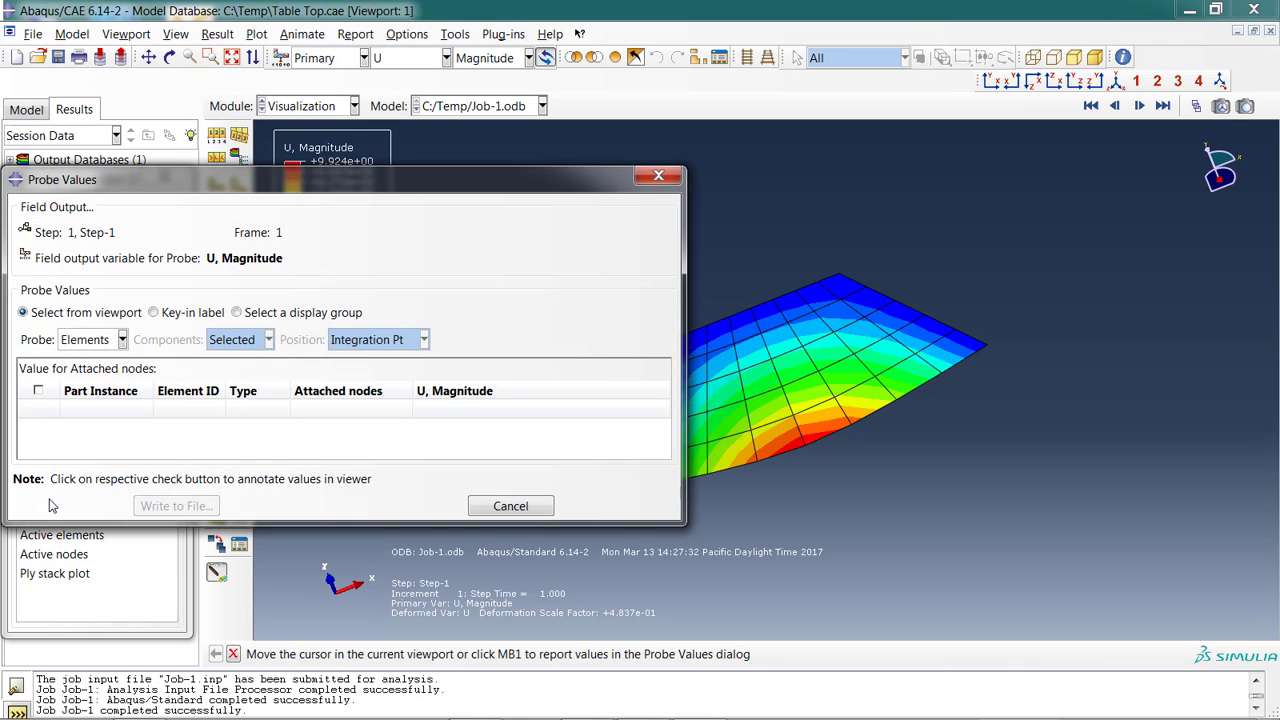
pyautogui.moveTo(363, 199)
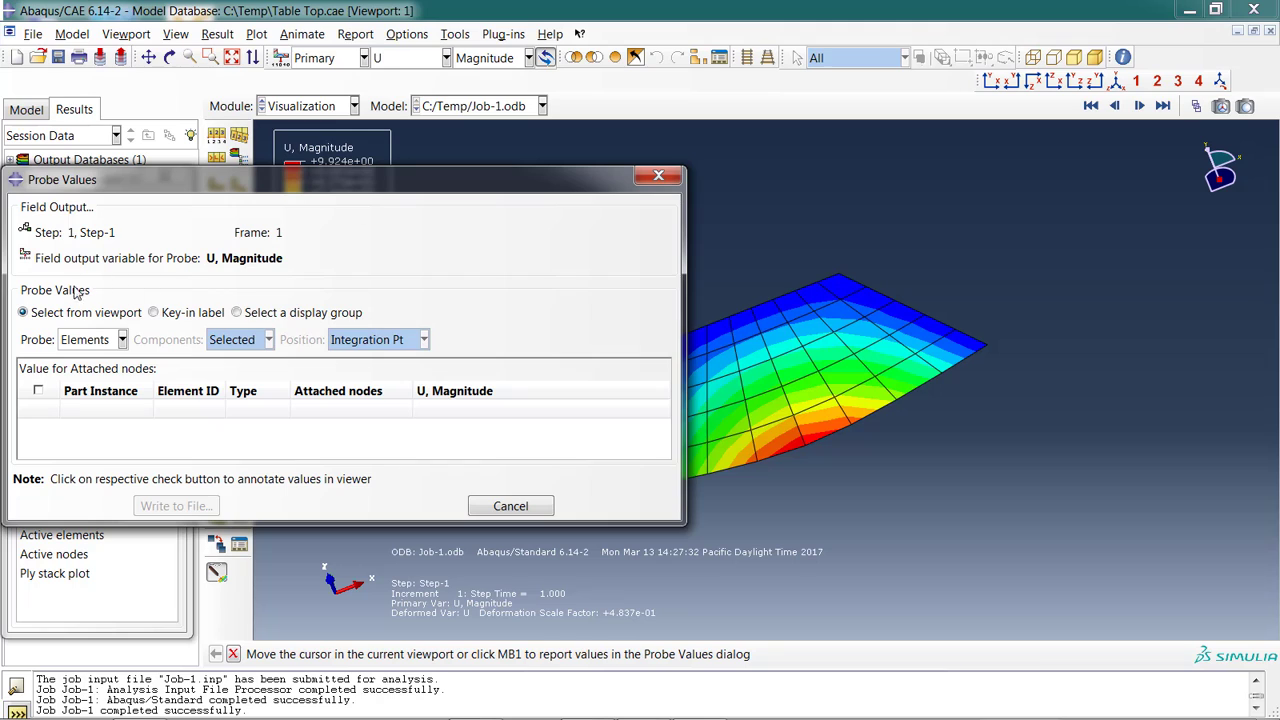
pyautogui.click(770, 315)
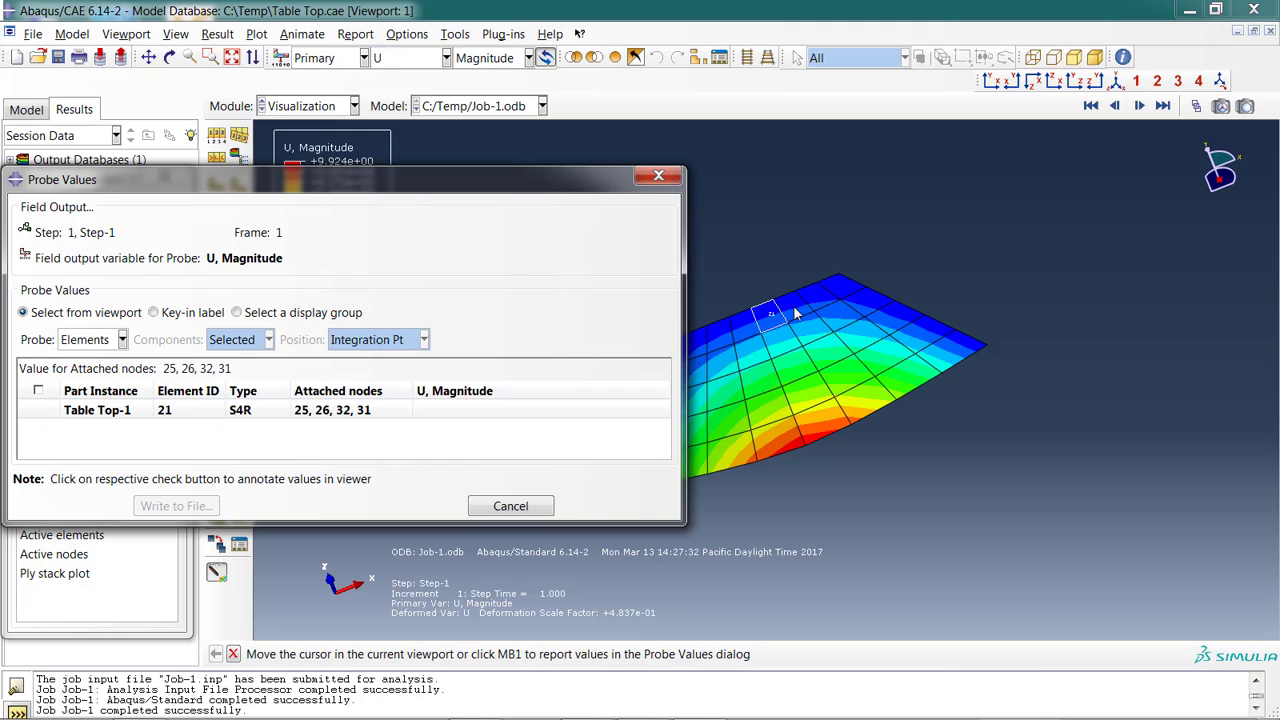
pyautogui.click(818, 295)
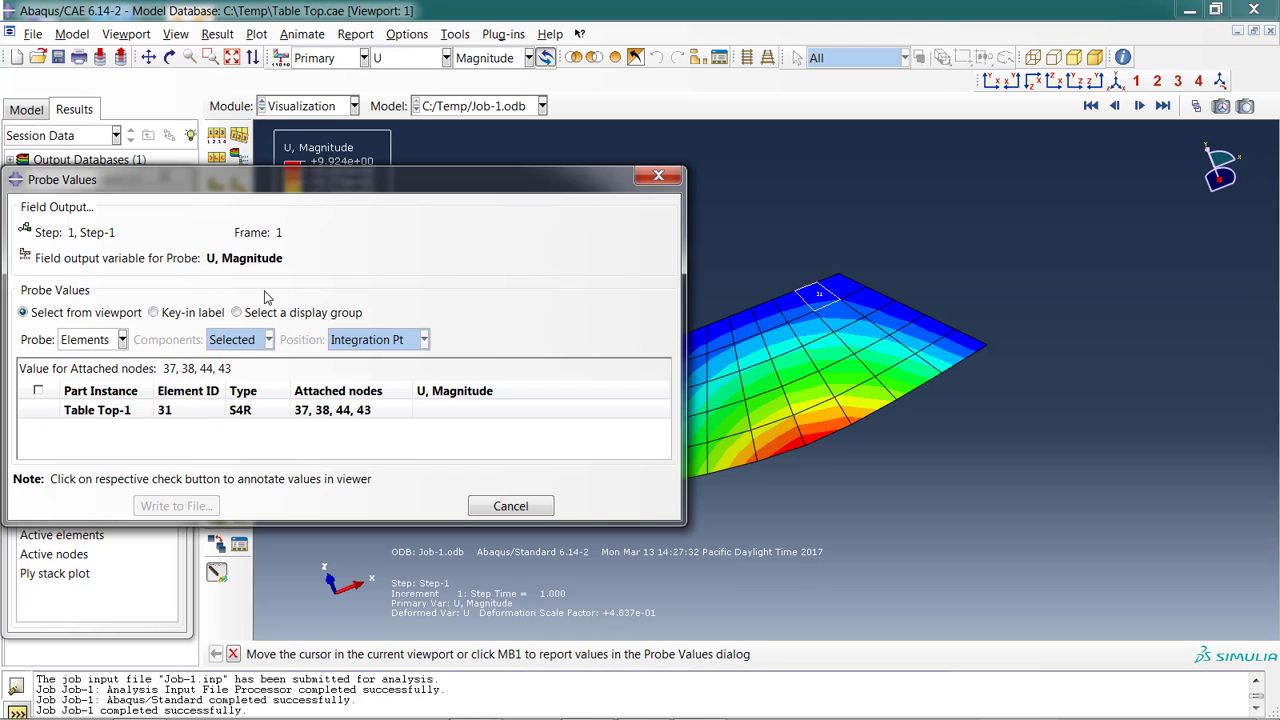
pyautogui.moveTo(253, 260)
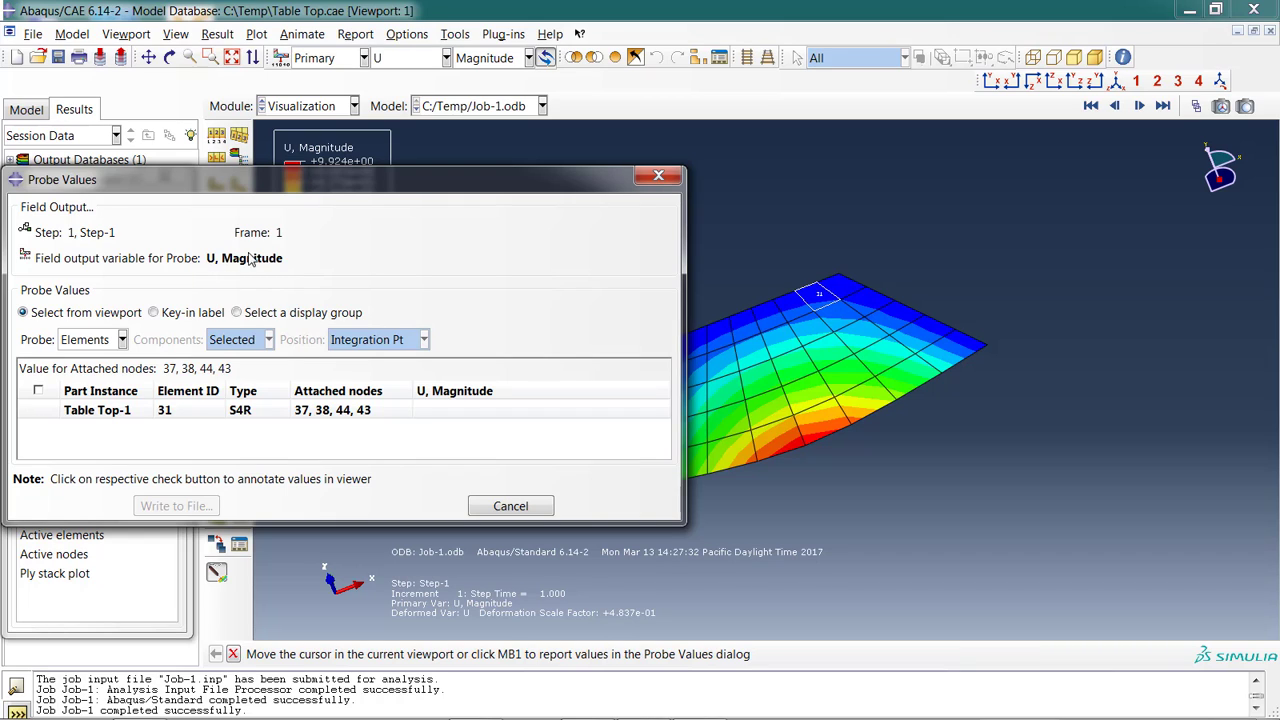
pyautogui.moveTo(120, 358)
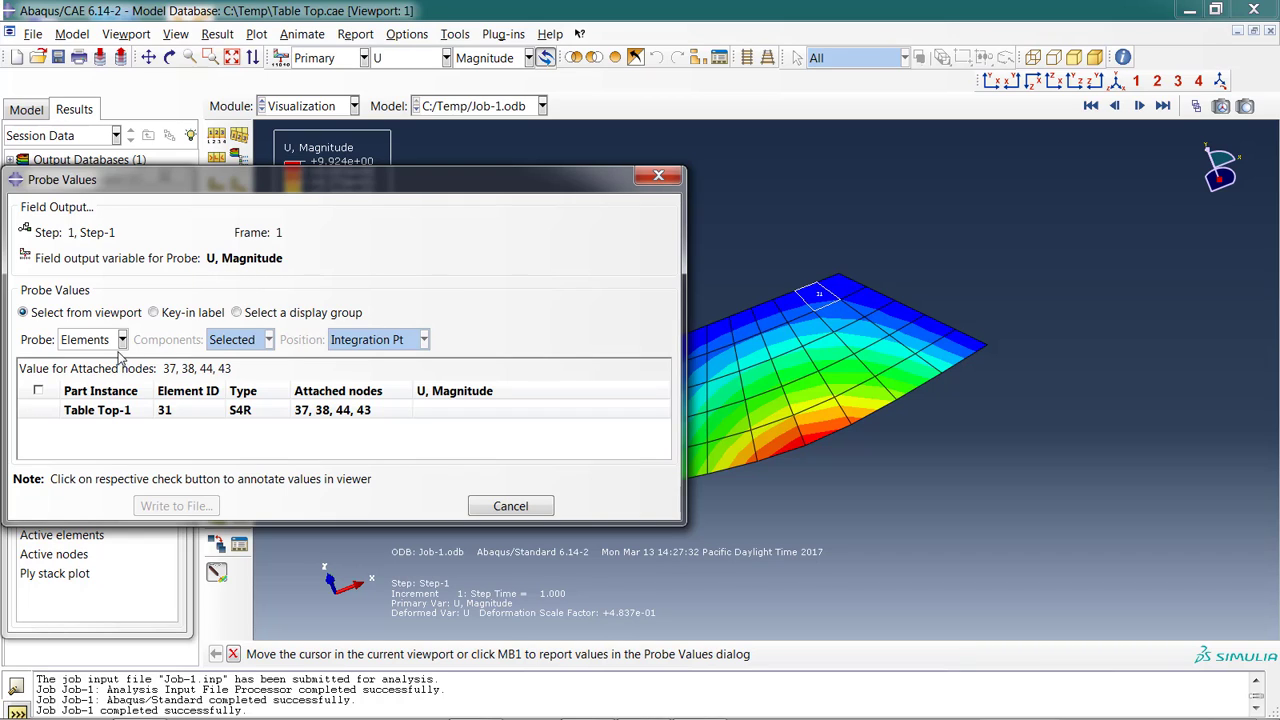
# Probe two mid-mesh elements, then switch the probe target to nodes.
pyautogui.click(828, 360)
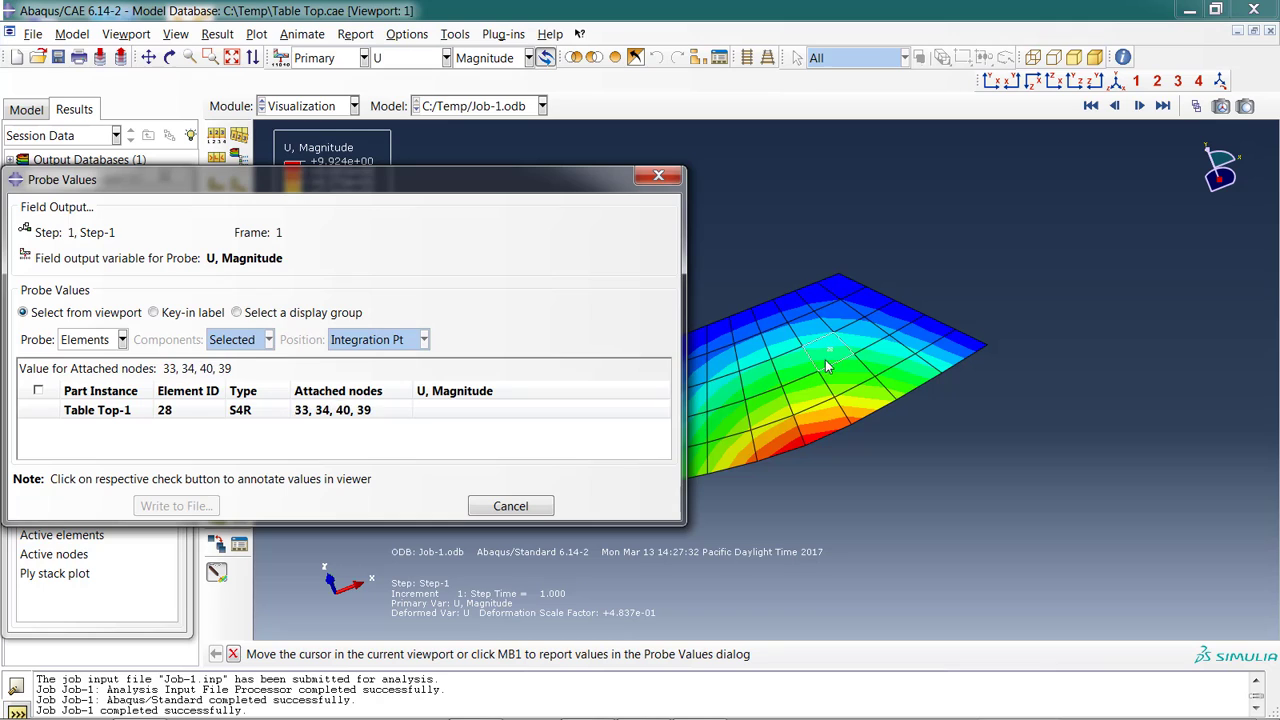
pyautogui.click(860, 335)
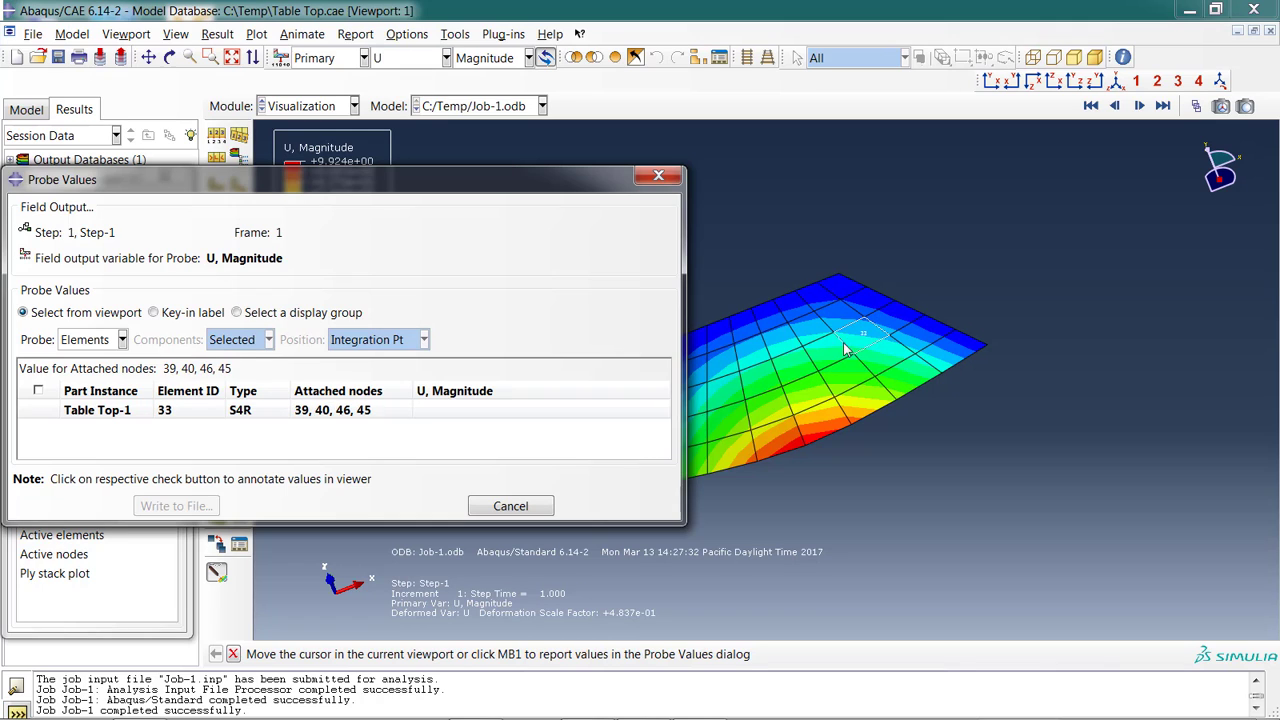
pyautogui.click(122, 339)
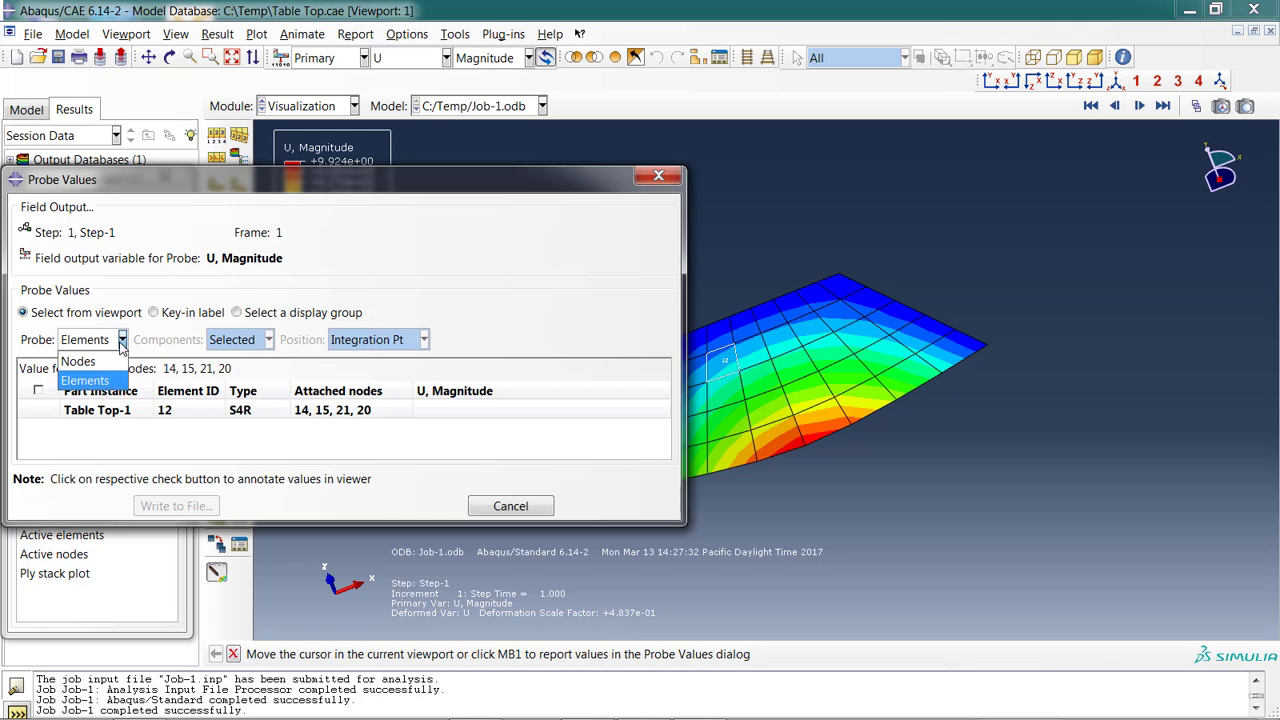
pyautogui.click(78, 361)
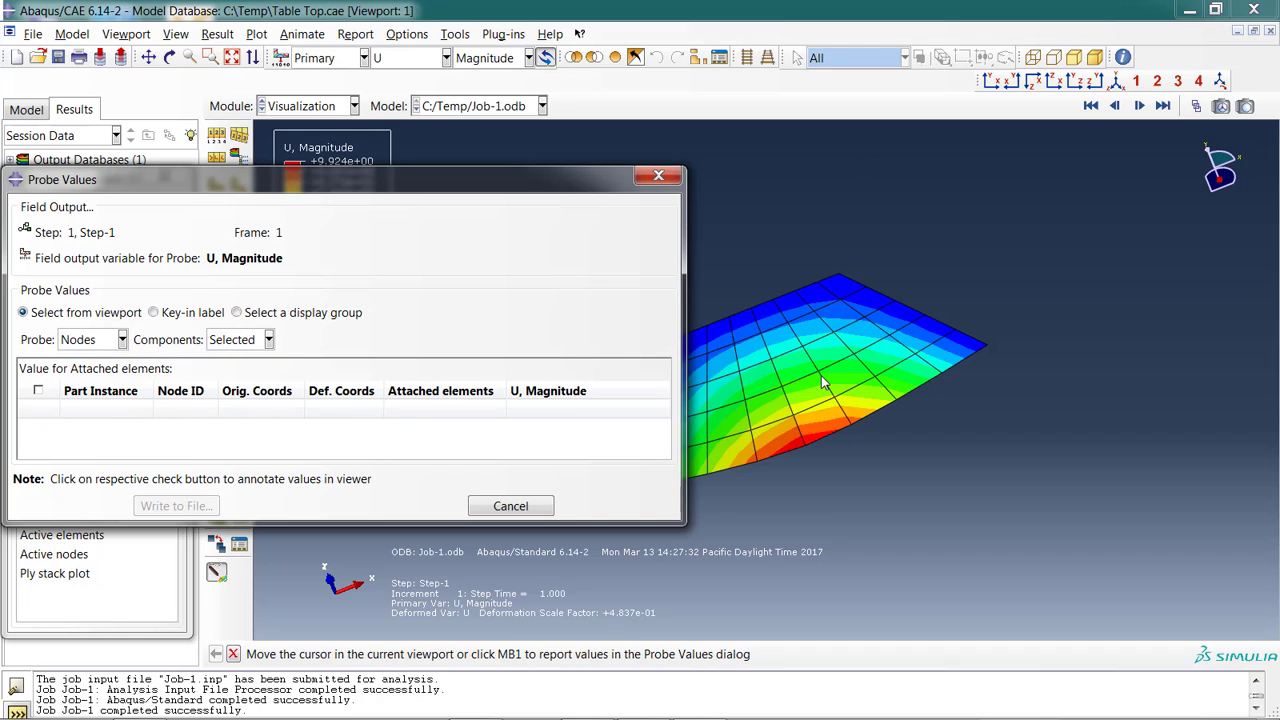
# Probe nodes and read node 30's displacement magnitude of 9.924 on the red edge.
pyautogui.click(840, 405)
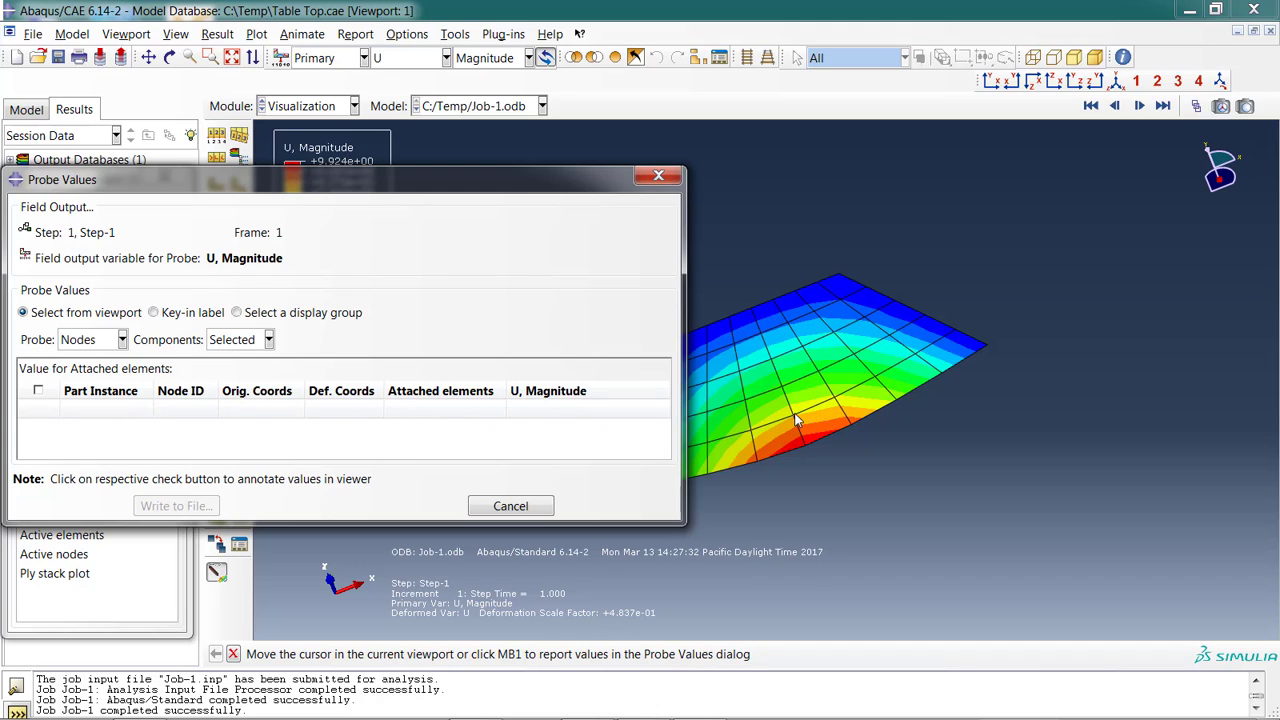
pyautogui.click(805, 450)
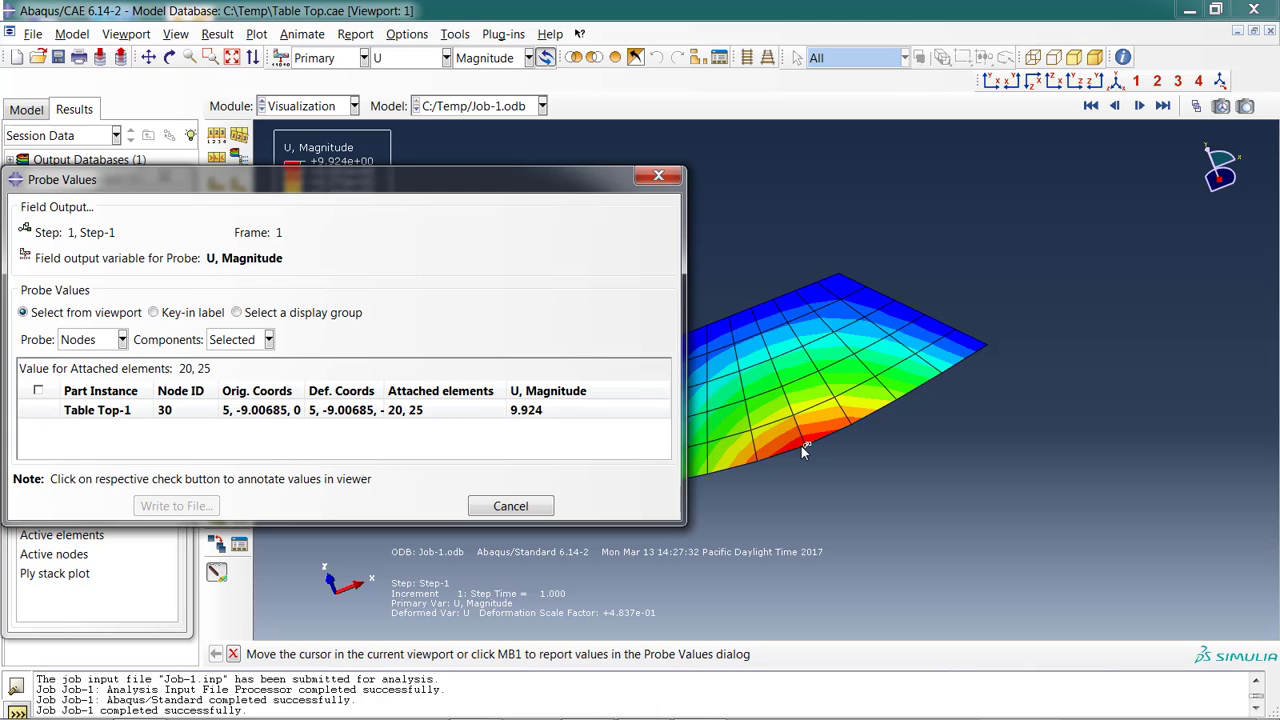
pyautogui.click(528, 57)
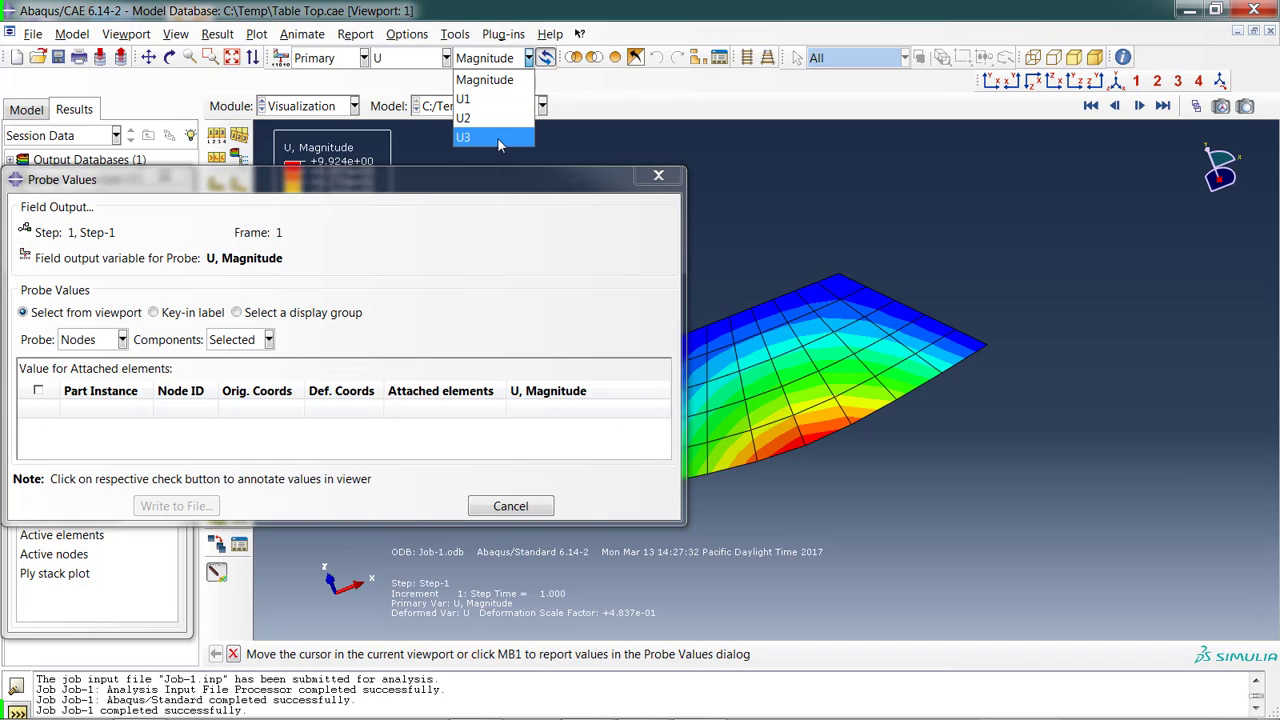
# Show U3 contours, read node 30's U3 deflection of -9.924, and close Probe Values.
pyautogui.click(463, 137)
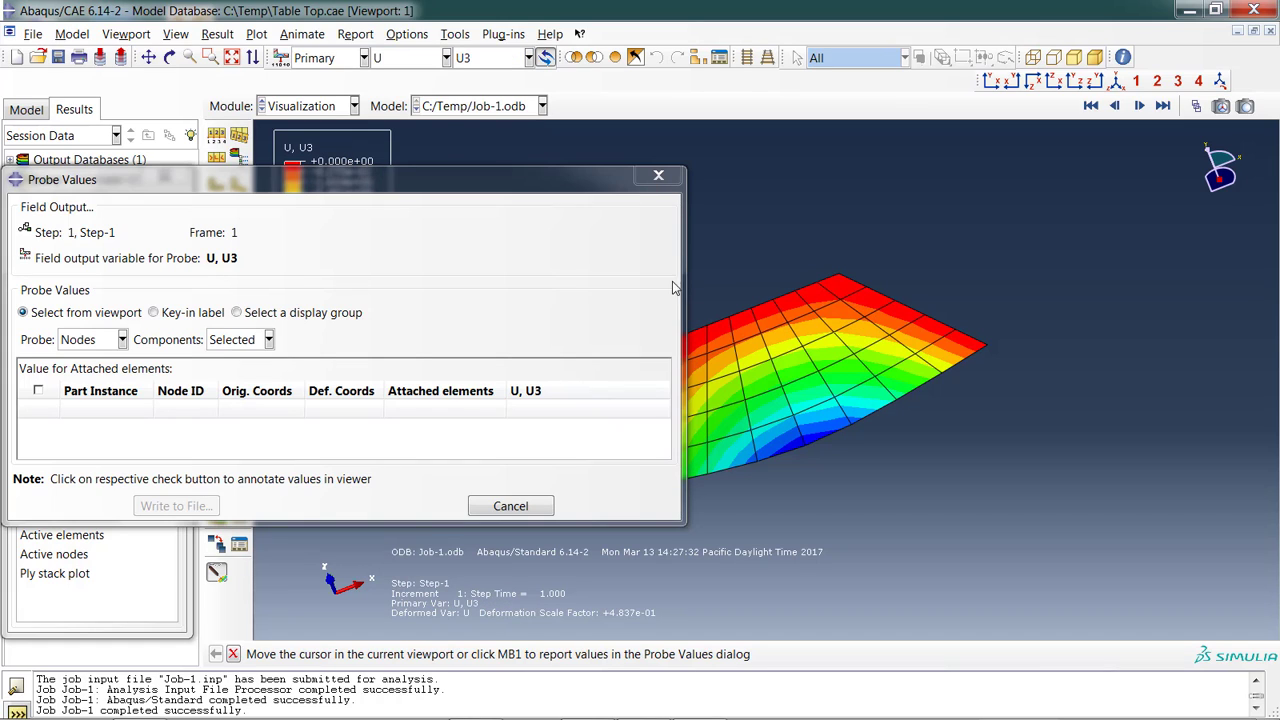
pyautogui.click(806, 443)
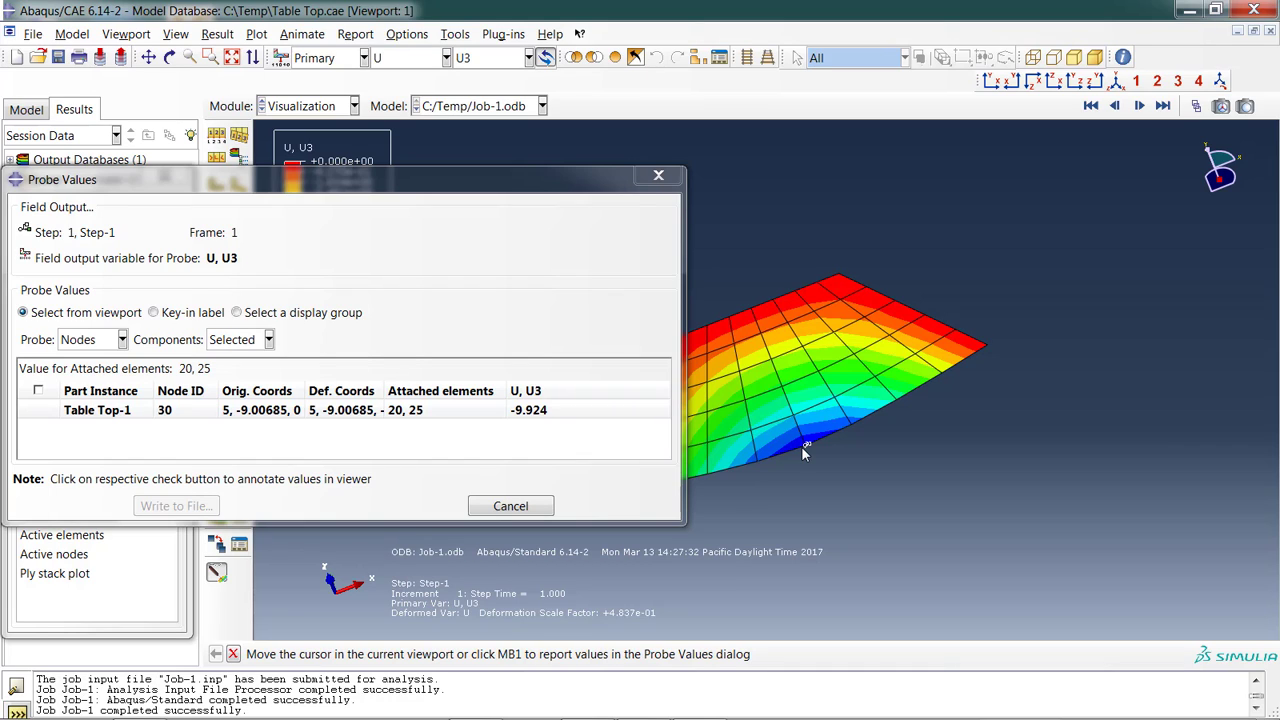
pyautogui.click(510, 505)
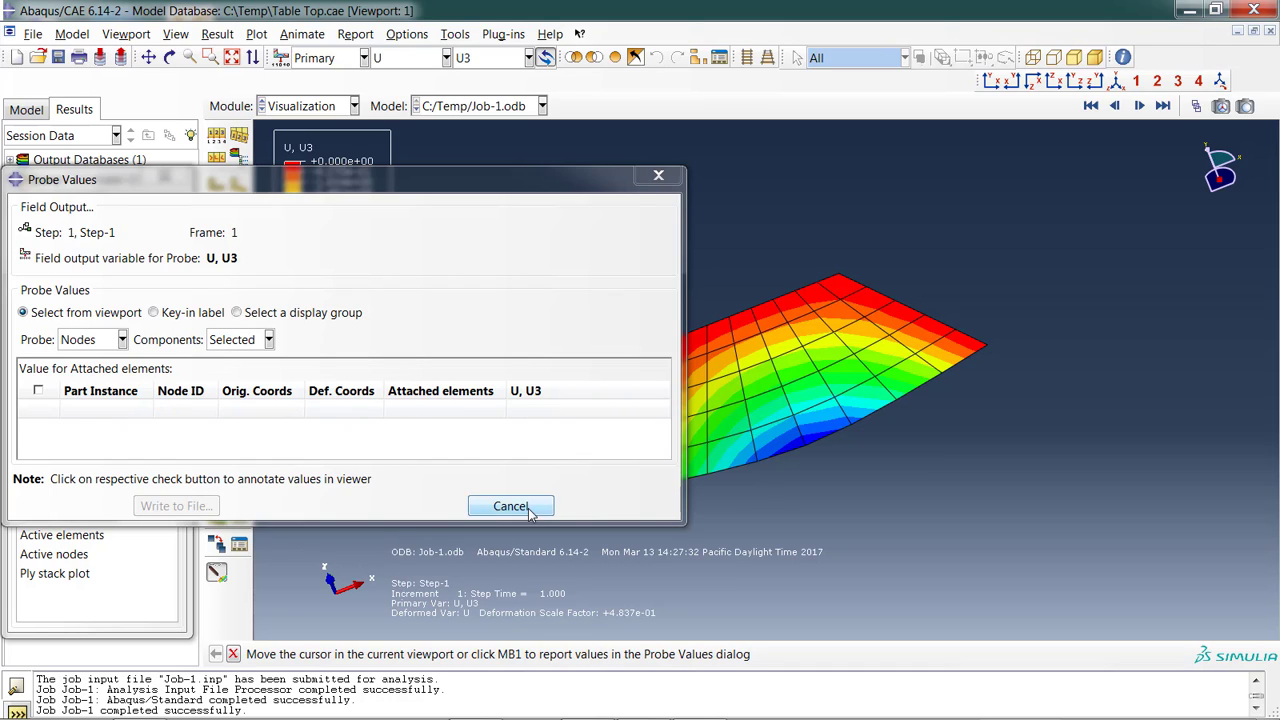
pyautogui.click(510, 505)
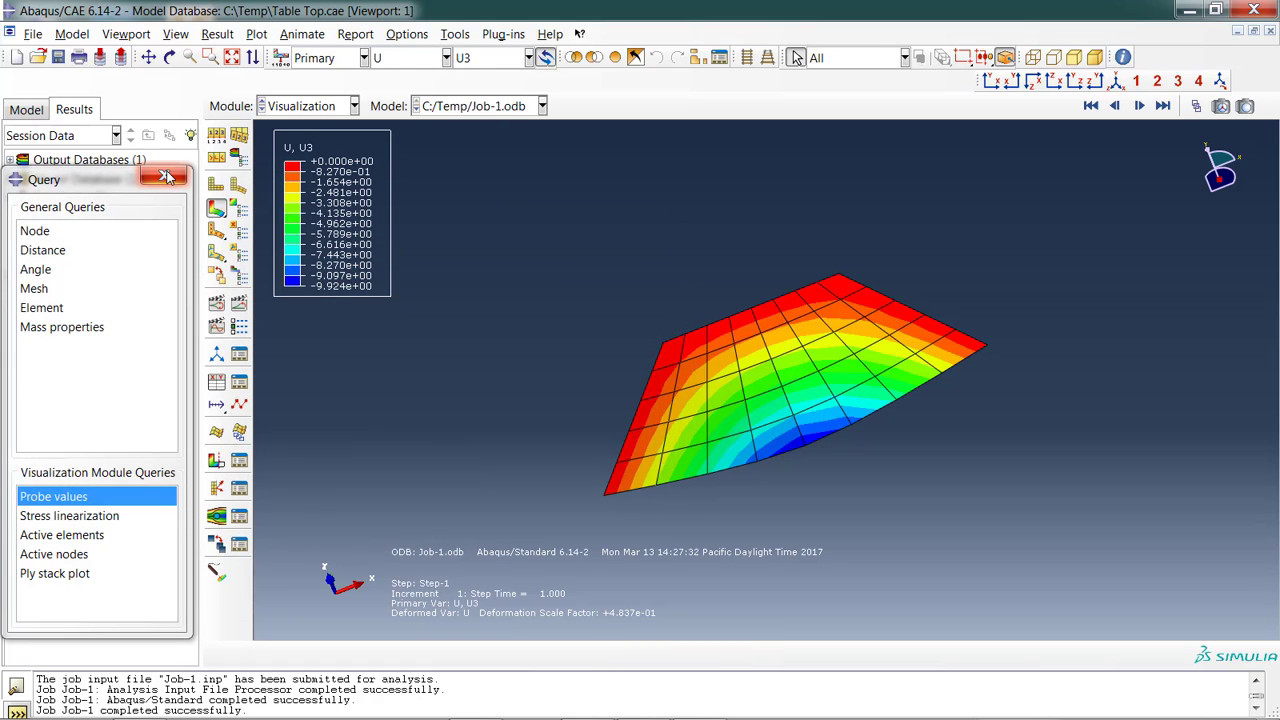
pyautogui.moveTo(165, 176)
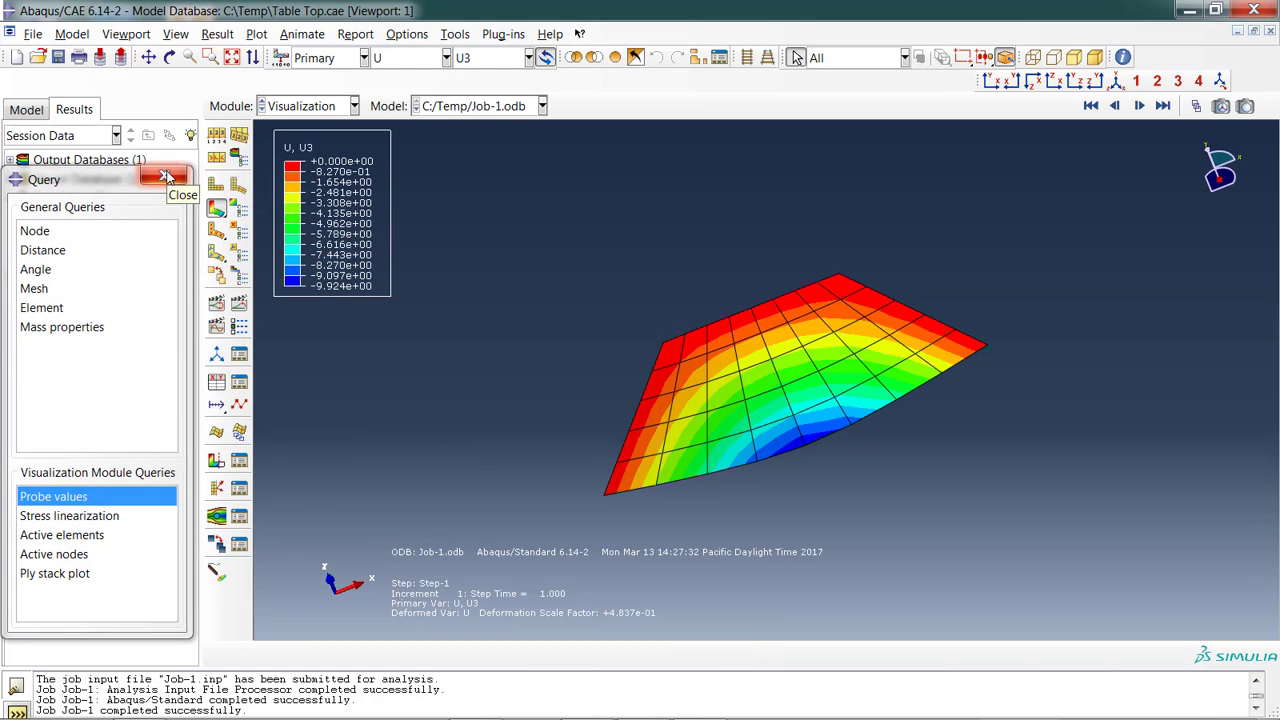